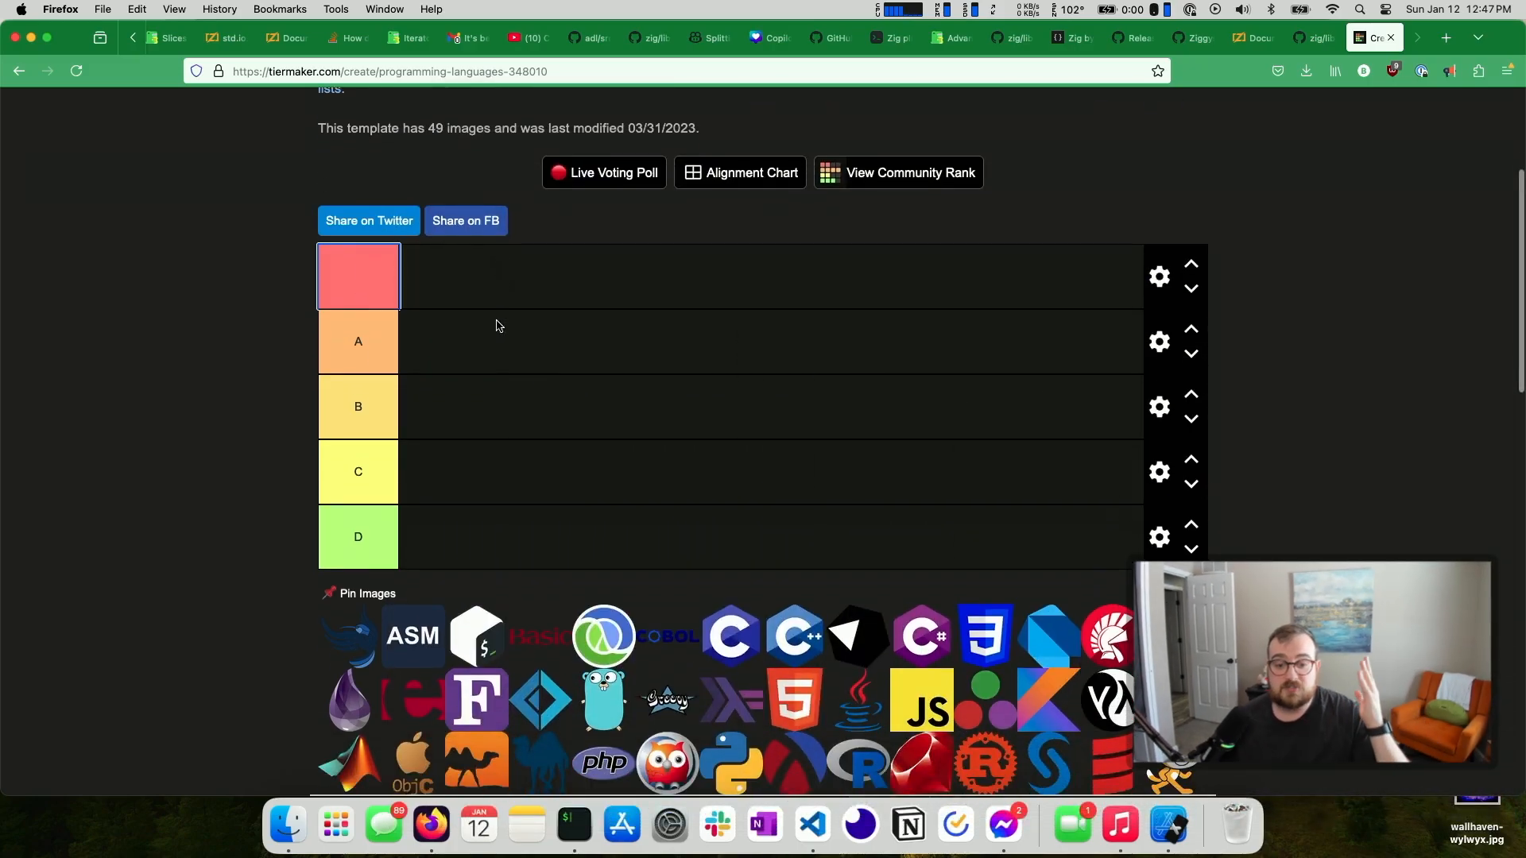
# Rename the top two tier labels to Mobile and General Purpose
pyautogui.click(359, 275)
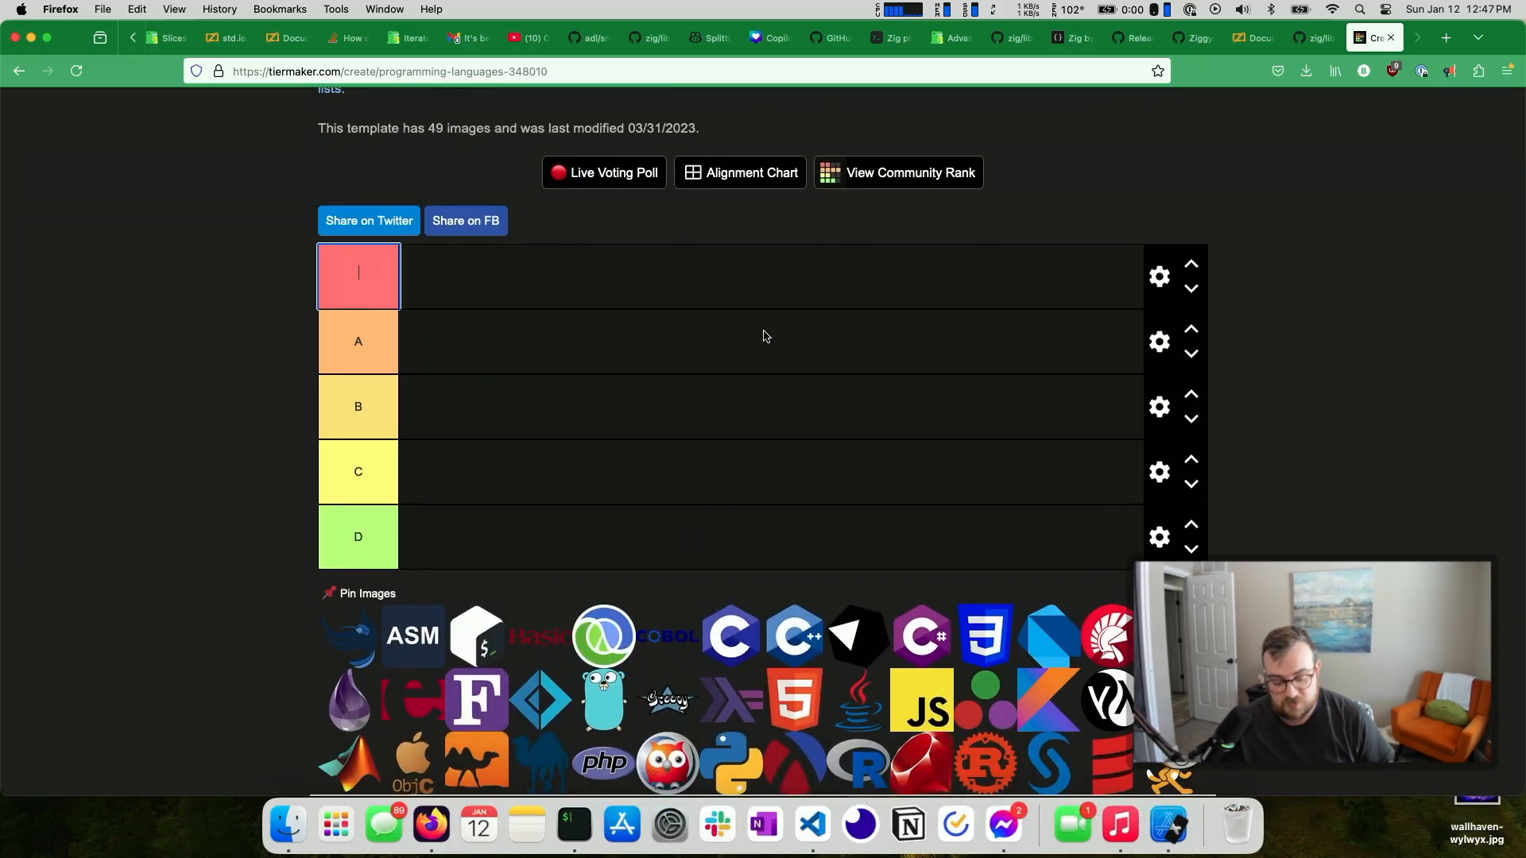
pyautogui.write('Mobile')
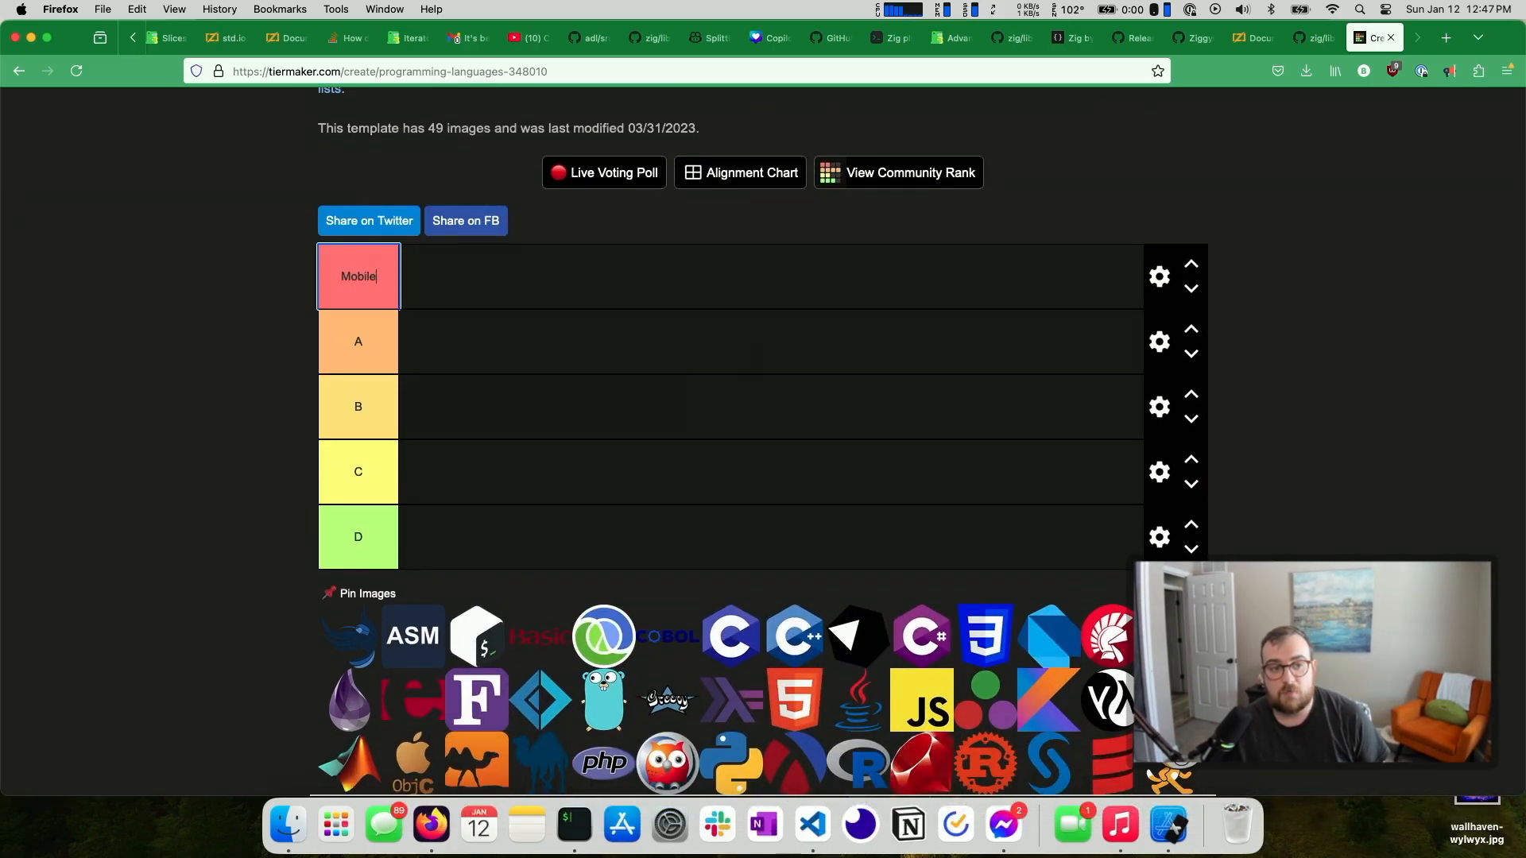
pyautogui.click(358, 341)
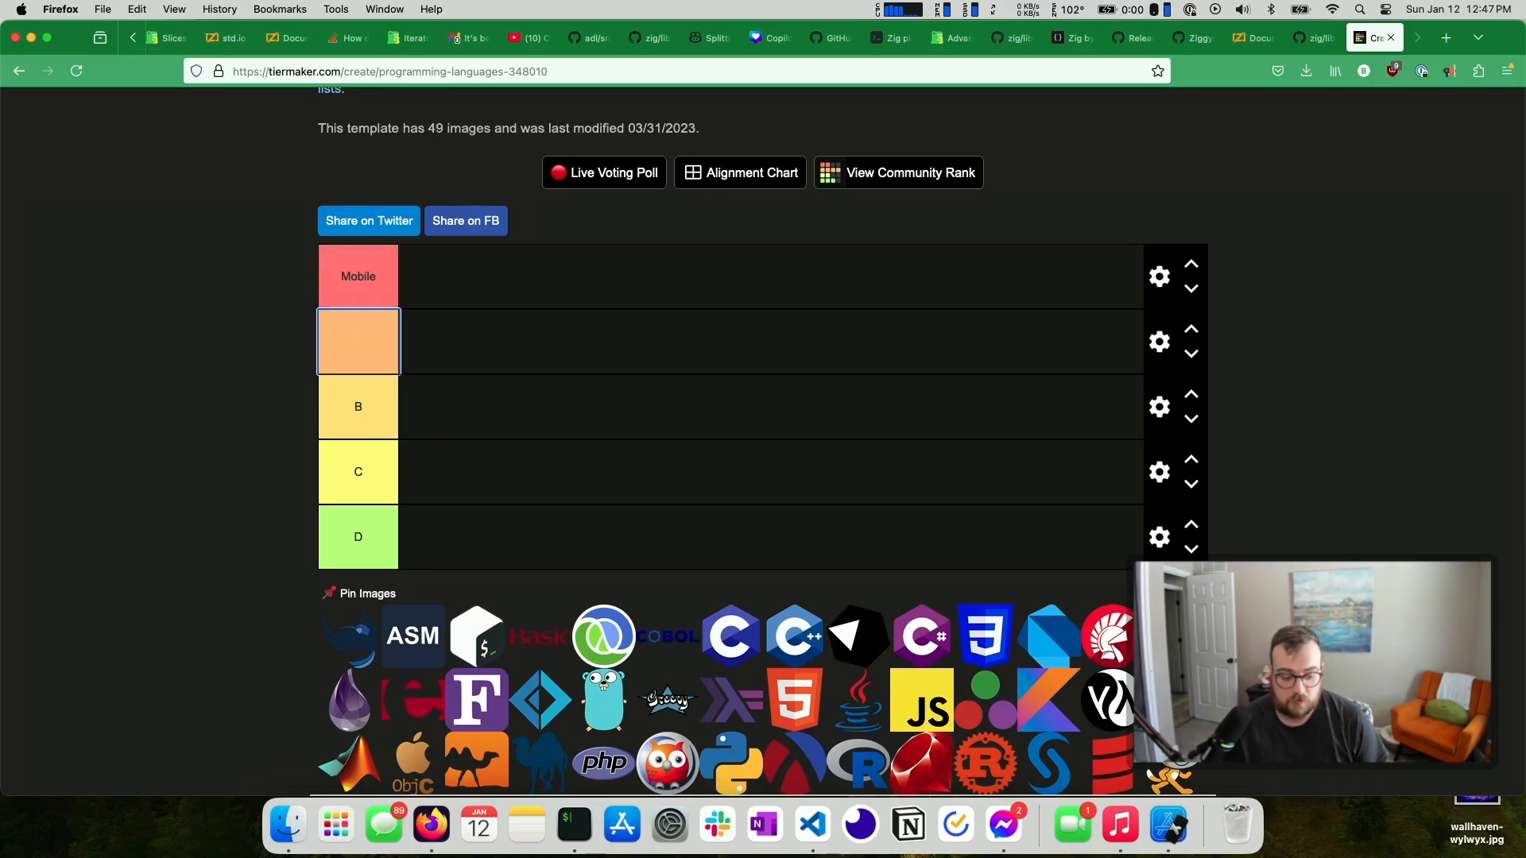
pyautogui.write('General Purpose')
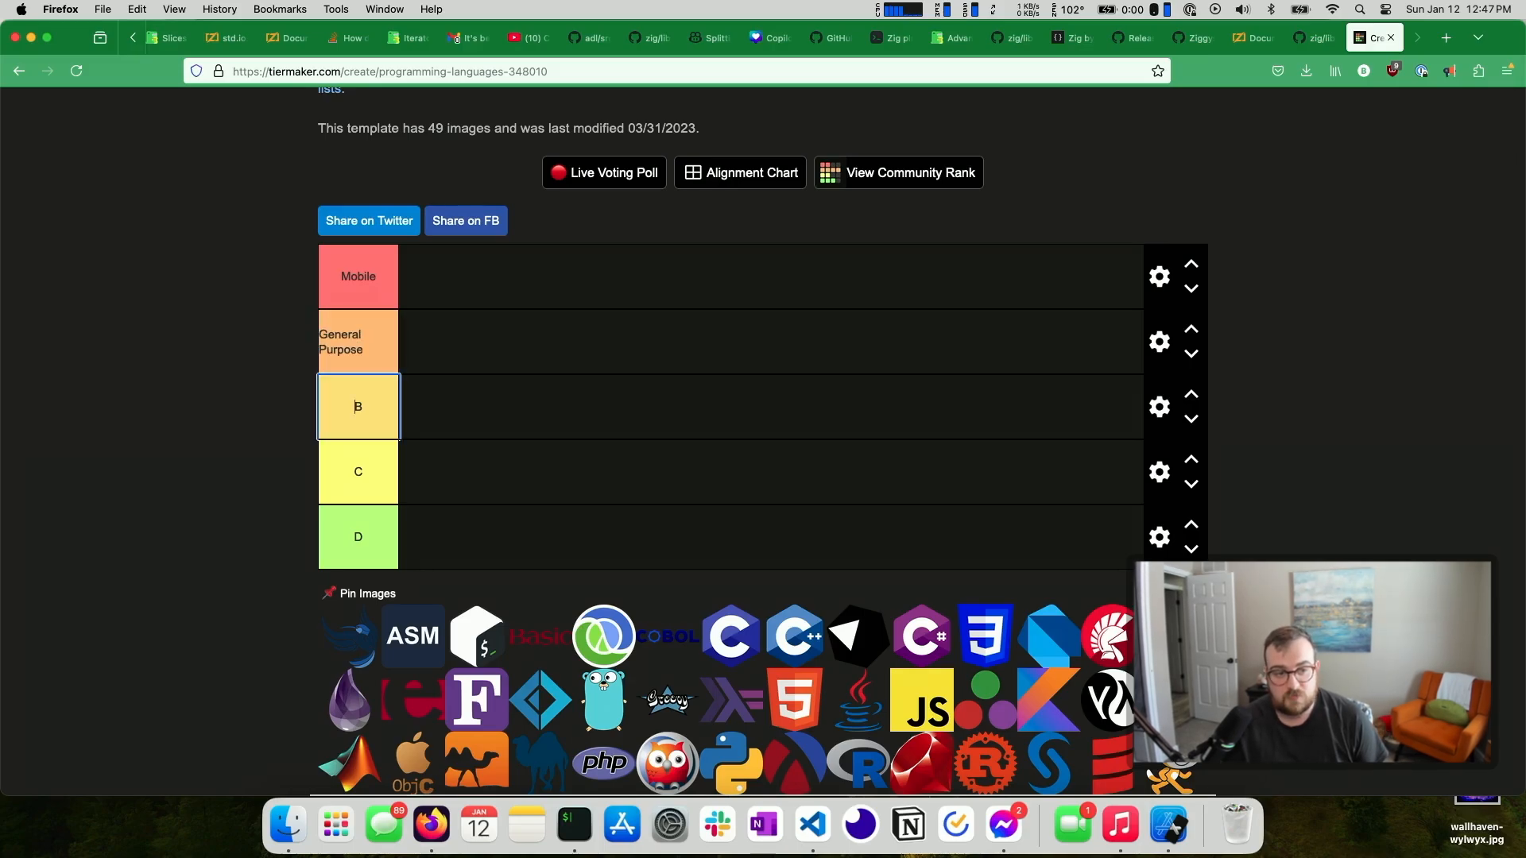
# Rename the next tier labels to CLIs (similar) and Embedded
pyautogui.write('CLIB')
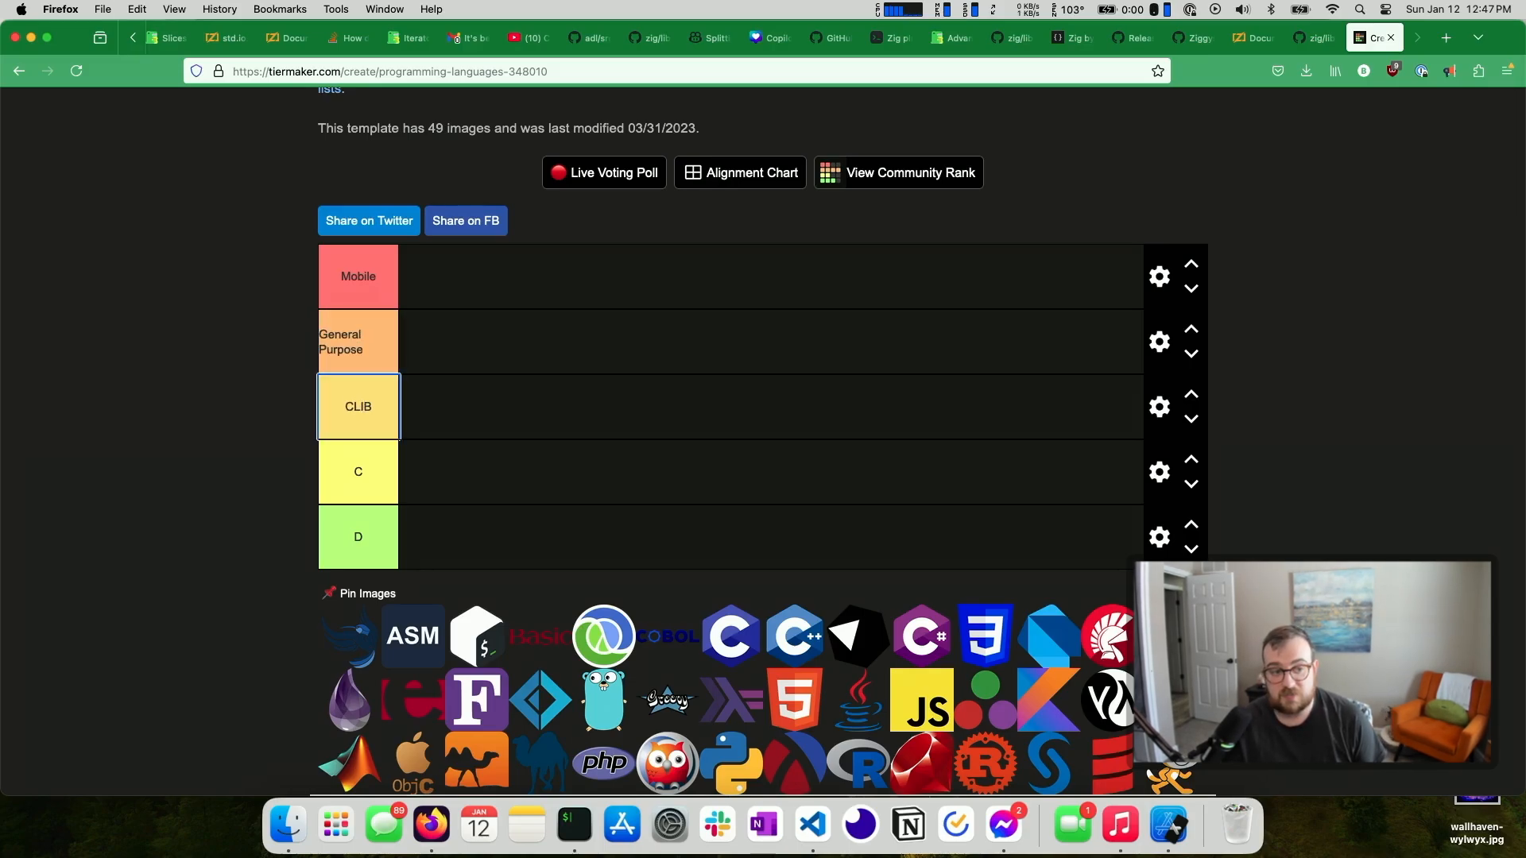
pyautogui.write('CLIs (similar')
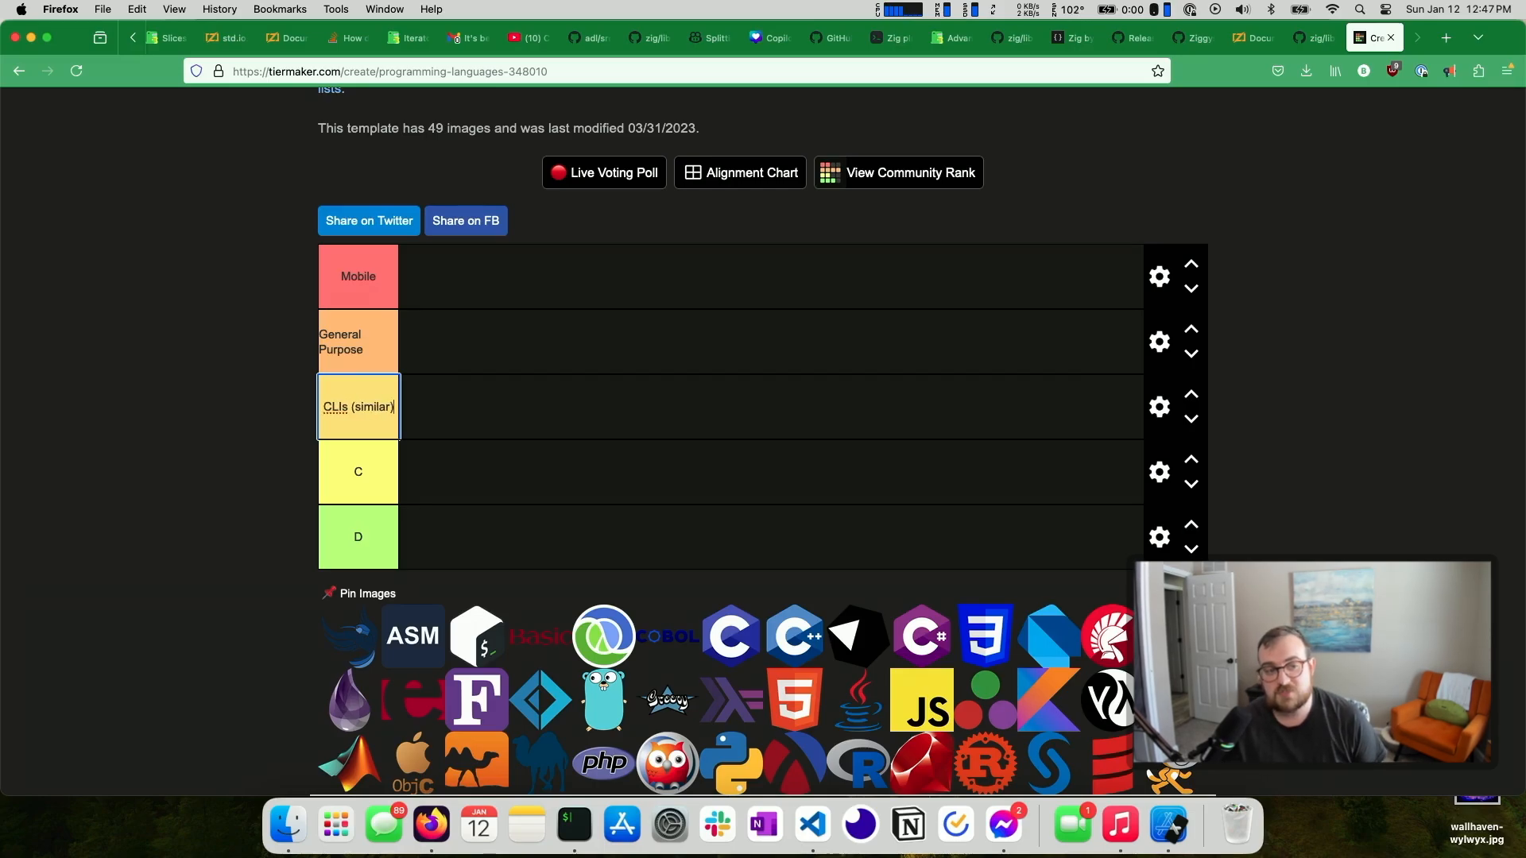
pyautogui.click(358, 471)
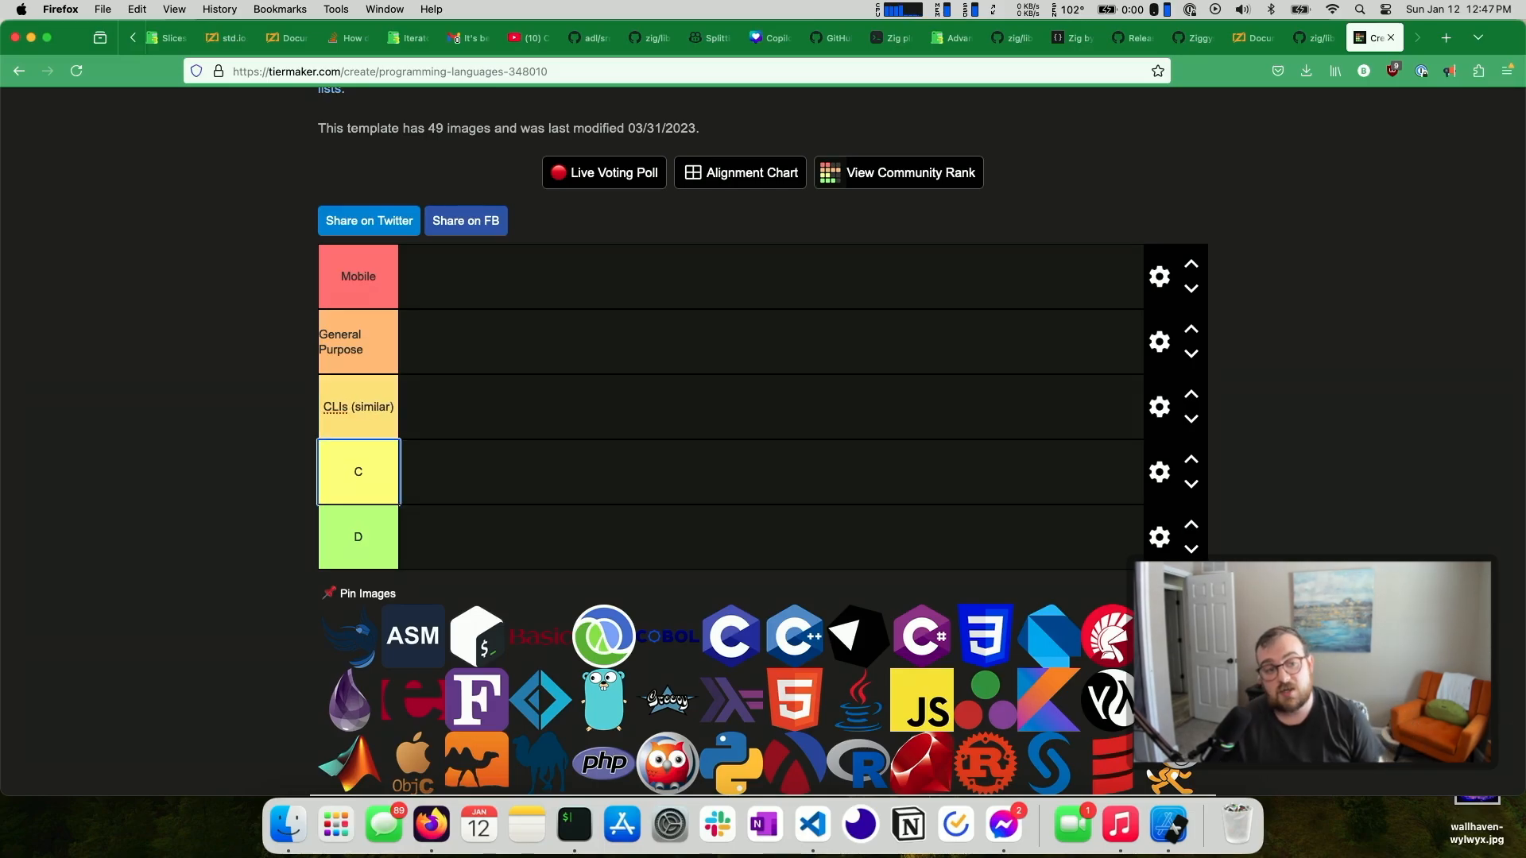
pyautogui.click(357, 471)
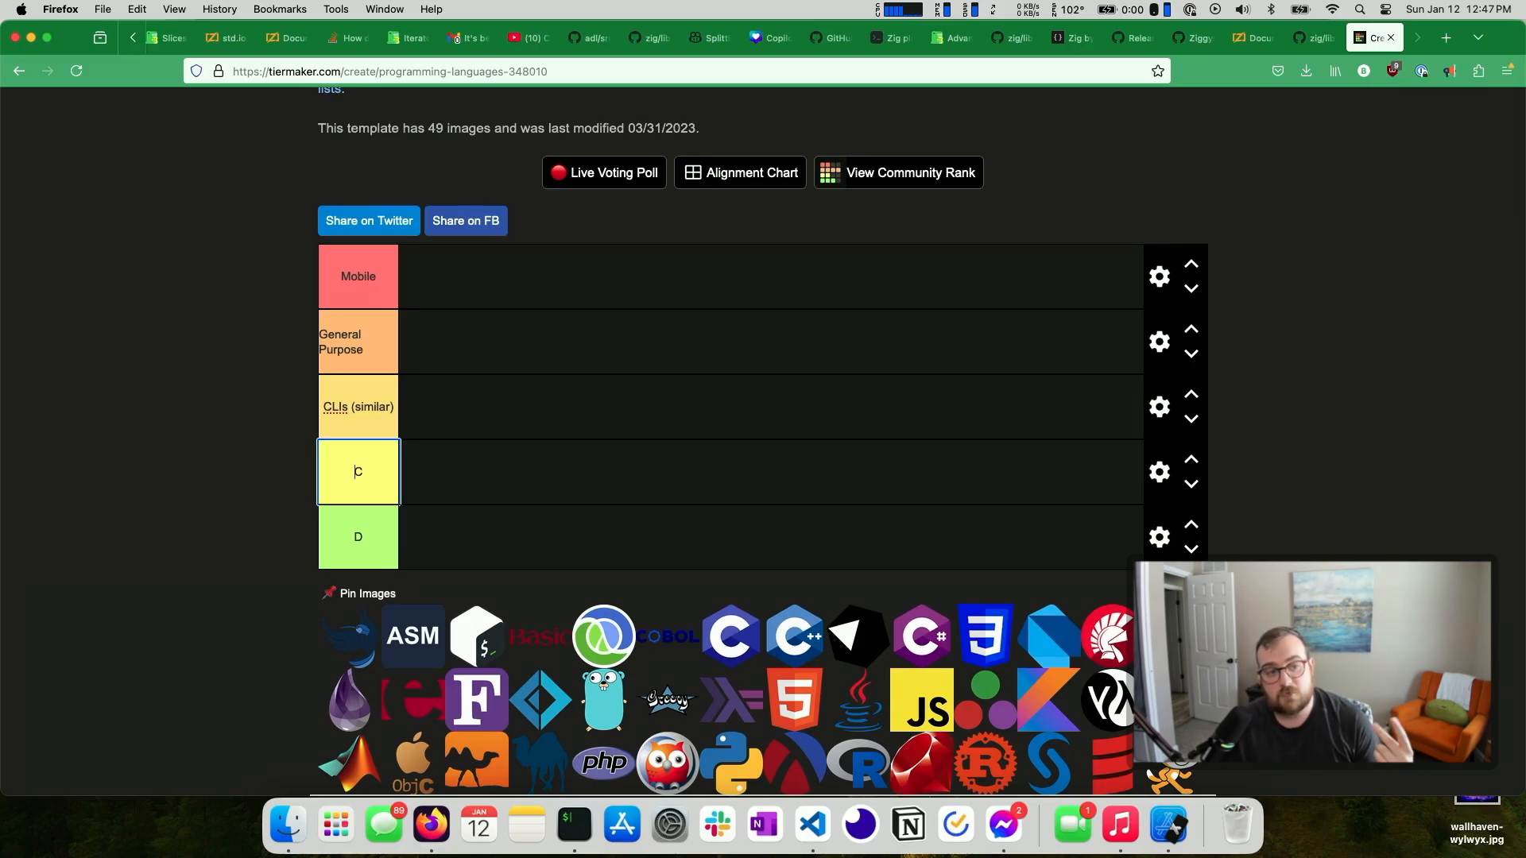
pyautogui.press('Backspace')
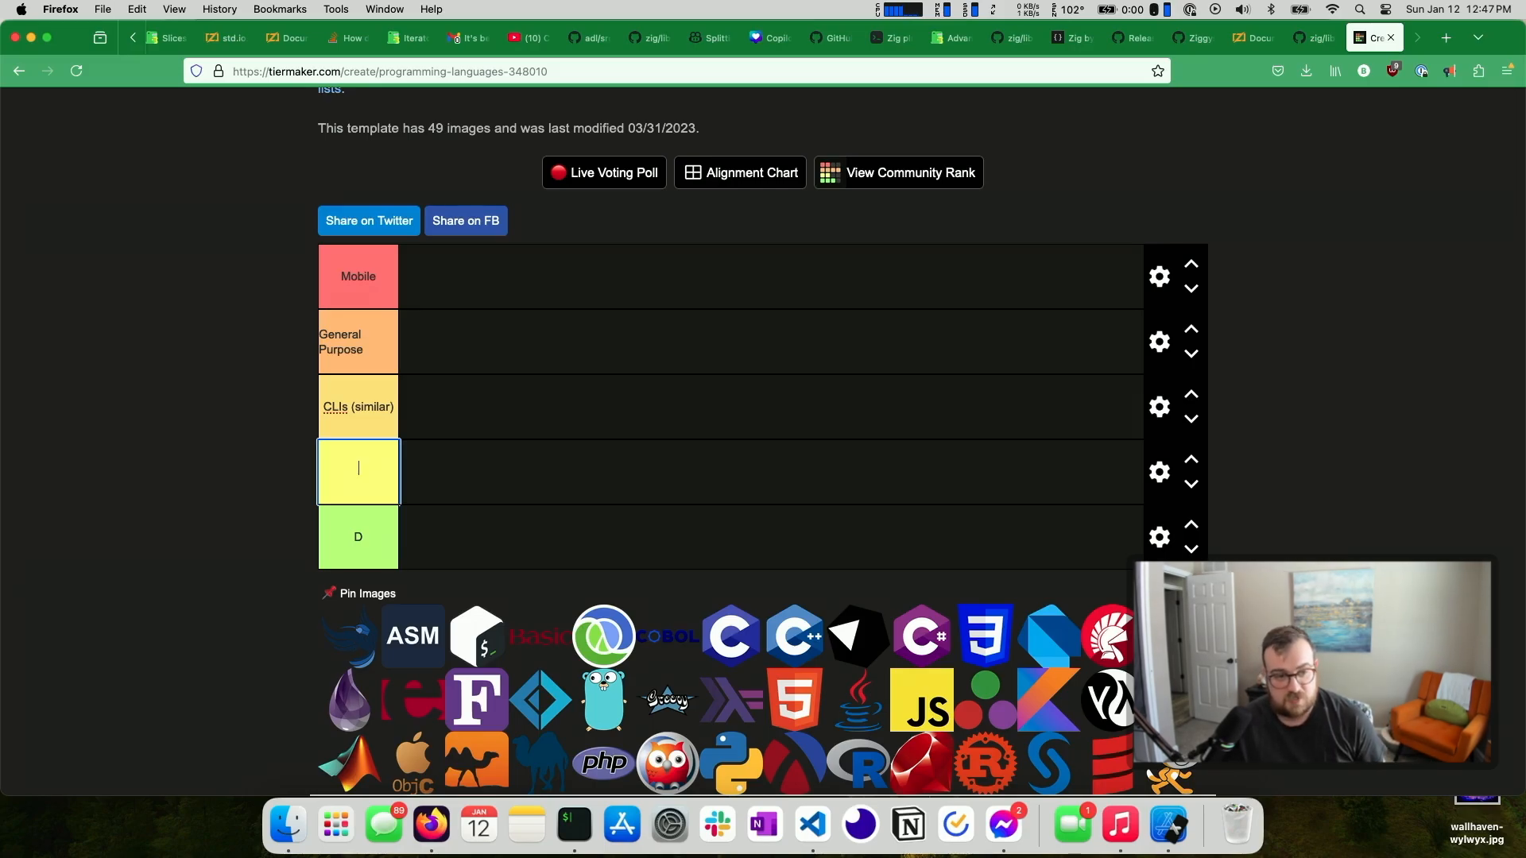
pyautogui.write('Embedded')
pyautogui.click(358, 537)
pyautogui.write('Web')
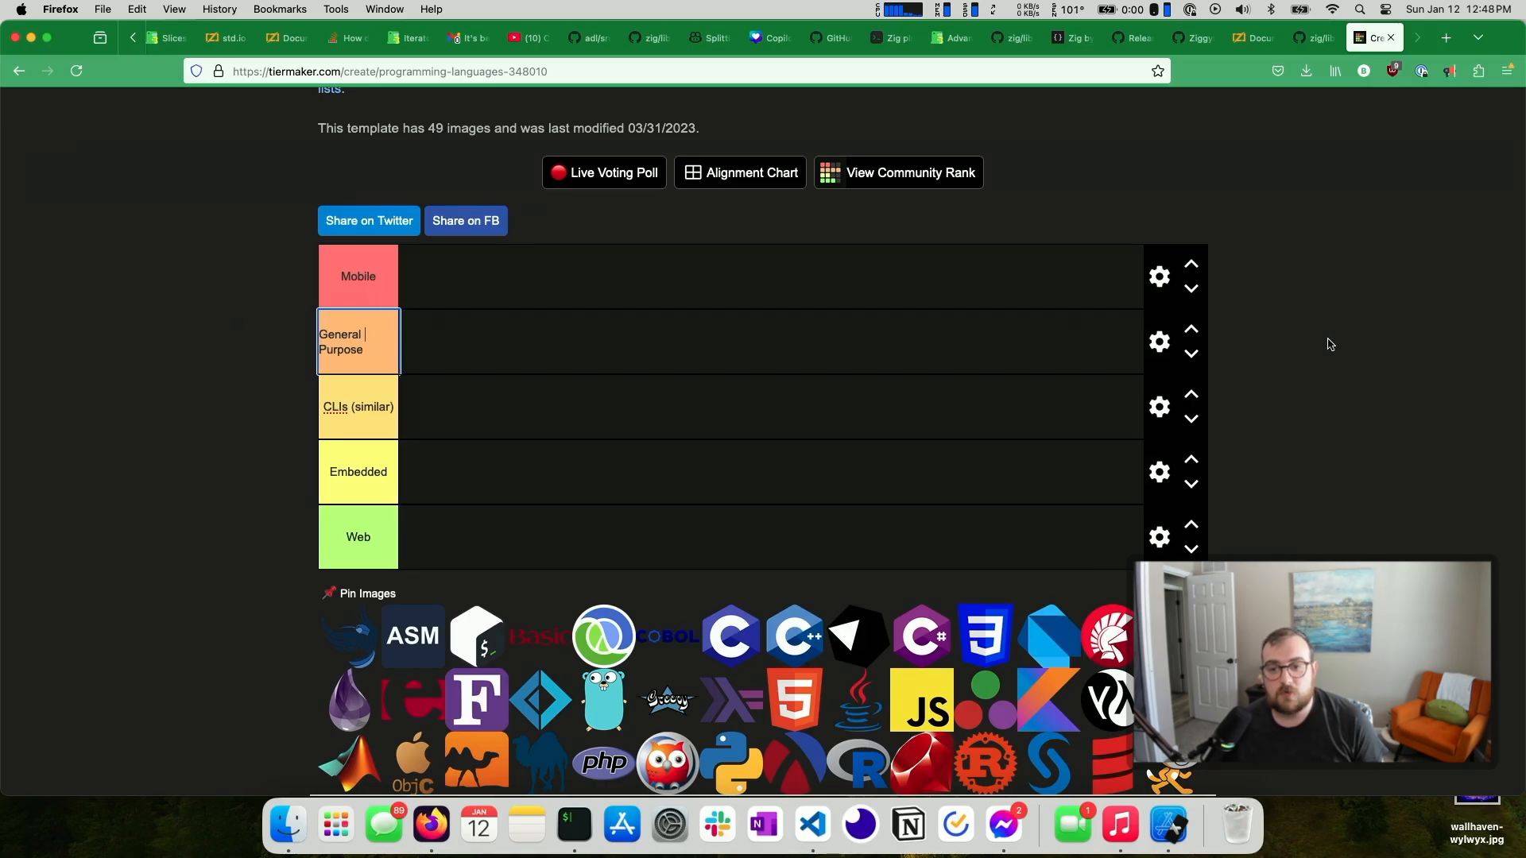
# Add a new row below Web through its gear menu and label it Servers
pyautogui.click(1158, 537)
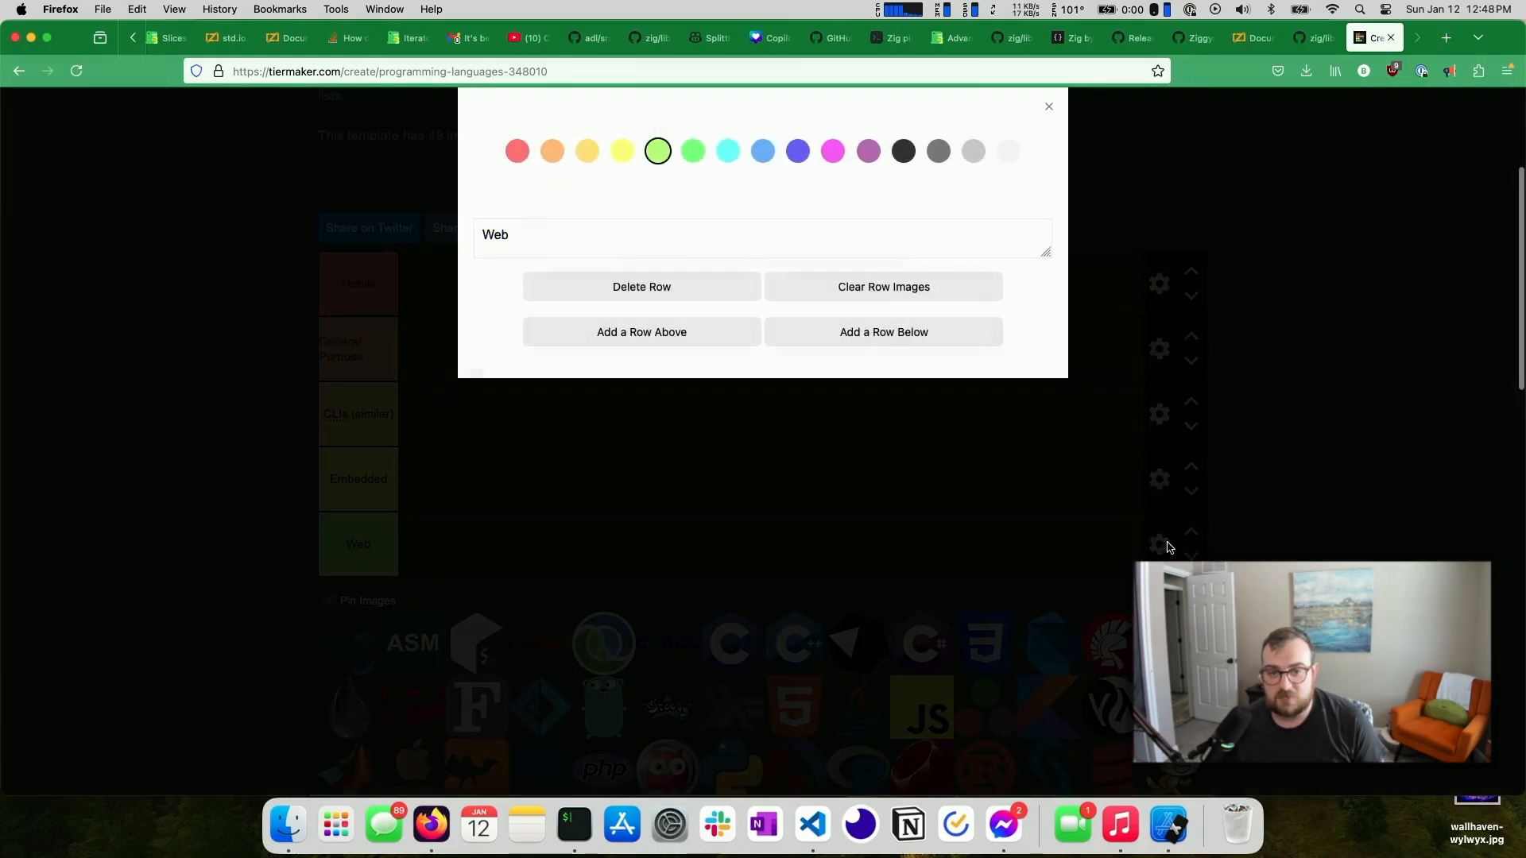
pyautogui.click(883, 332)
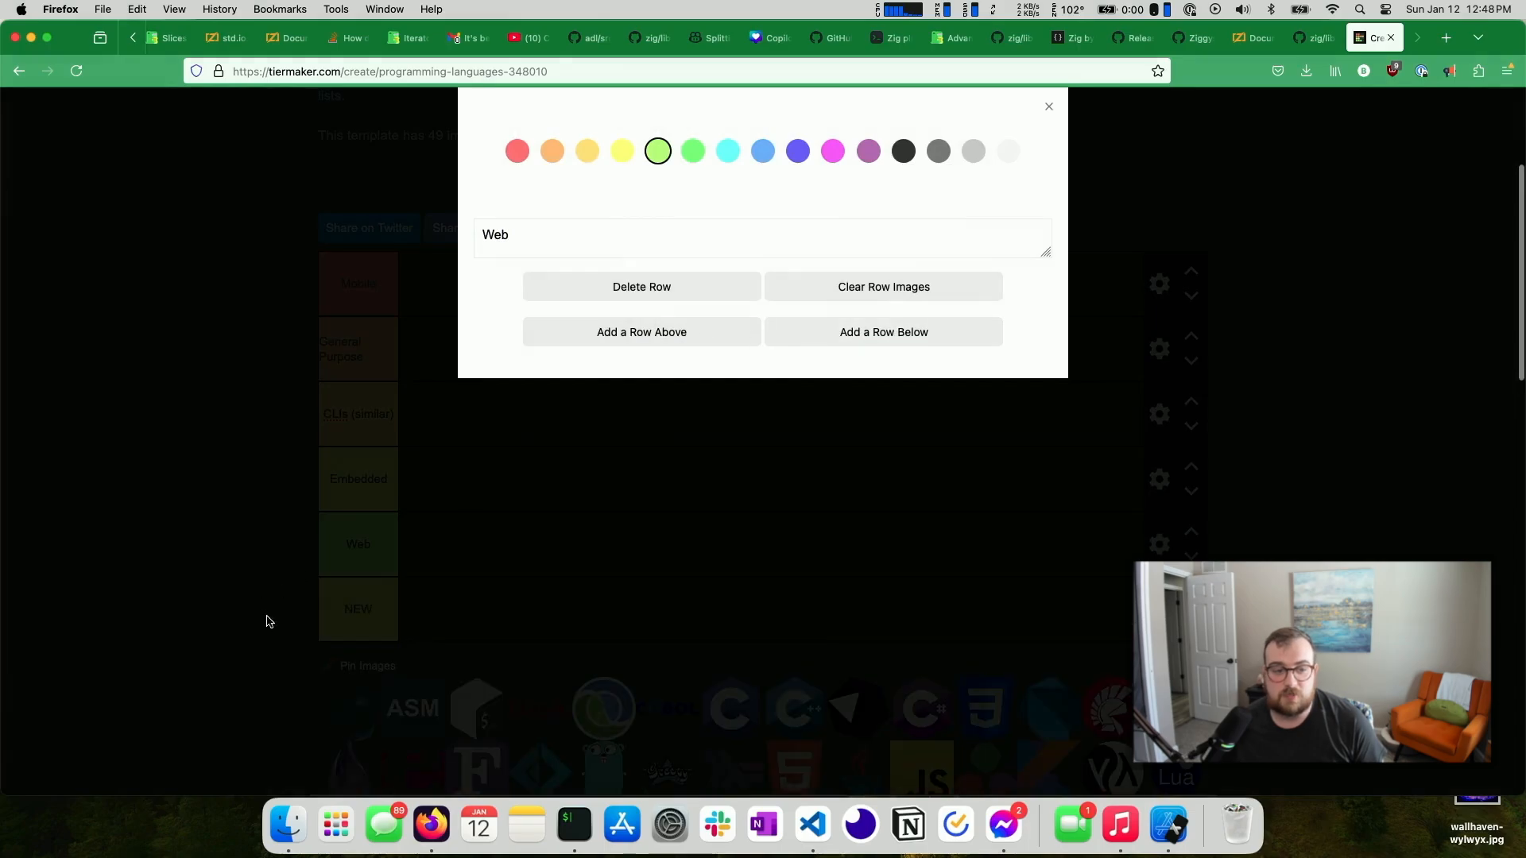
pyautogui.click(1049, 106)
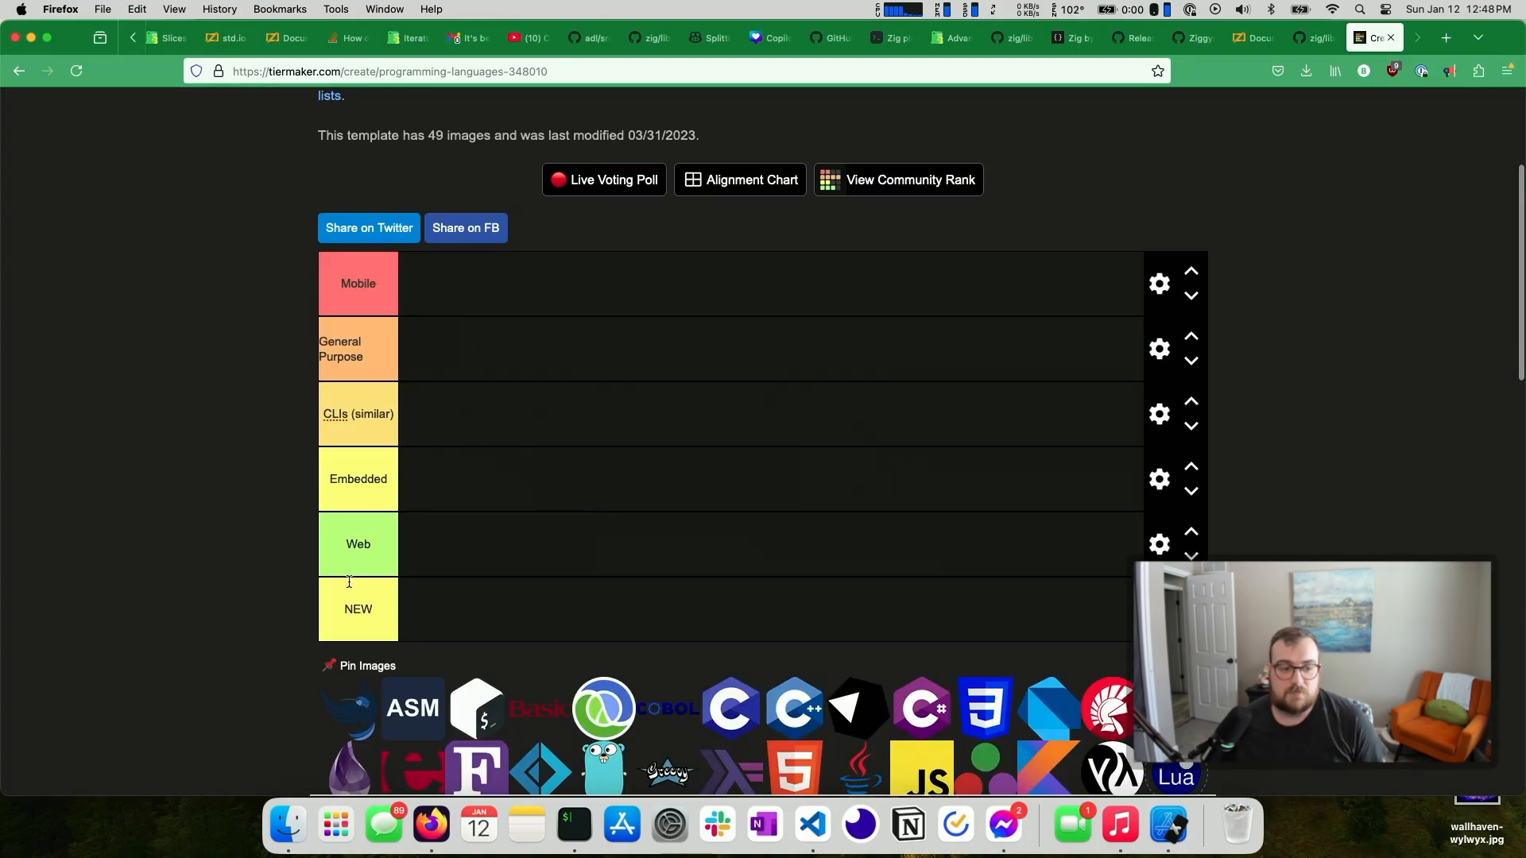
pyautogui.doubleClick(358, 609)
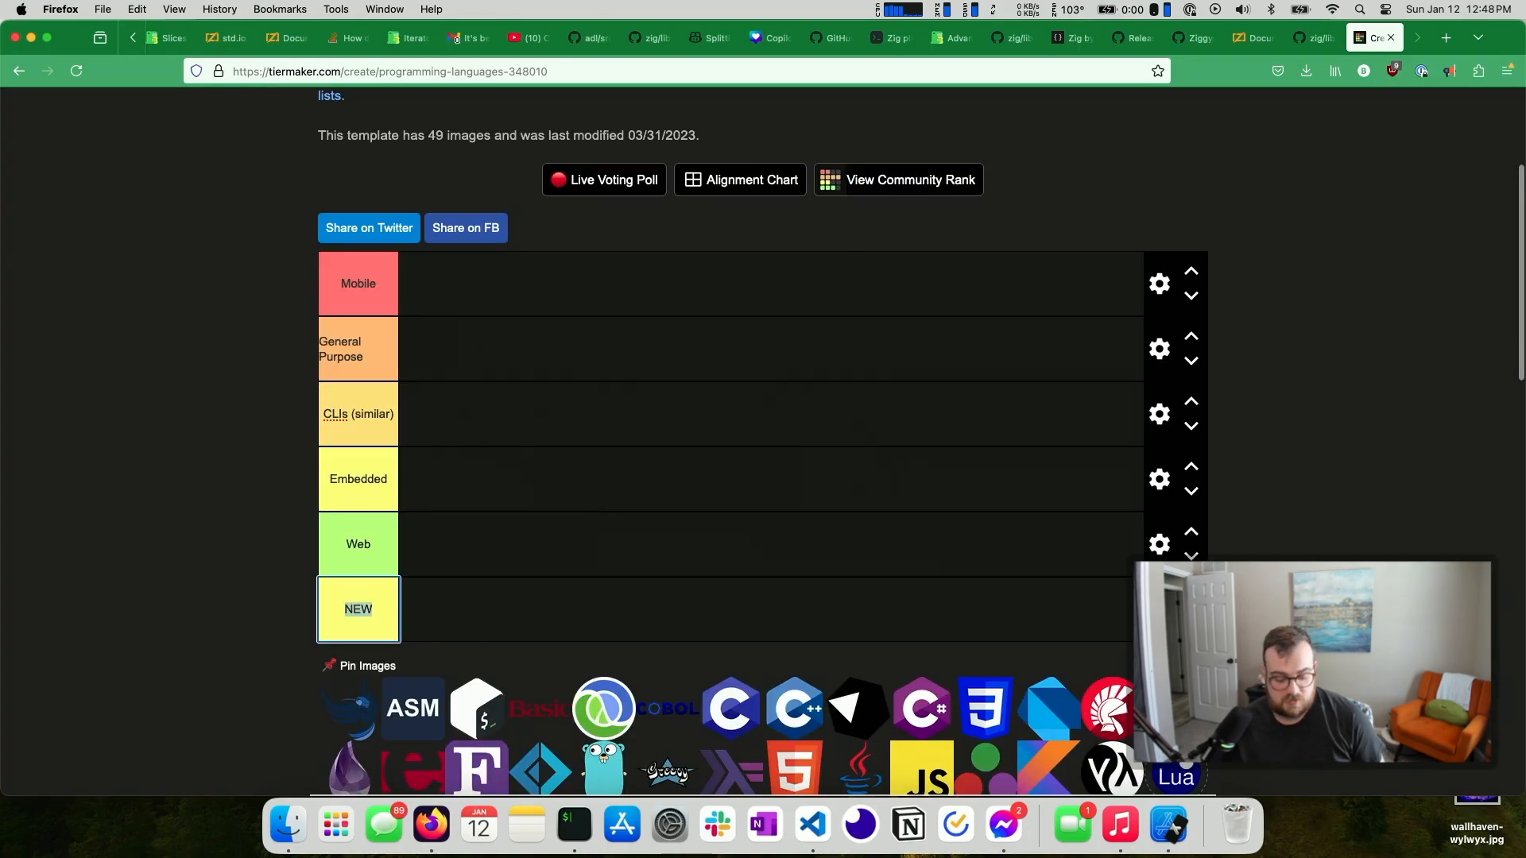
pyautogui.write('Servers')
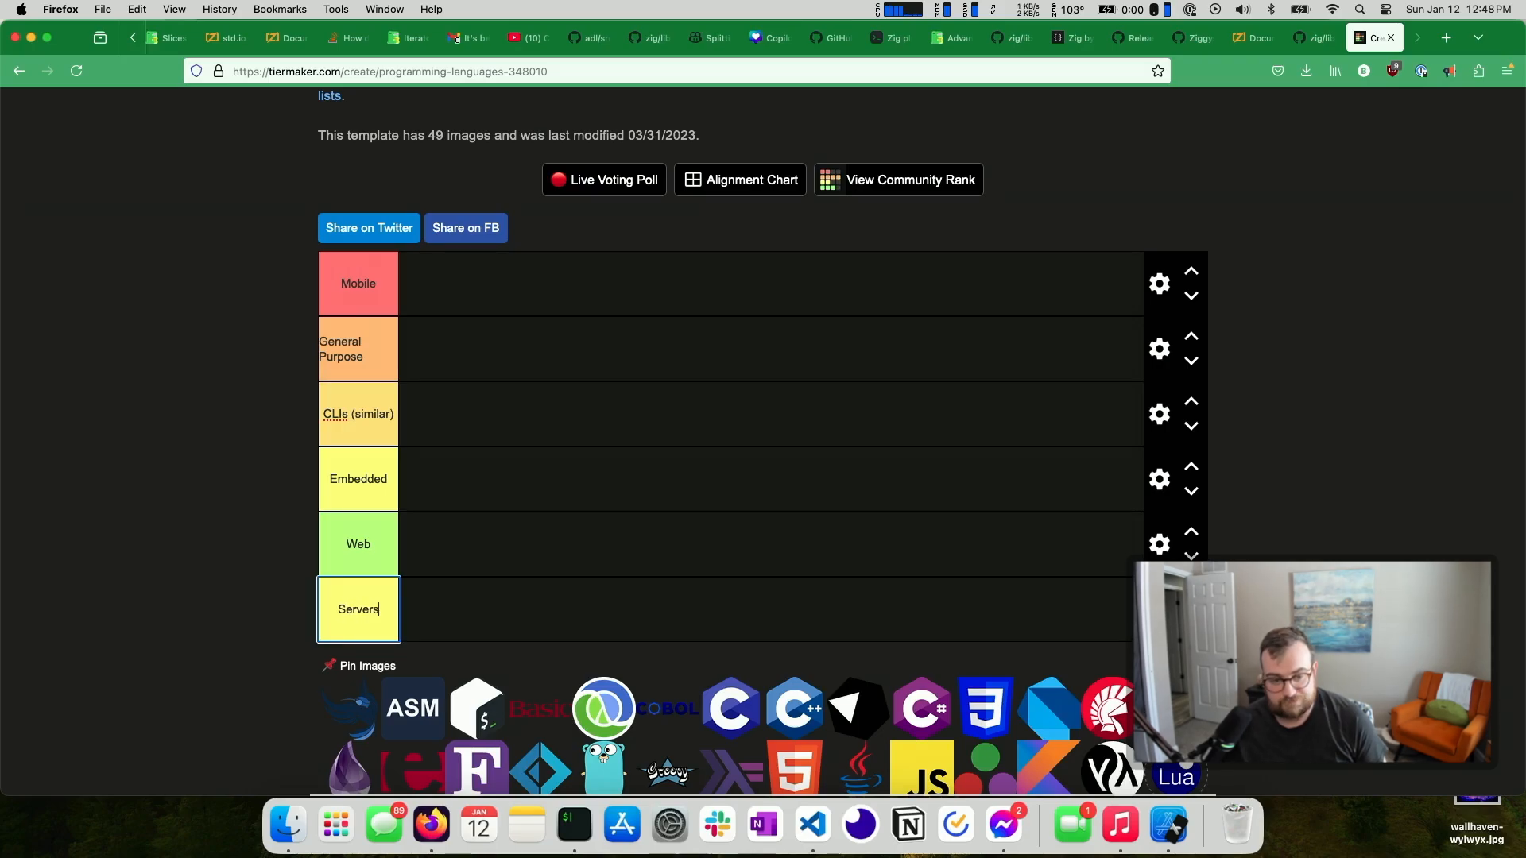
pyautogui.click(357, 348)
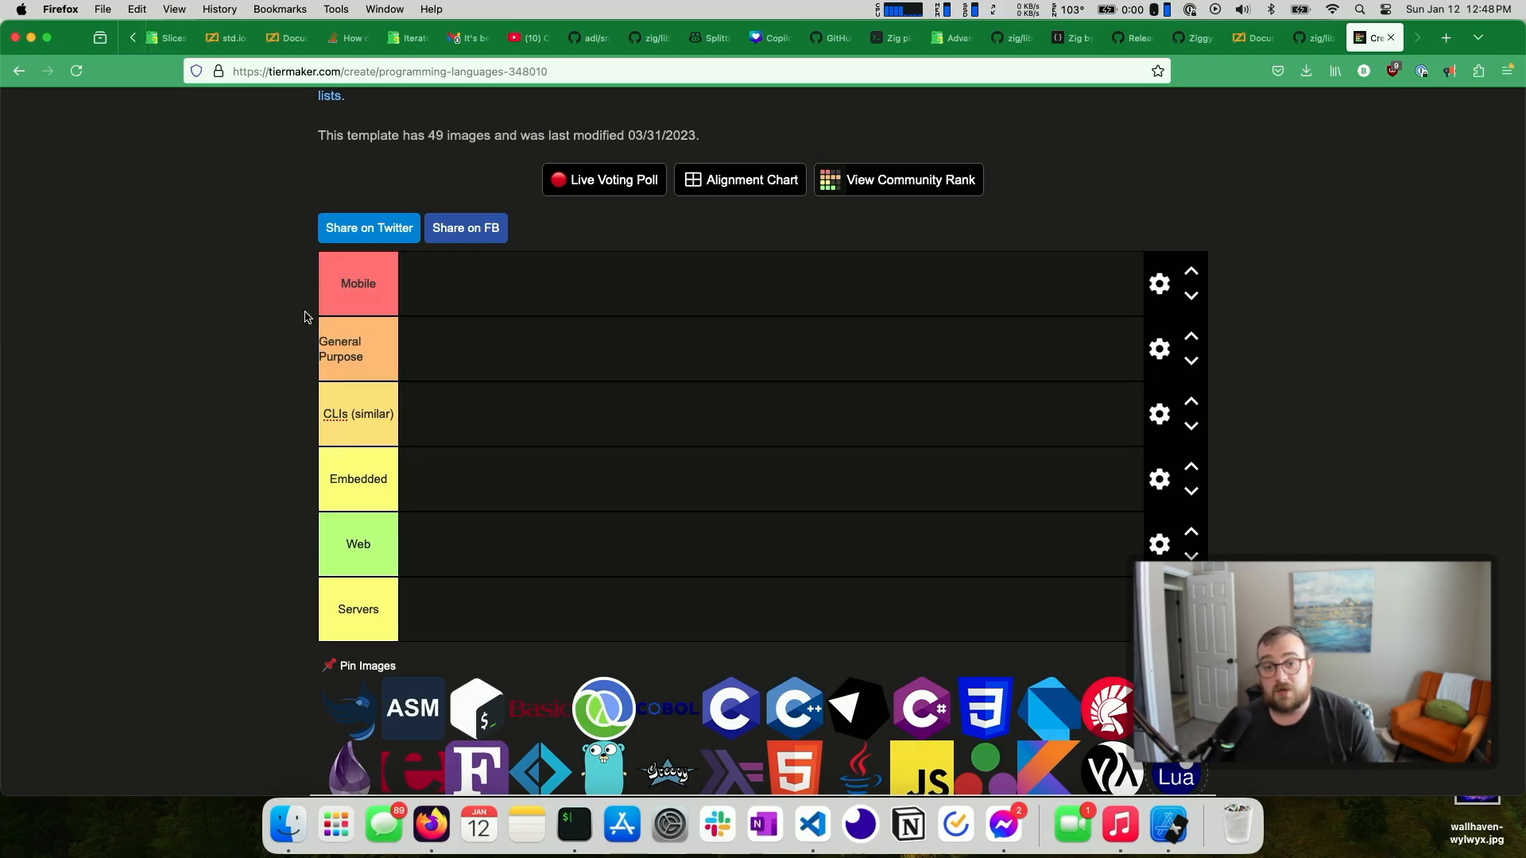
# Move the Embedded row below Servers, then scroll down to the image pool
pyautogui.scroll(-3)
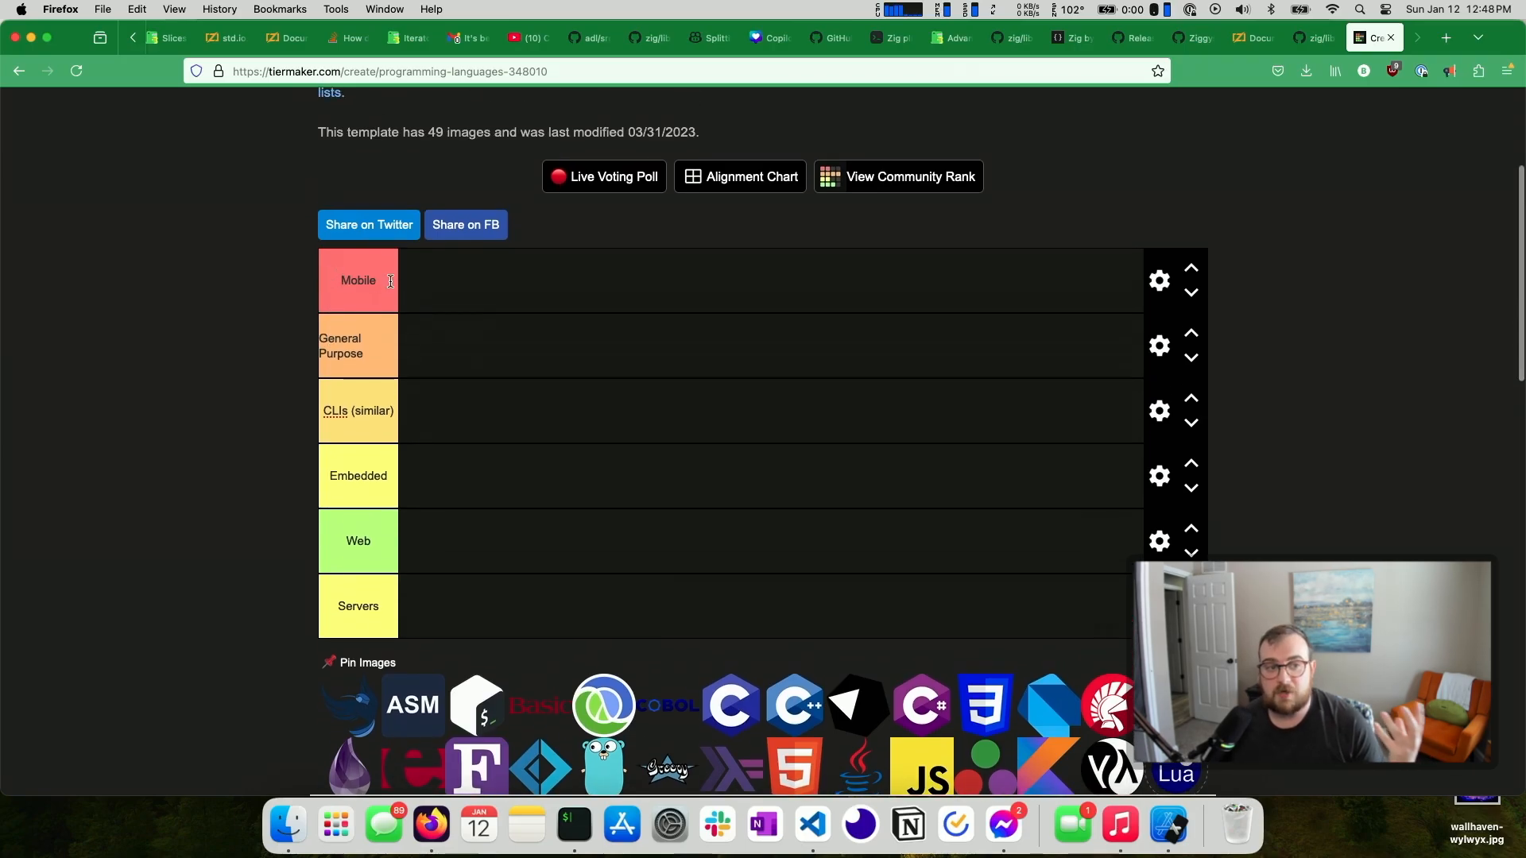
pyautogui.moveTo(435, 420)
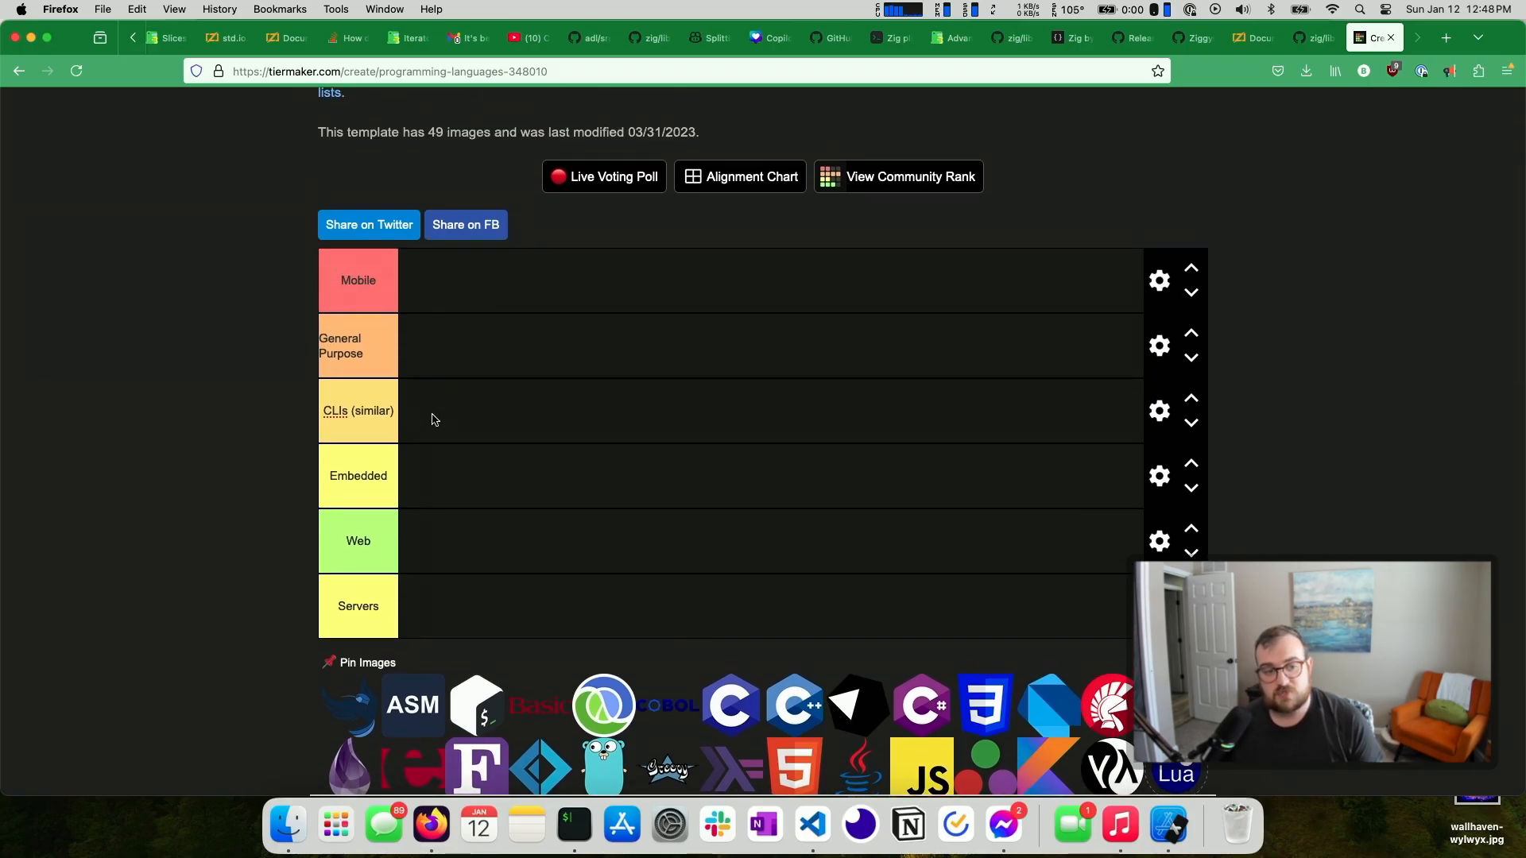
pyautogui.click(1192, 489)
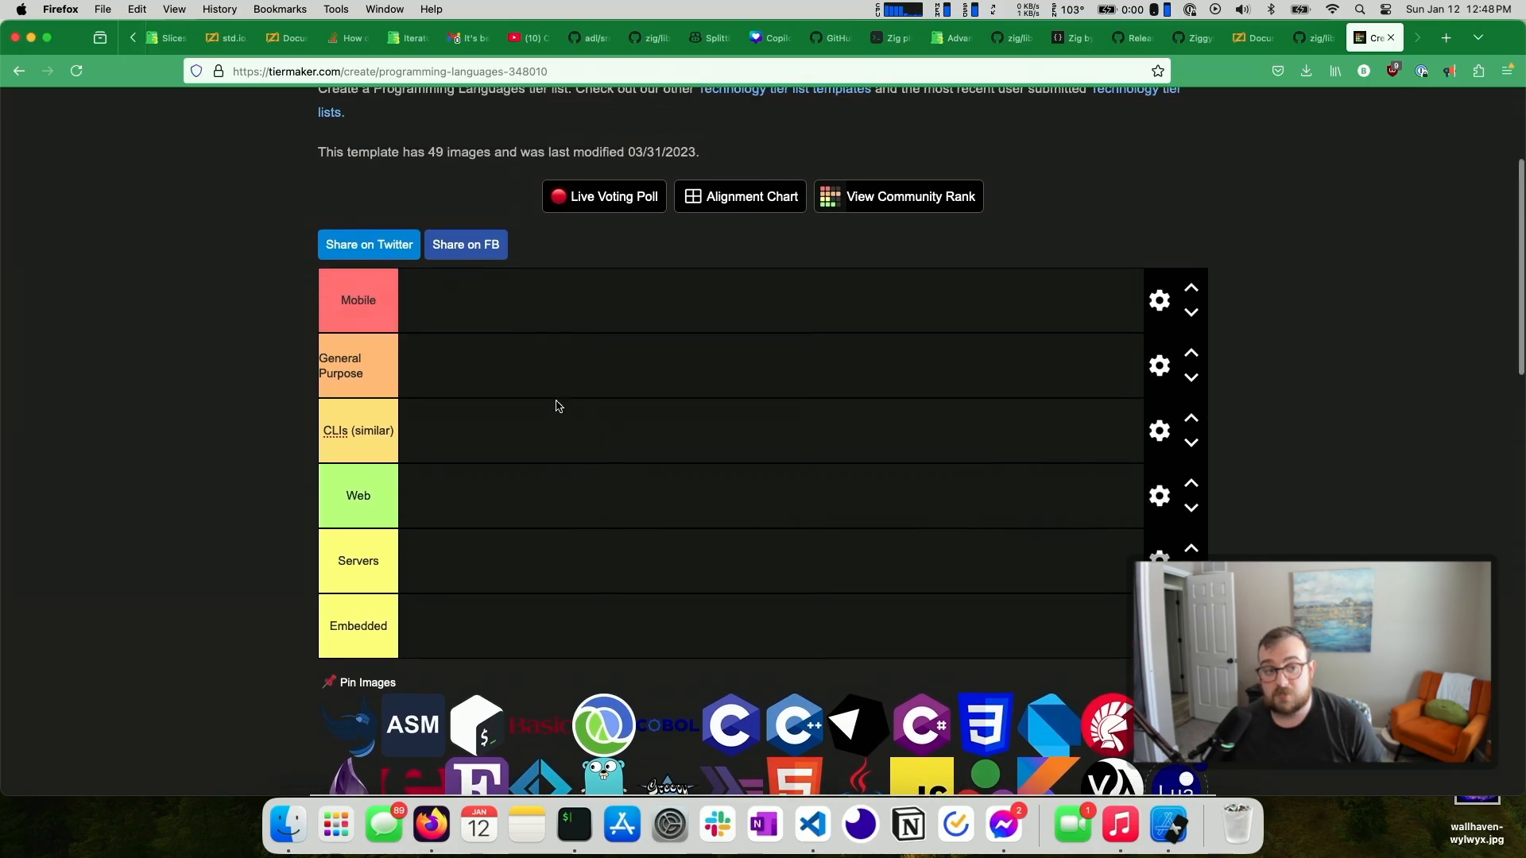
pyautogui.scroll(-3)
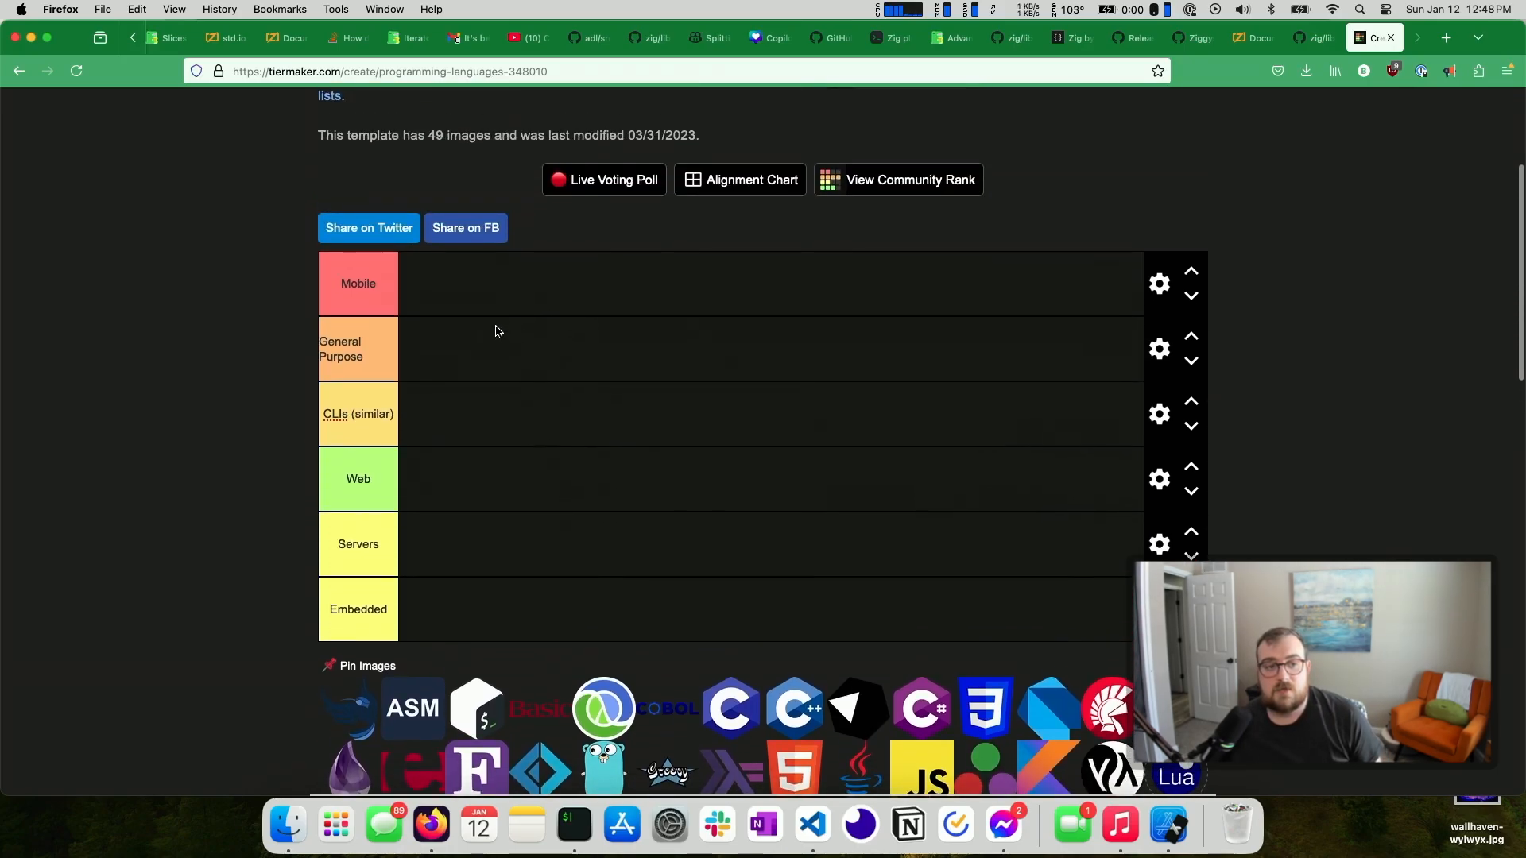
pyautogui.scroll(-3)
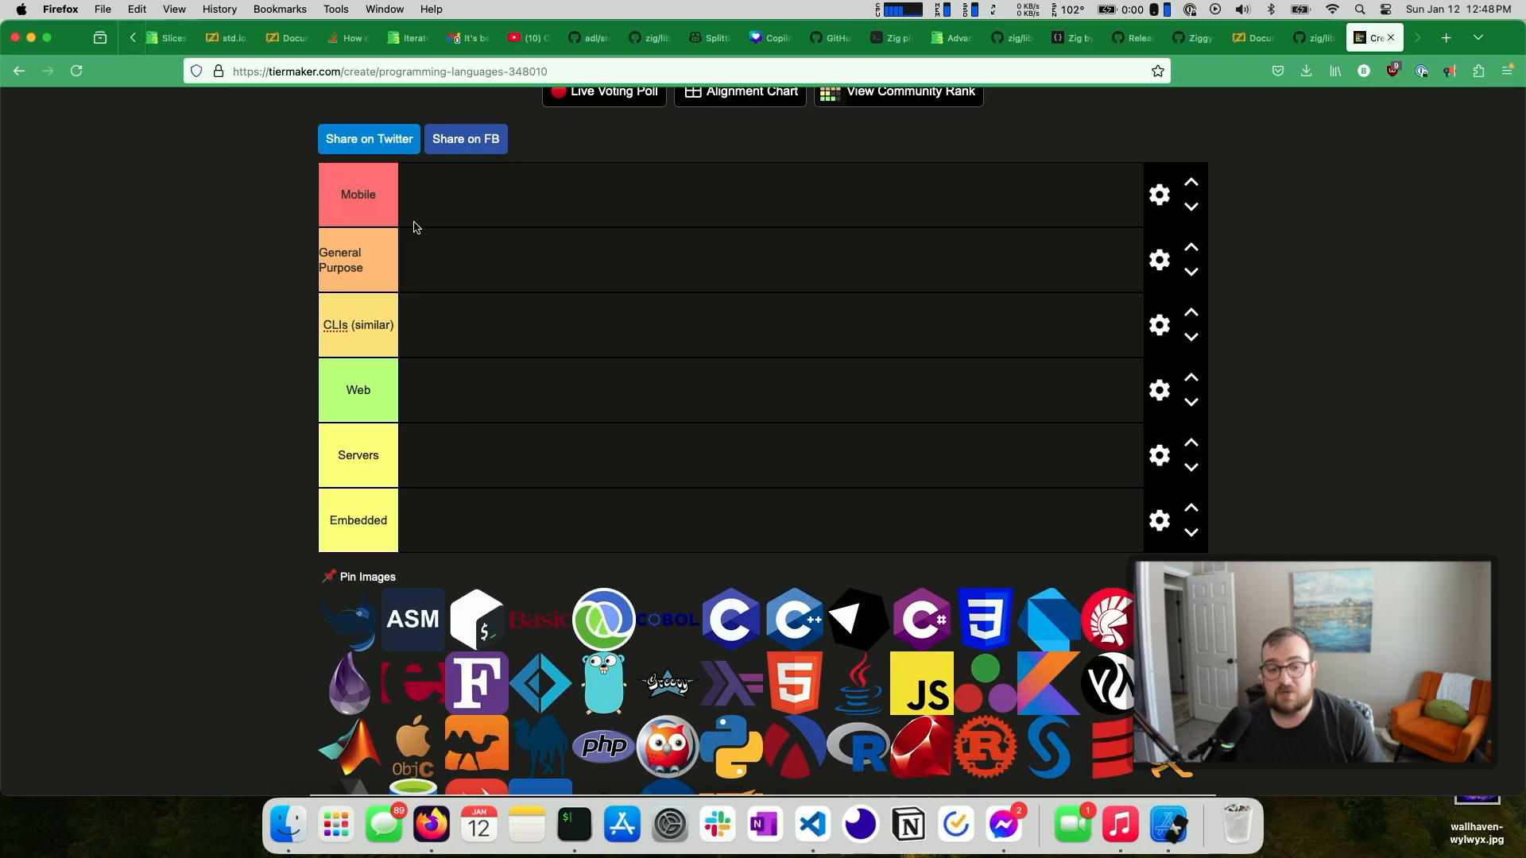
pyautogui.scroll(-3)
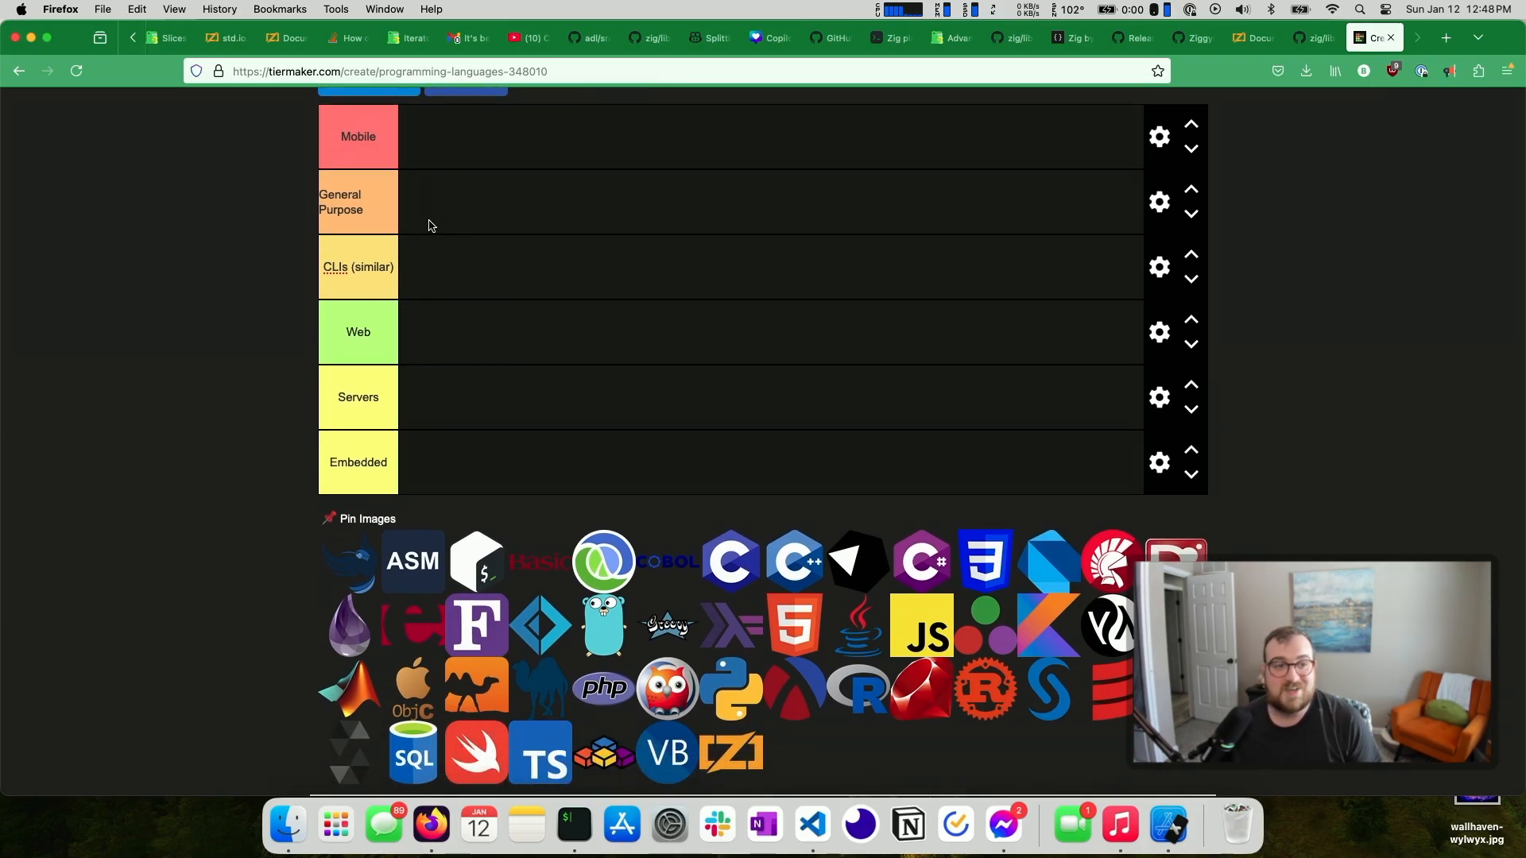
pyautogui.scroll(-3)
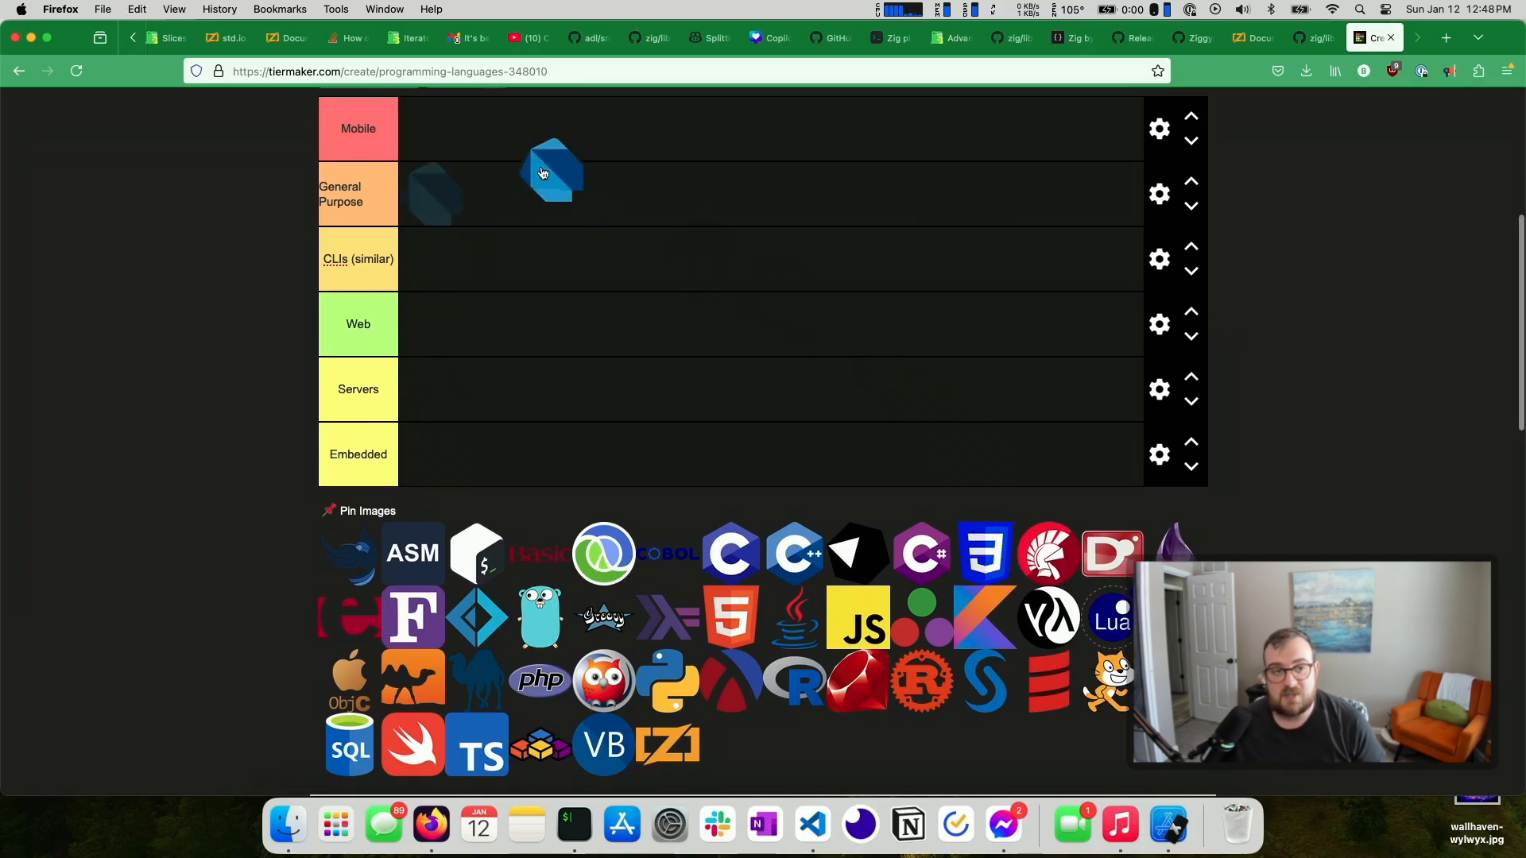
# Drag the Dart logo from the image pool into the Mobile row
pyautogui.moveTo(553, 173); pyautogui.dragTo(433, 127)
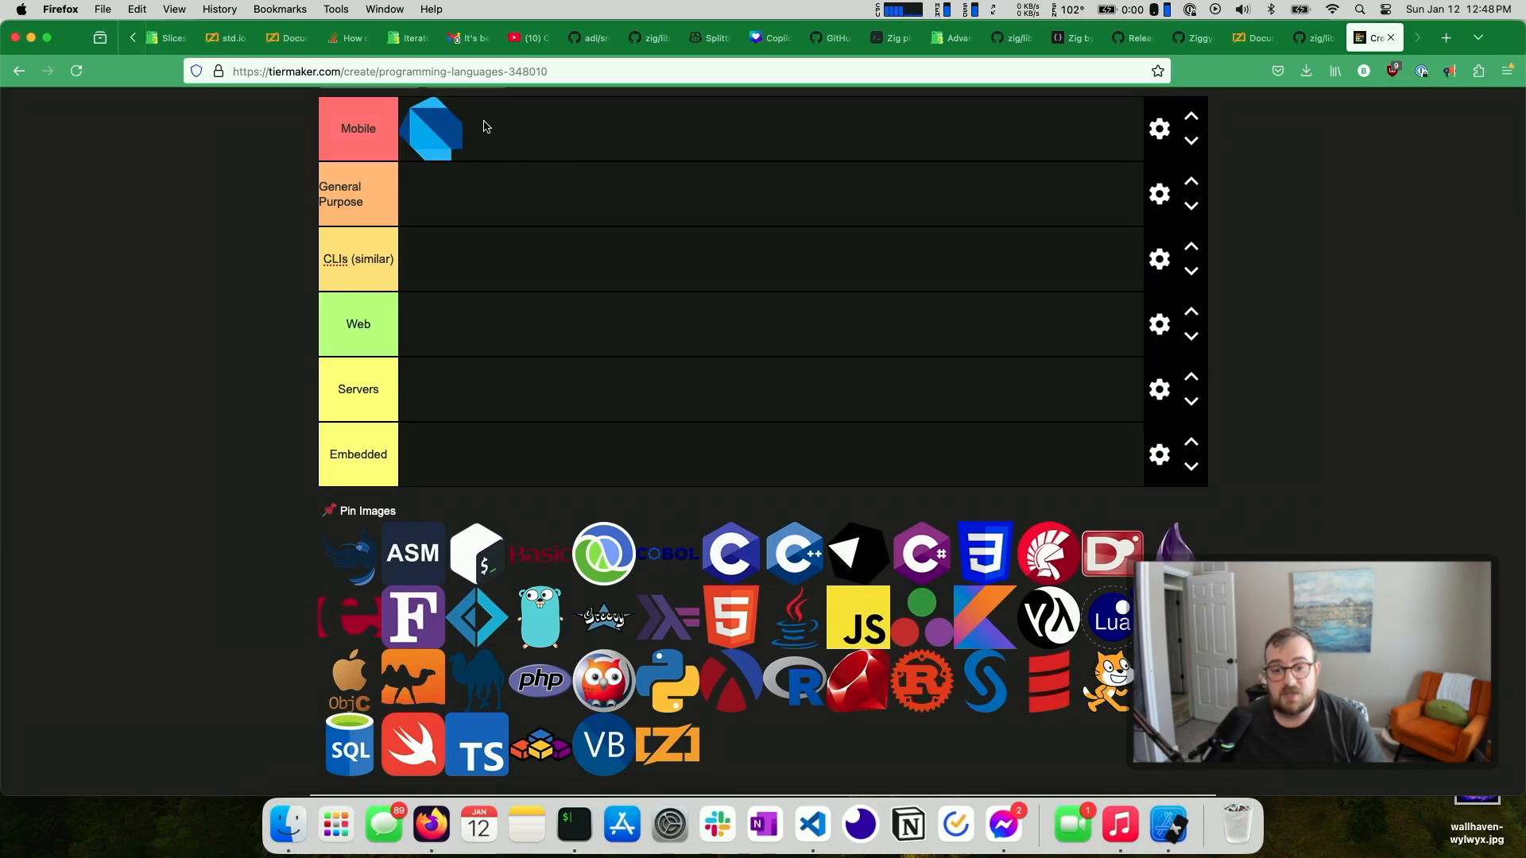
pyautogui.moveTo(449, 151)
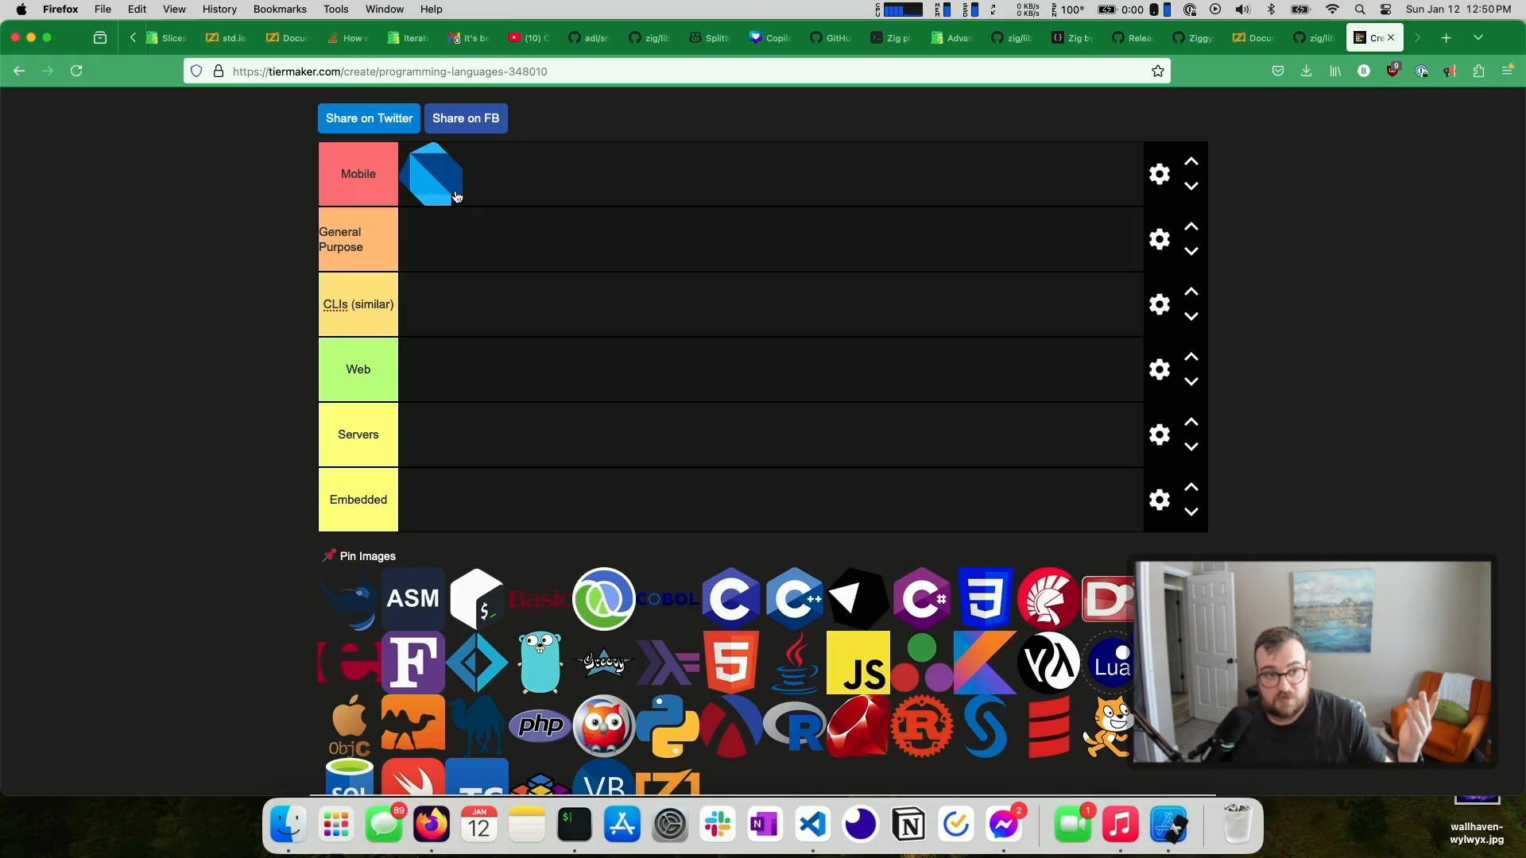
pyautogui.click(356, 173)
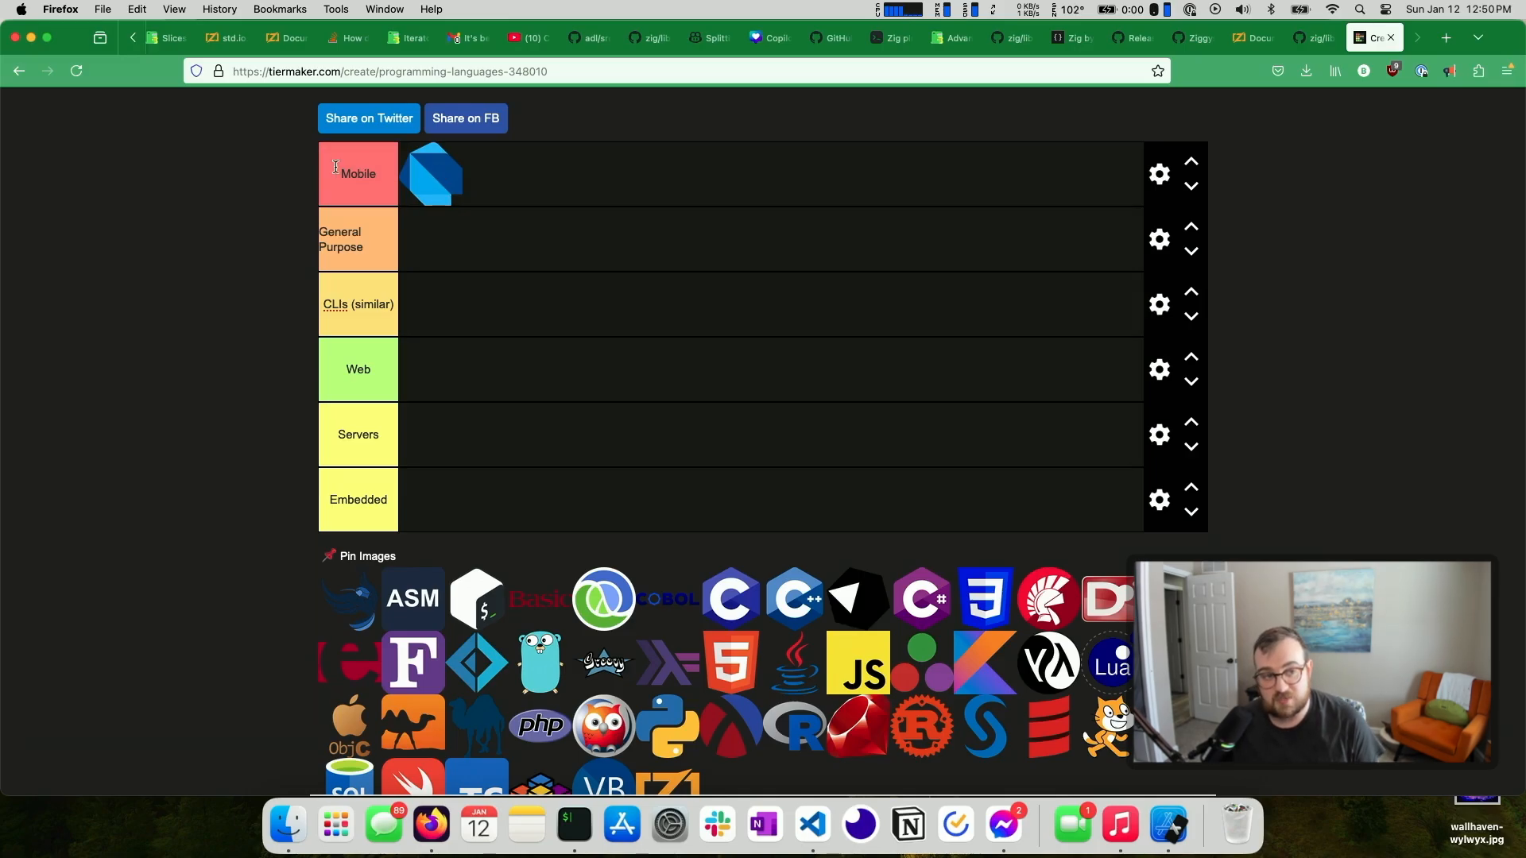
pyautogui.moveTo(253, 170)
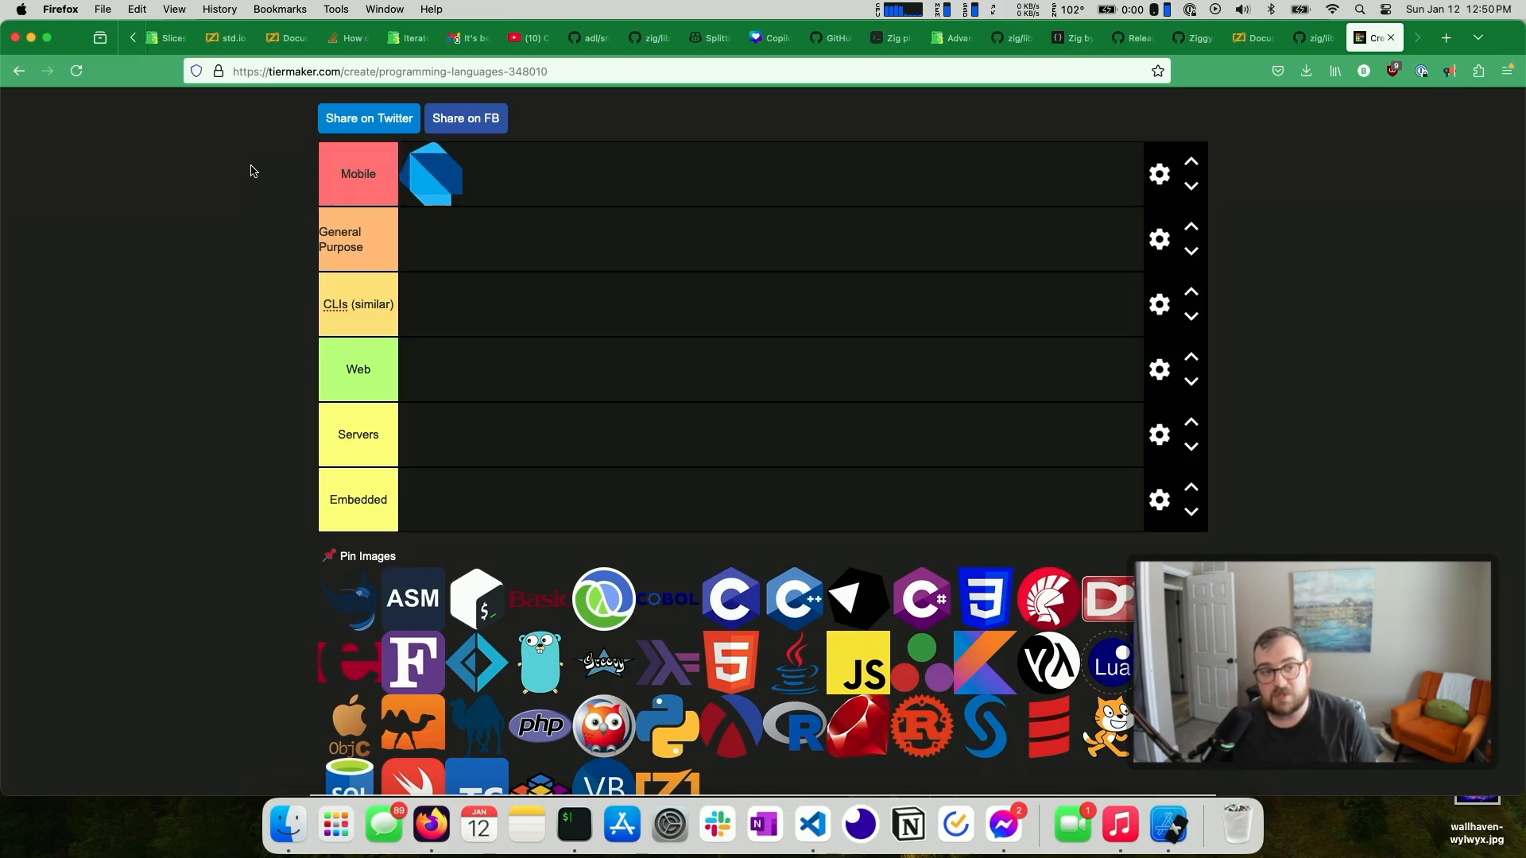
pyautogui.moveTo(386, 170)
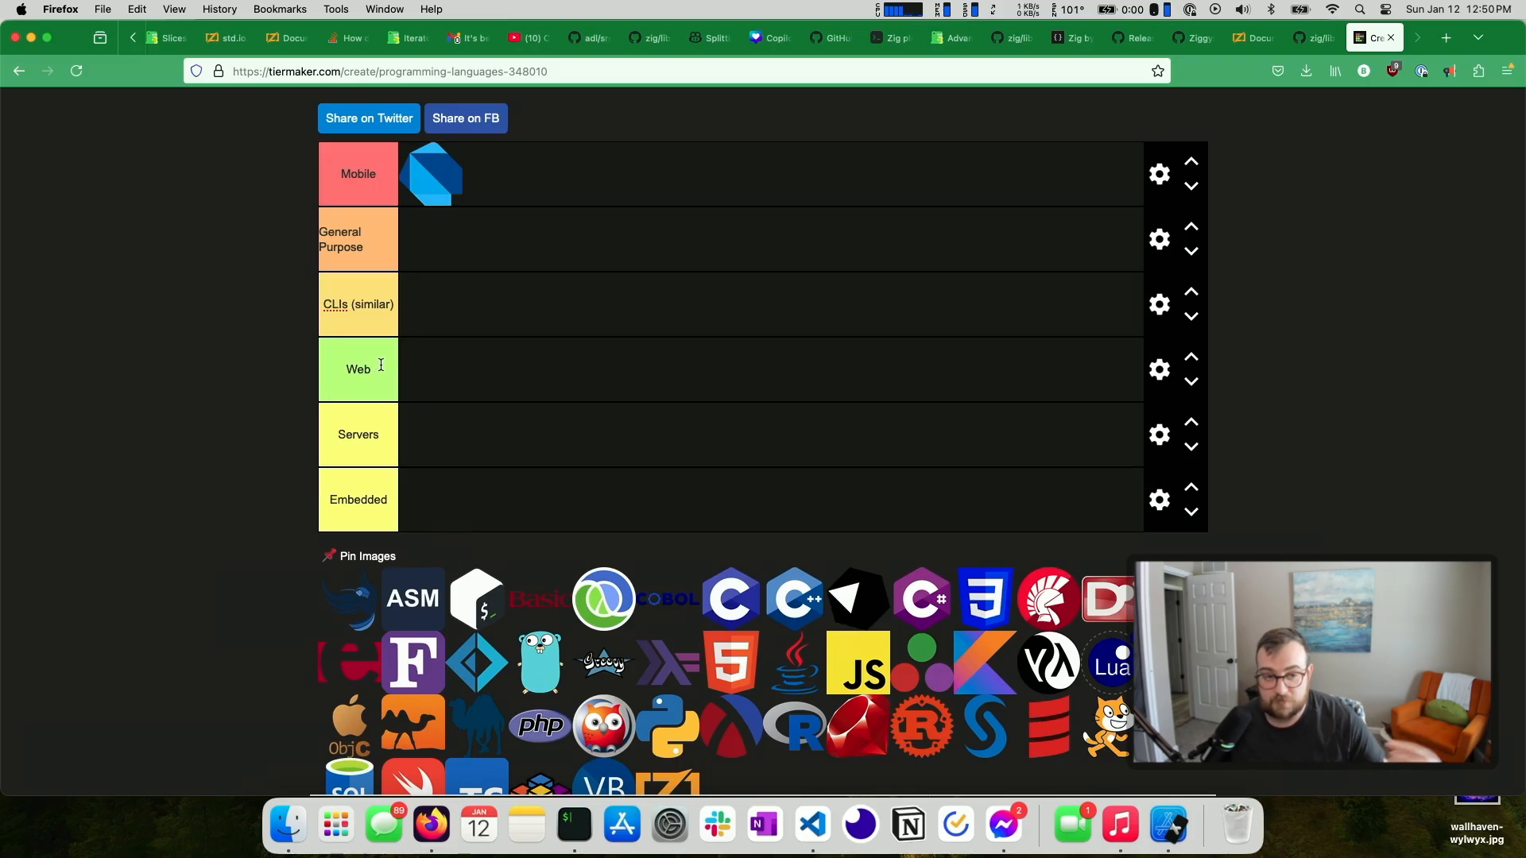
pyautogui.moveTo(342, 491)
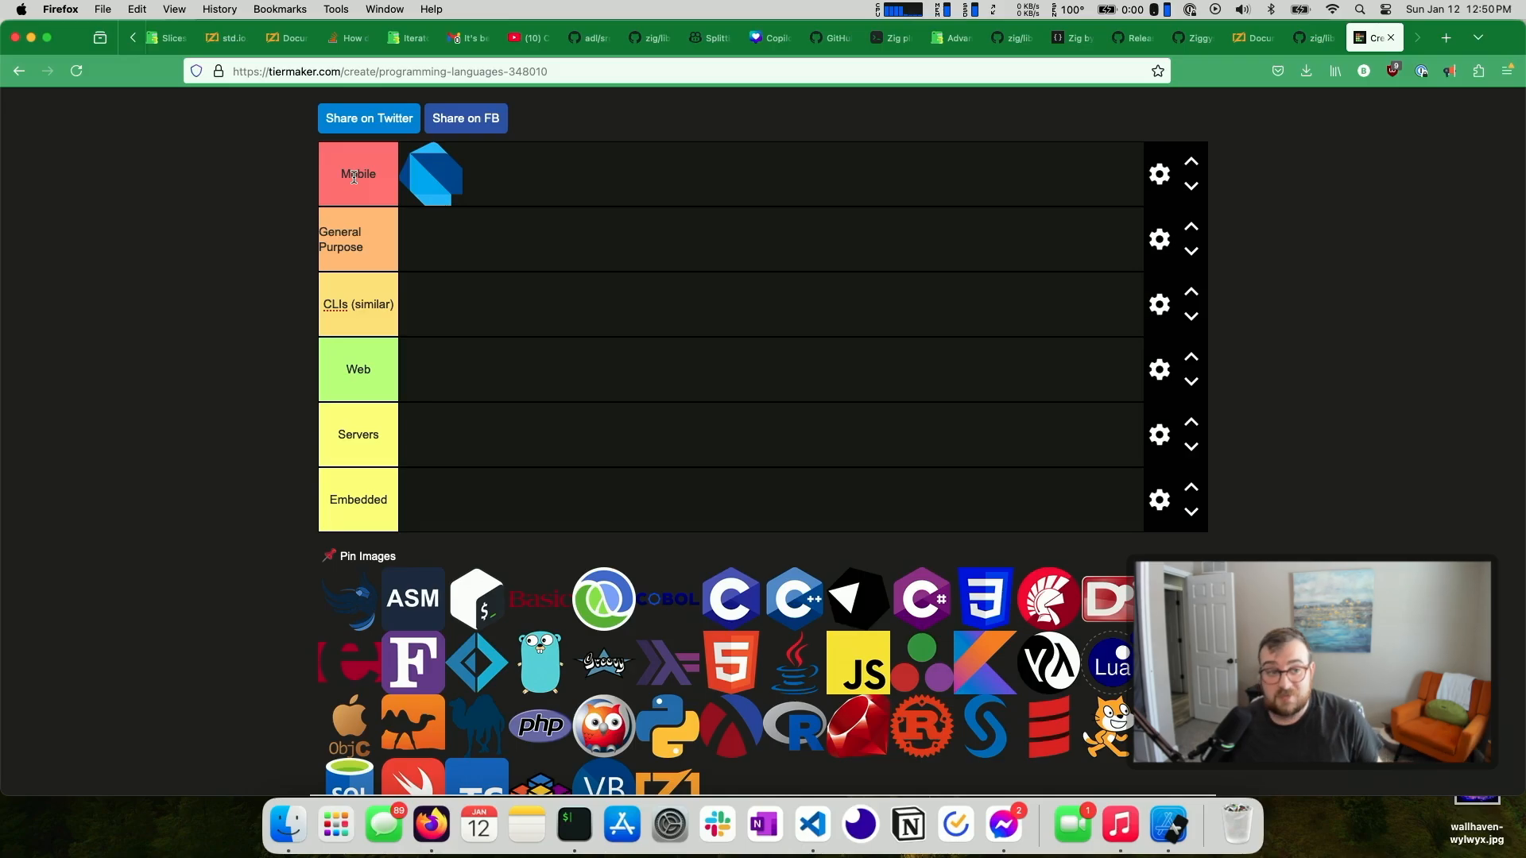
pyautogui.moveTo(341, 163)
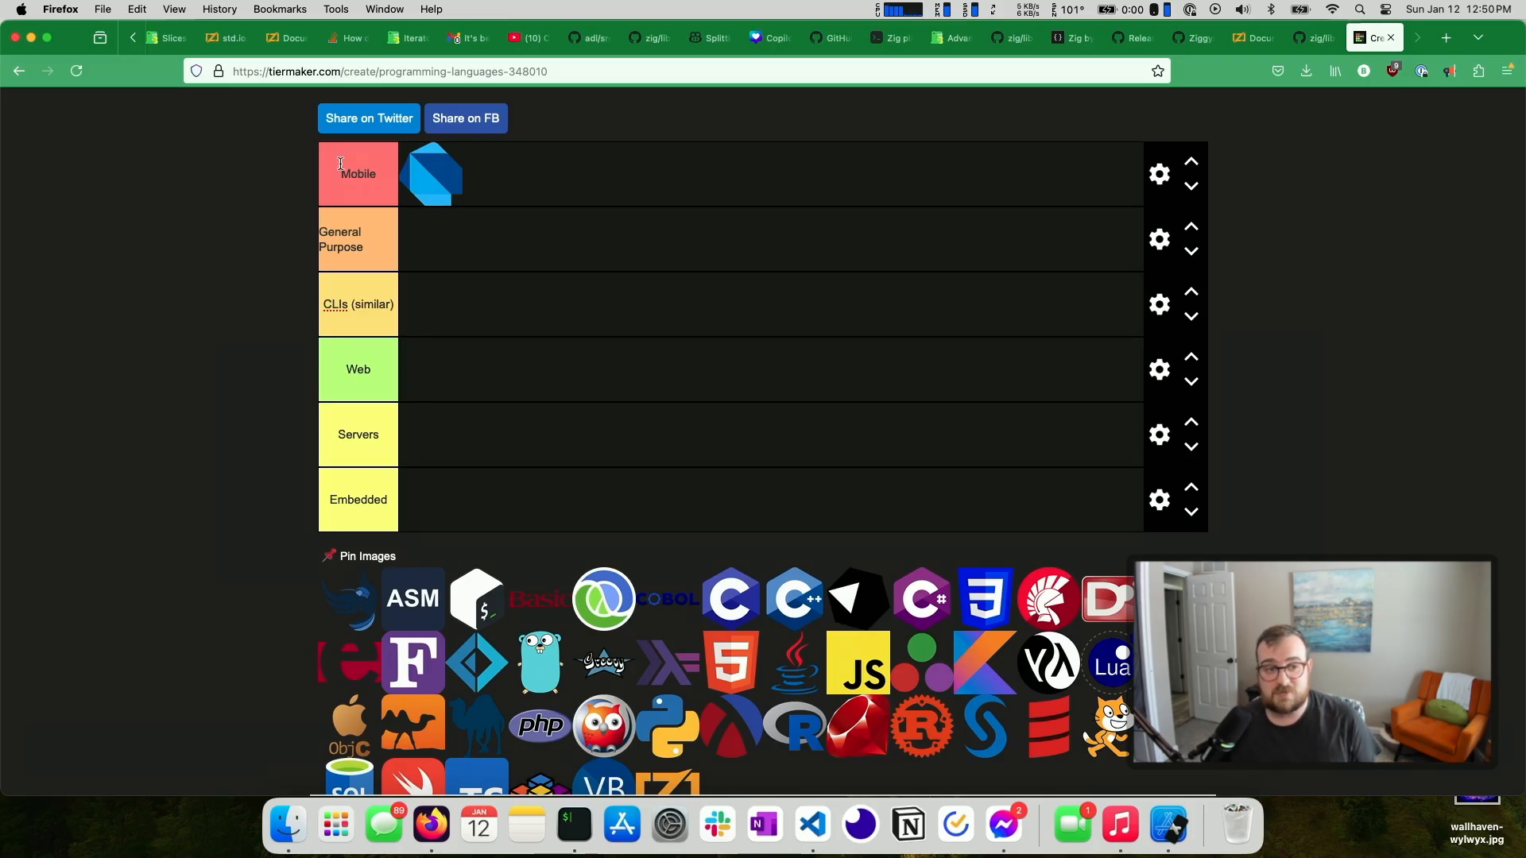
pyautogui.scroll(-3)
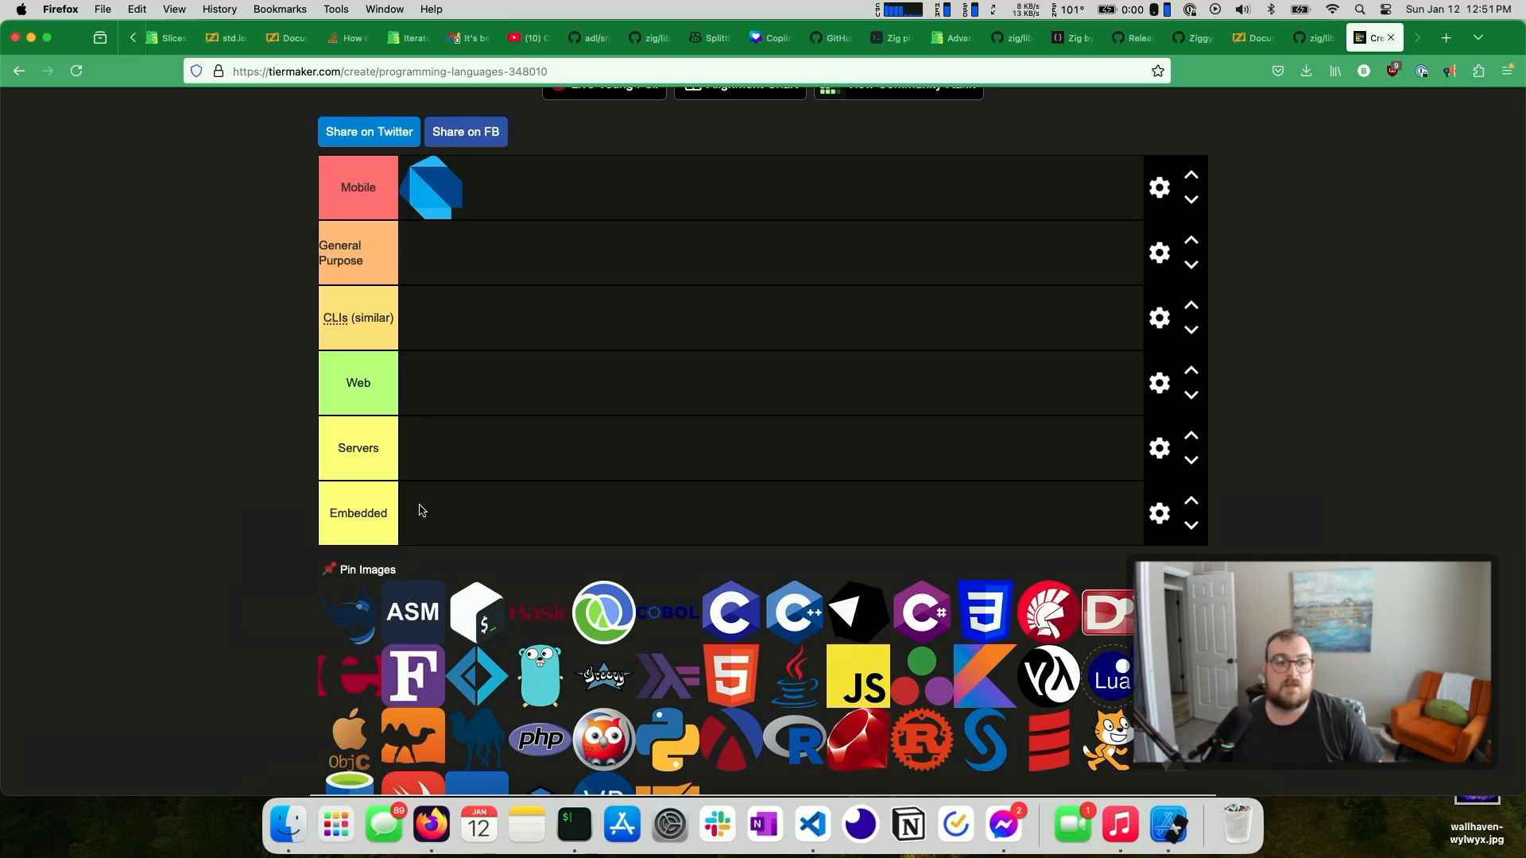
# Drag the Go gopher into the General Purpose row and scroll down
pyautogui.moveTo(538, 675); pyautogui.dragTo(443, 251)
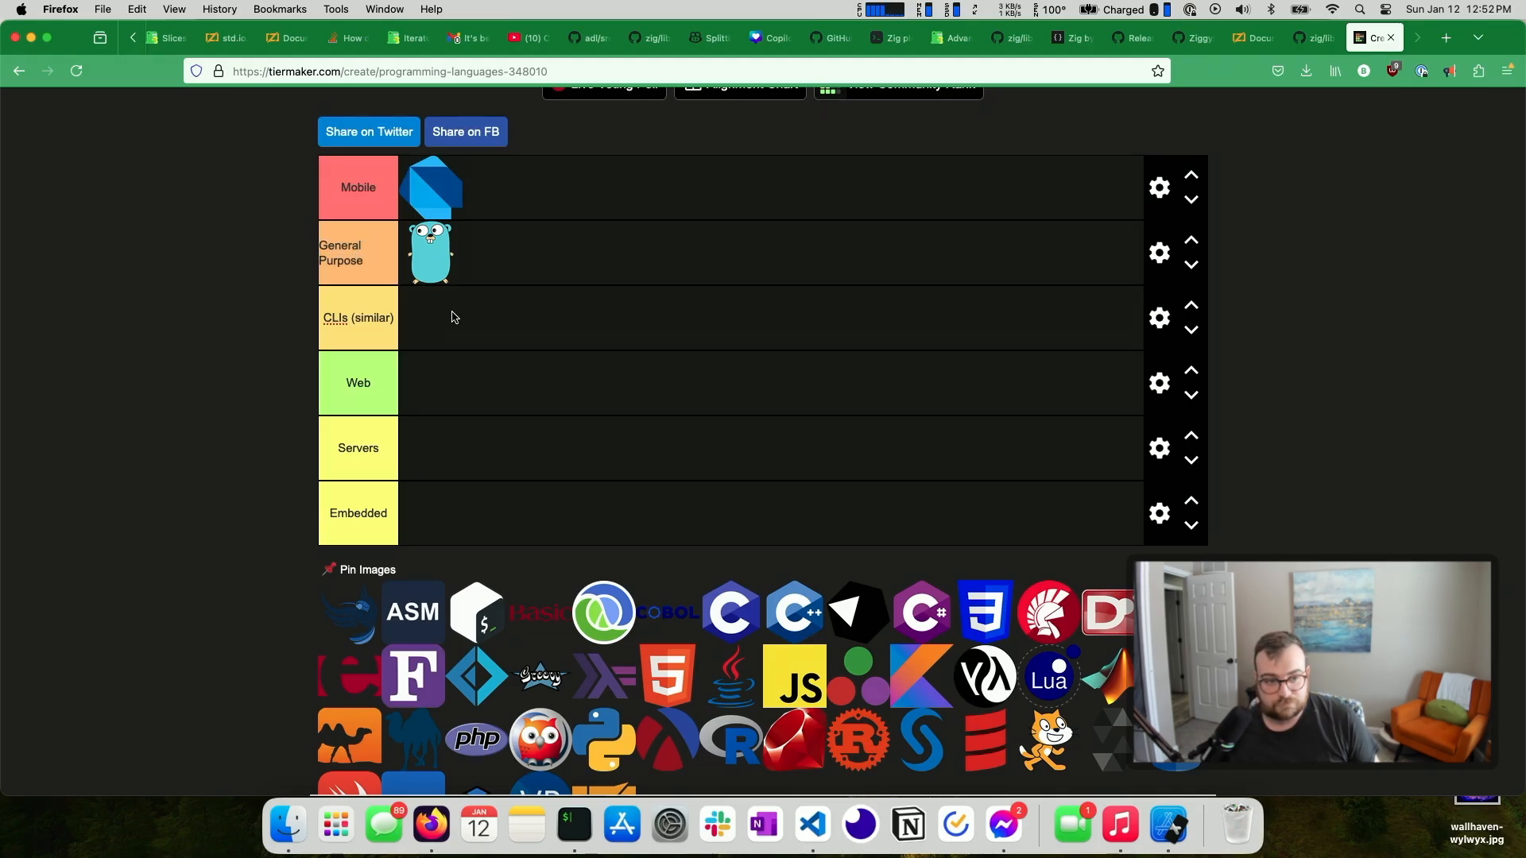
pyautogui.scroll(-3)
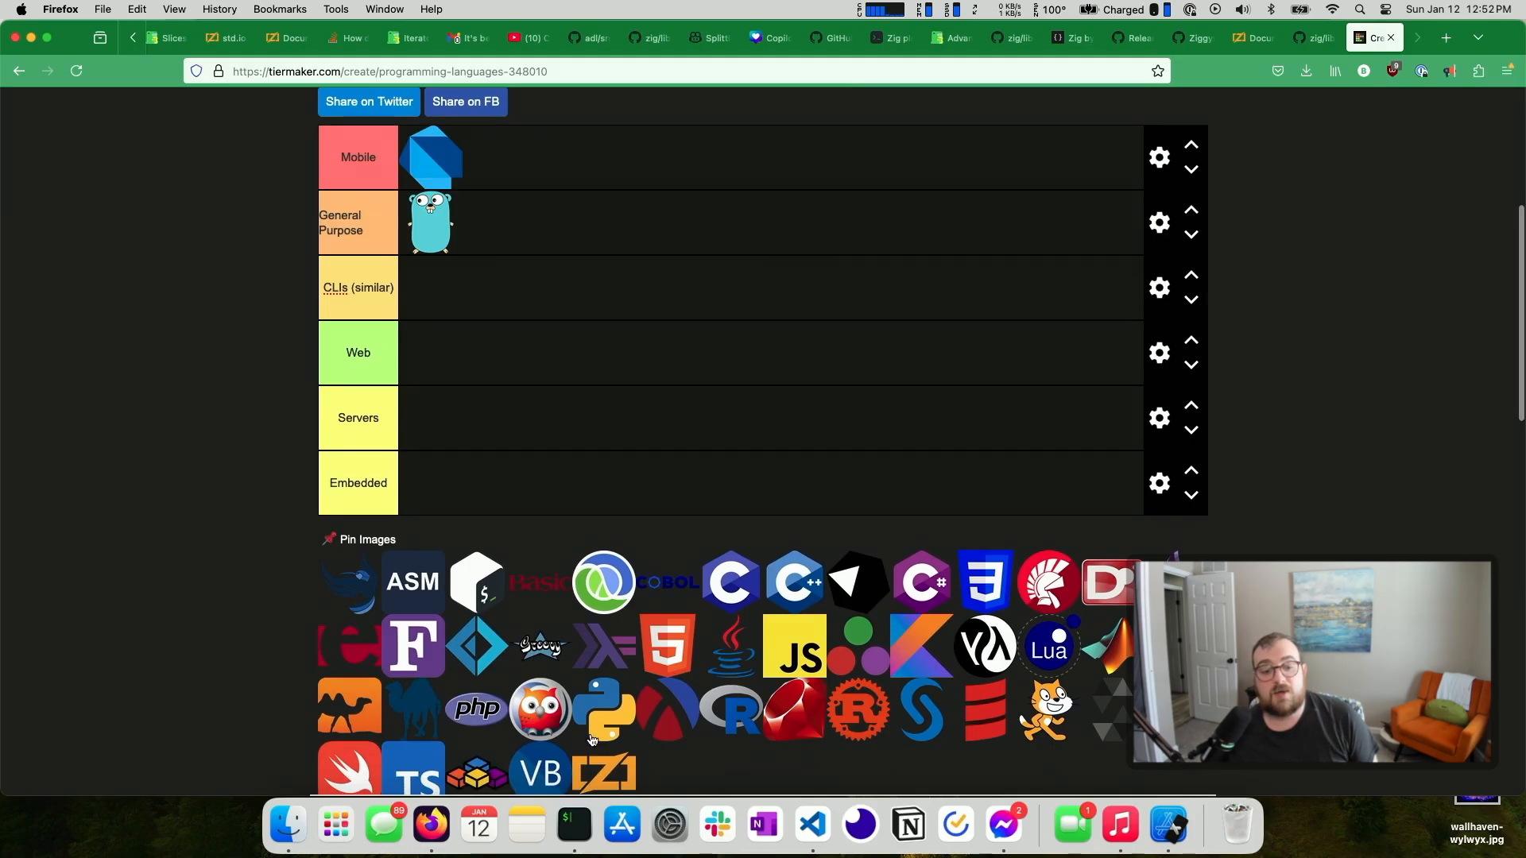
# Place the Zig logo in the CLIs (similar) row, then switch to GitHub
pyautogui.moveTo(604, 772); pyautogui.dragTo(493, 222)
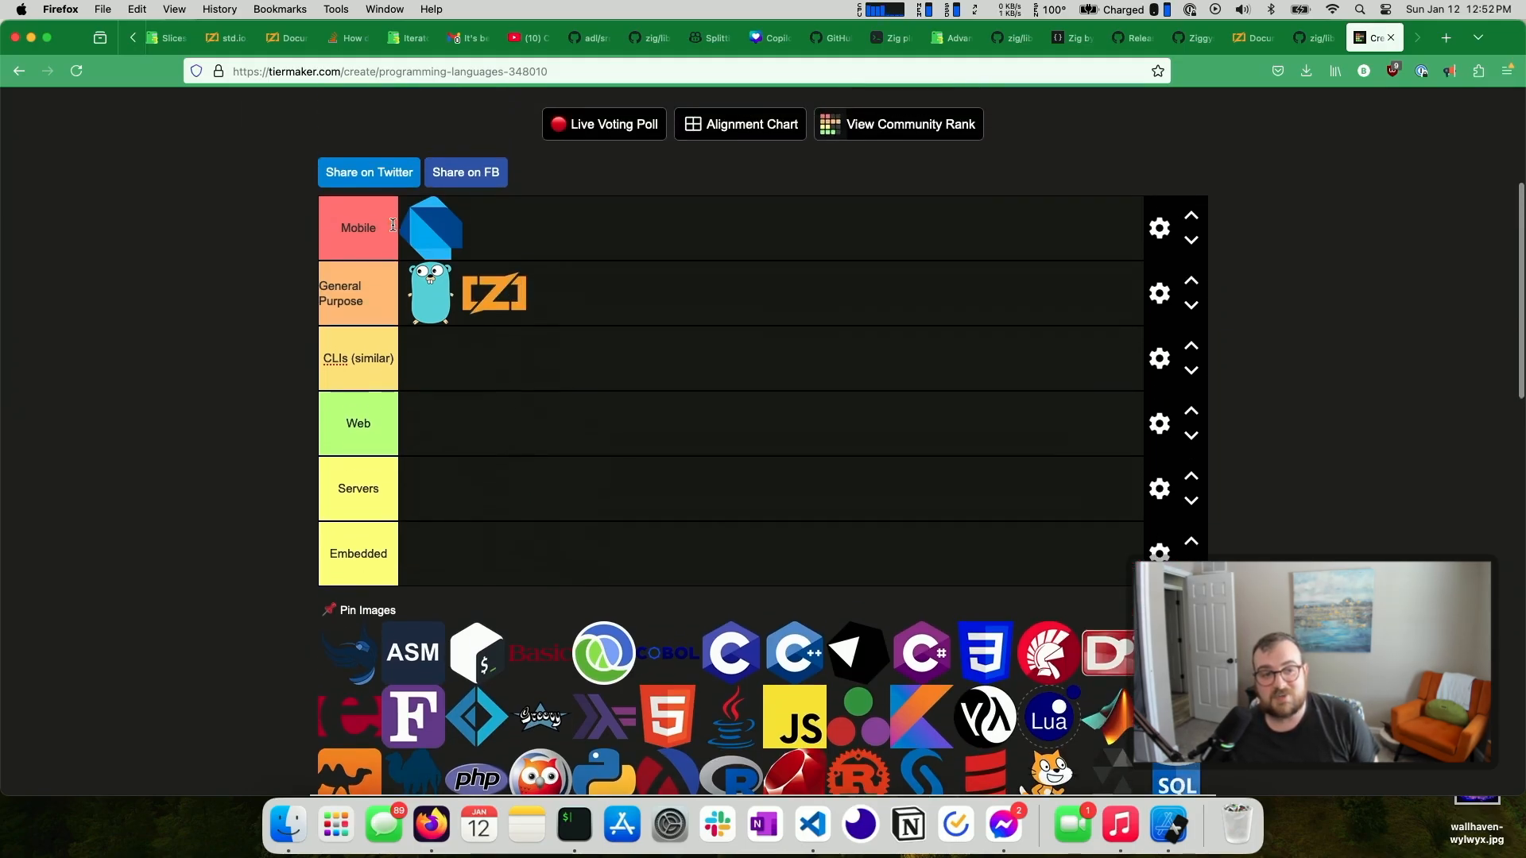
pyautogui.scroll(-3)
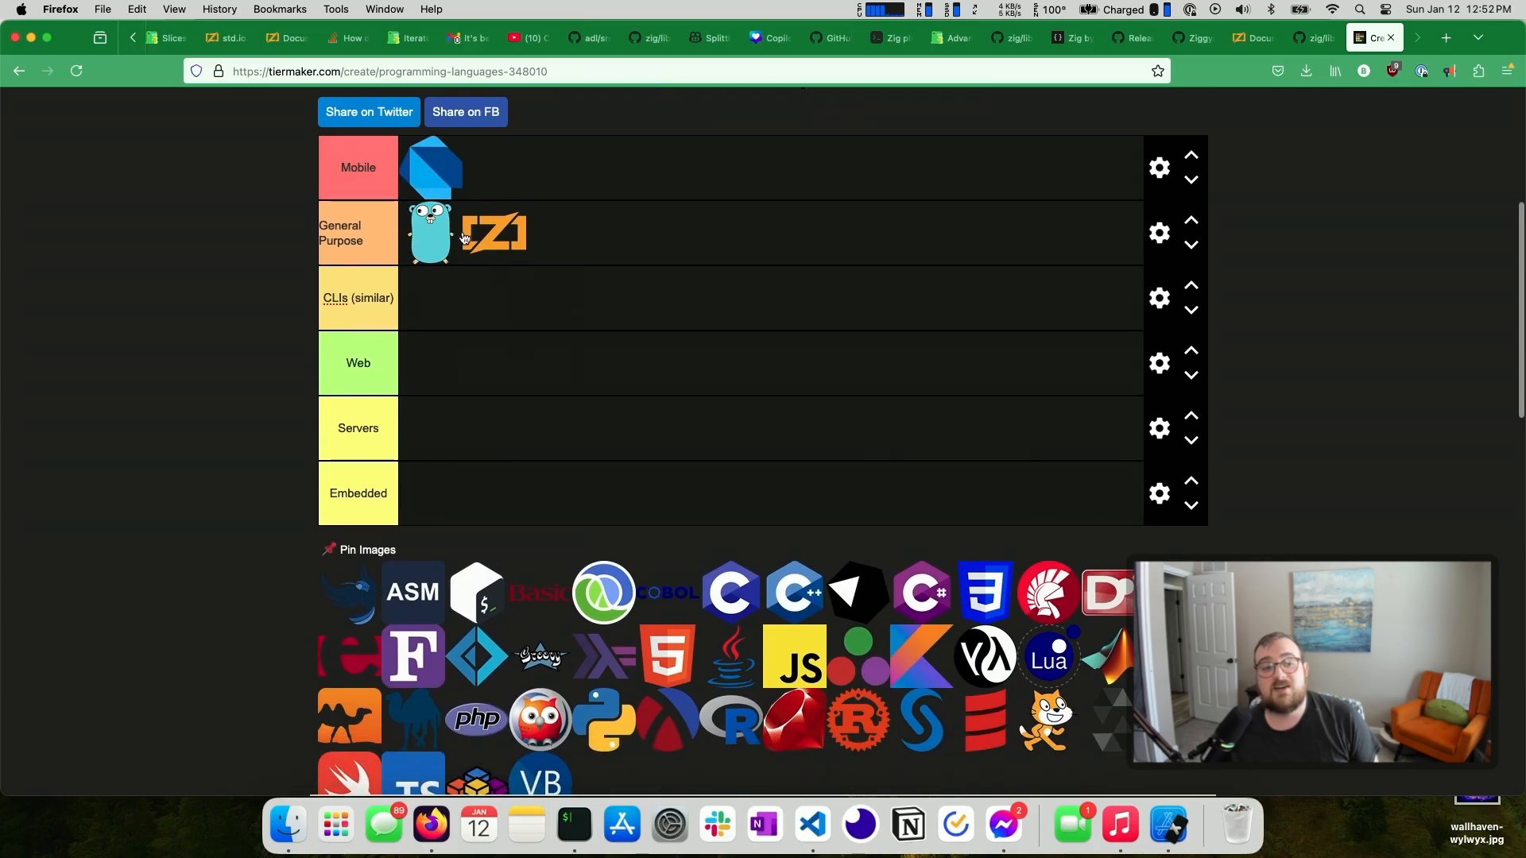
pyautogui.moveTo(494, 231); pyautogui.dragTo(431, 298)
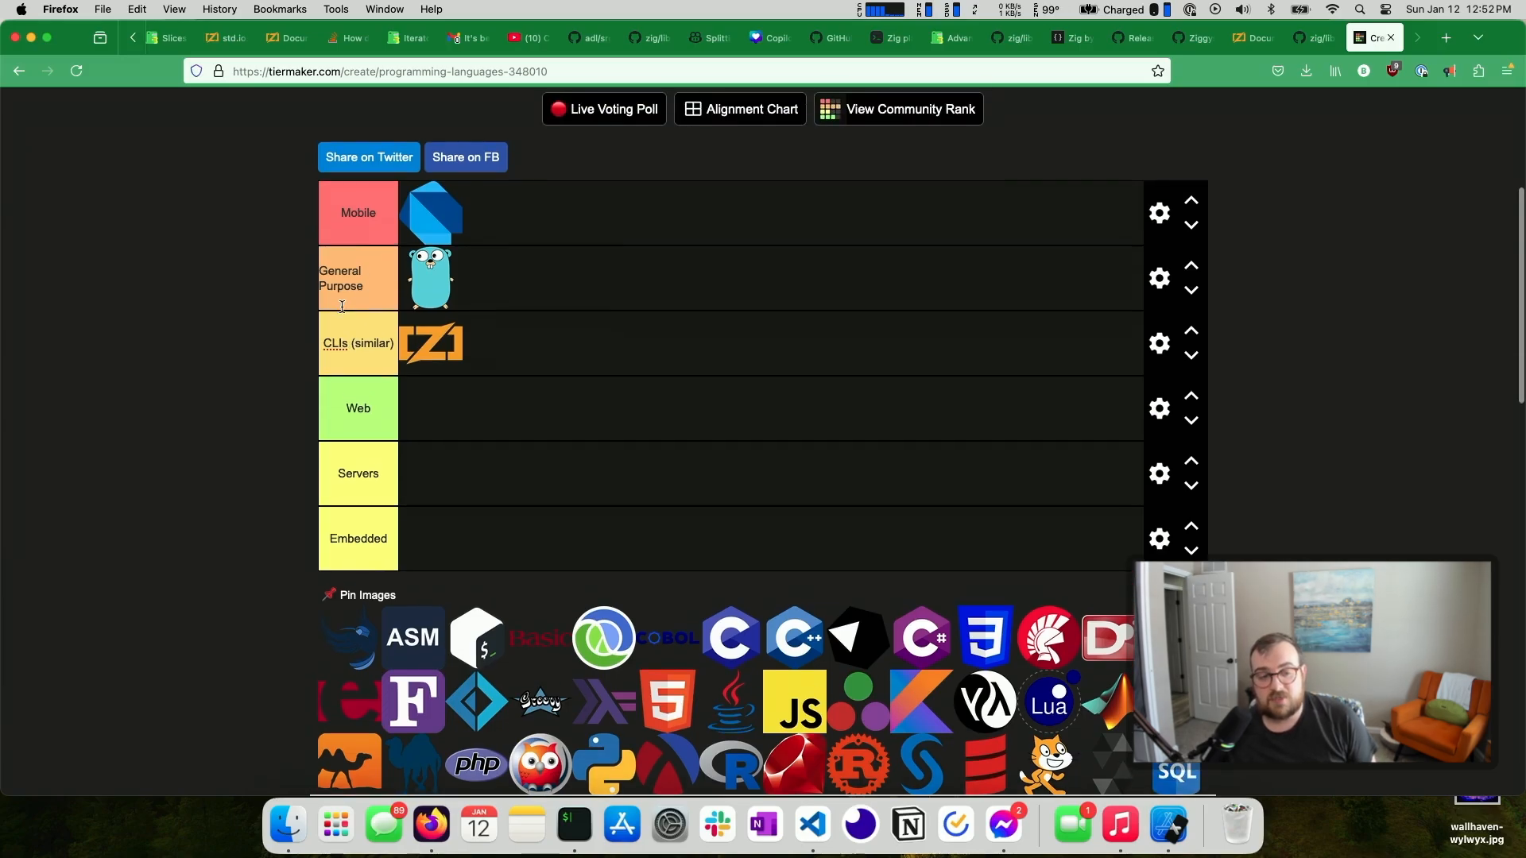
pyautogui.moveTo(323, 346)
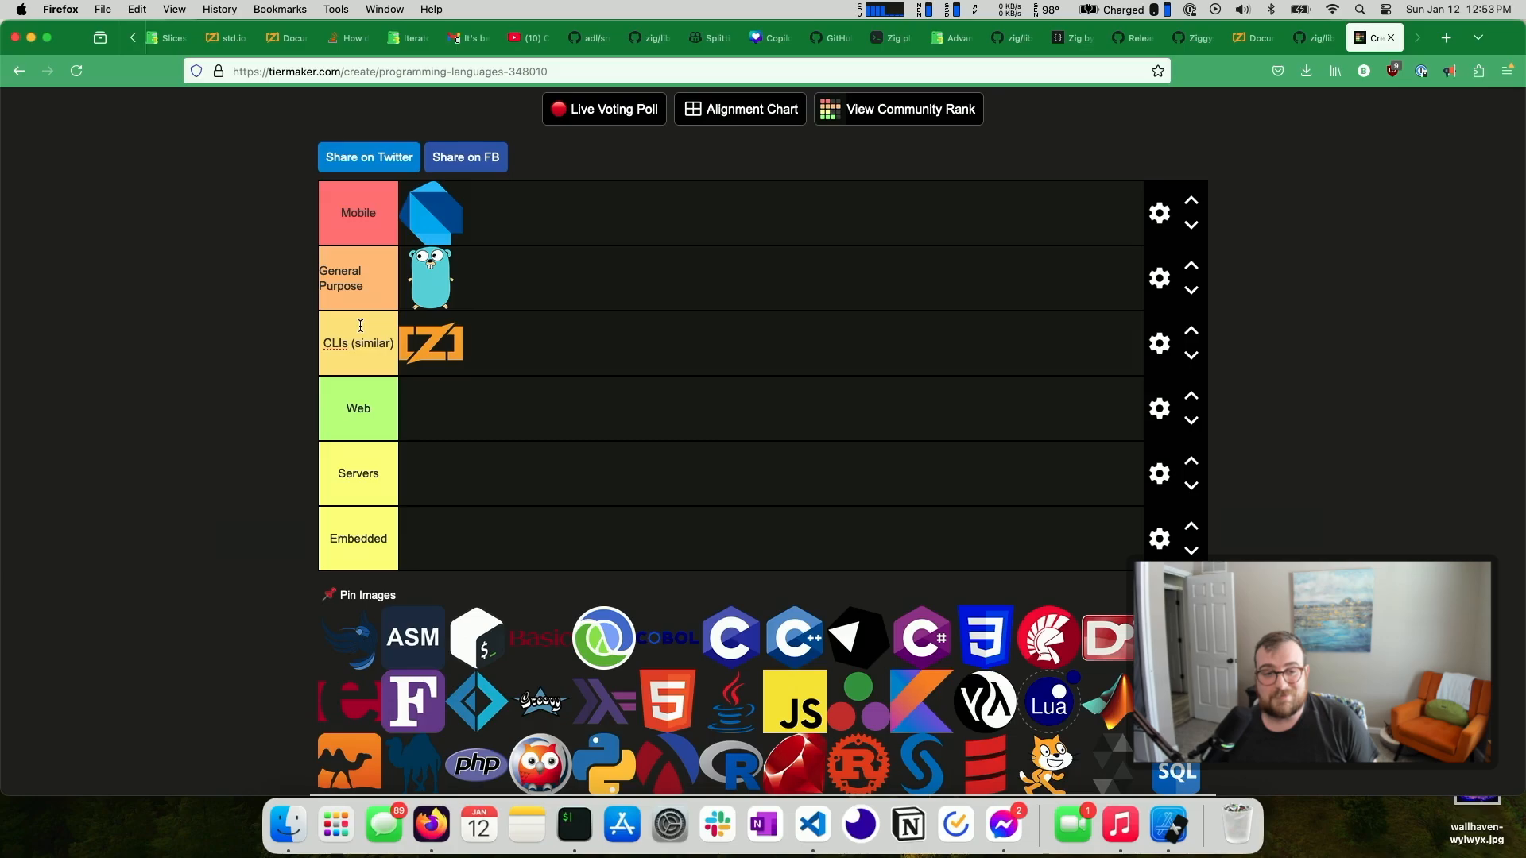
pyautogui.moveTo(441, 346)
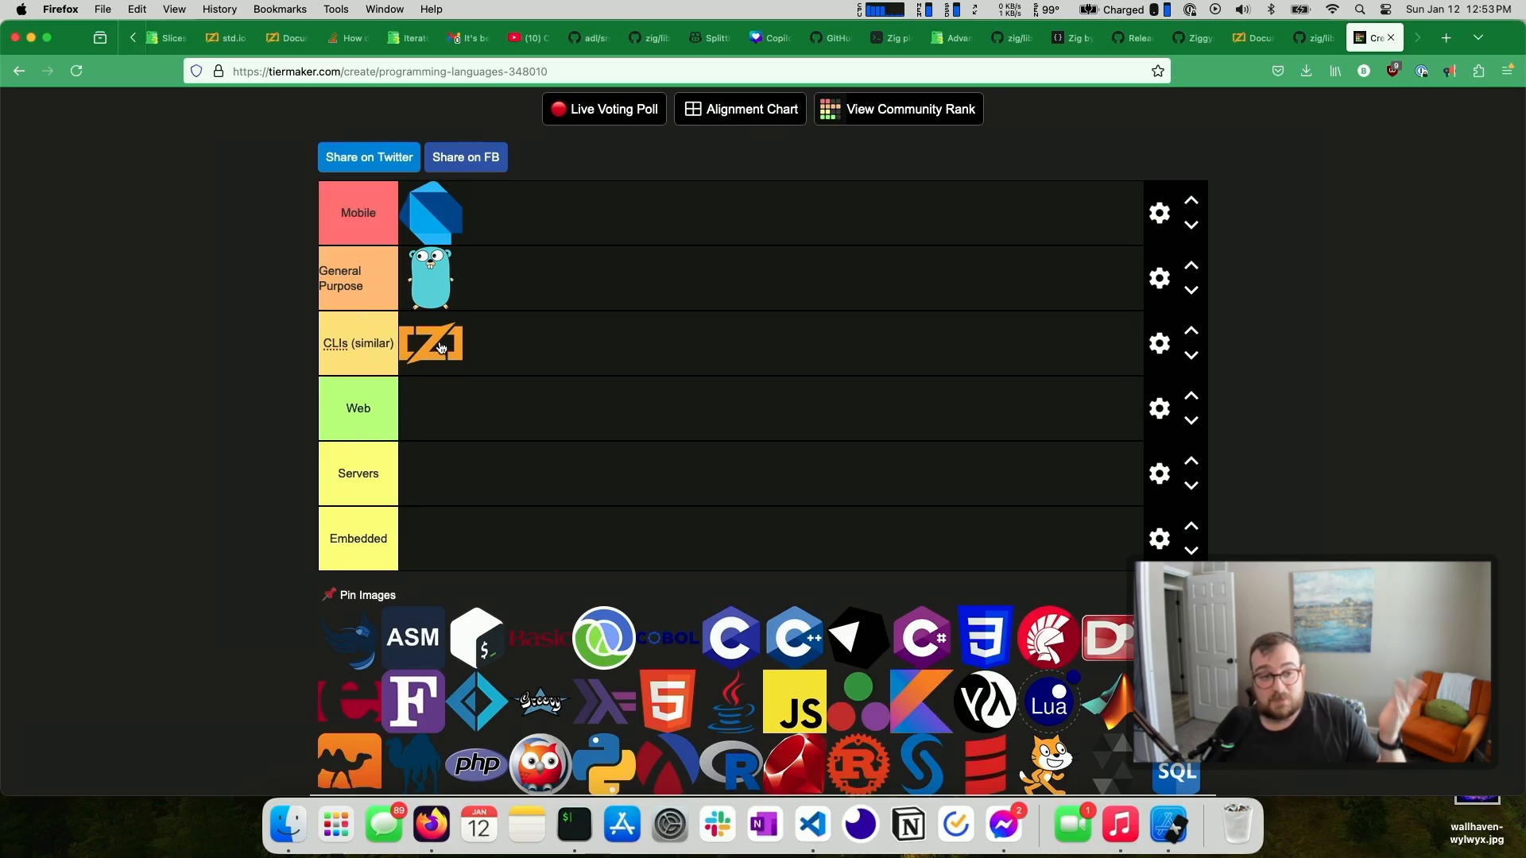
pyautogui.moveTo(283, 299)
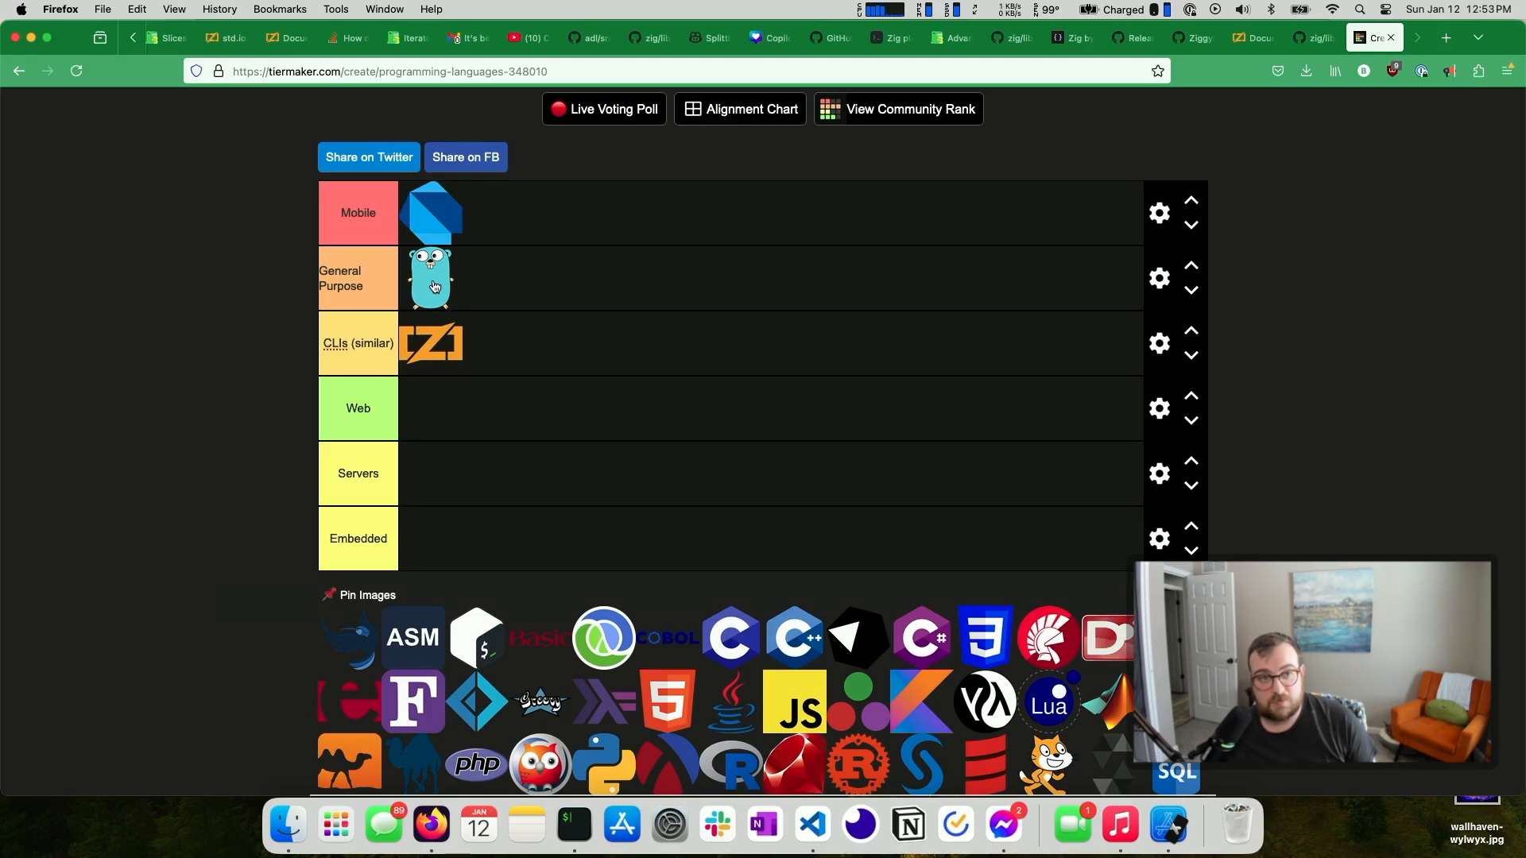
pyautogui.moveTo(595, 38)
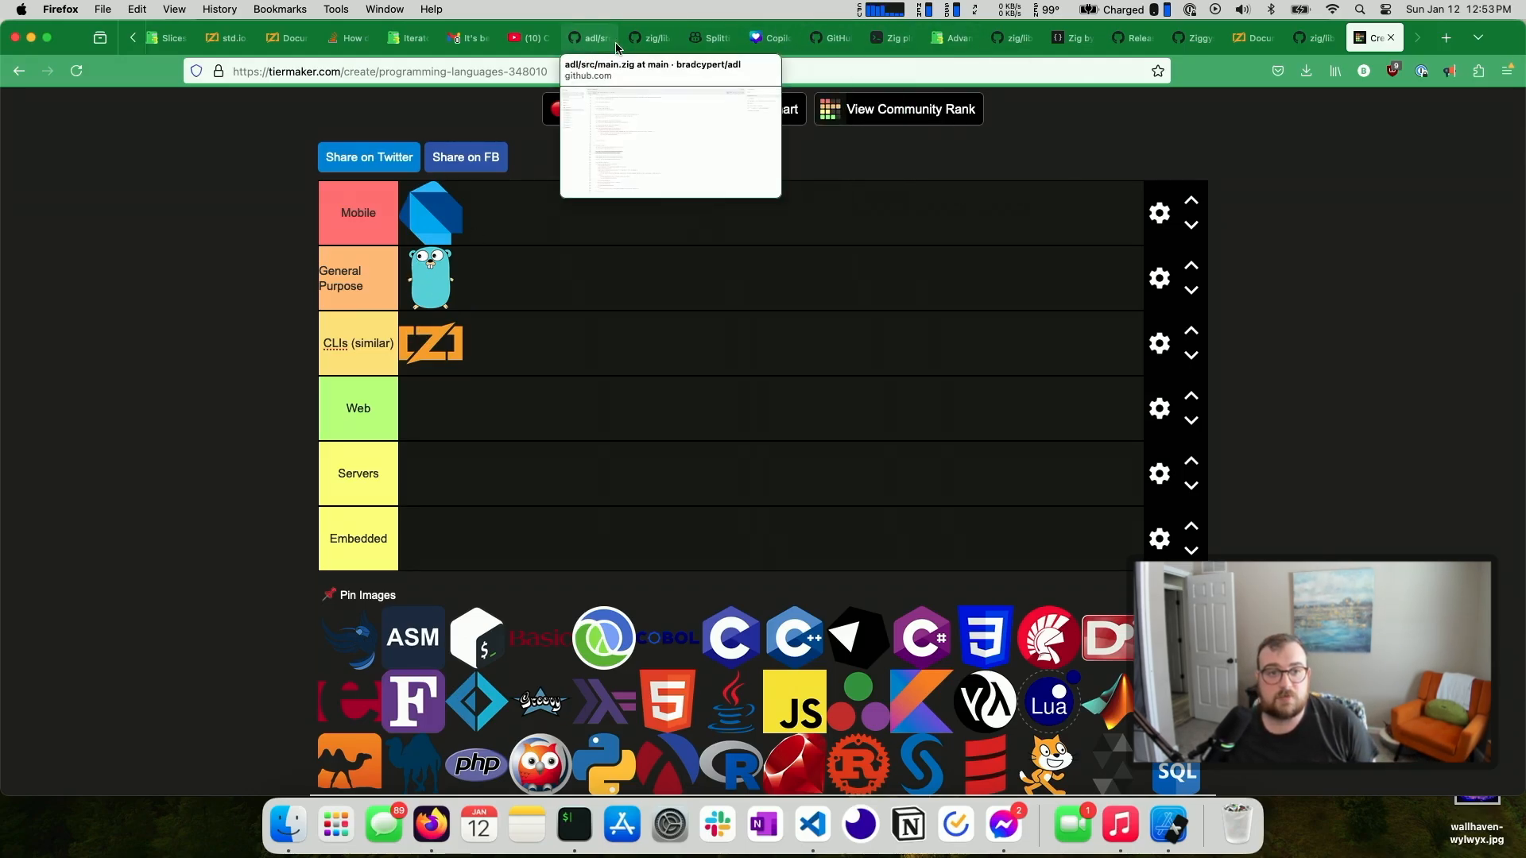
pyautogui.moveTo(1257, 38)
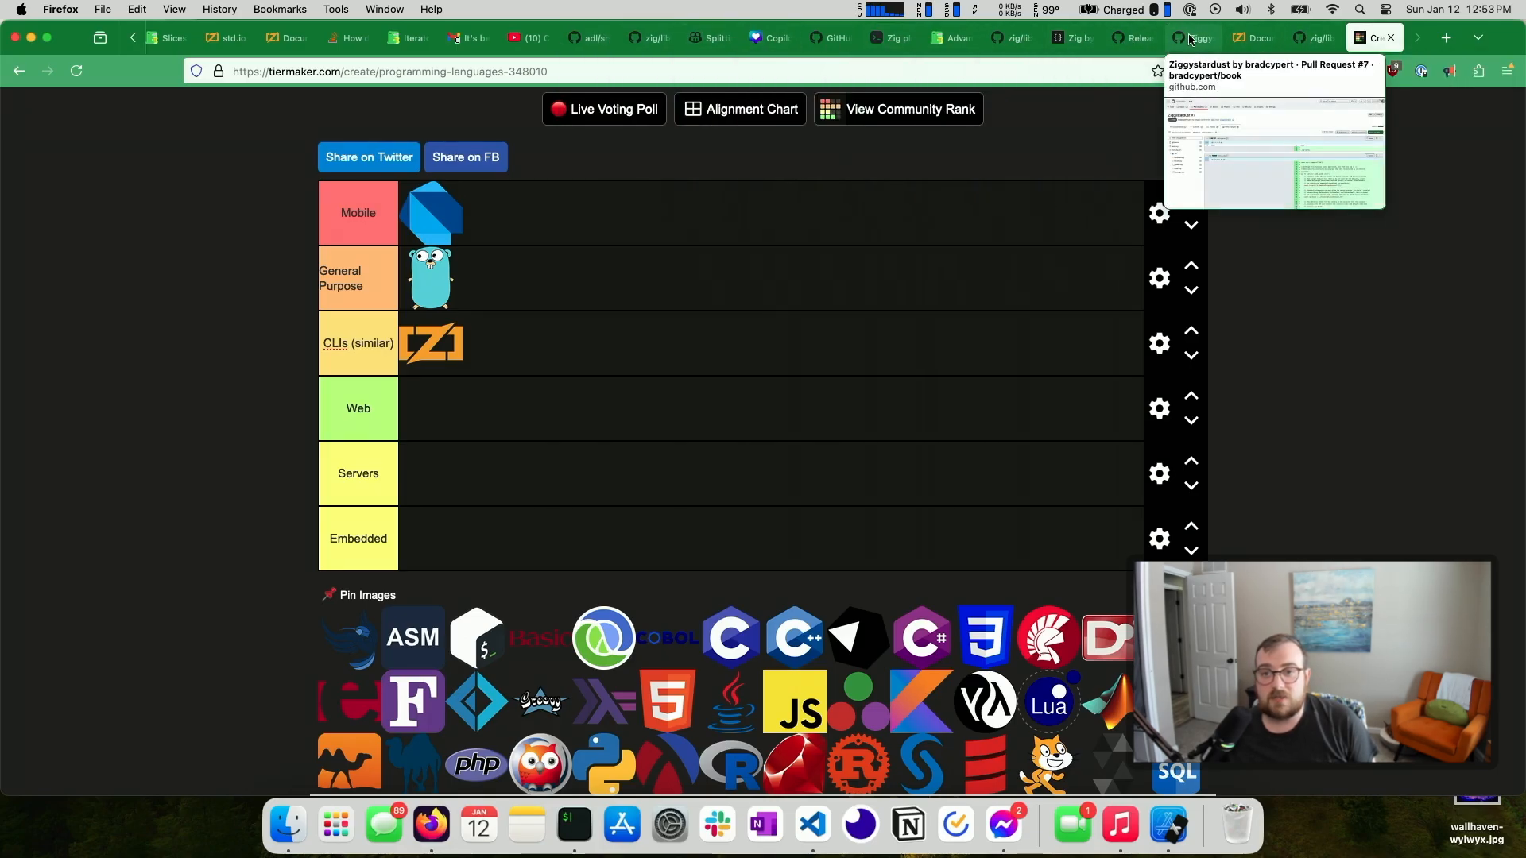
pyautogui.click(1194, 37)
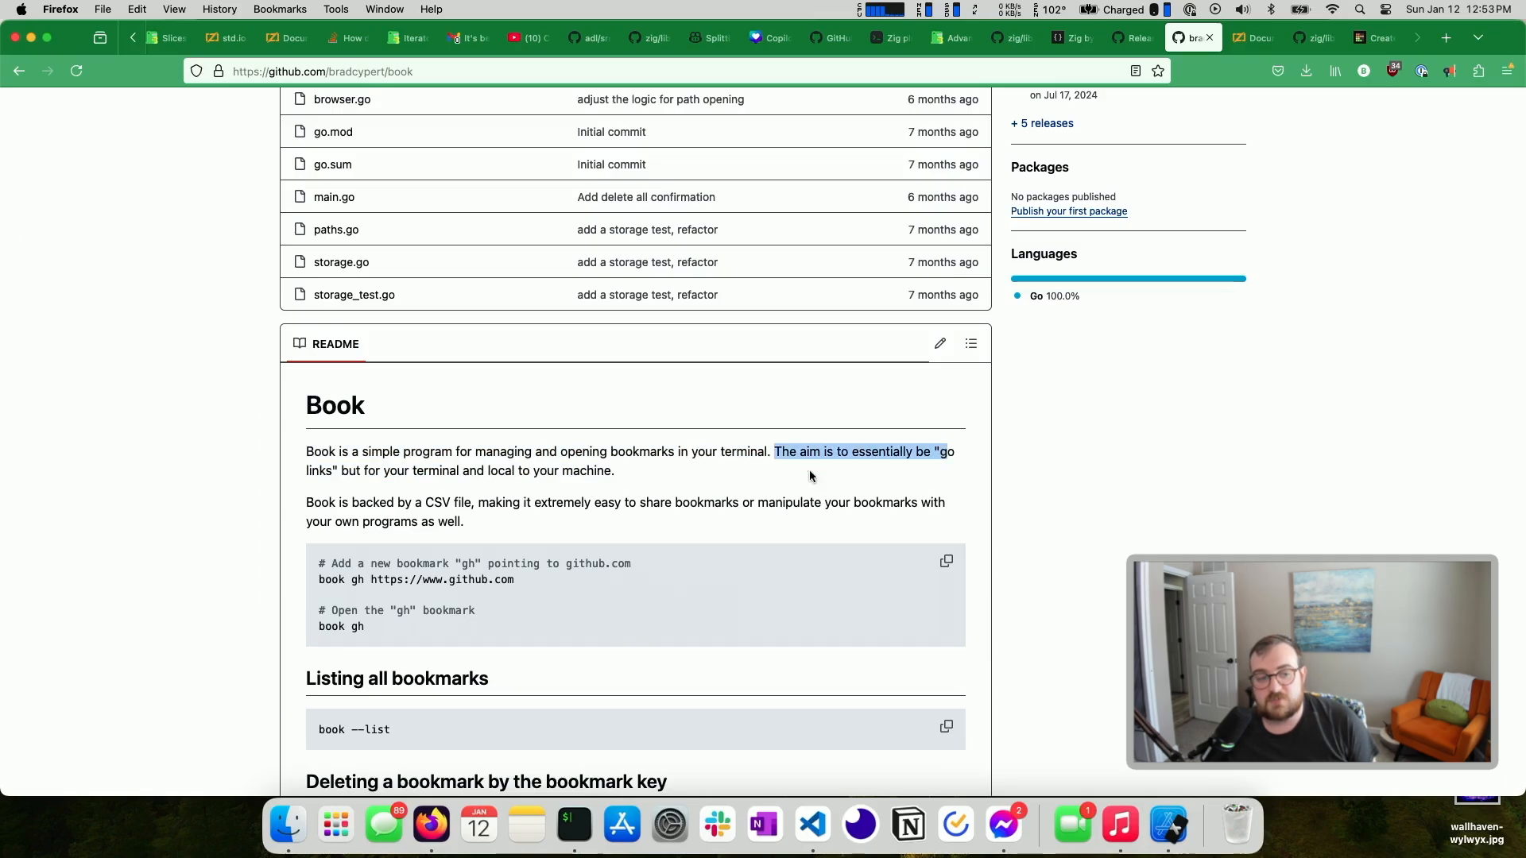
pyautogui.click(509, 447)
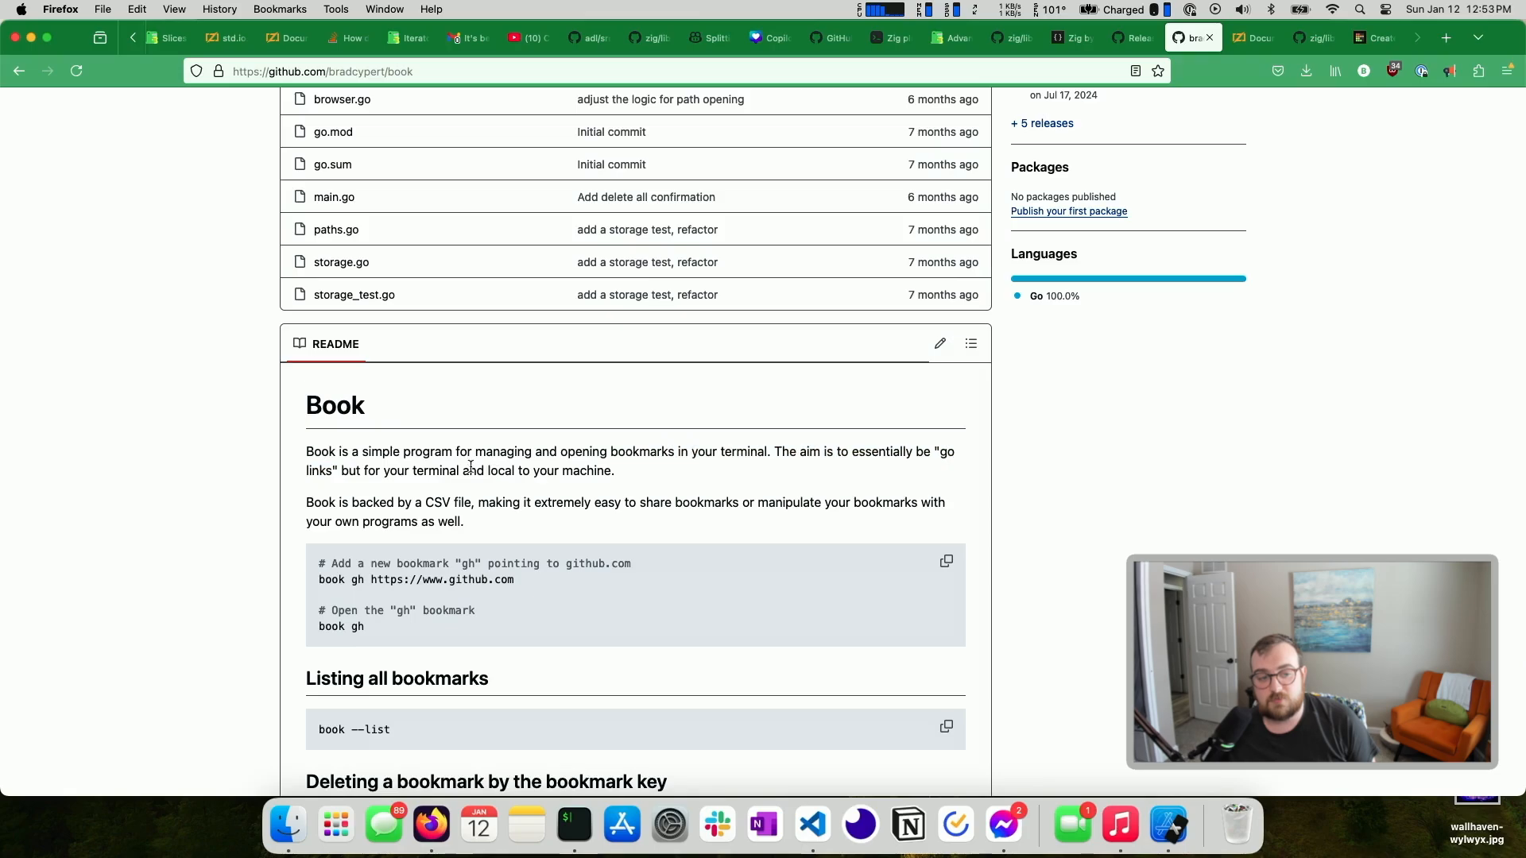
pyautogui.moveTo(538, 523)
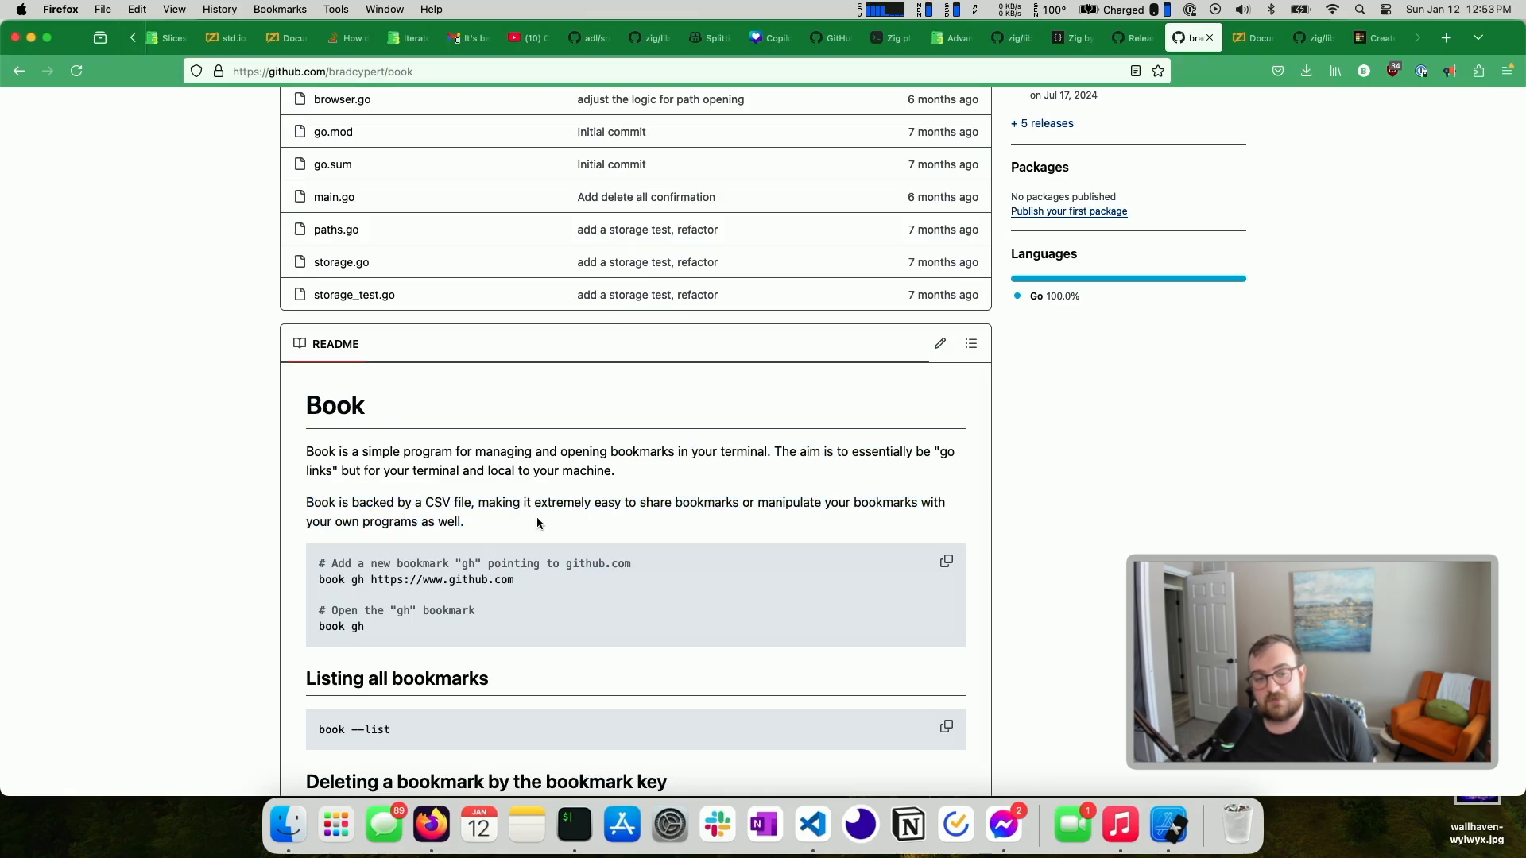
pyautogui.moveTo(587, 507)
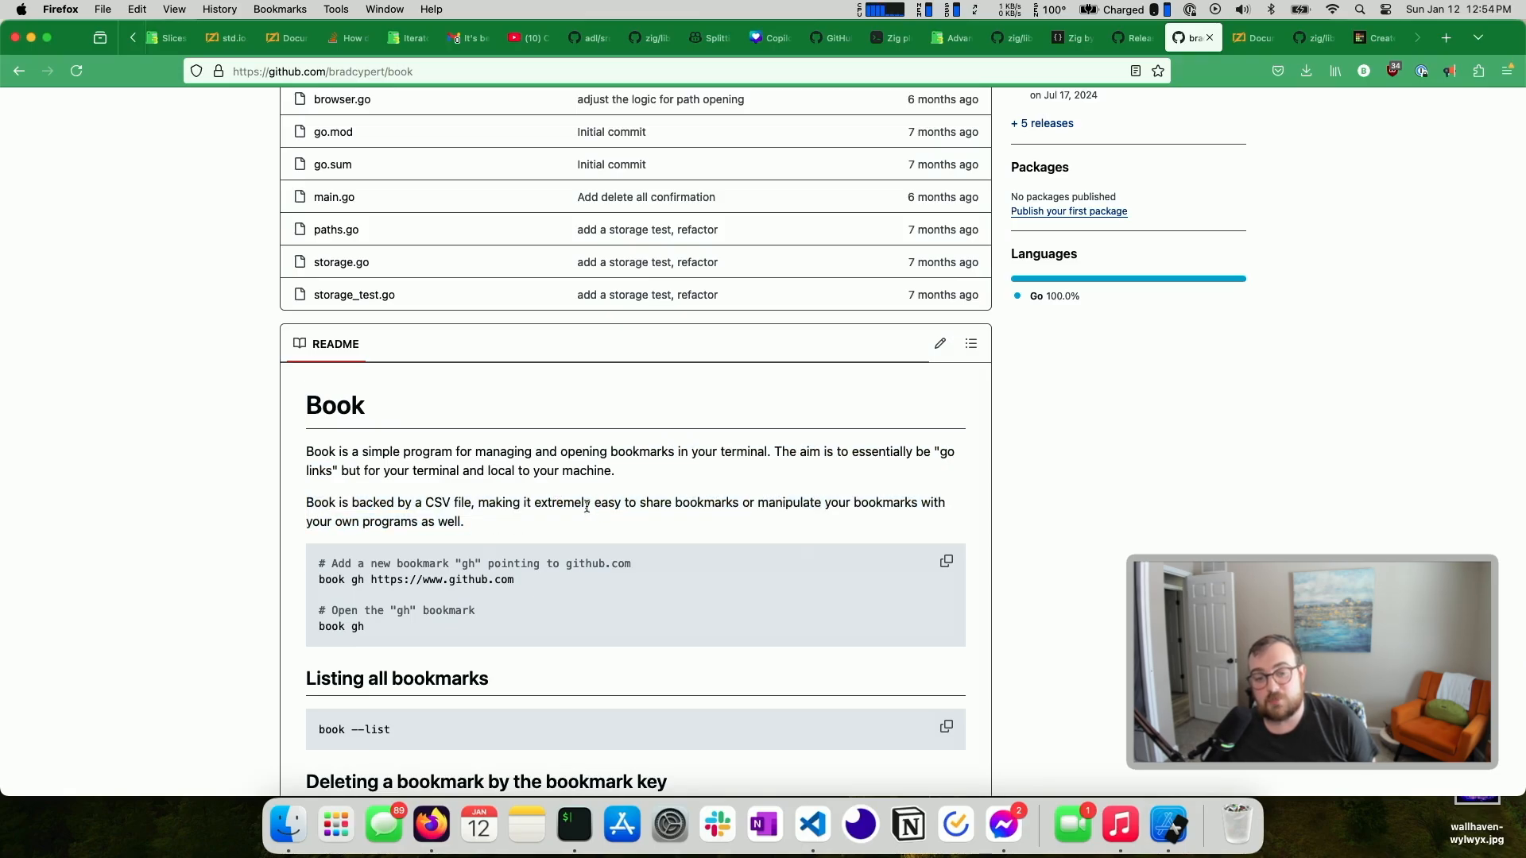
pyautogui.scroll(-3)
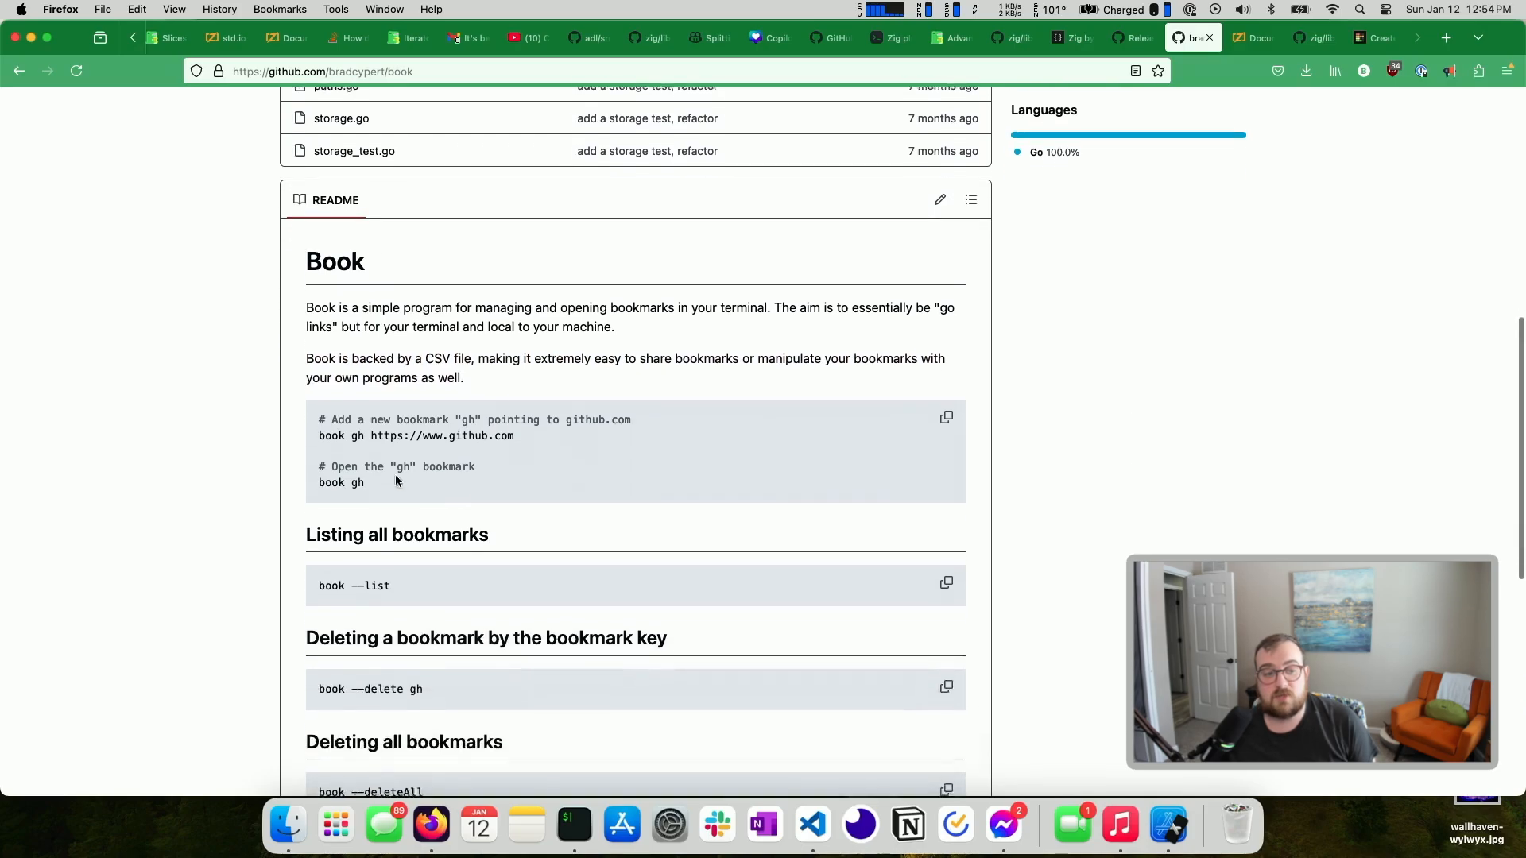
pyautogui.scroll(-3)
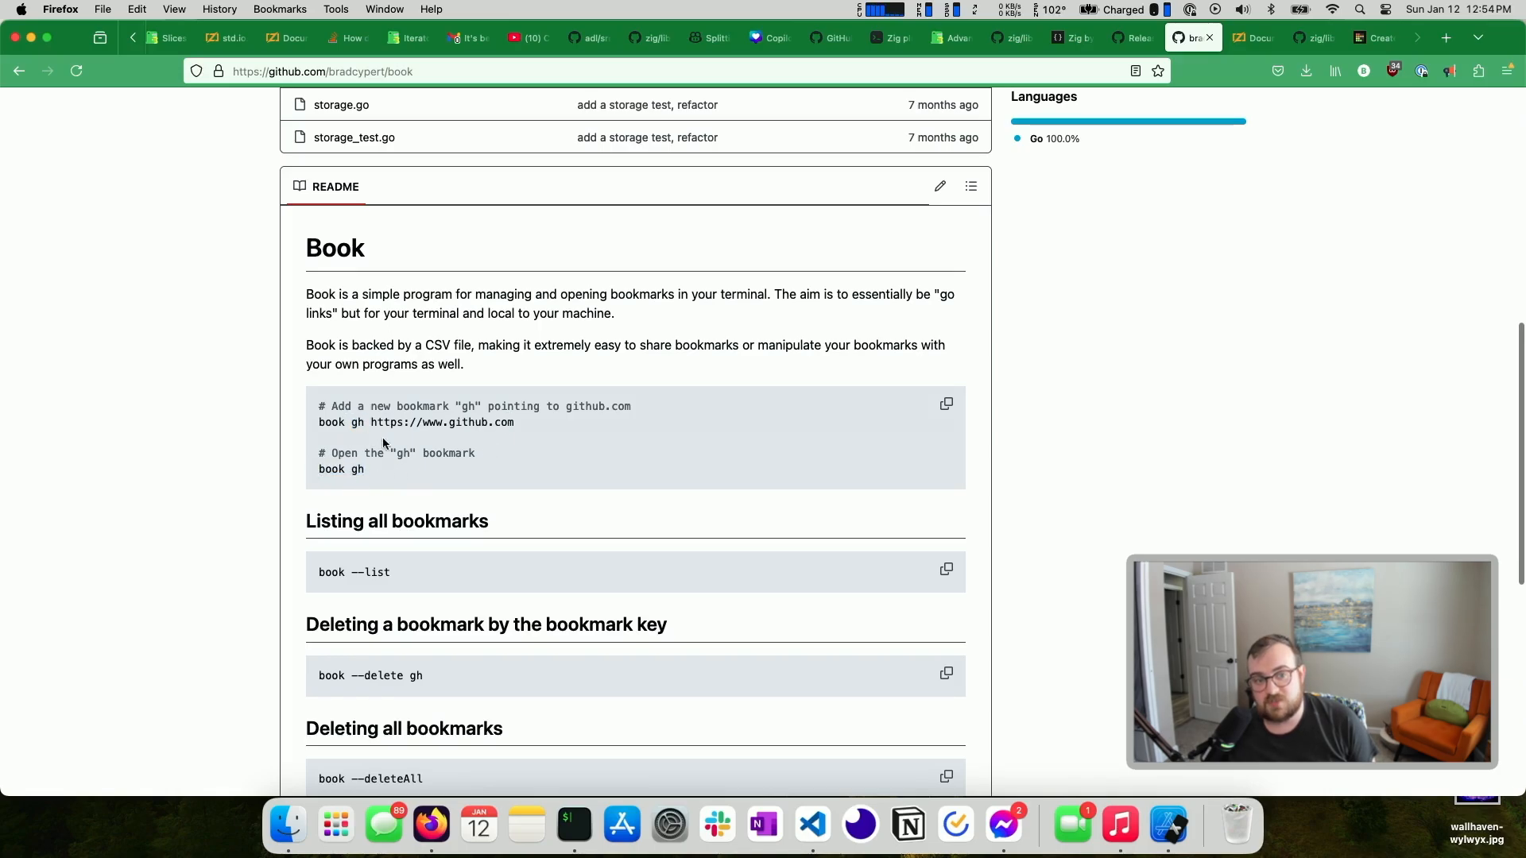
pyautogui.moveTo(369, 421); pyautogui.dragTo(515, 421)
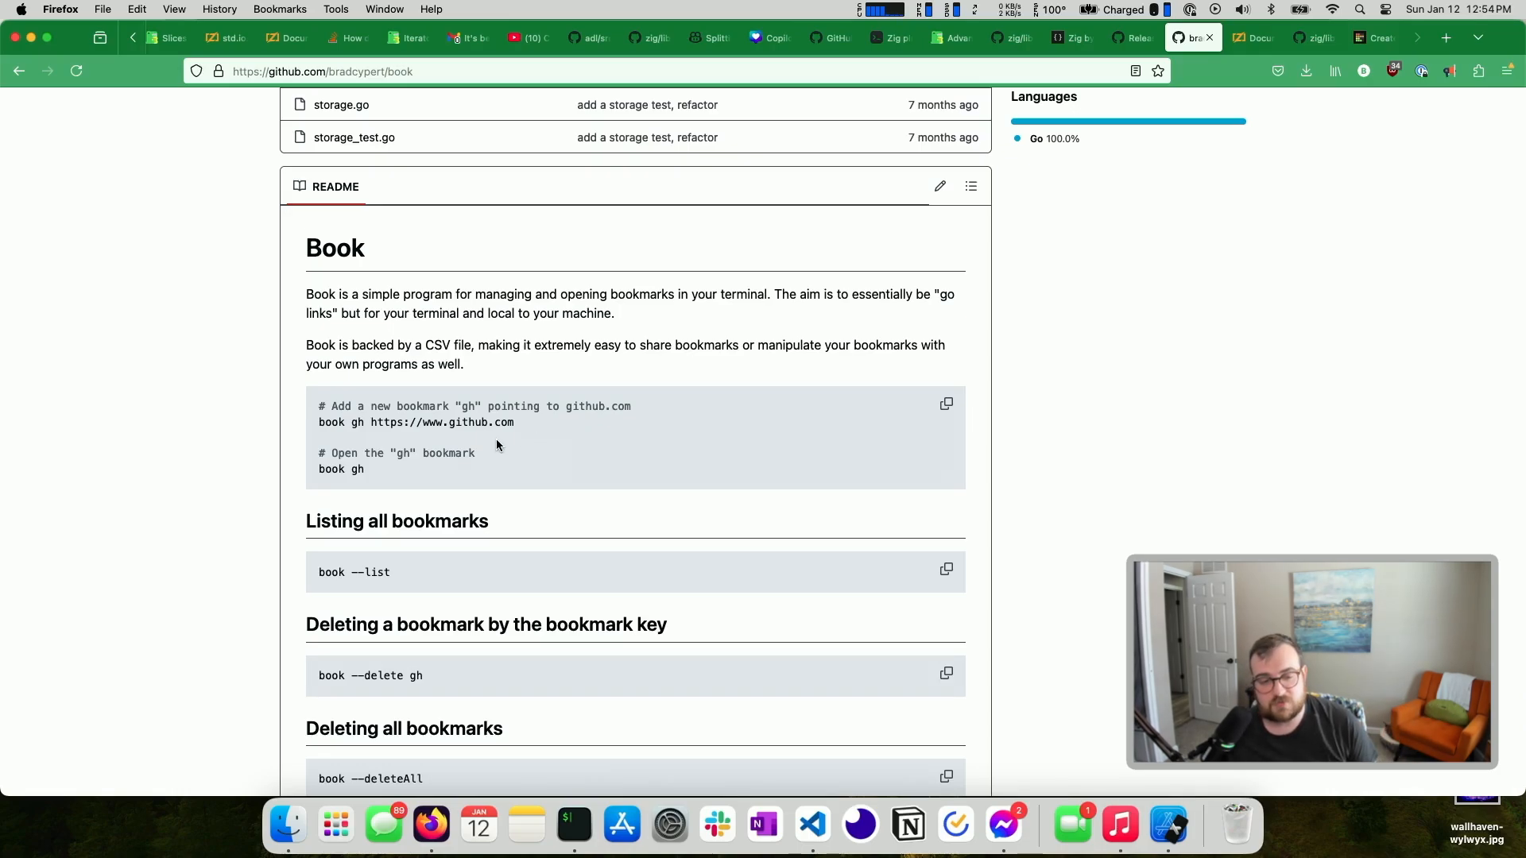
pyautogui.scroll(-3)
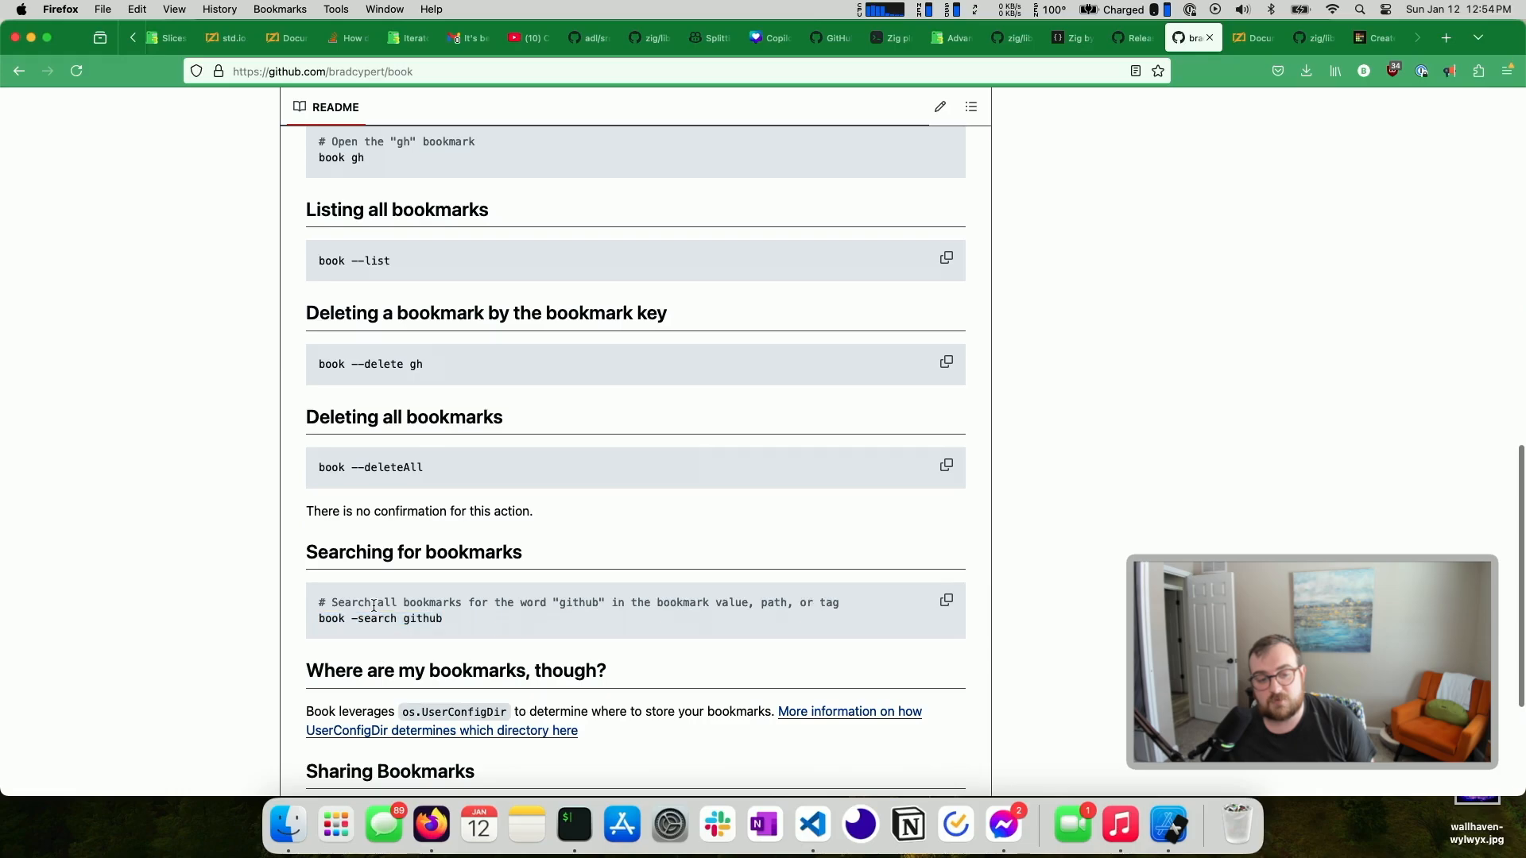
pyautogui.scroll(-3)
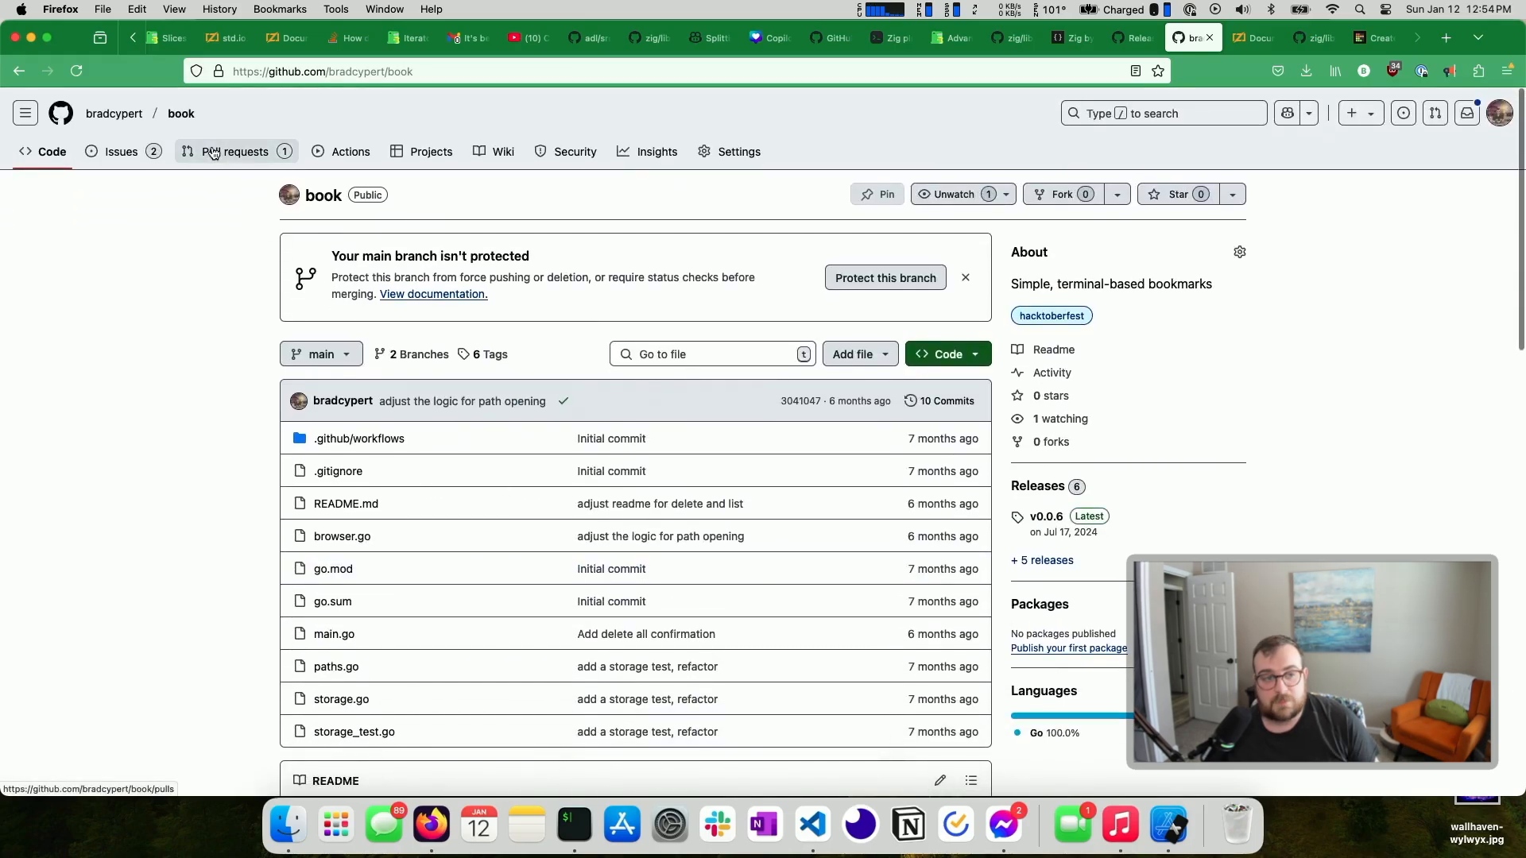
pyautogui.click(234, 151)
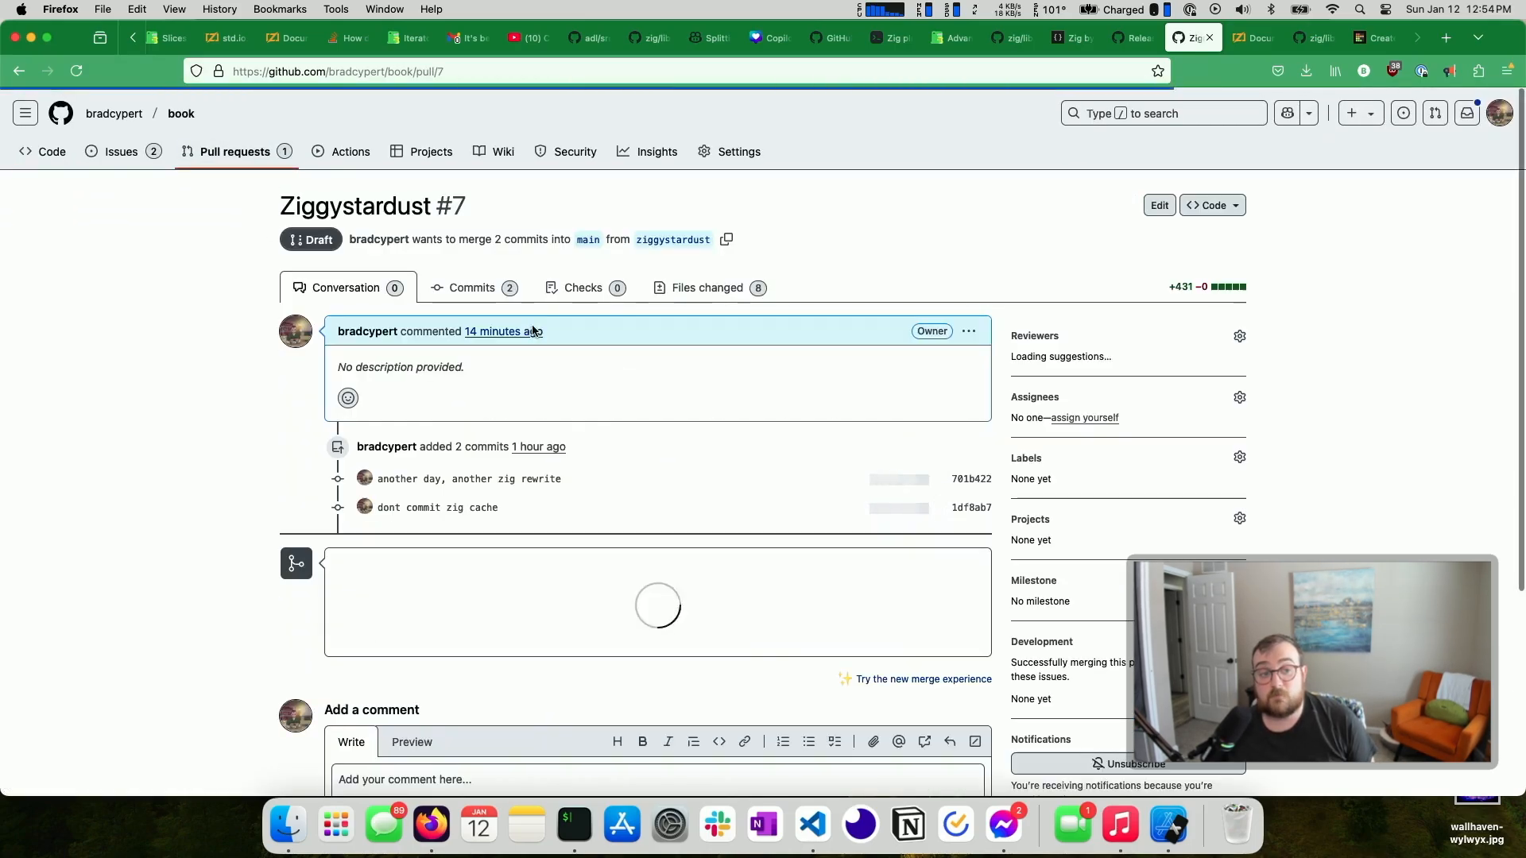
pyautogui.scroll(-3)
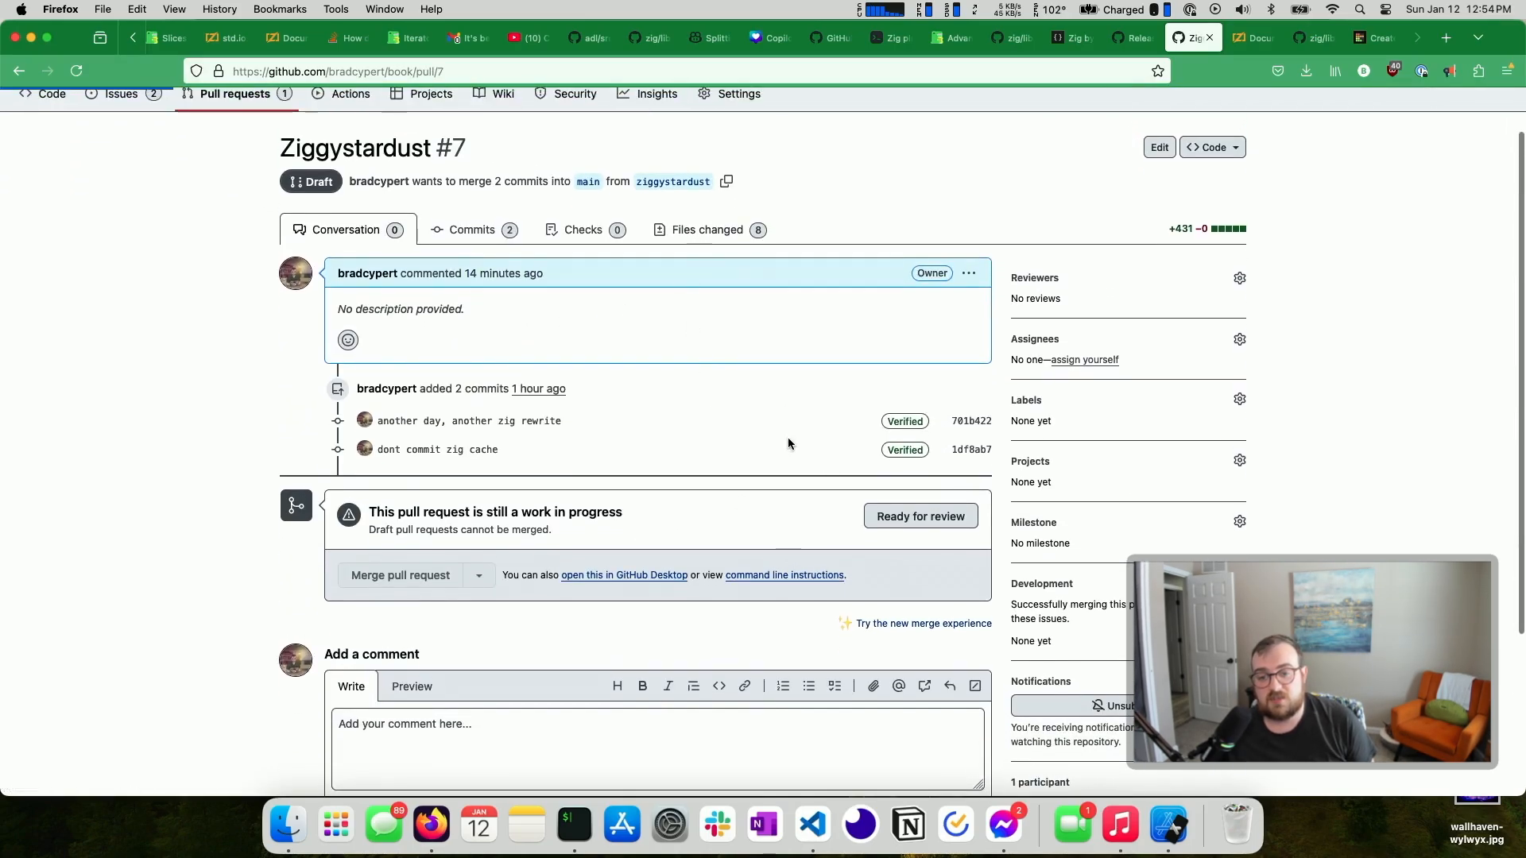
pyautogui.click(707, 229)
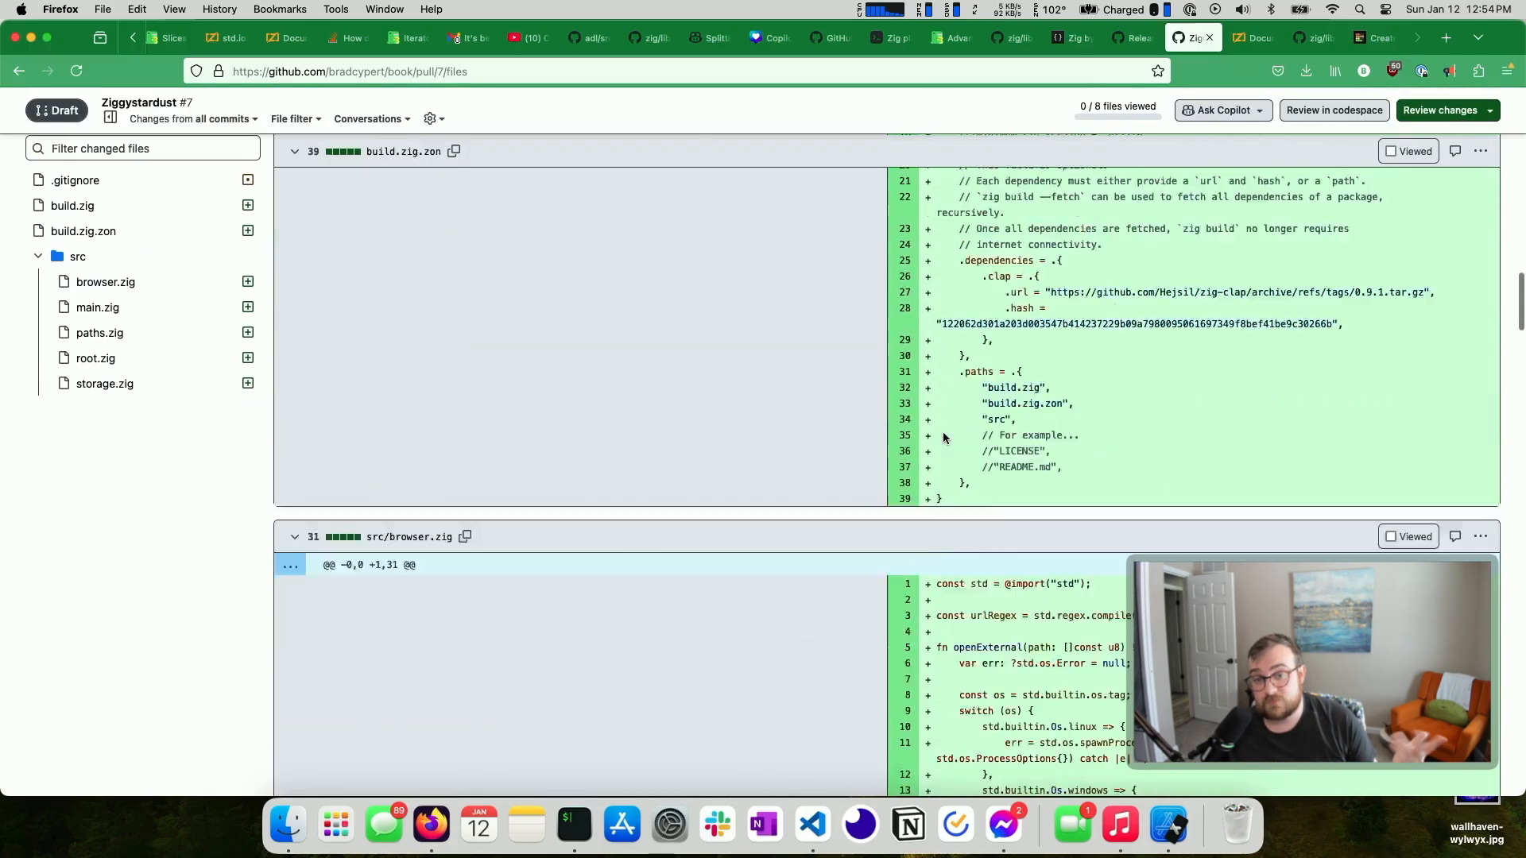
pyautogui.scroll(-3)
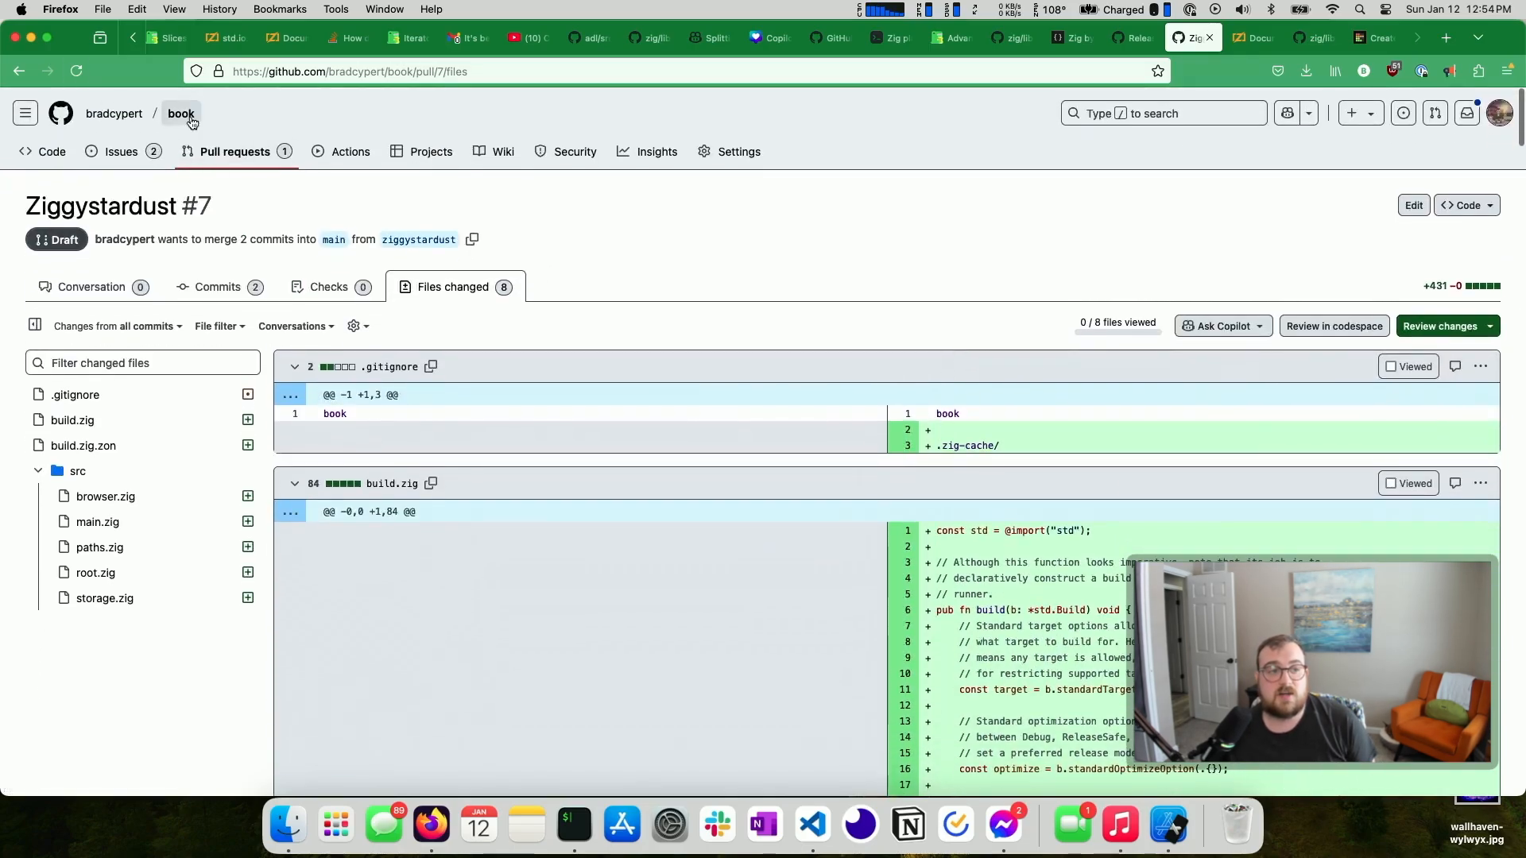
pyautogui.click(181, 113)
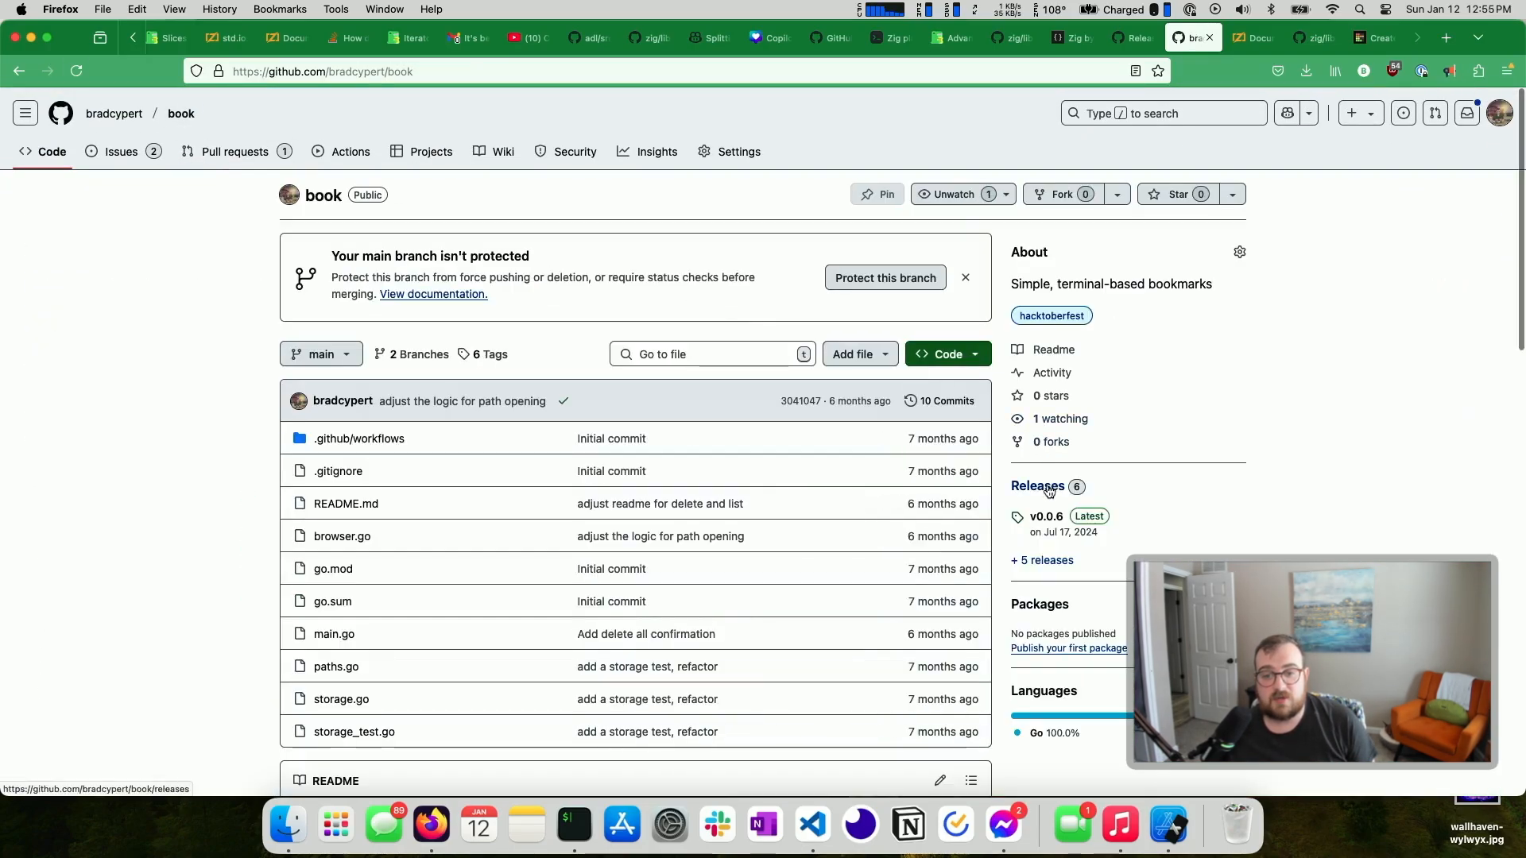
pyautogui.click(1037, 487)
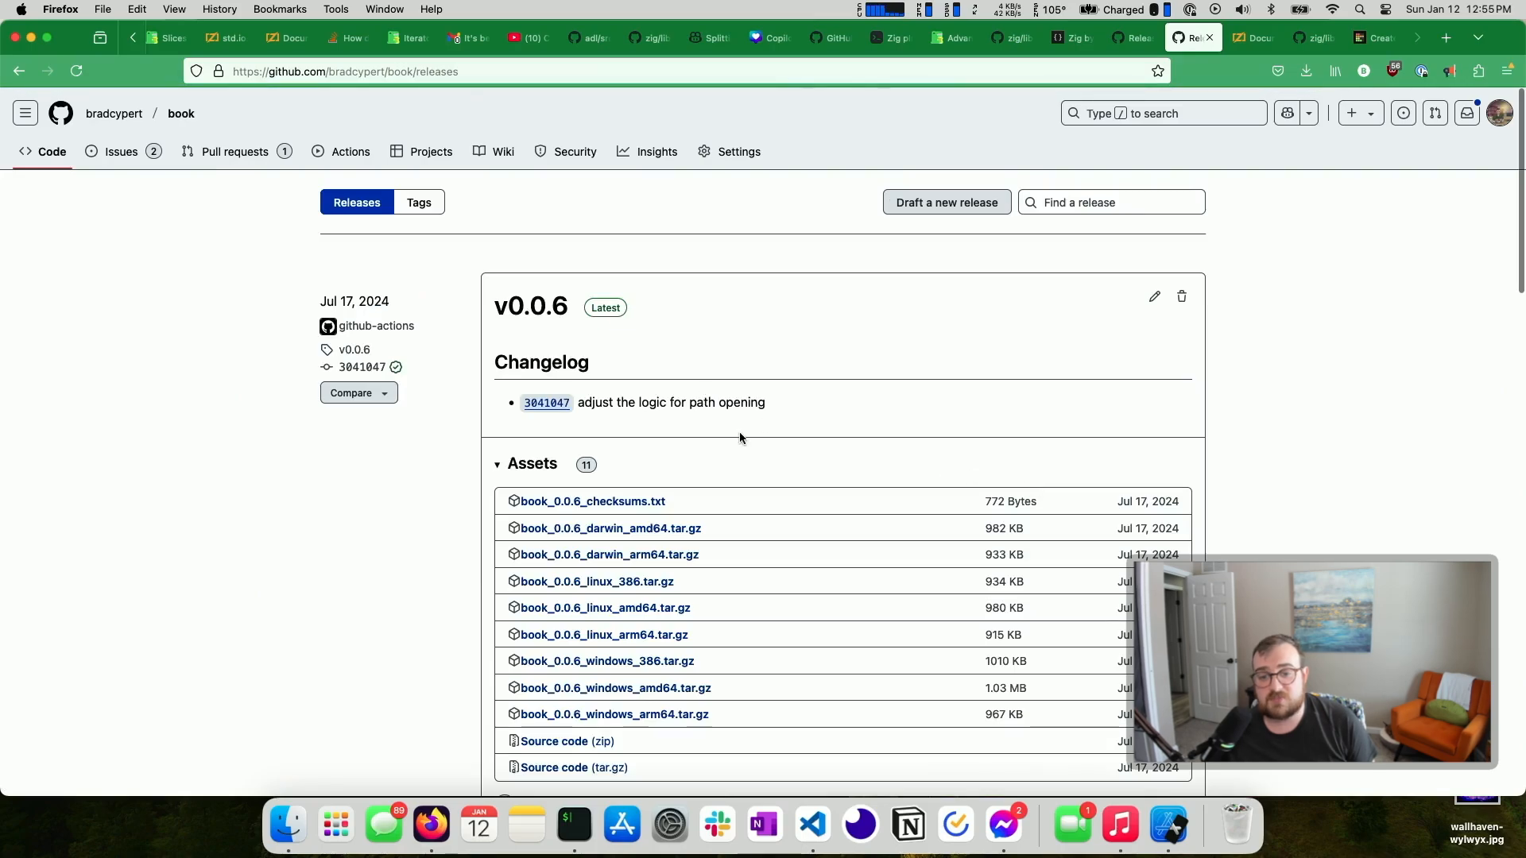
pyautogui.scroll(-3)
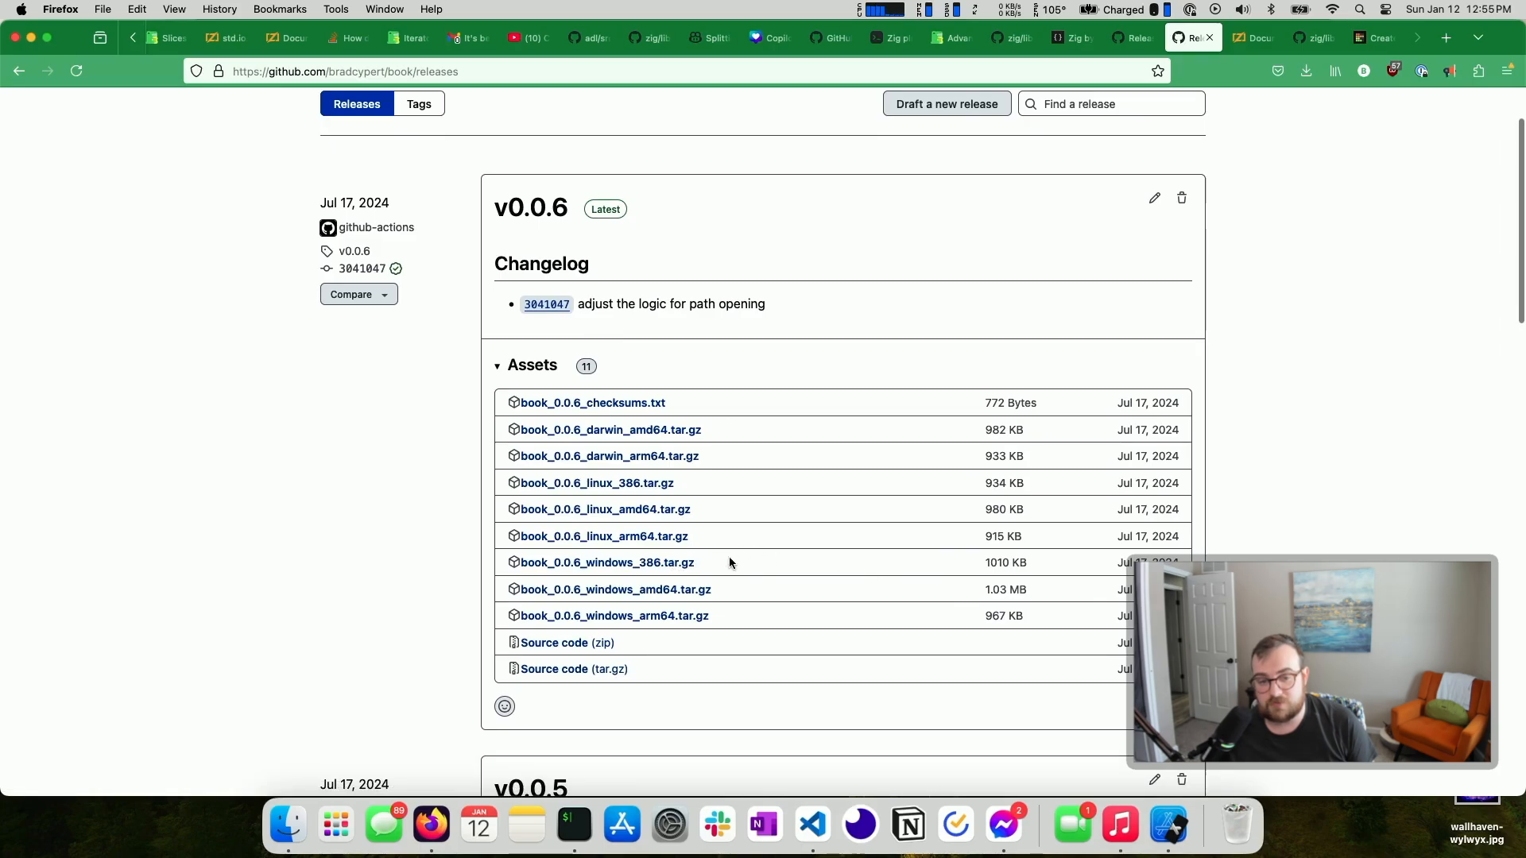
pyautogui.moveTo(790, 625)
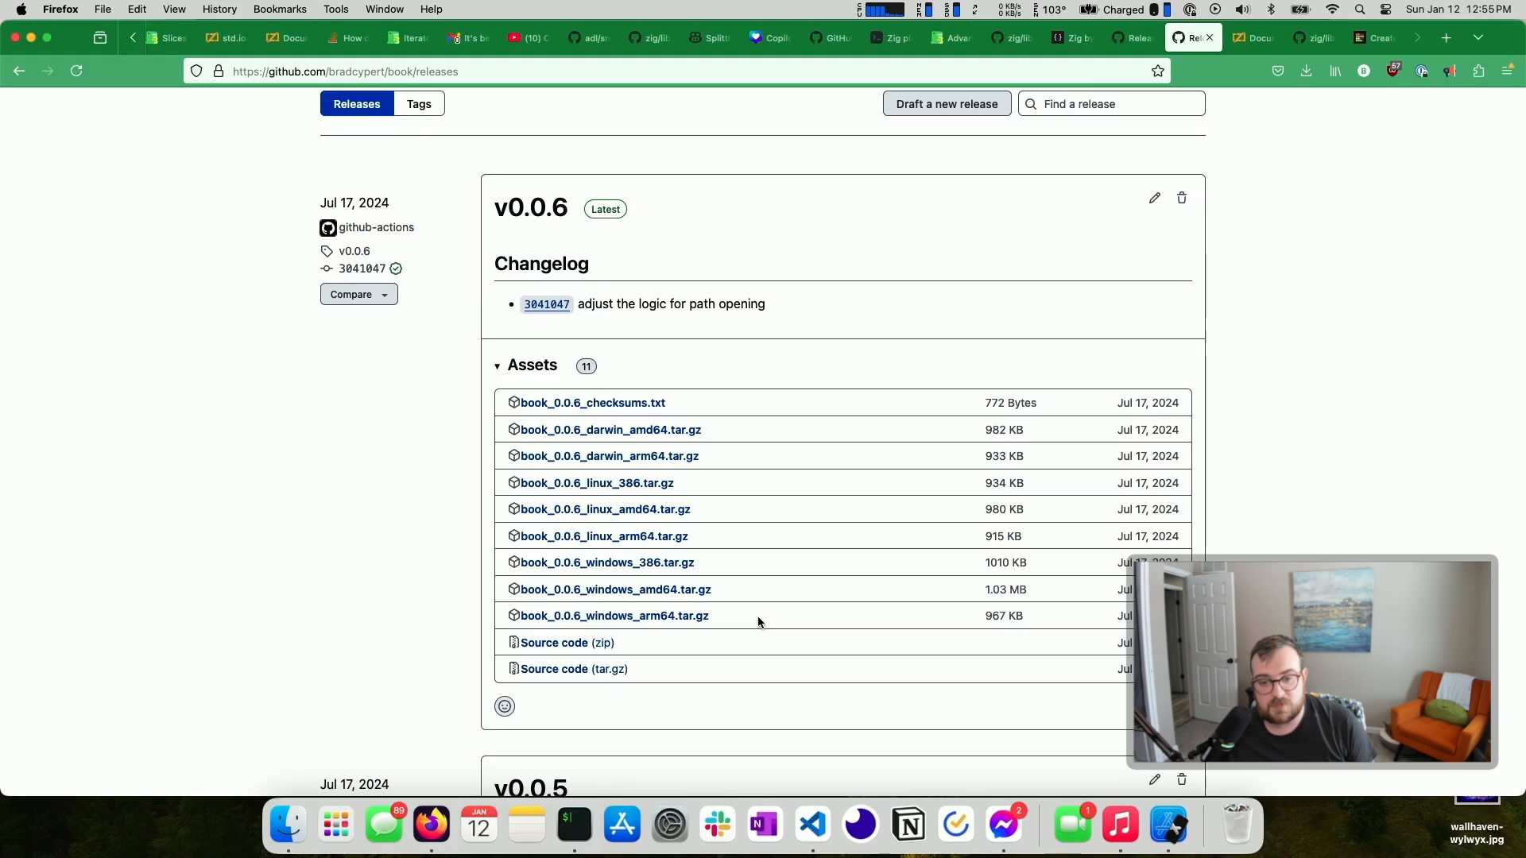
pyautogui.moveTo(797, 587)
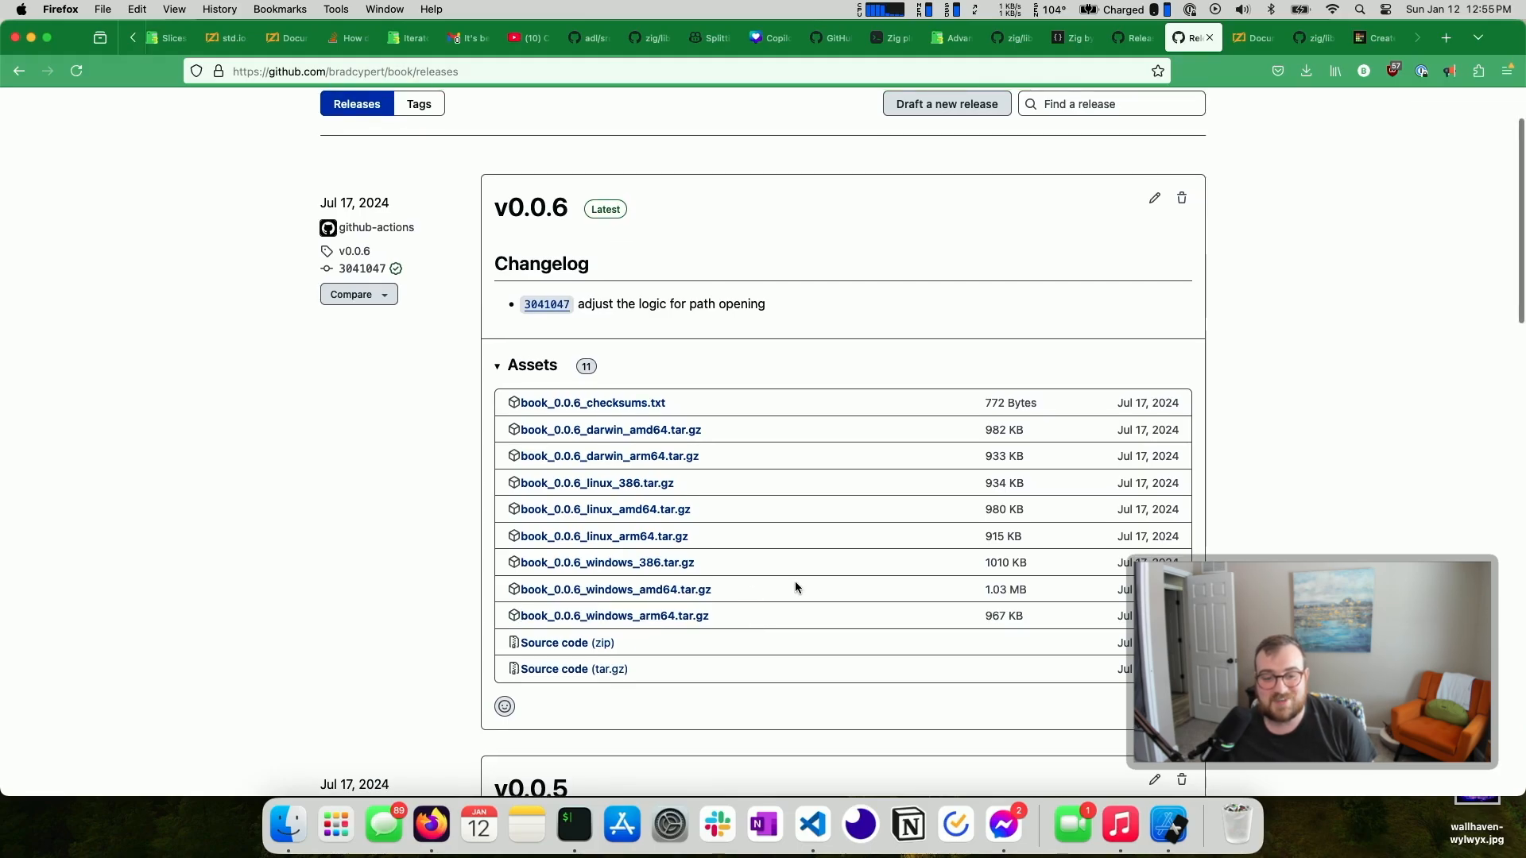
pyautogui.doubleClick(1003, 537)
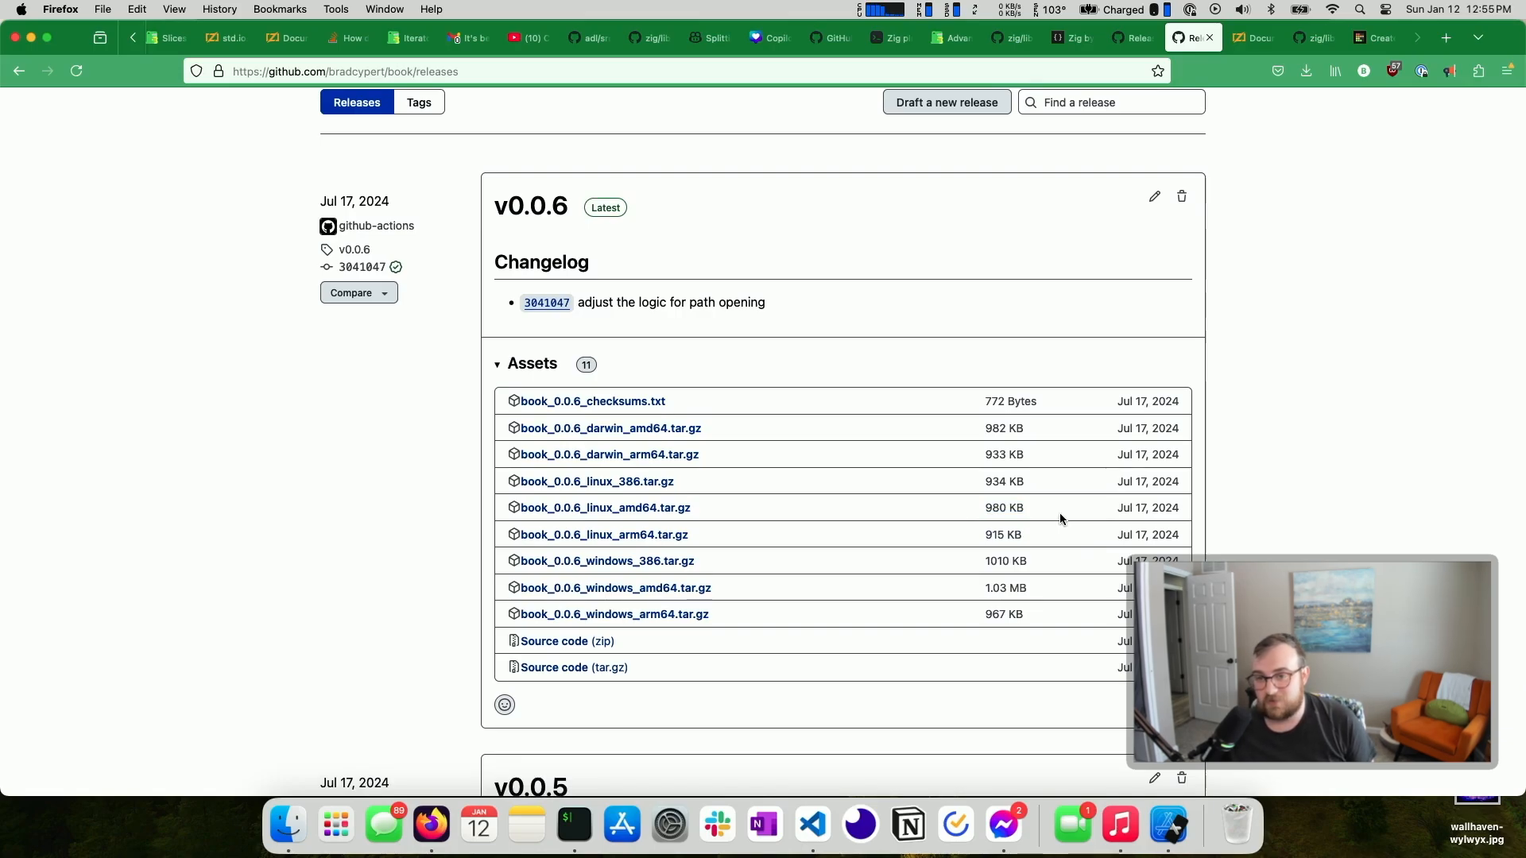
pyautogui.moveTo(977, 491)
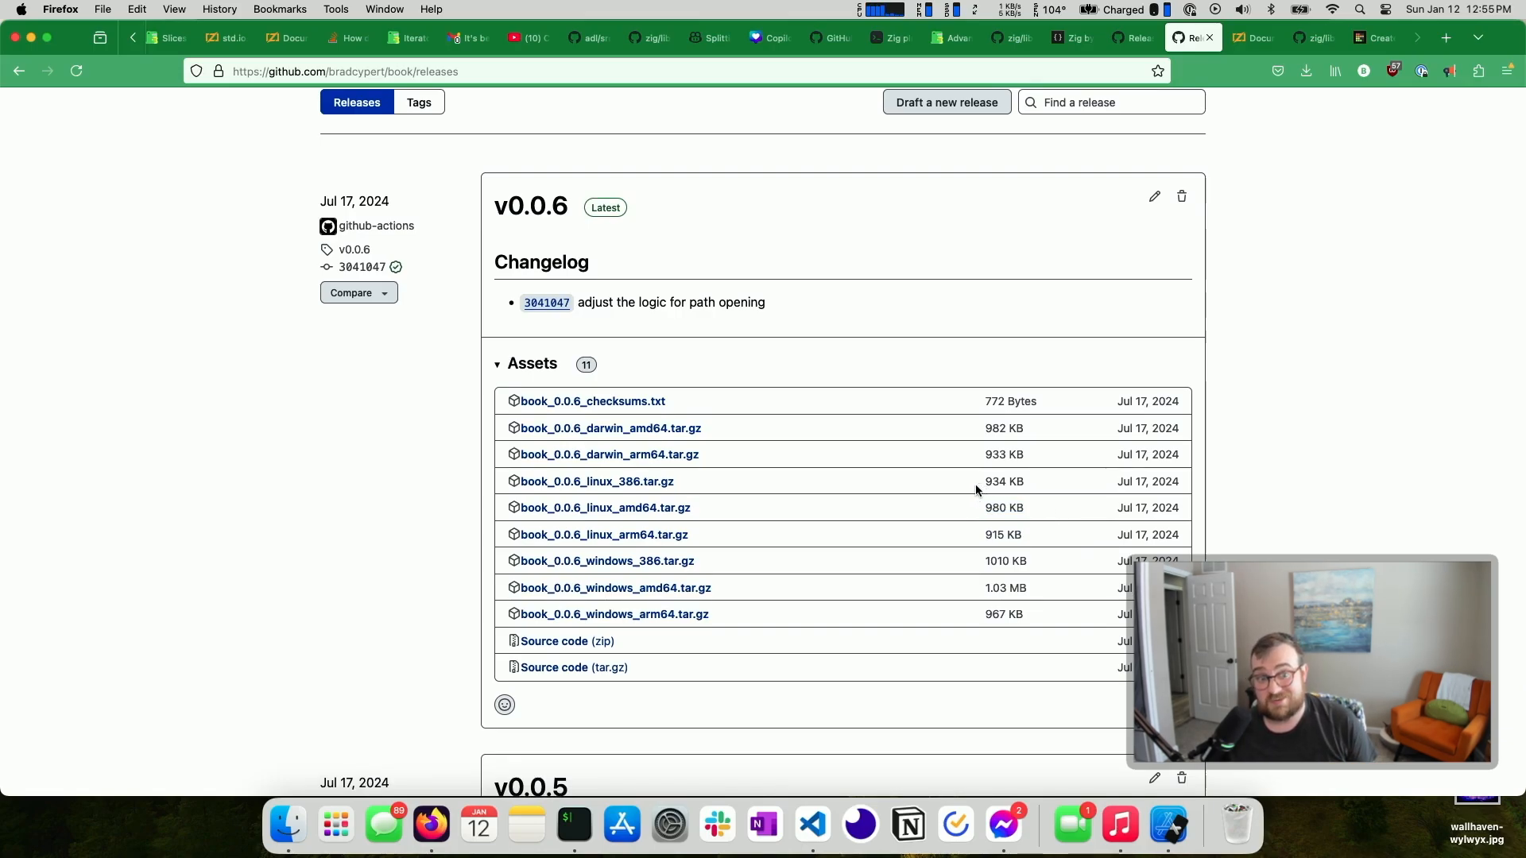
pyautogui.moveTo(1025, 512)
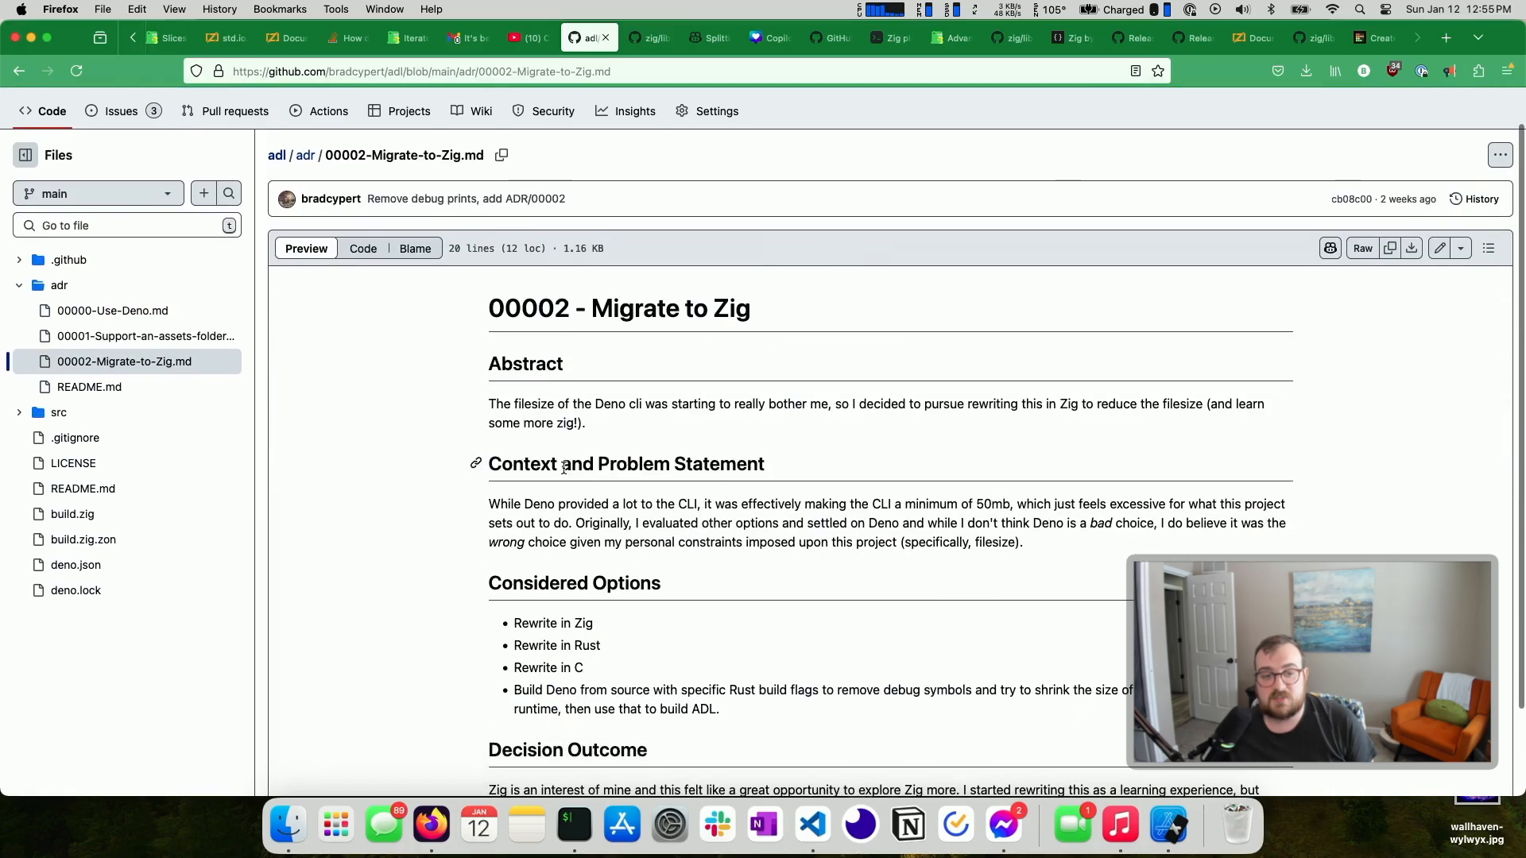
# Highlight the ADR's Abstract paragraph about Deno's file size
pyautogui.moveTo(489, 404); pyautogui.dragTo(585, 422)
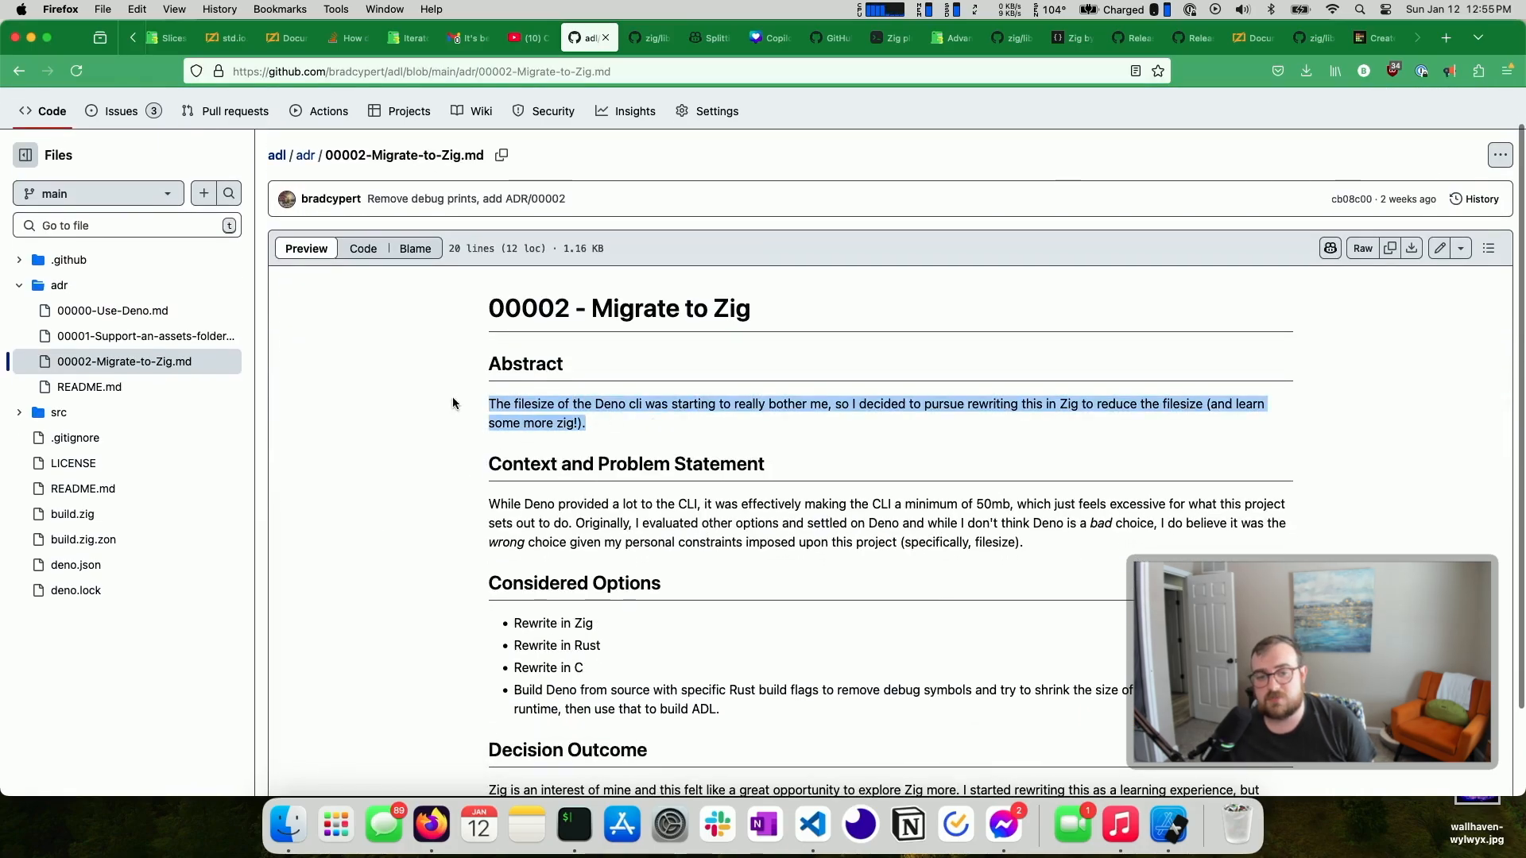
pyautogui.moveTo(1046, 398)
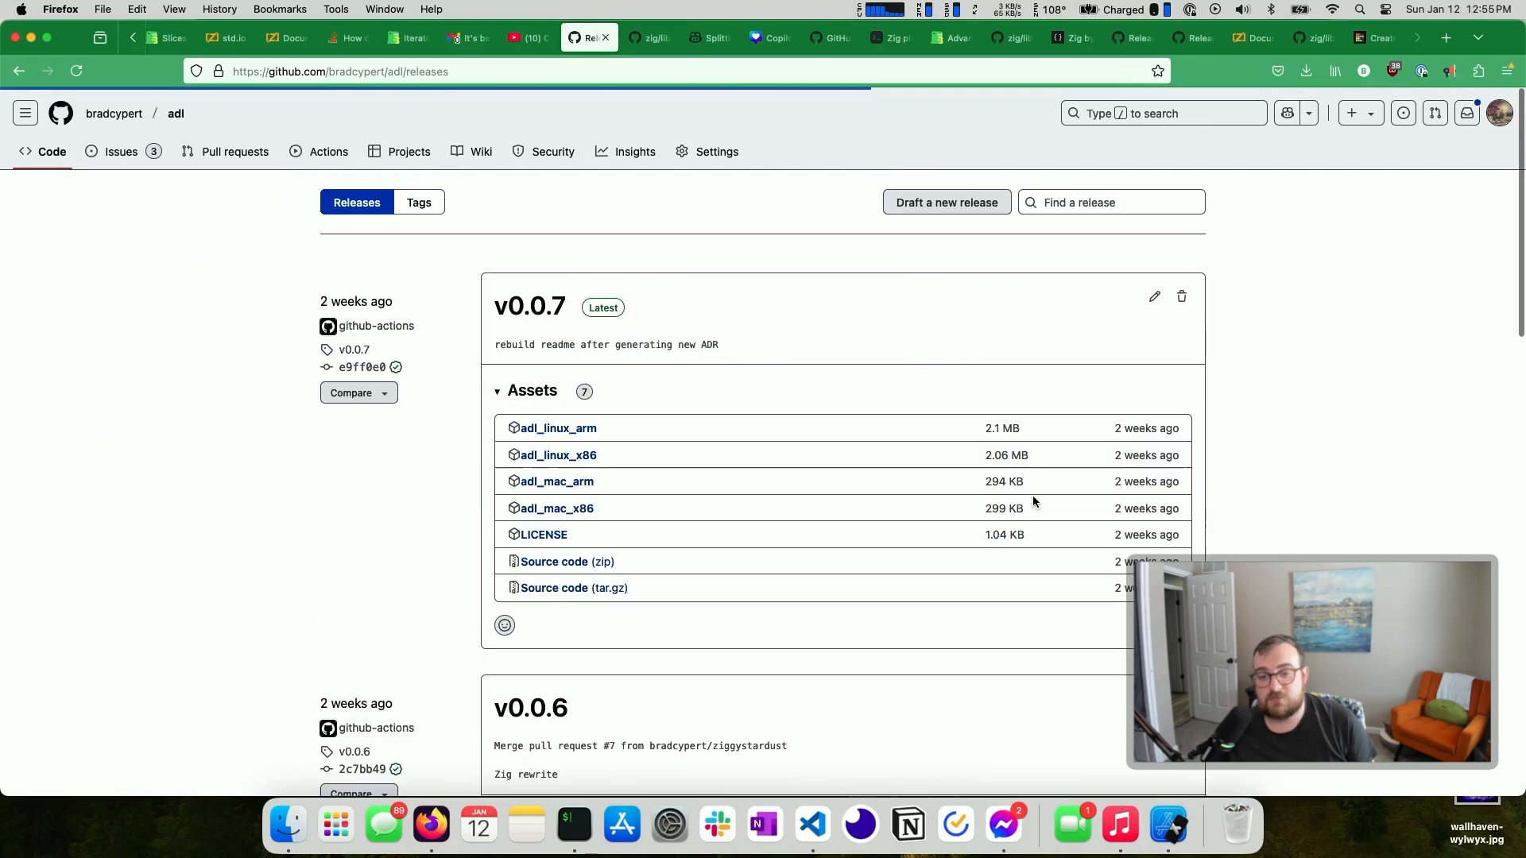
pyautogui.scroll(-3)
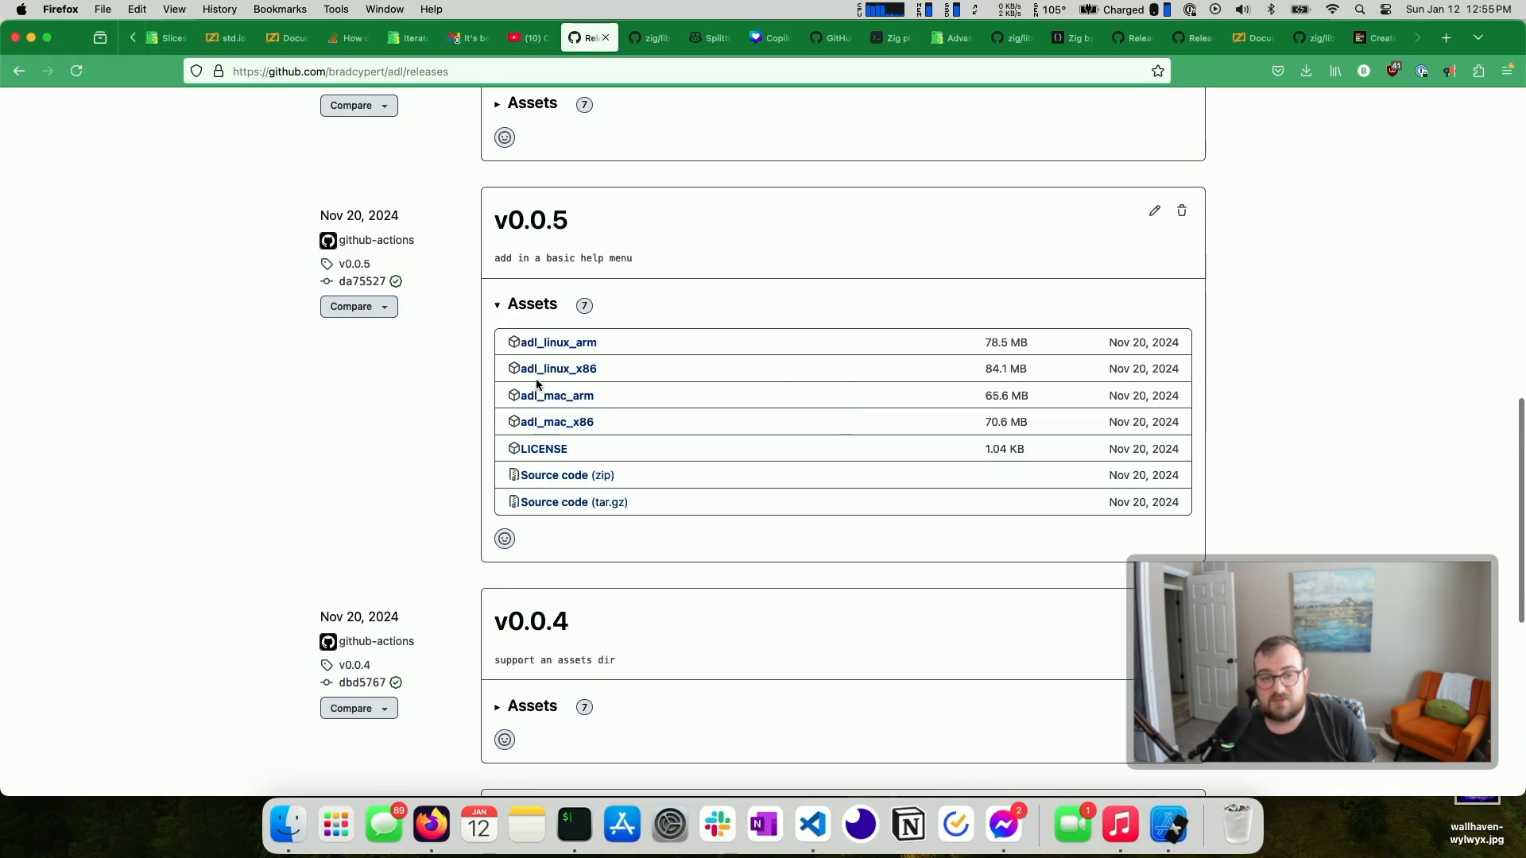
pyautogui.moveTo(973, 409)
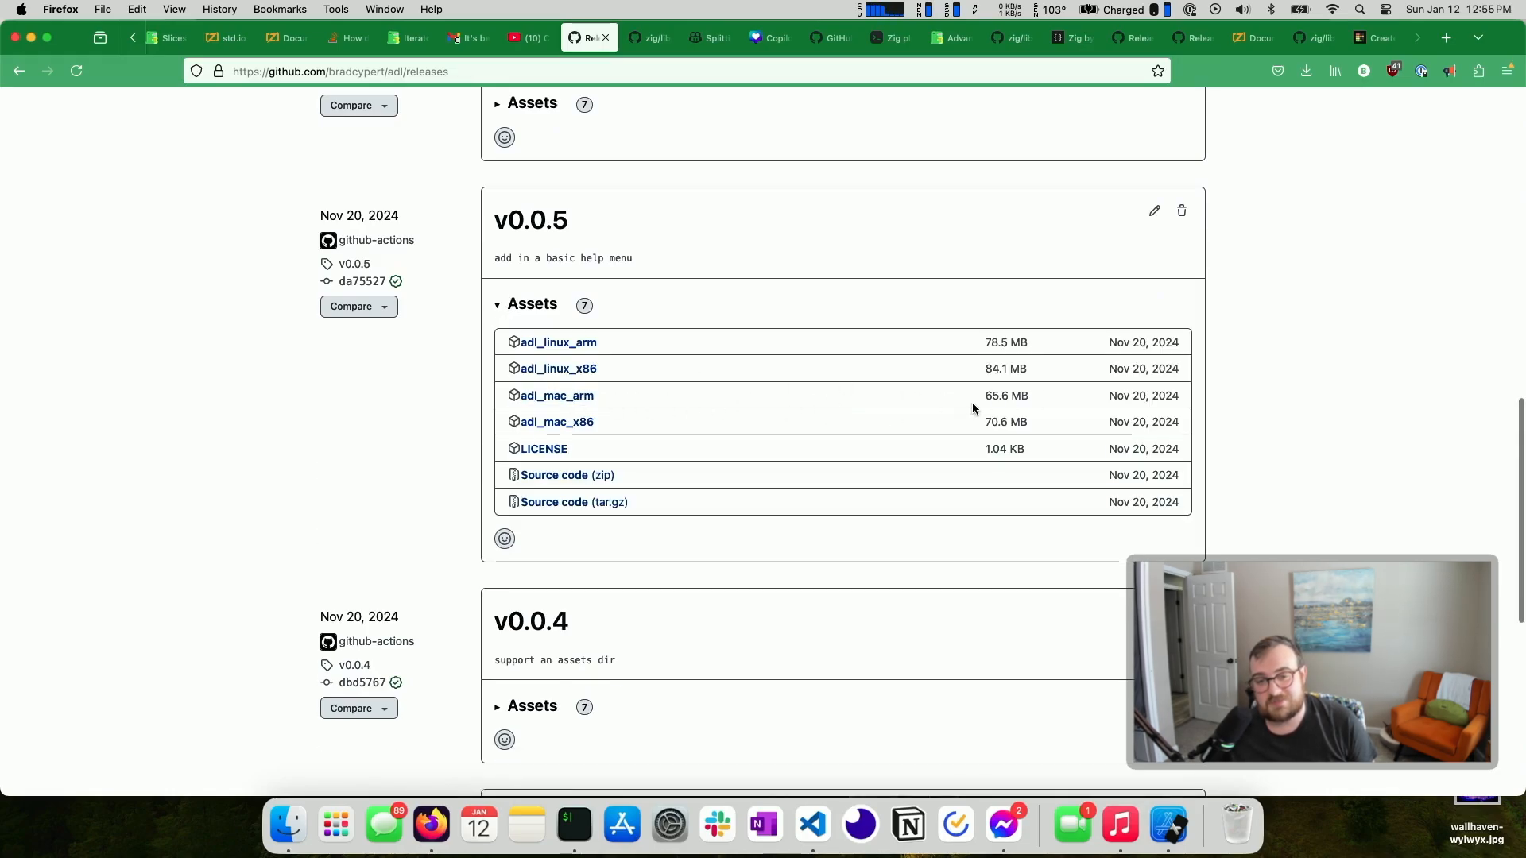
pyautogui.doubleClick(1005, 396)
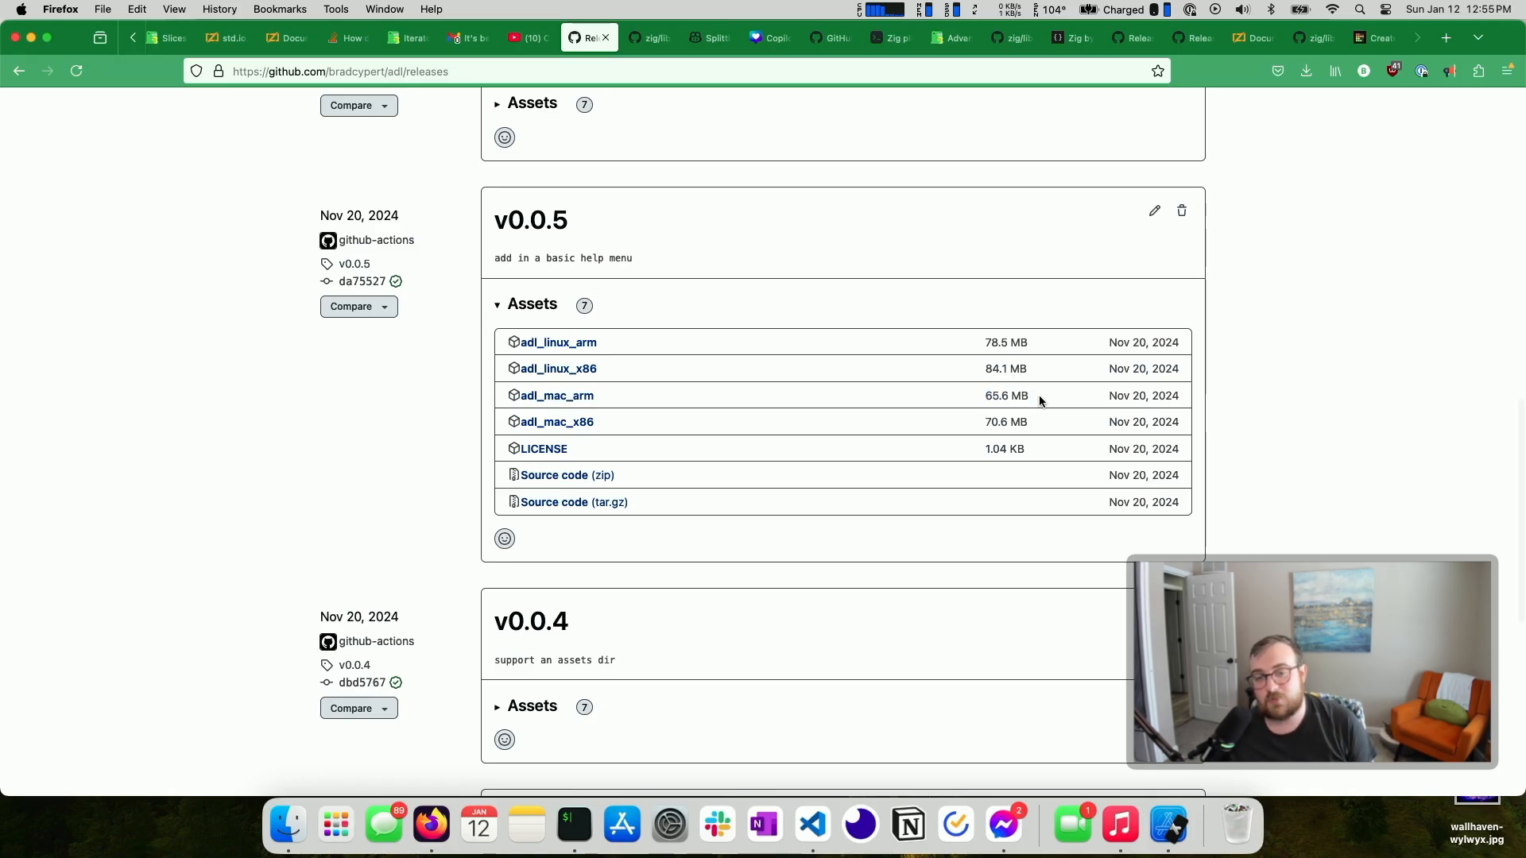
pyautogui.doubleClick(1006, 396)
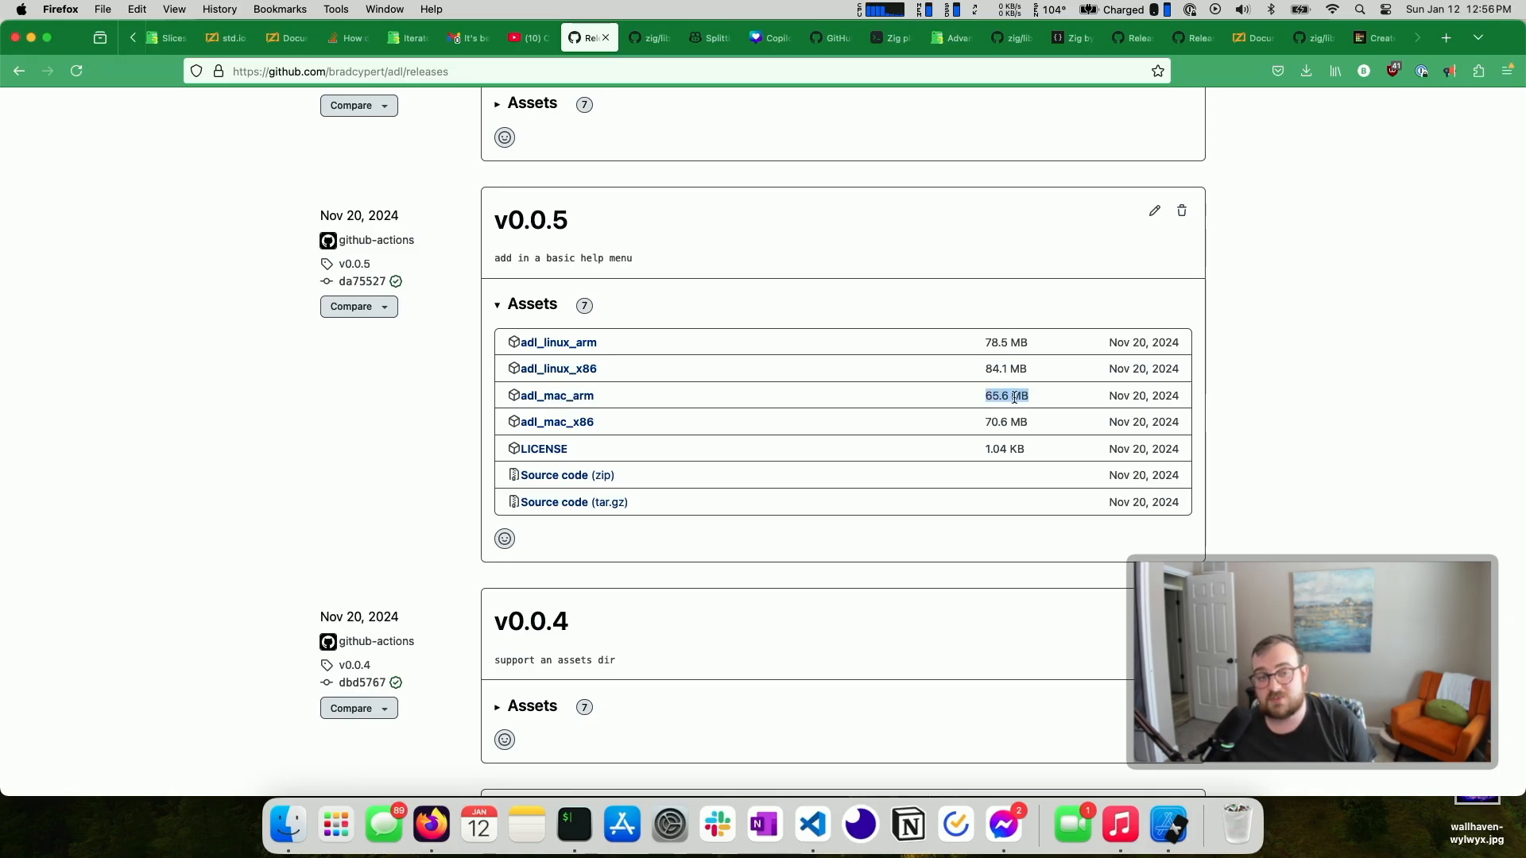
pyautogui.click(981, 399)
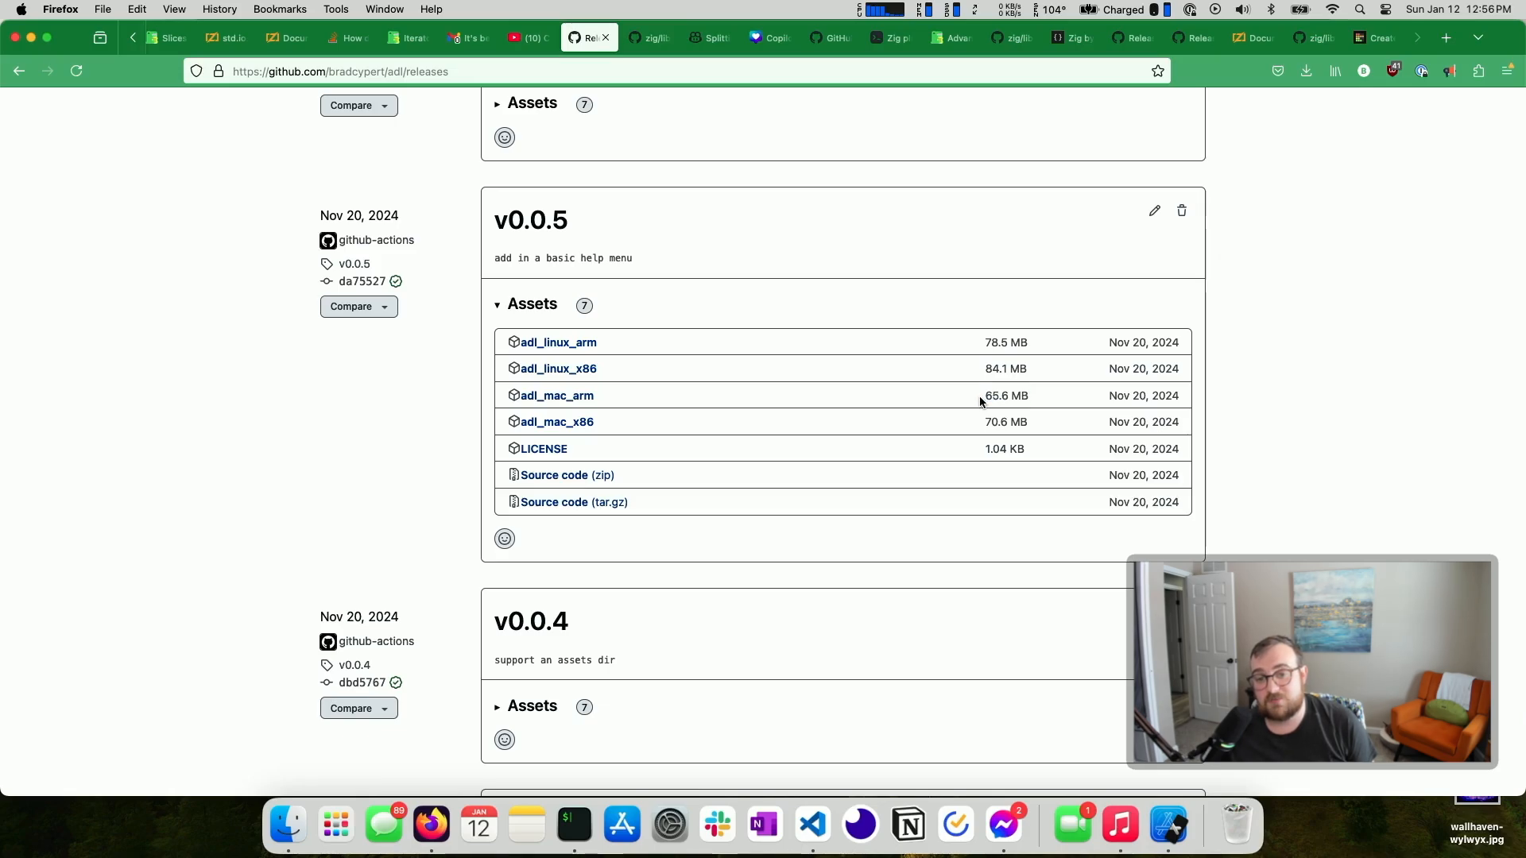
pyautogui.doubleClick(1006, 395)
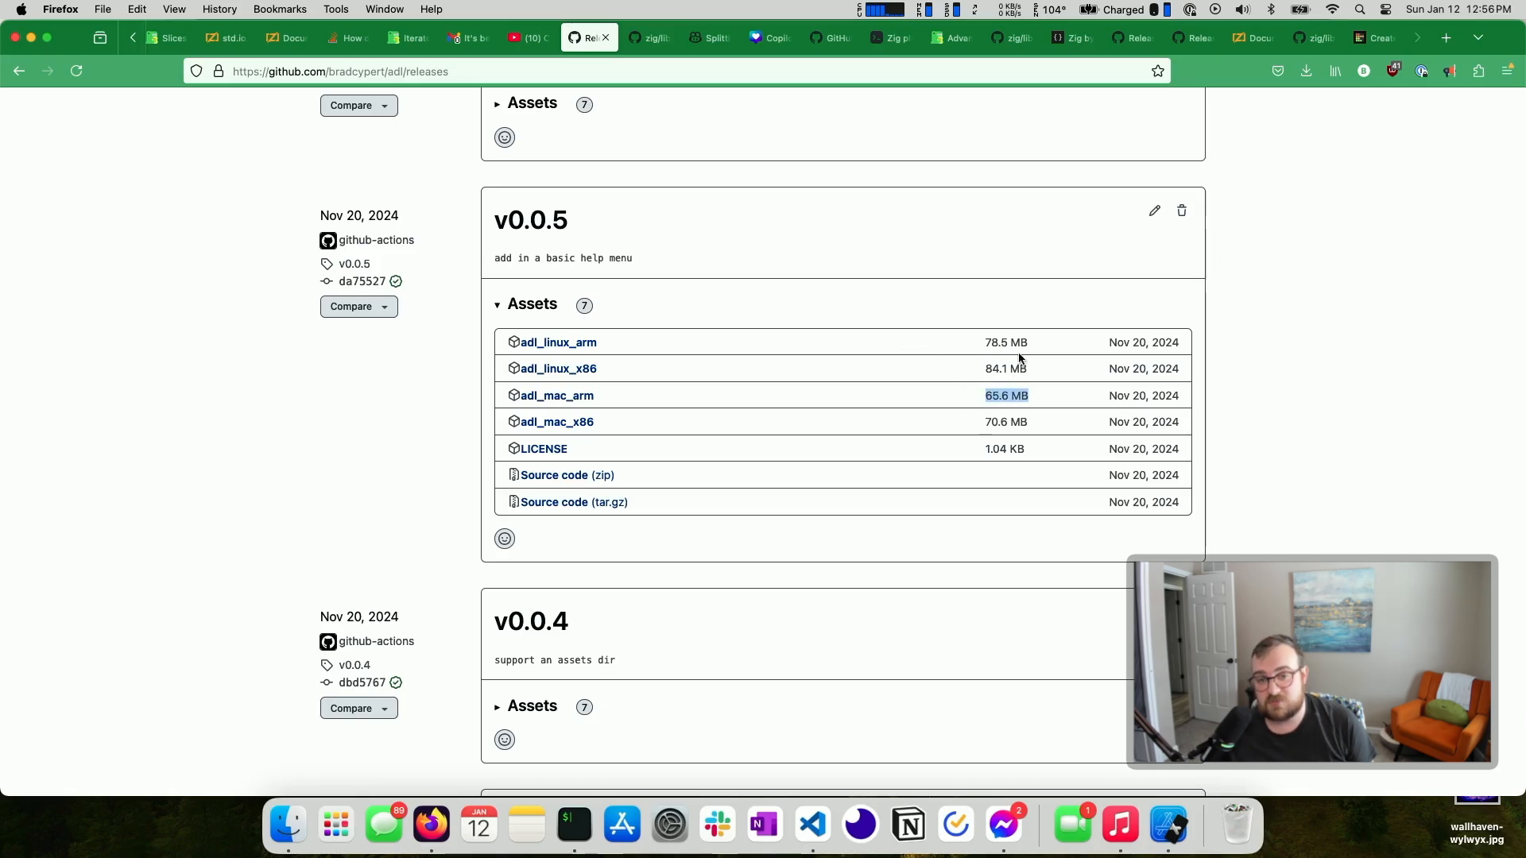
pyautogui.moveTo(1021, 440)
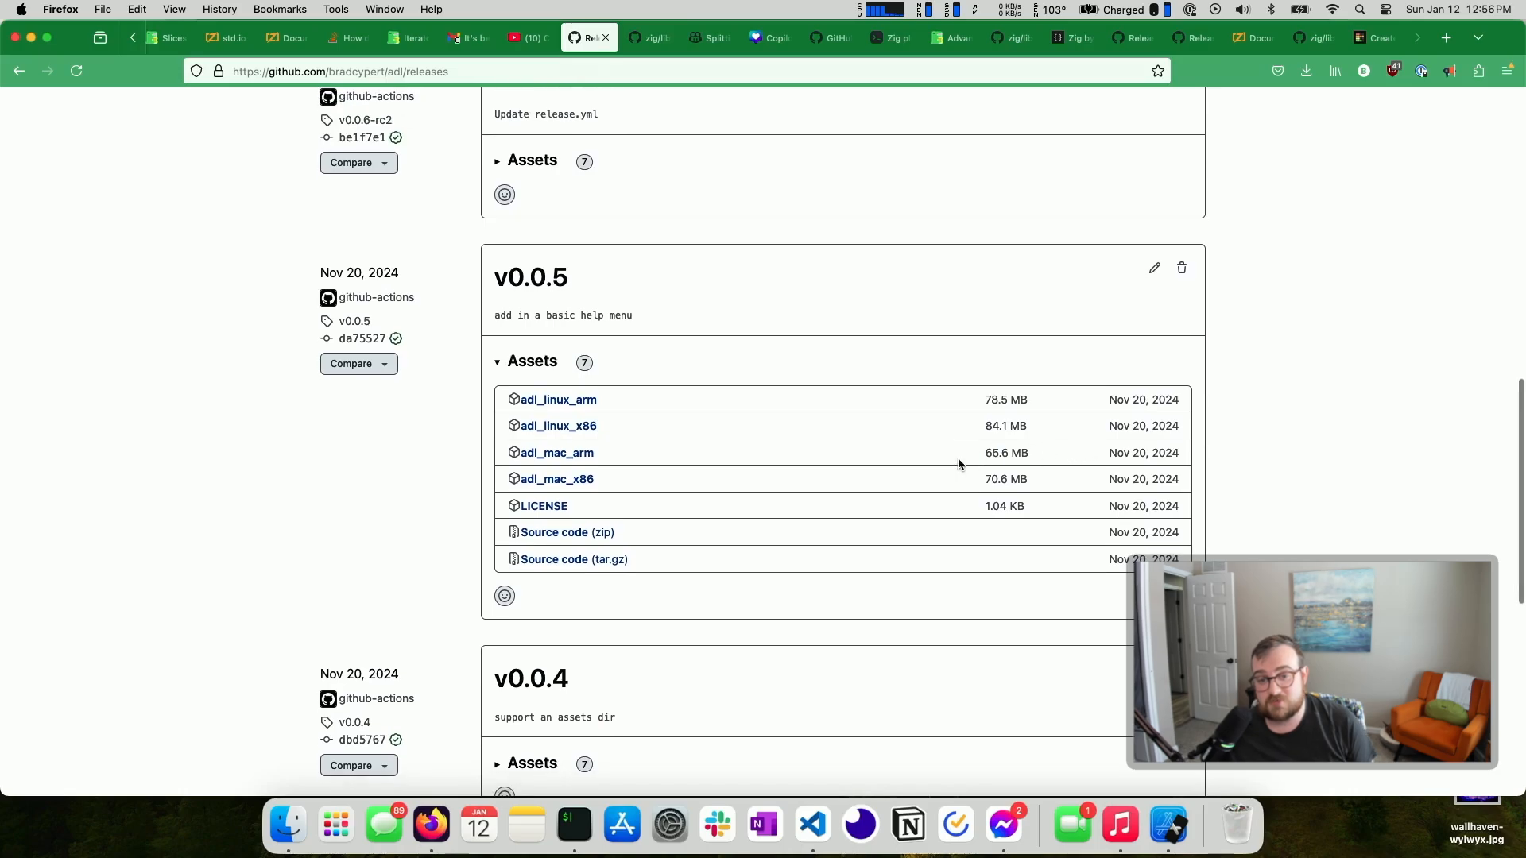
pyautogui.moveTo(972, 448)
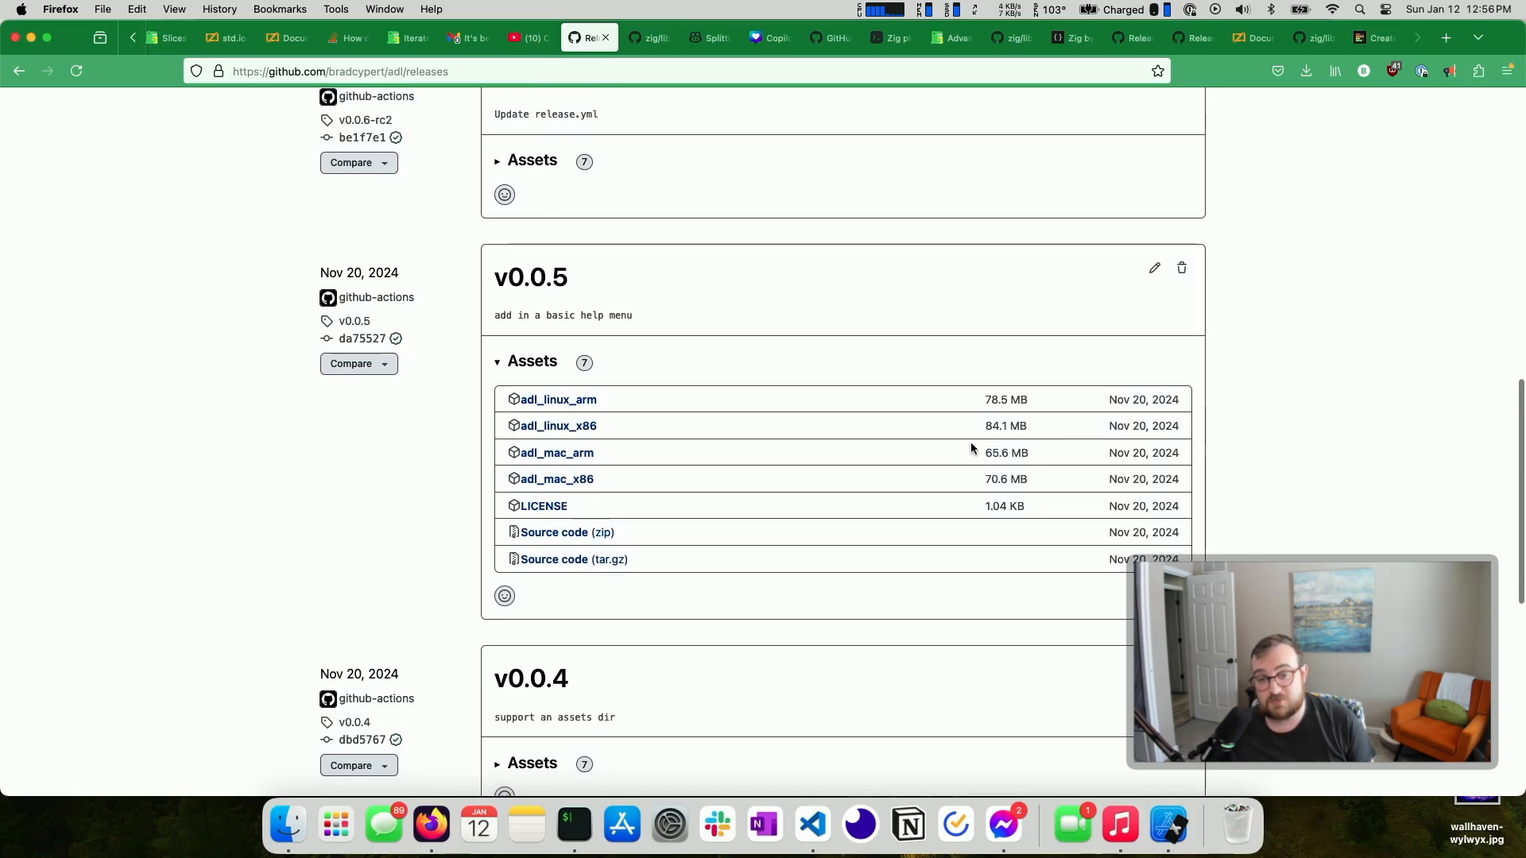
pyautogui.moveTo(1018, 466)
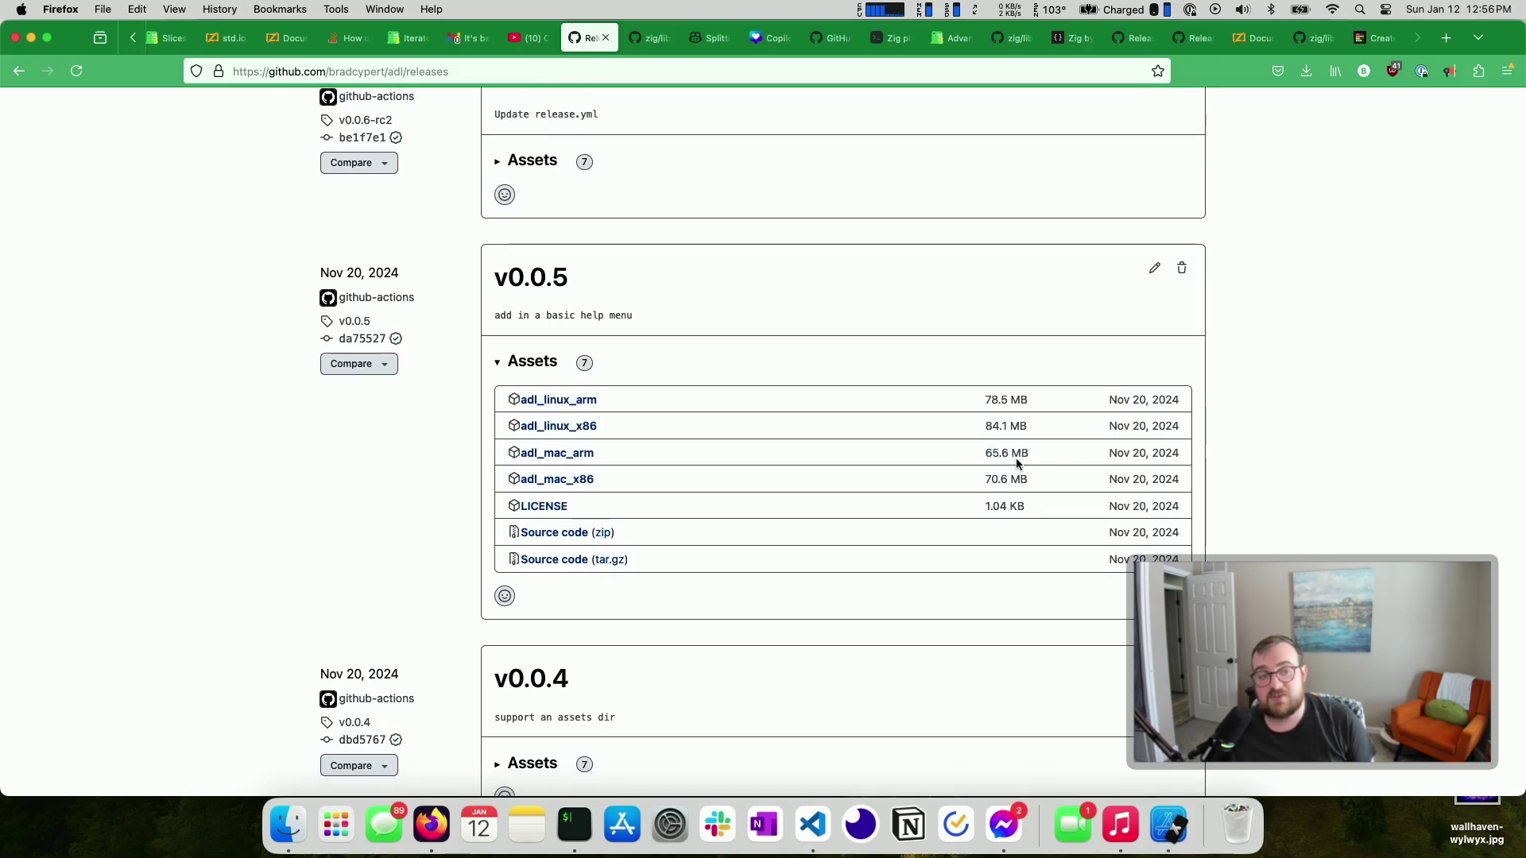
pyautogui.scroll(3)
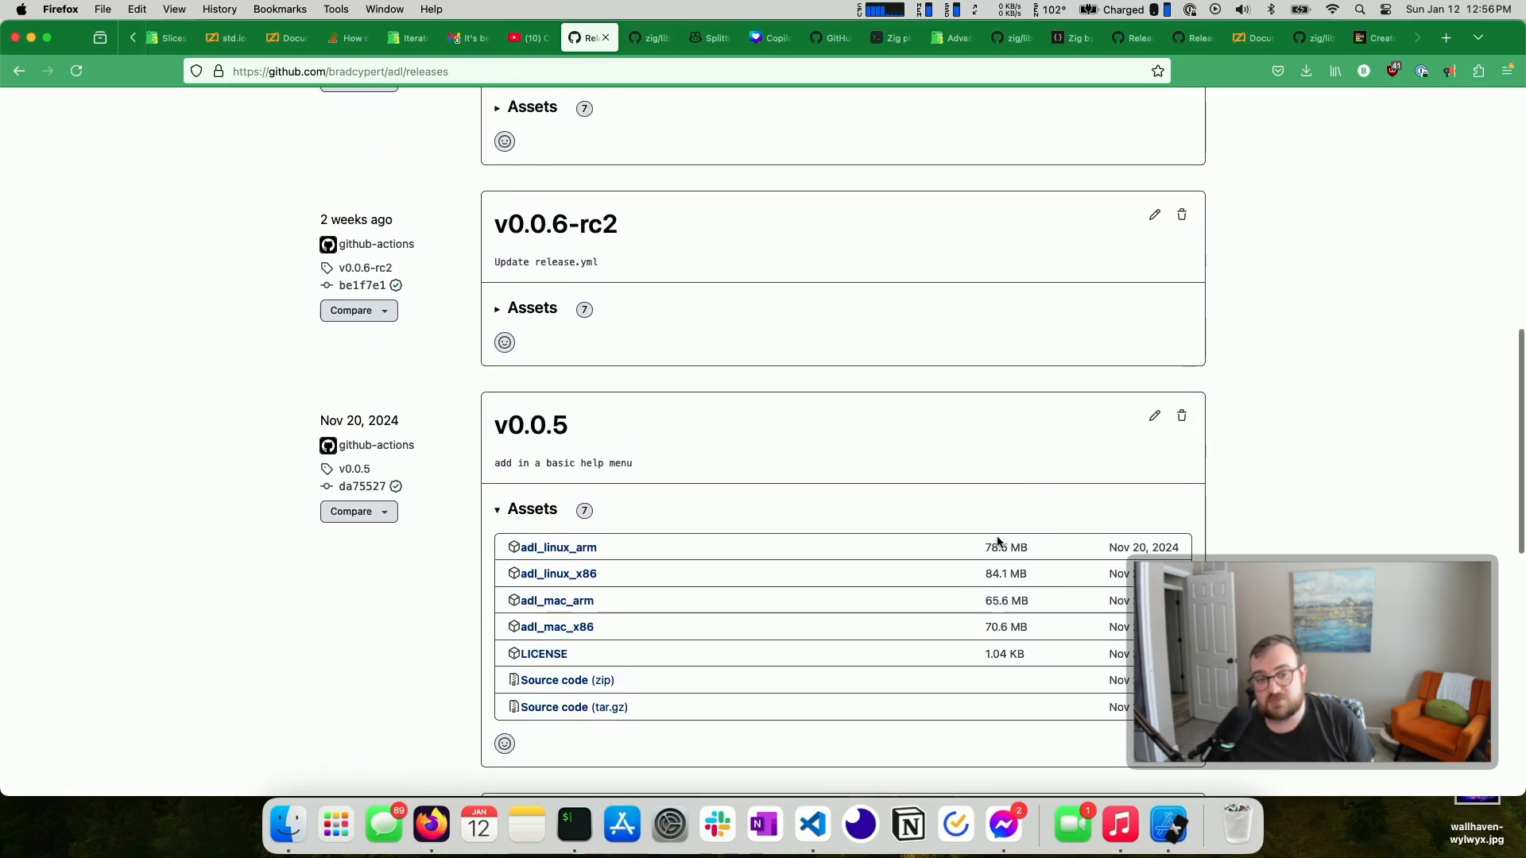
pyautogui.scroll(3)
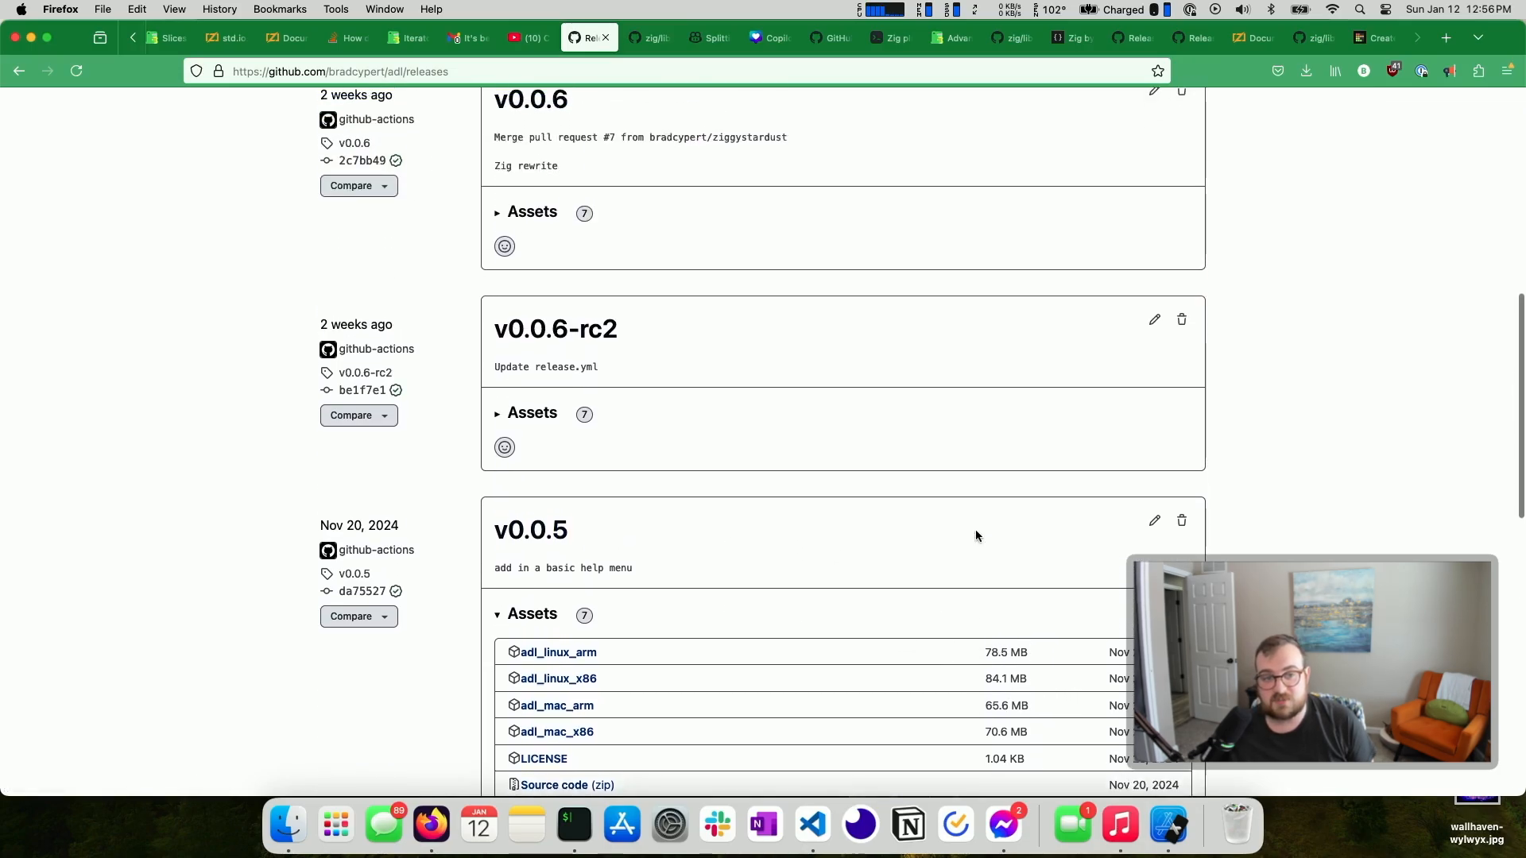
pyautogui.scroll(3)
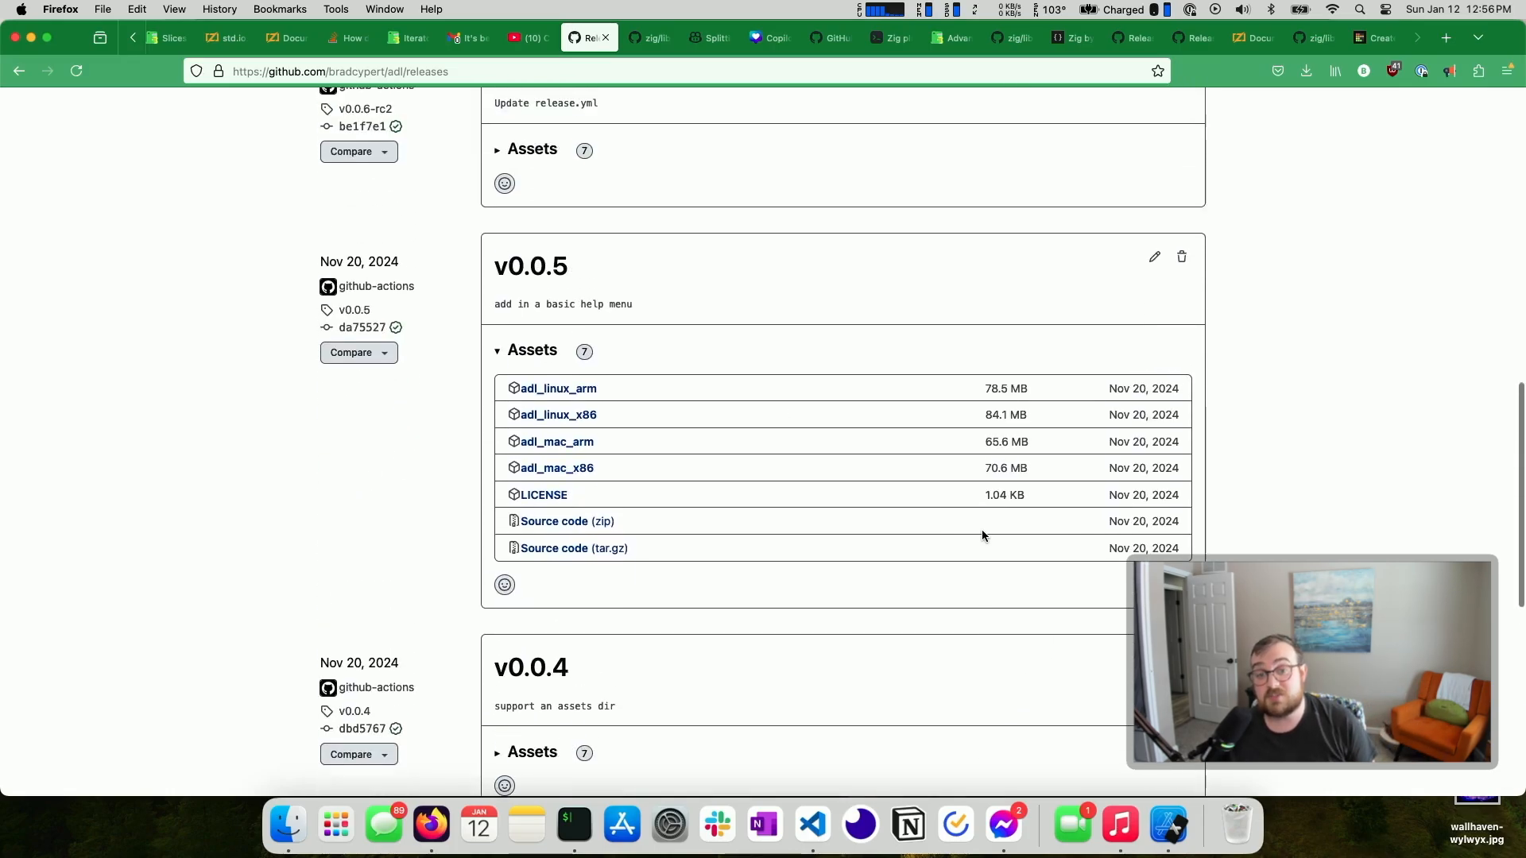
pyautogui.scroll(3)
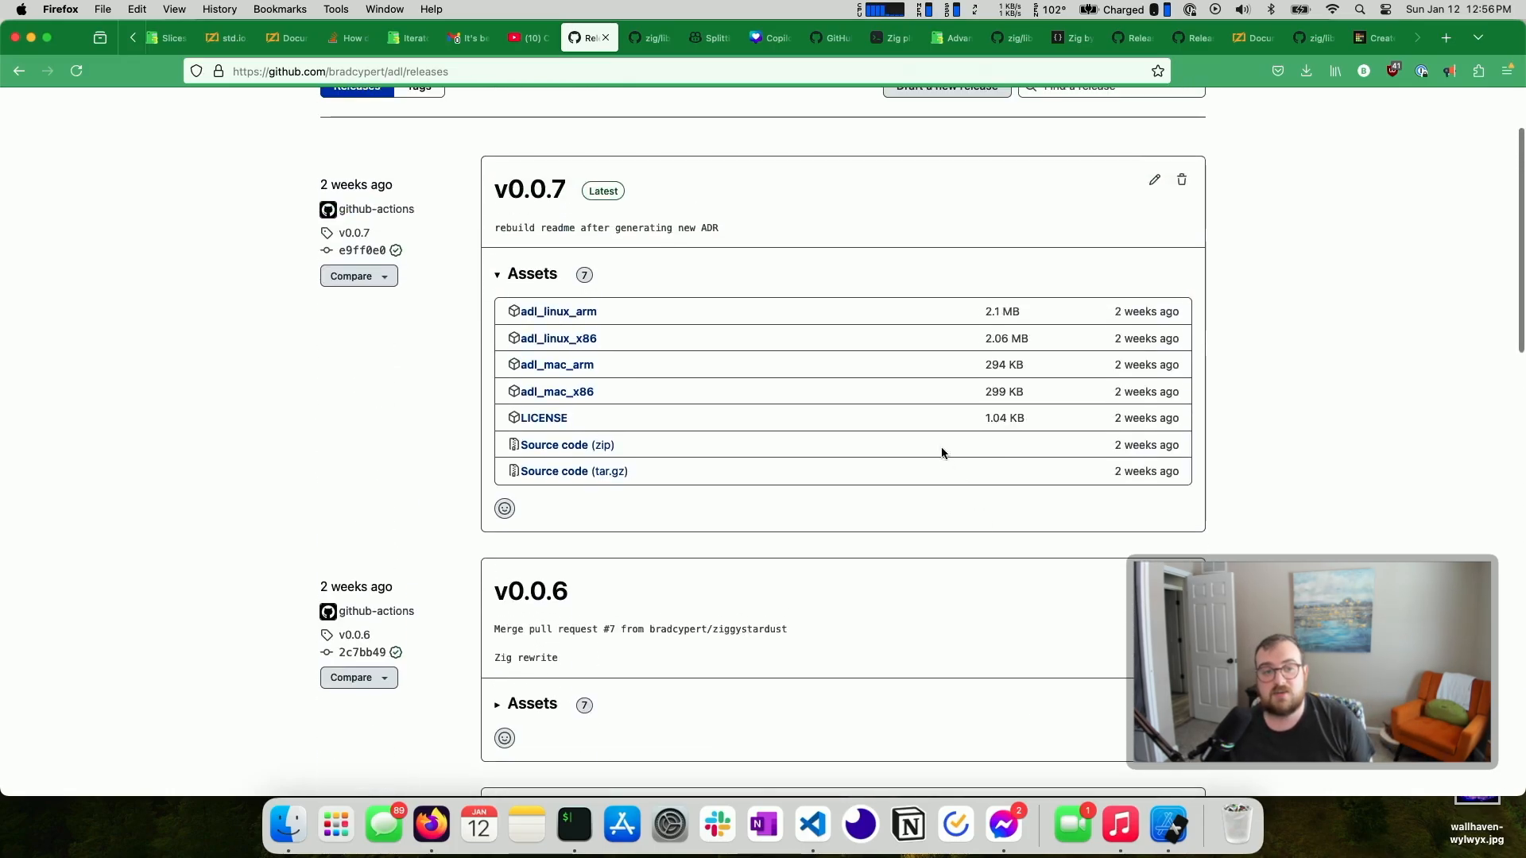
pyautogui.doubleClick(1002, 364)
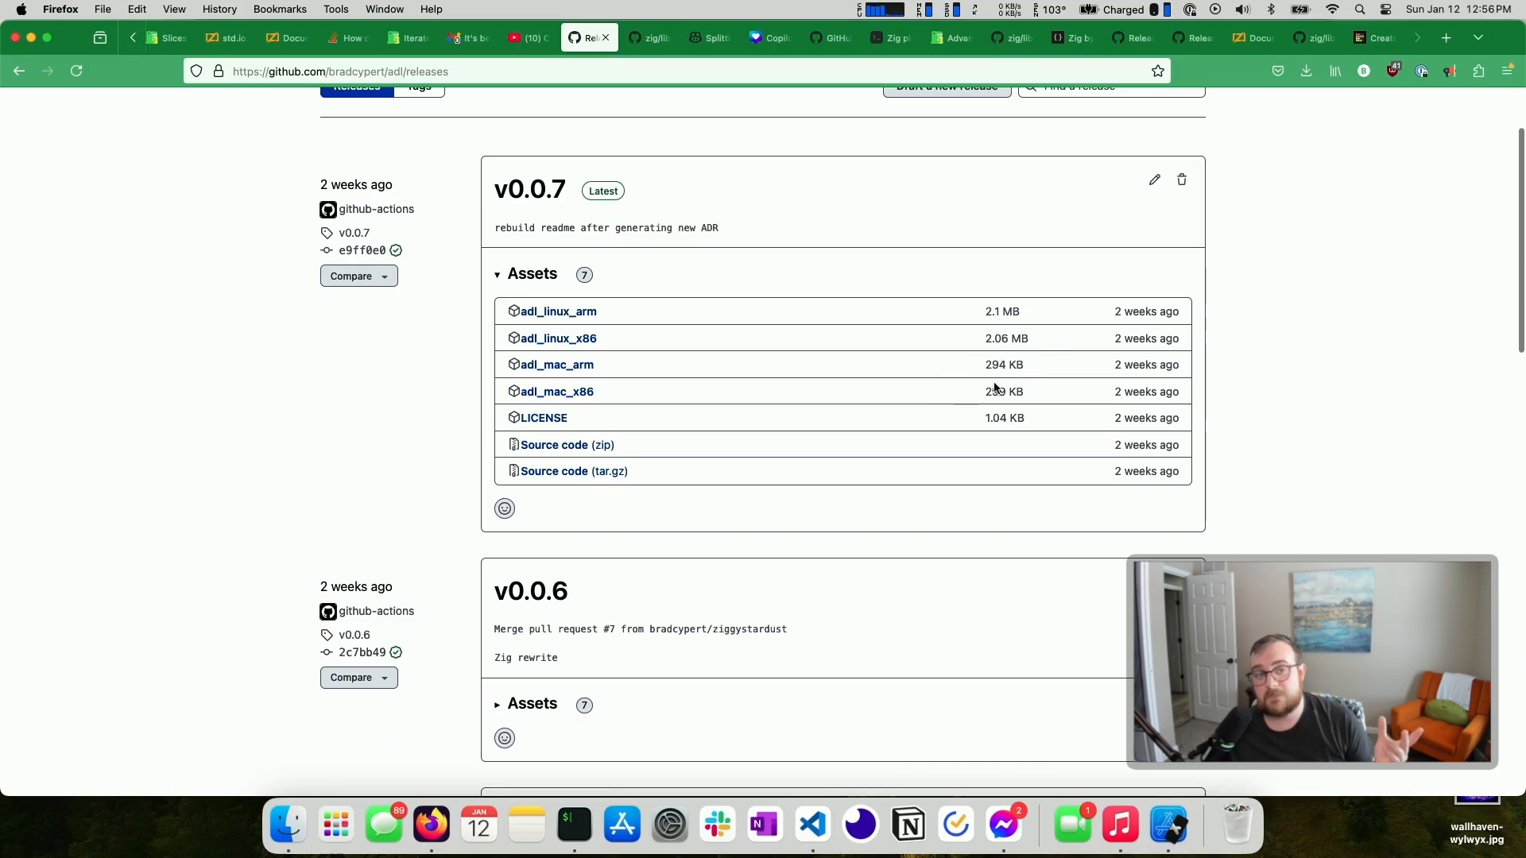
pyautogui.moveTo(1225, 250)
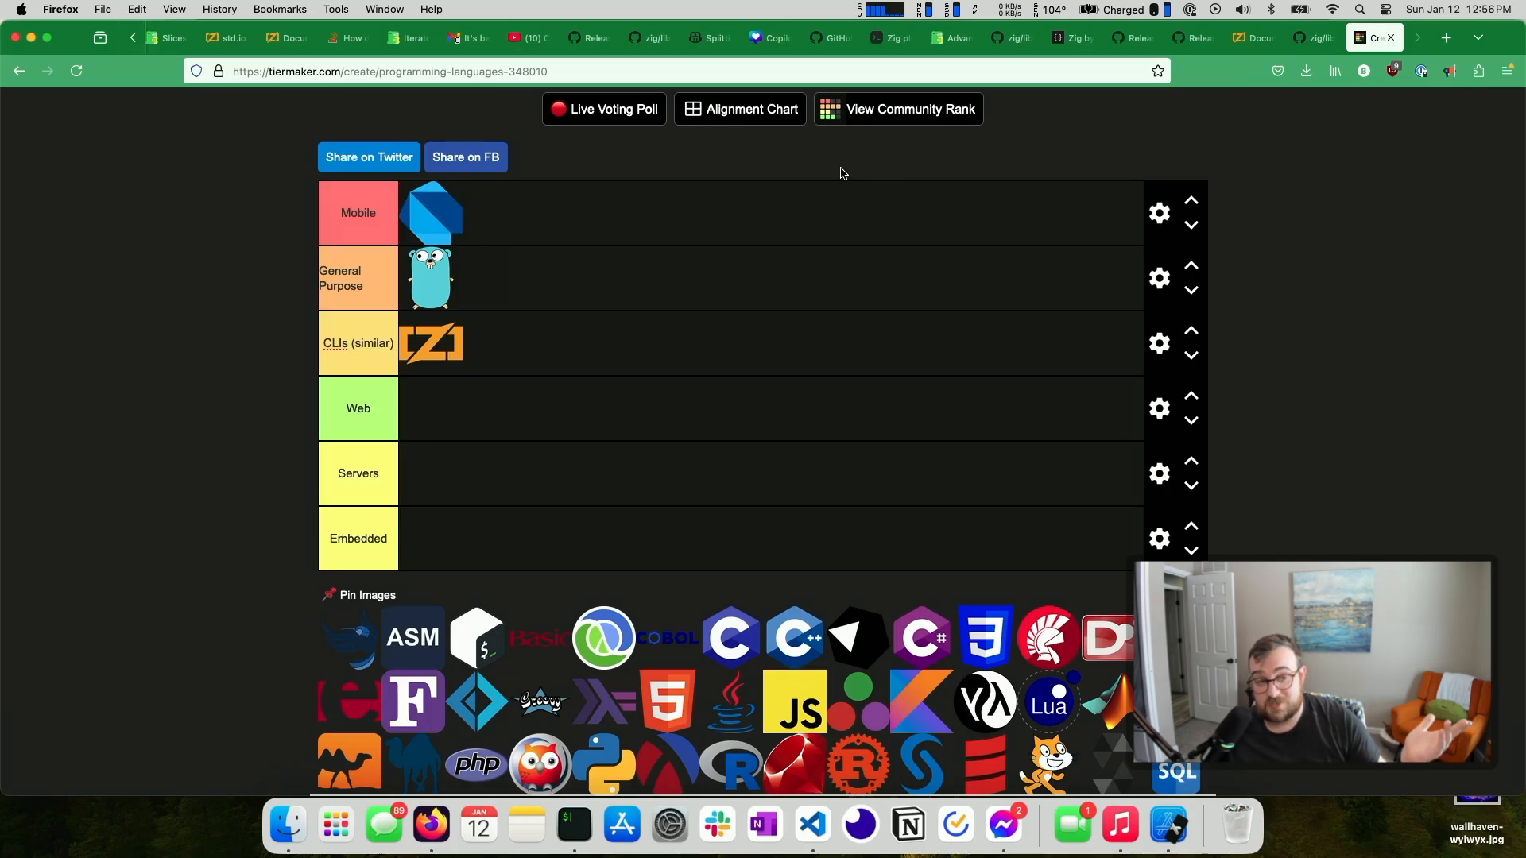
pyautogui.moveTo(435, 292)
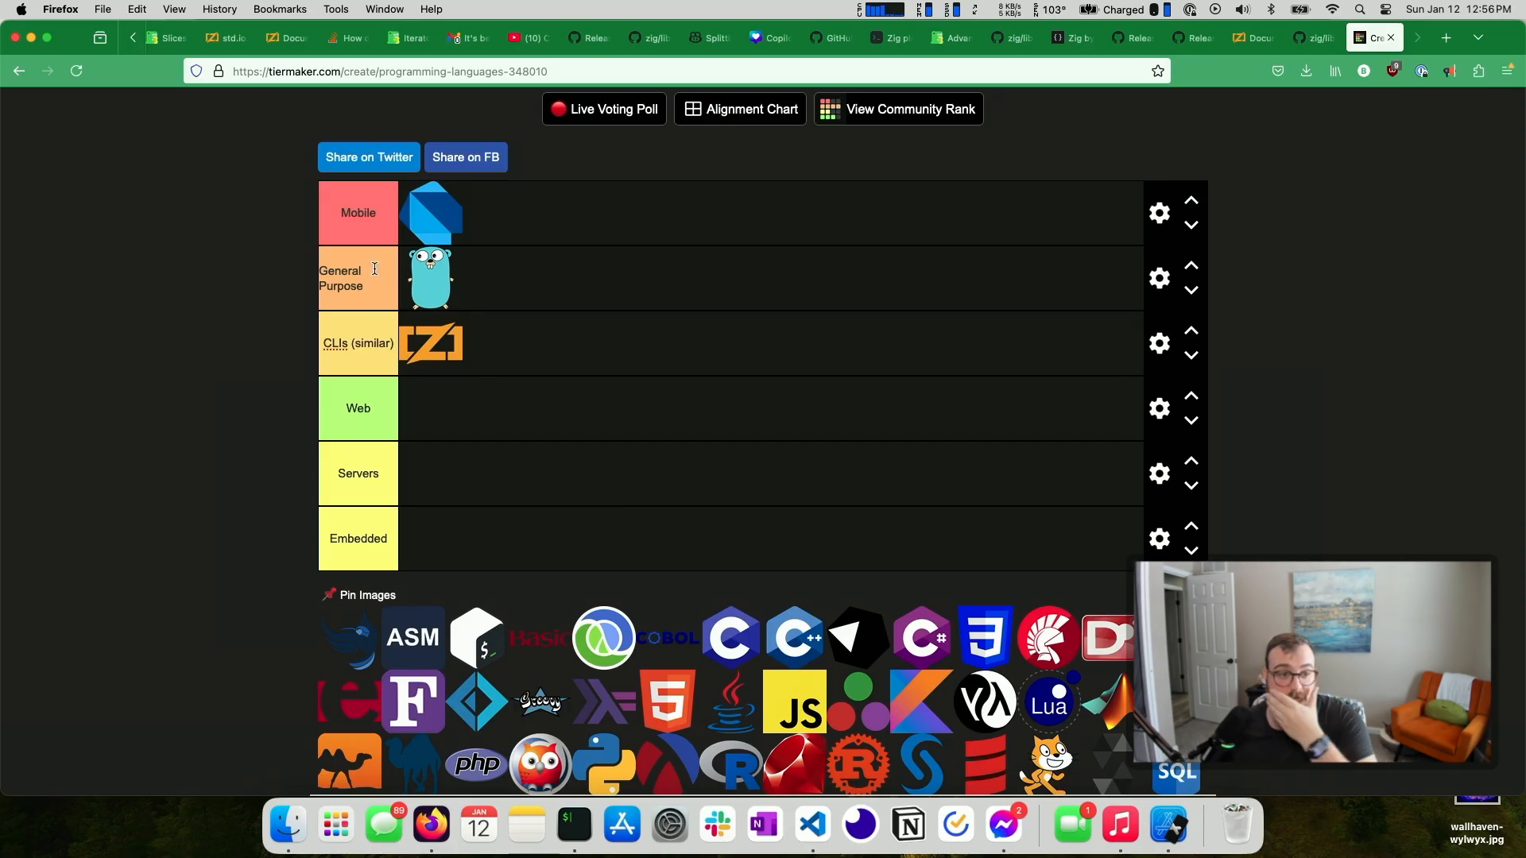
# Scroll down the page
pyautogui.scroll(-3)
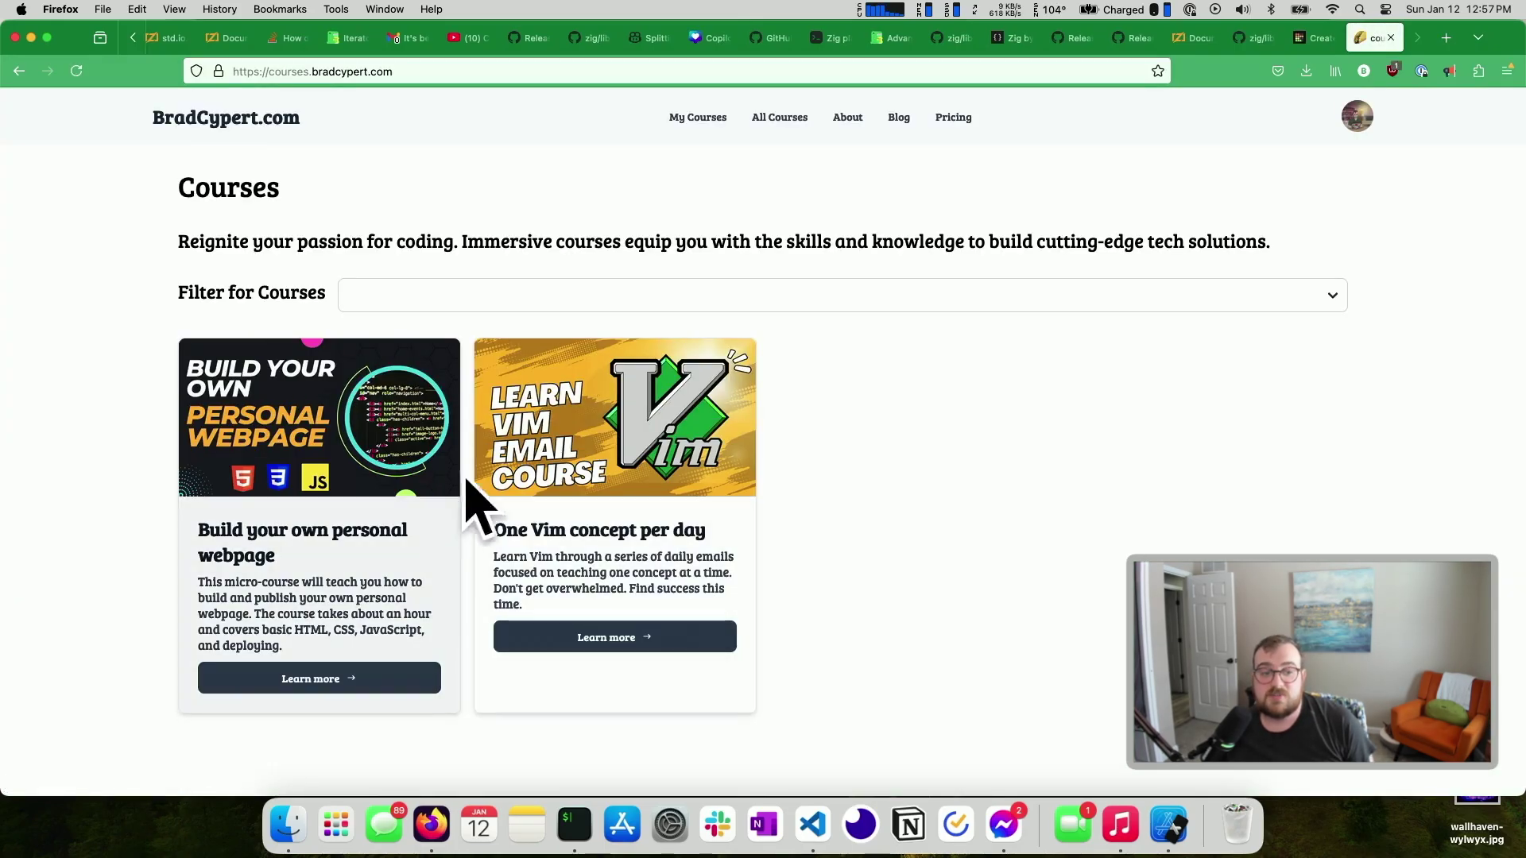
pyautogui.moveTo(347, 389)
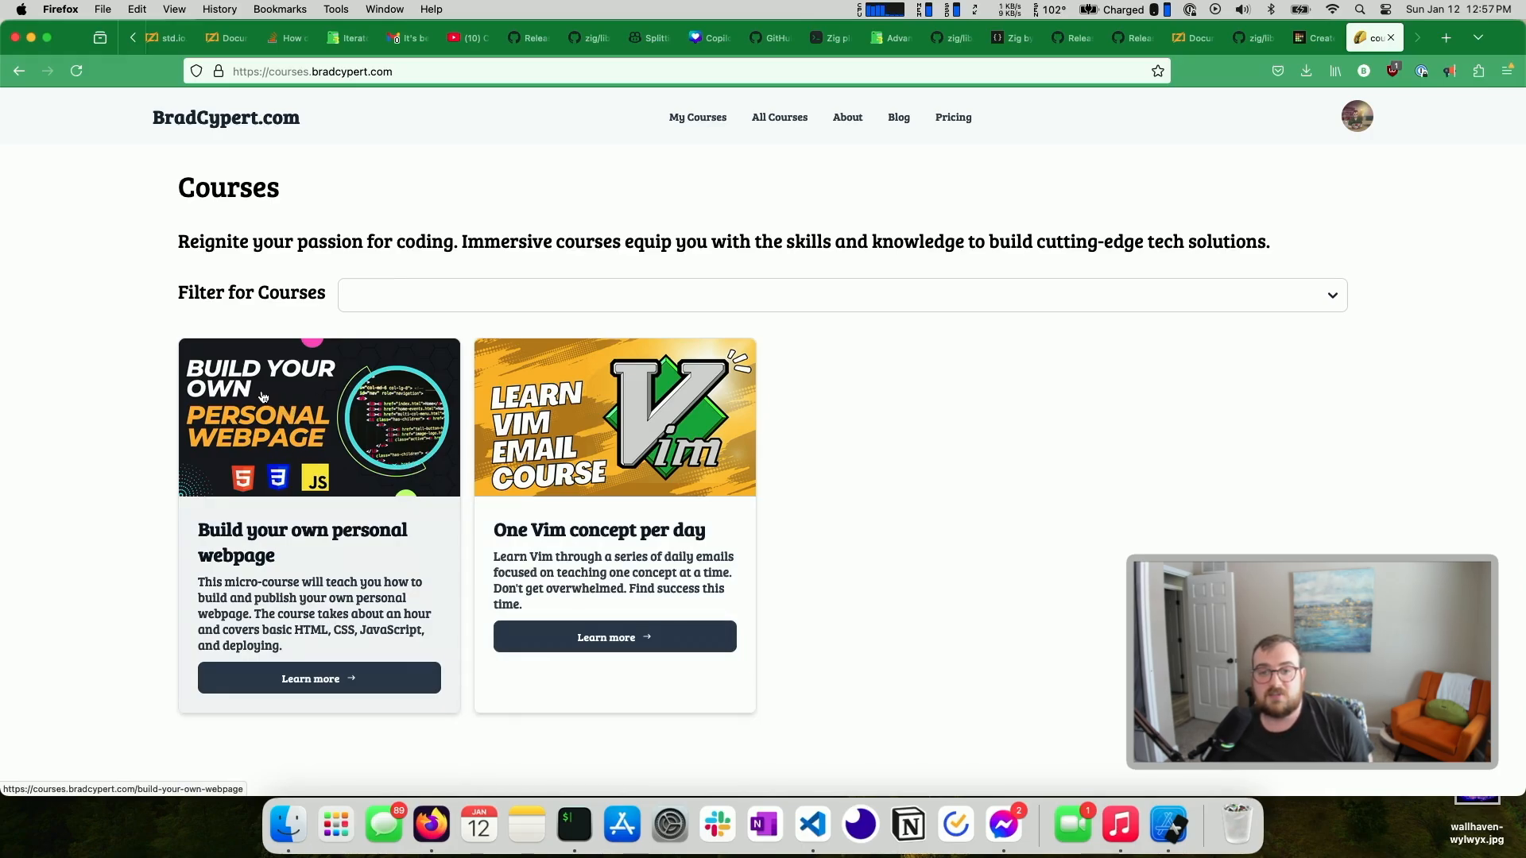
pyautogui.moveTo(259, 397)
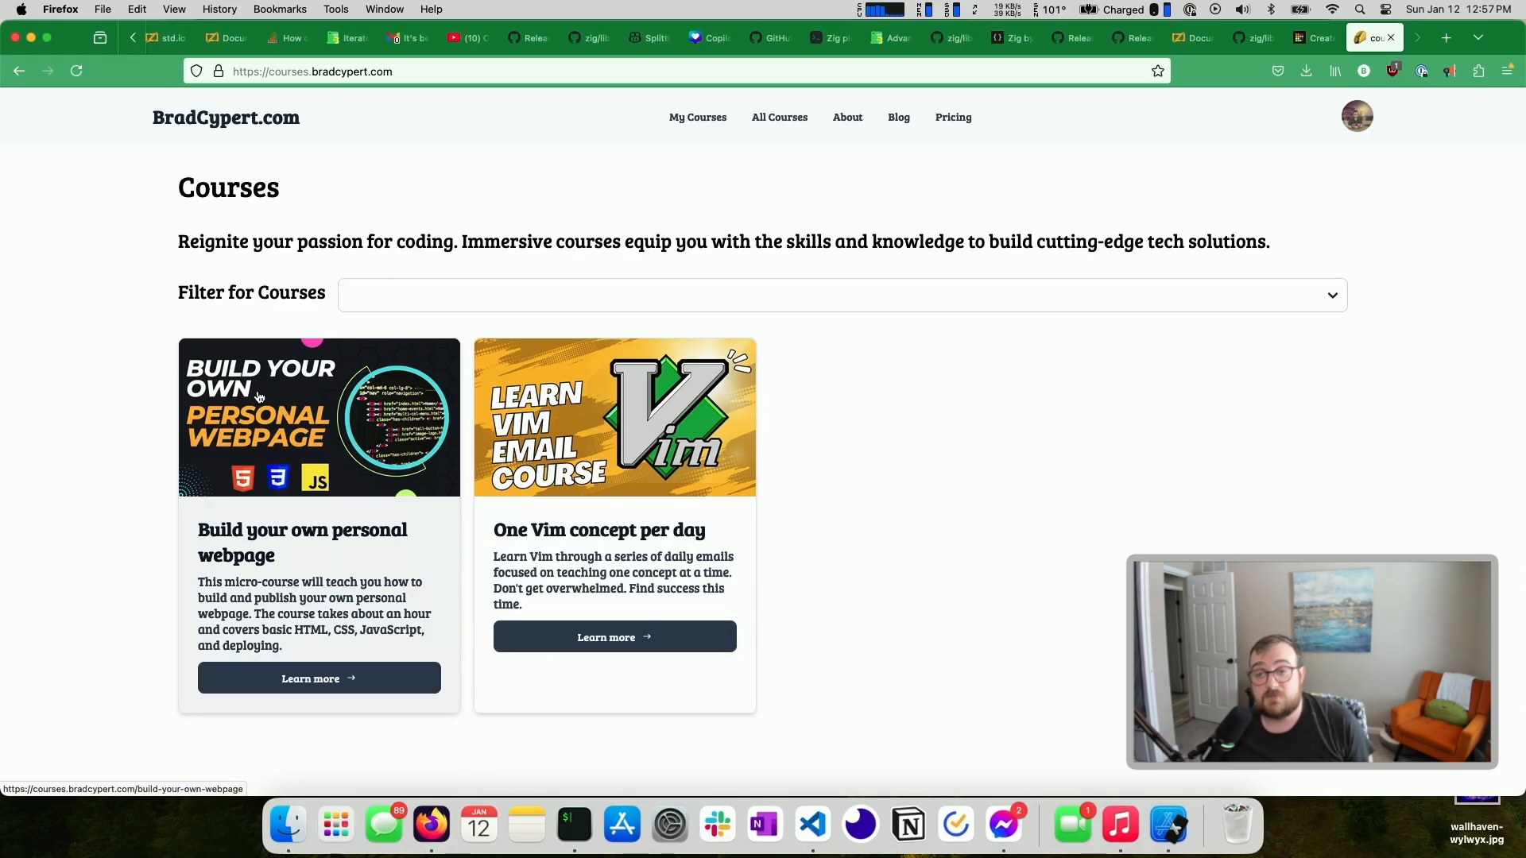
pyautogui.moveTo(424, 374)
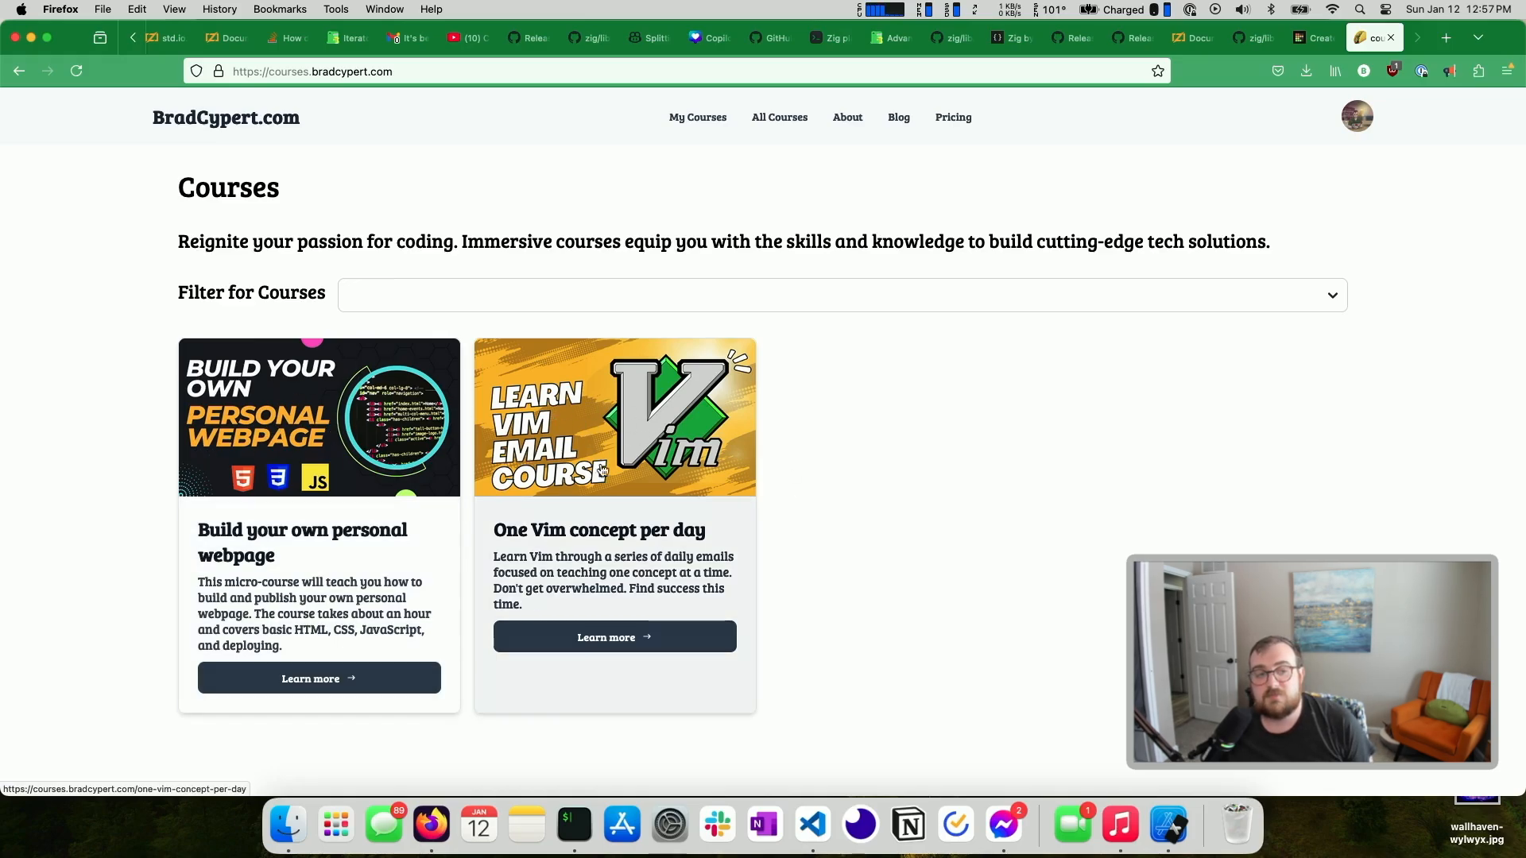
pyautogui.moveTo(398, 216)
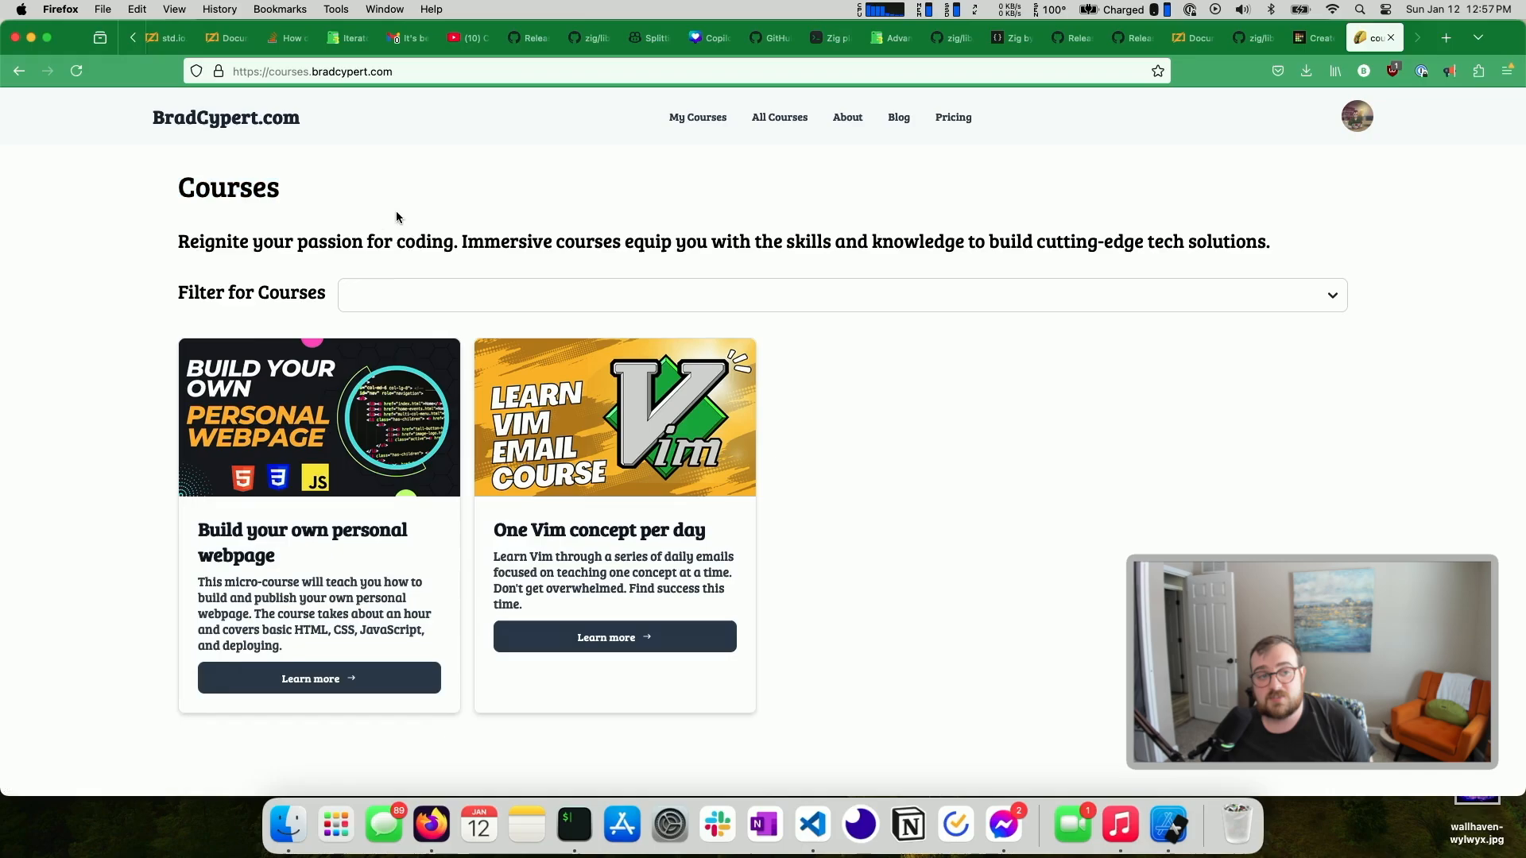
# Drag across the courses.bradcypert.com Courses page
pyautogui.moveTo(178, 174); pyautogui.dragTo(1270, 242)
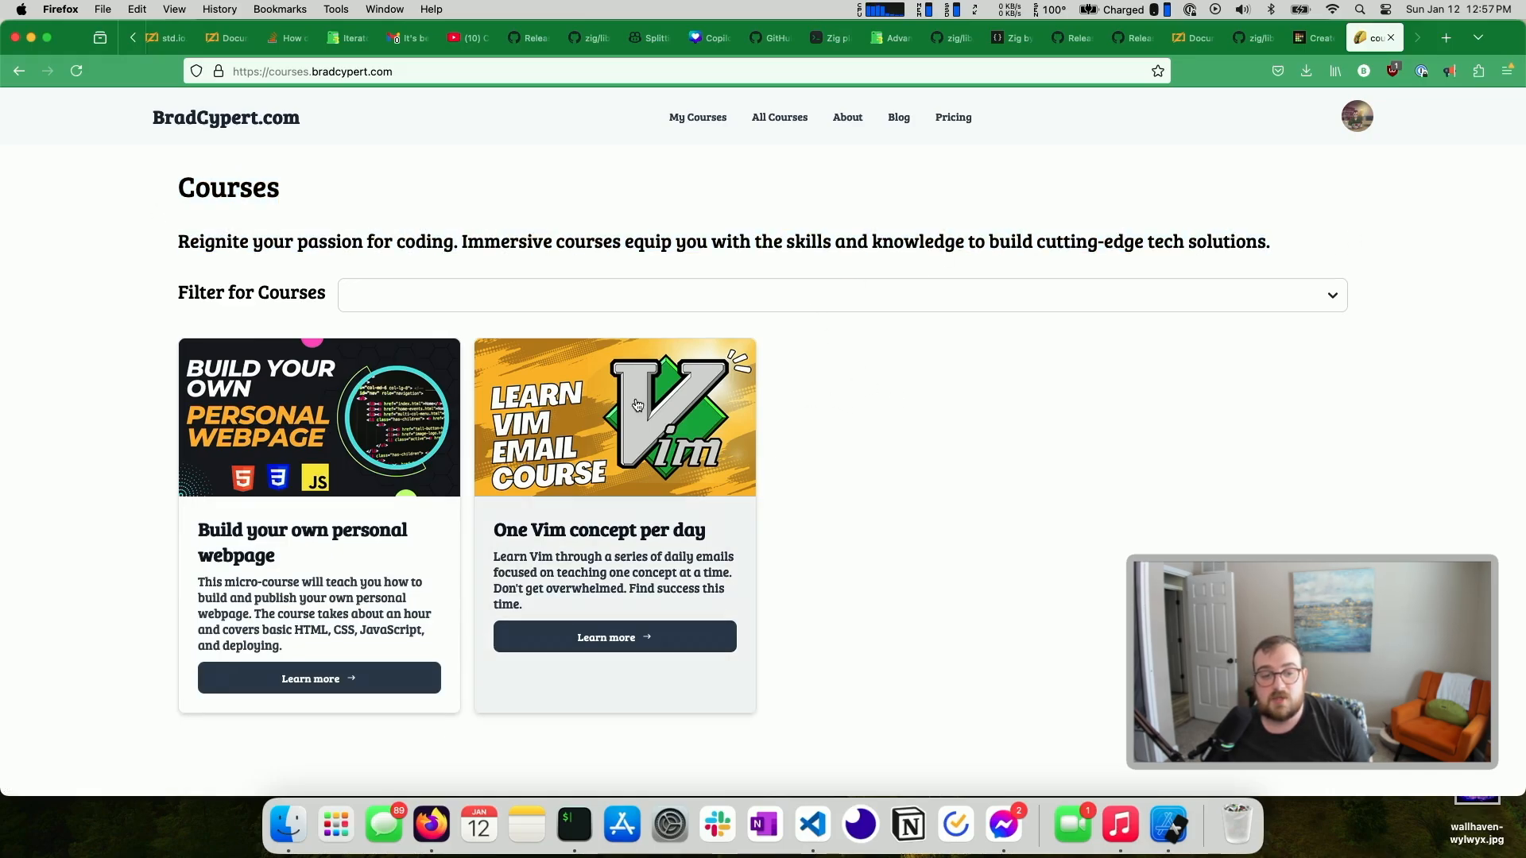
pyautogui.moveTo(1027, 467)
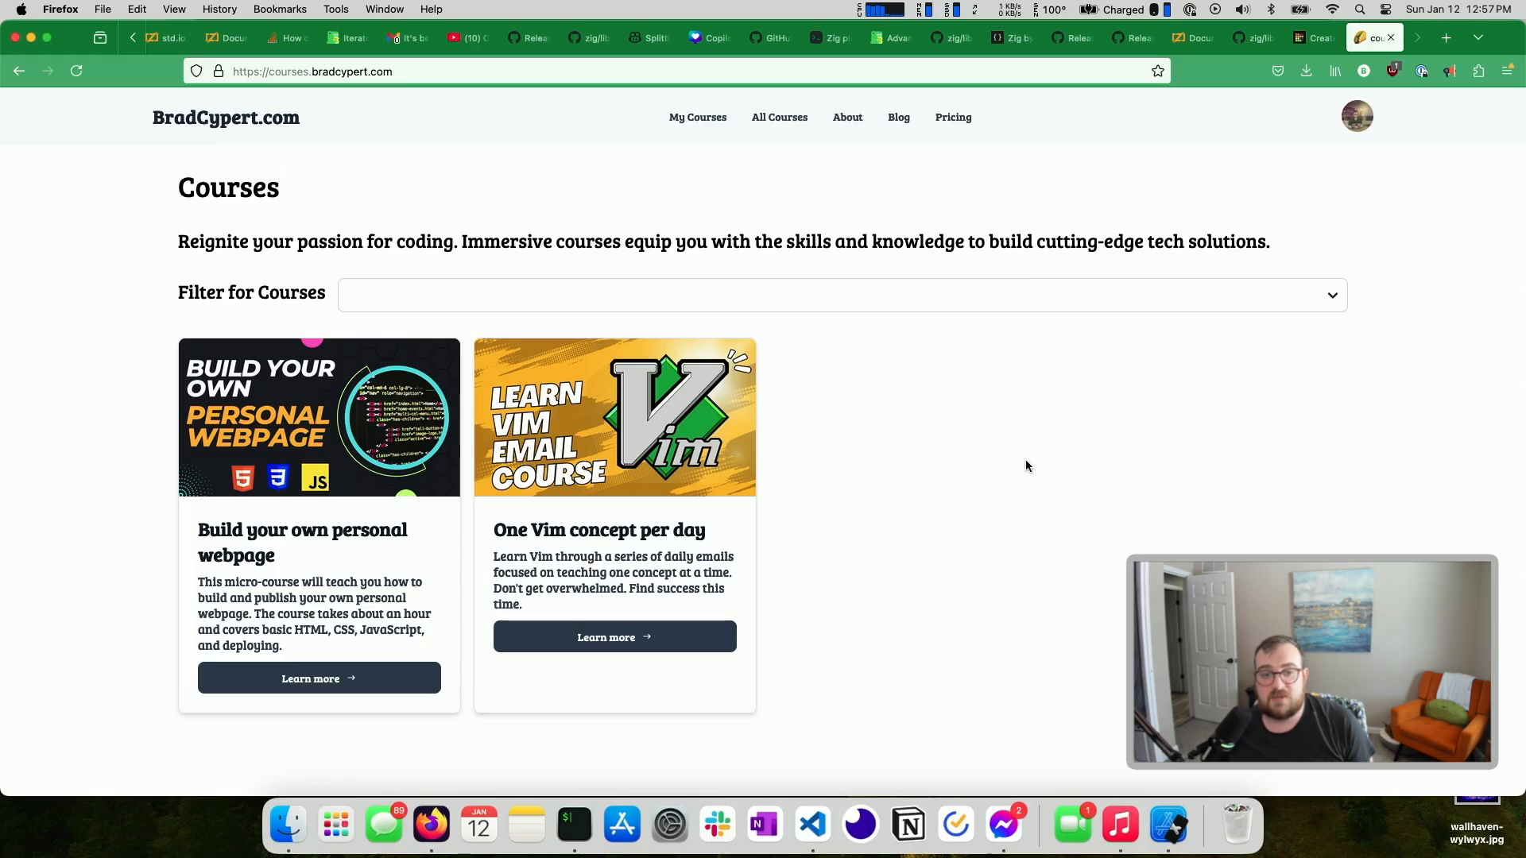
pyautogui.moveTo(1028, 323)
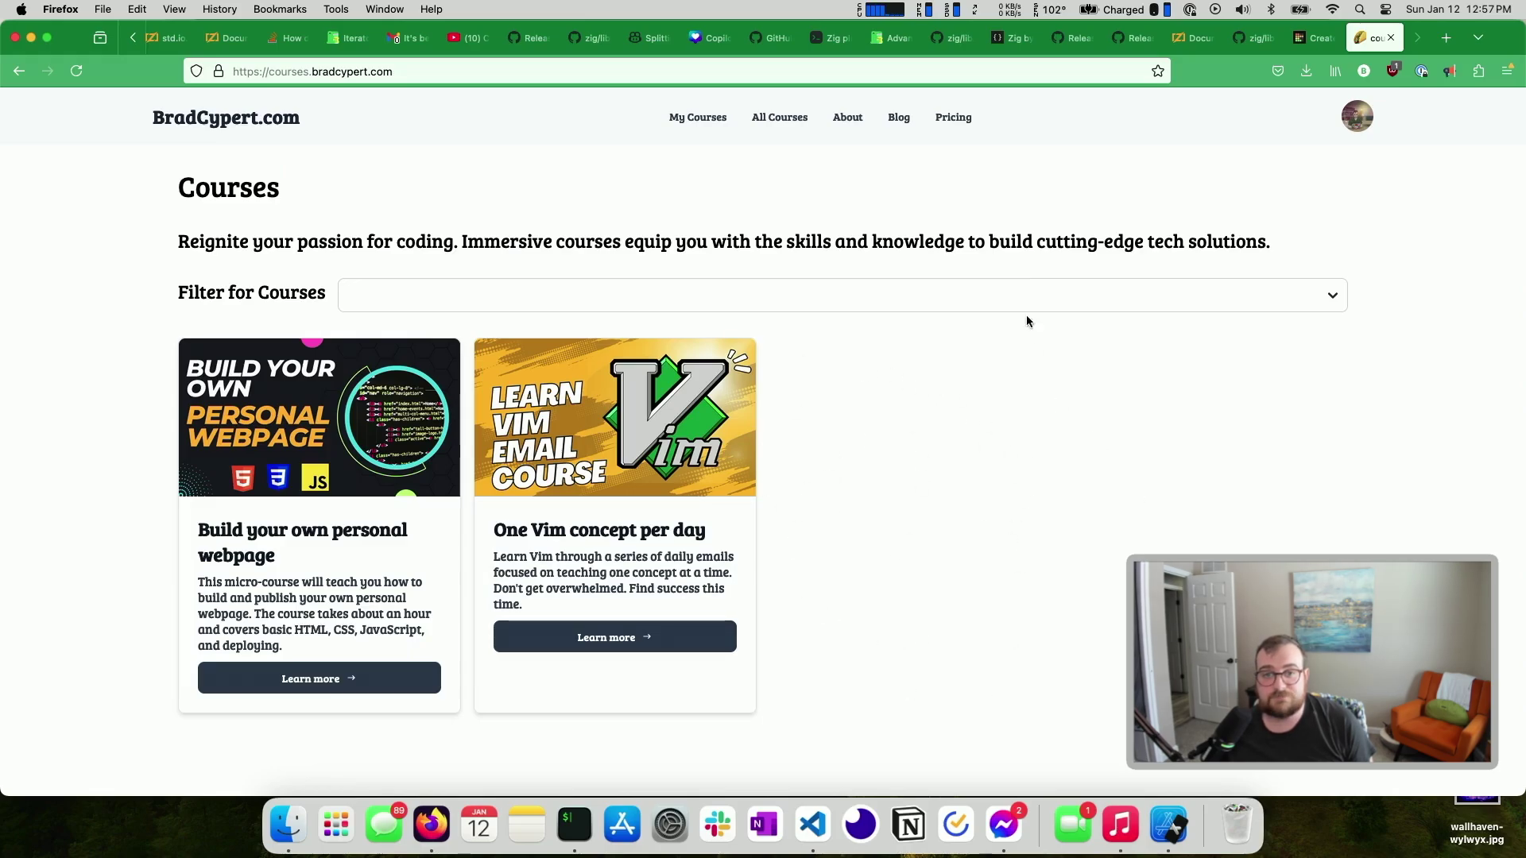
# Return to the TierMaker tab and scroll down through the tier board
pyautogui.click(1309, 38)
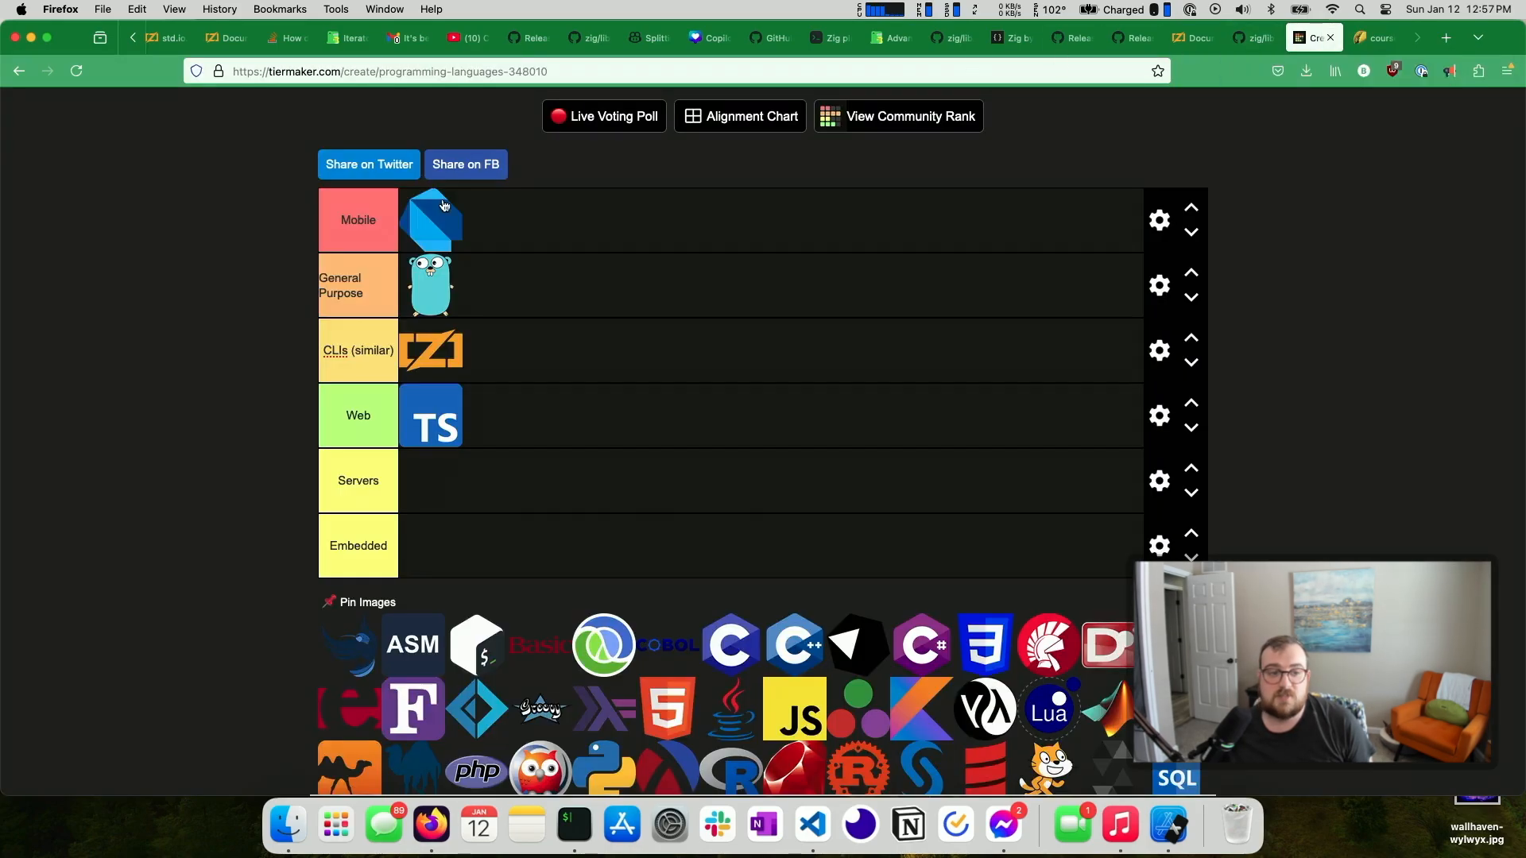
pyautogui.moveTo(476, 426)
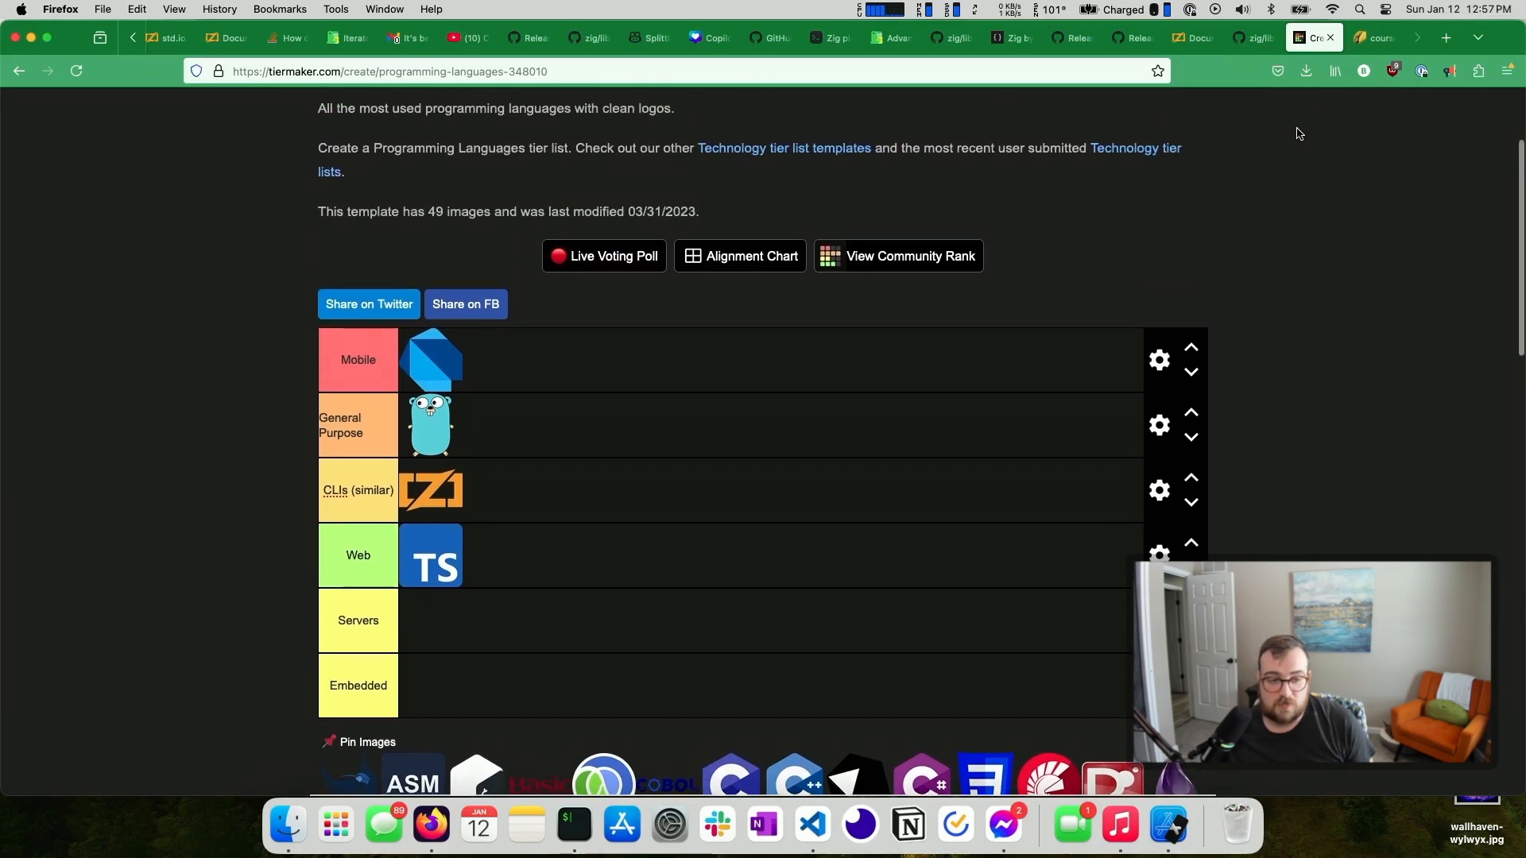
pyautogui.scroll(-3)
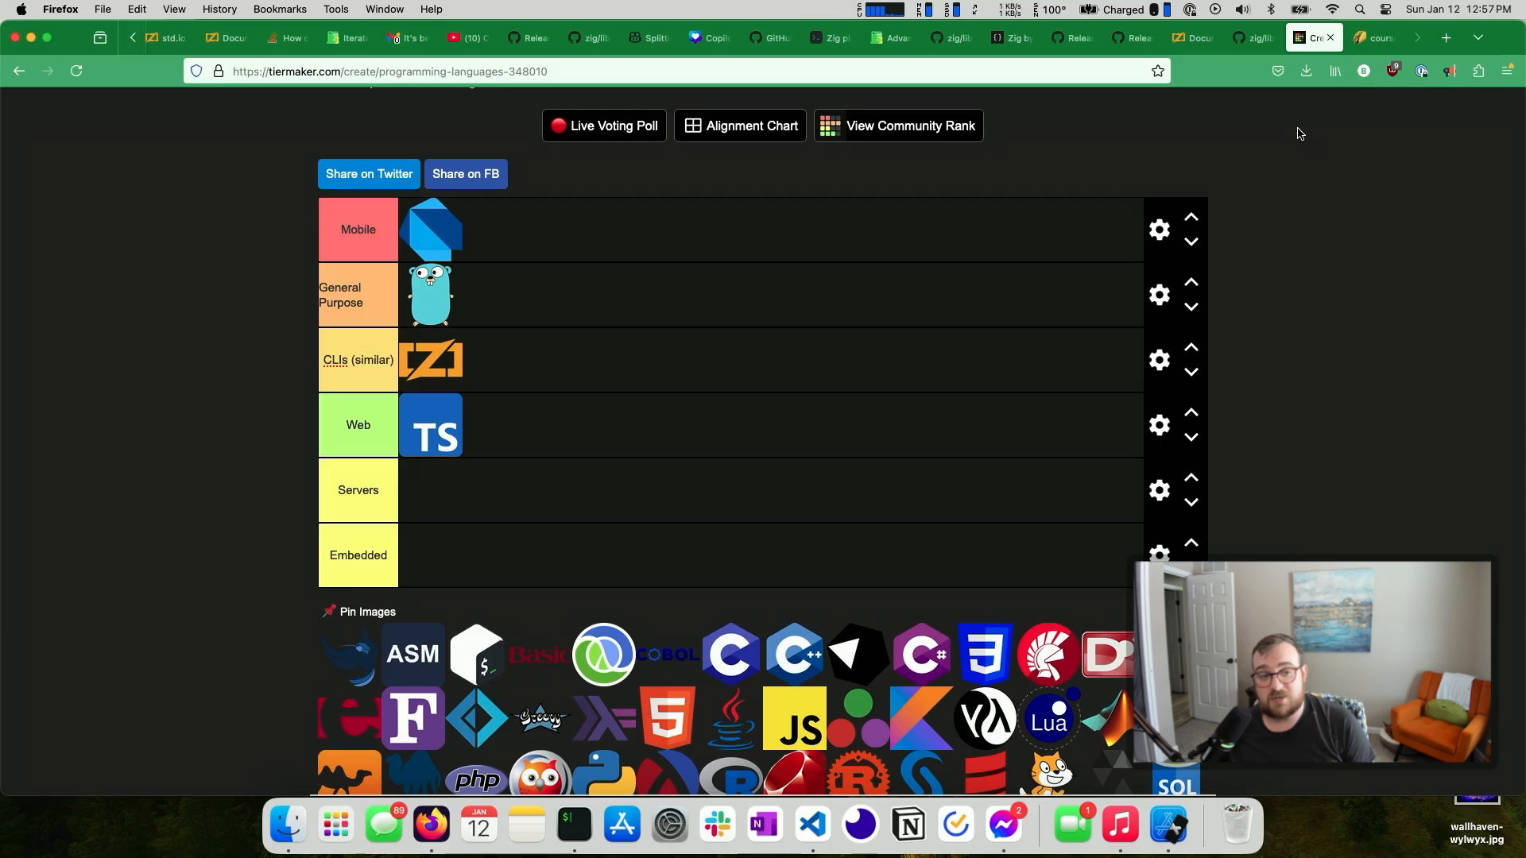
pyautogui.moveTo(899, 174)
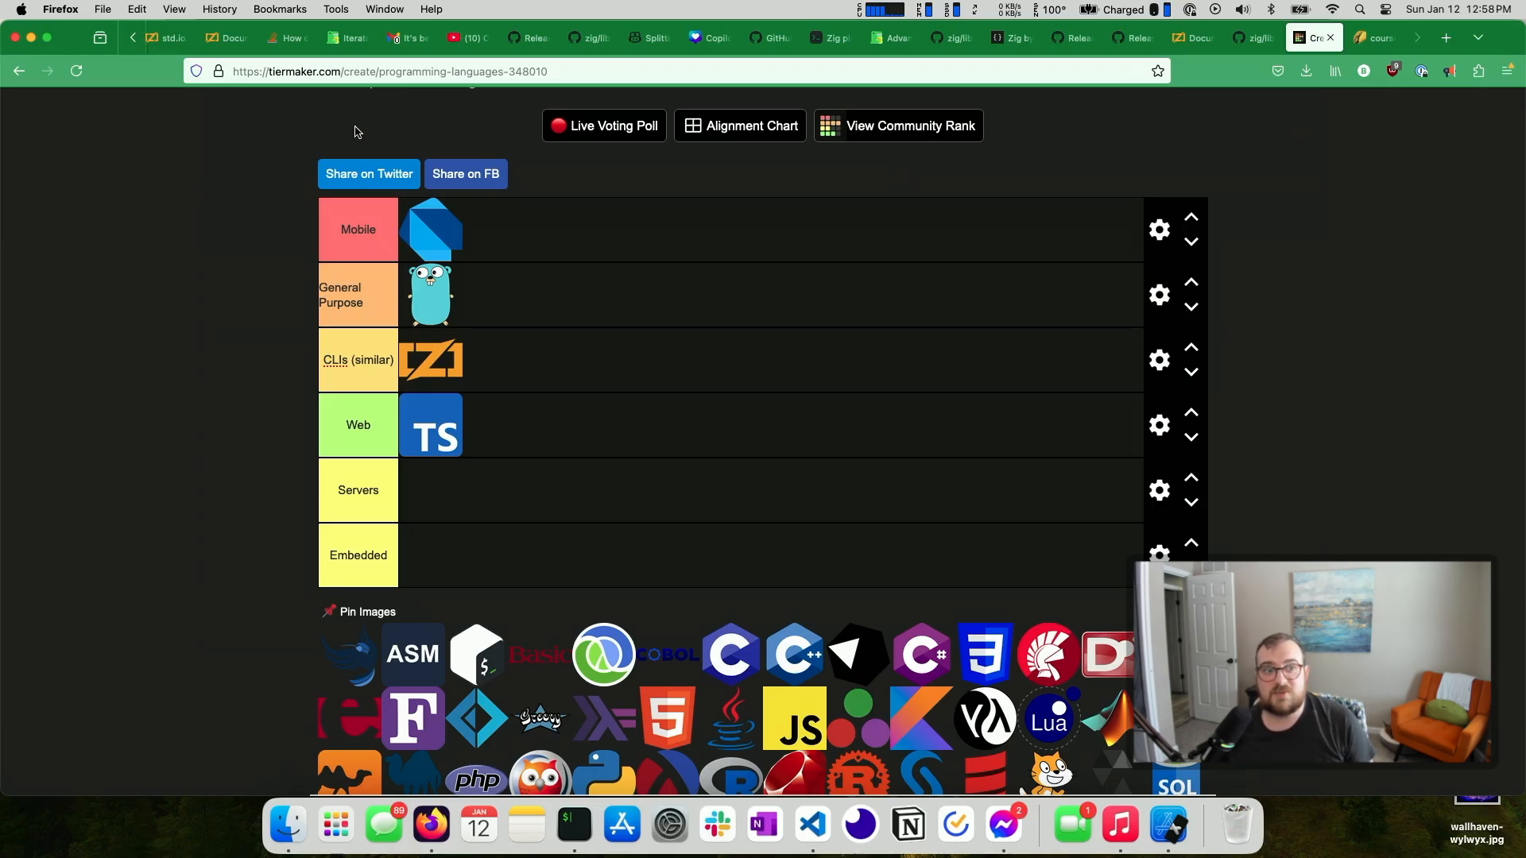
pyautogui.moveTo(279, 185)
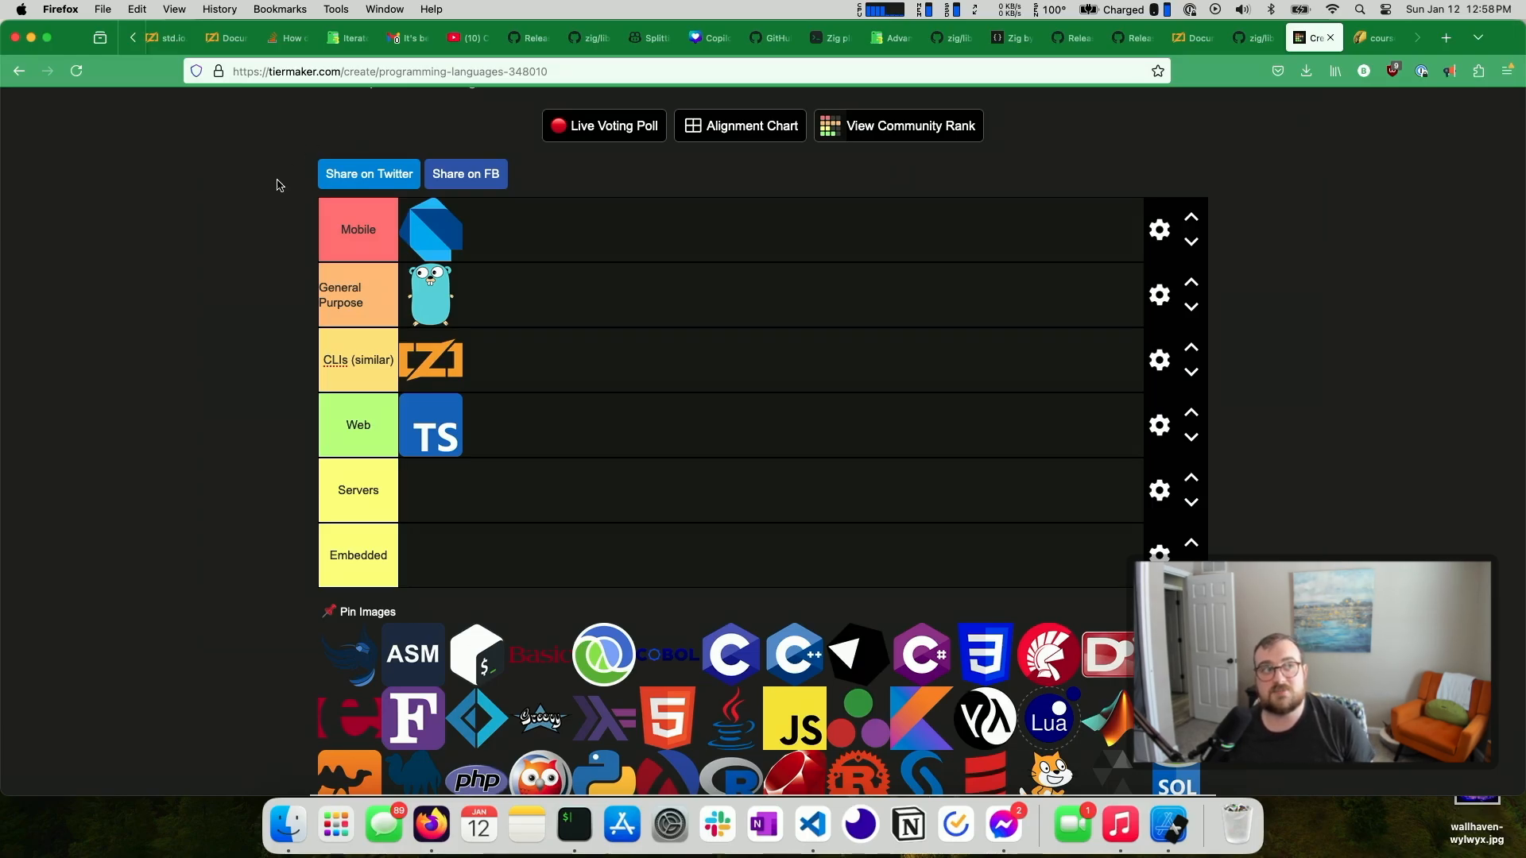
pyautogui.moveTo(248, 213)
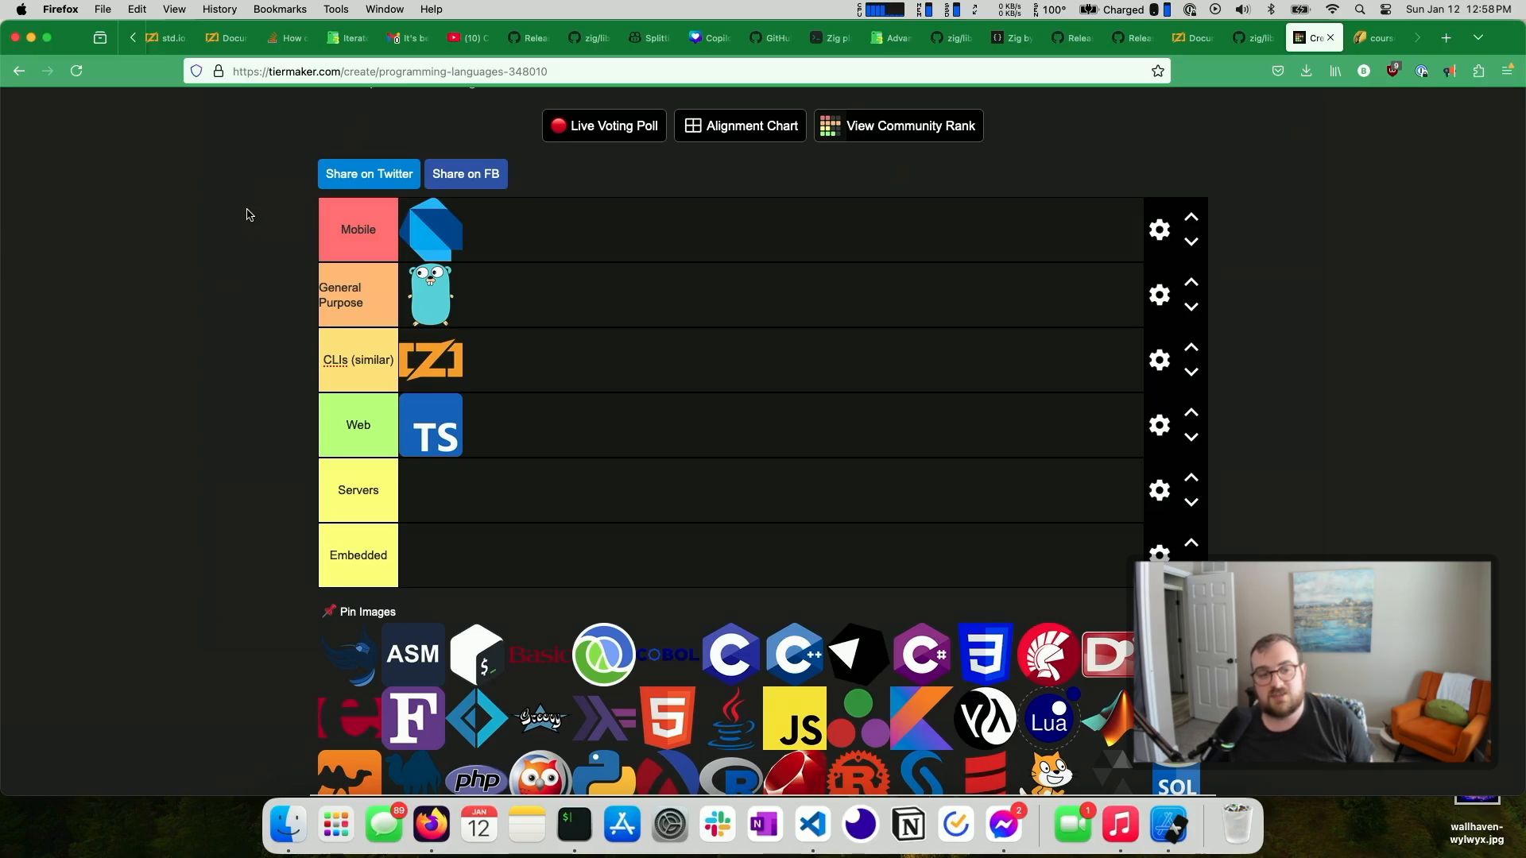
pyautogui.moveTo(247, 198)
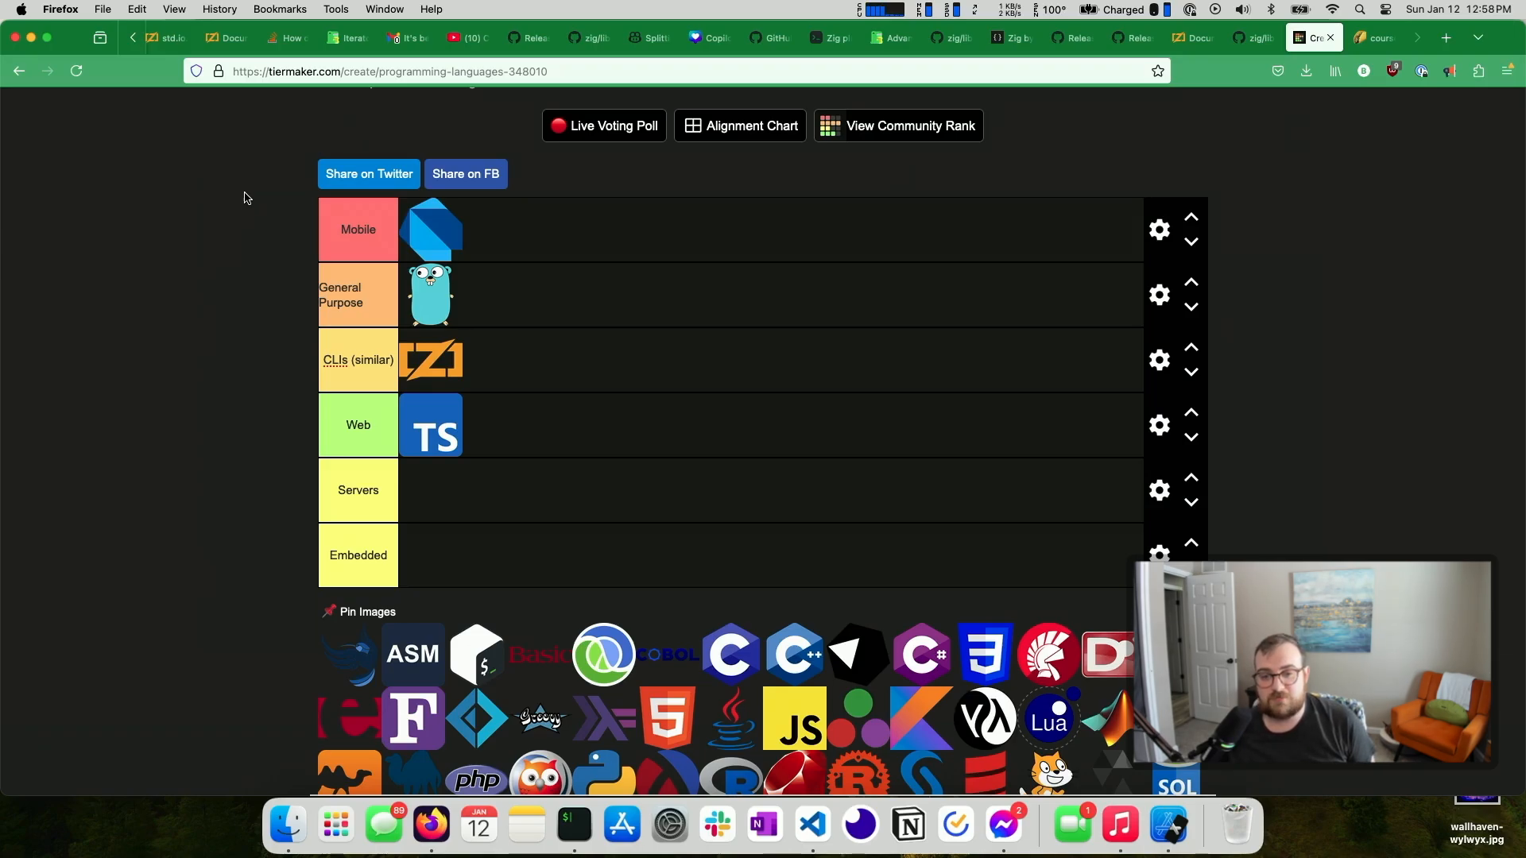
pyautogui.scroll(-3)
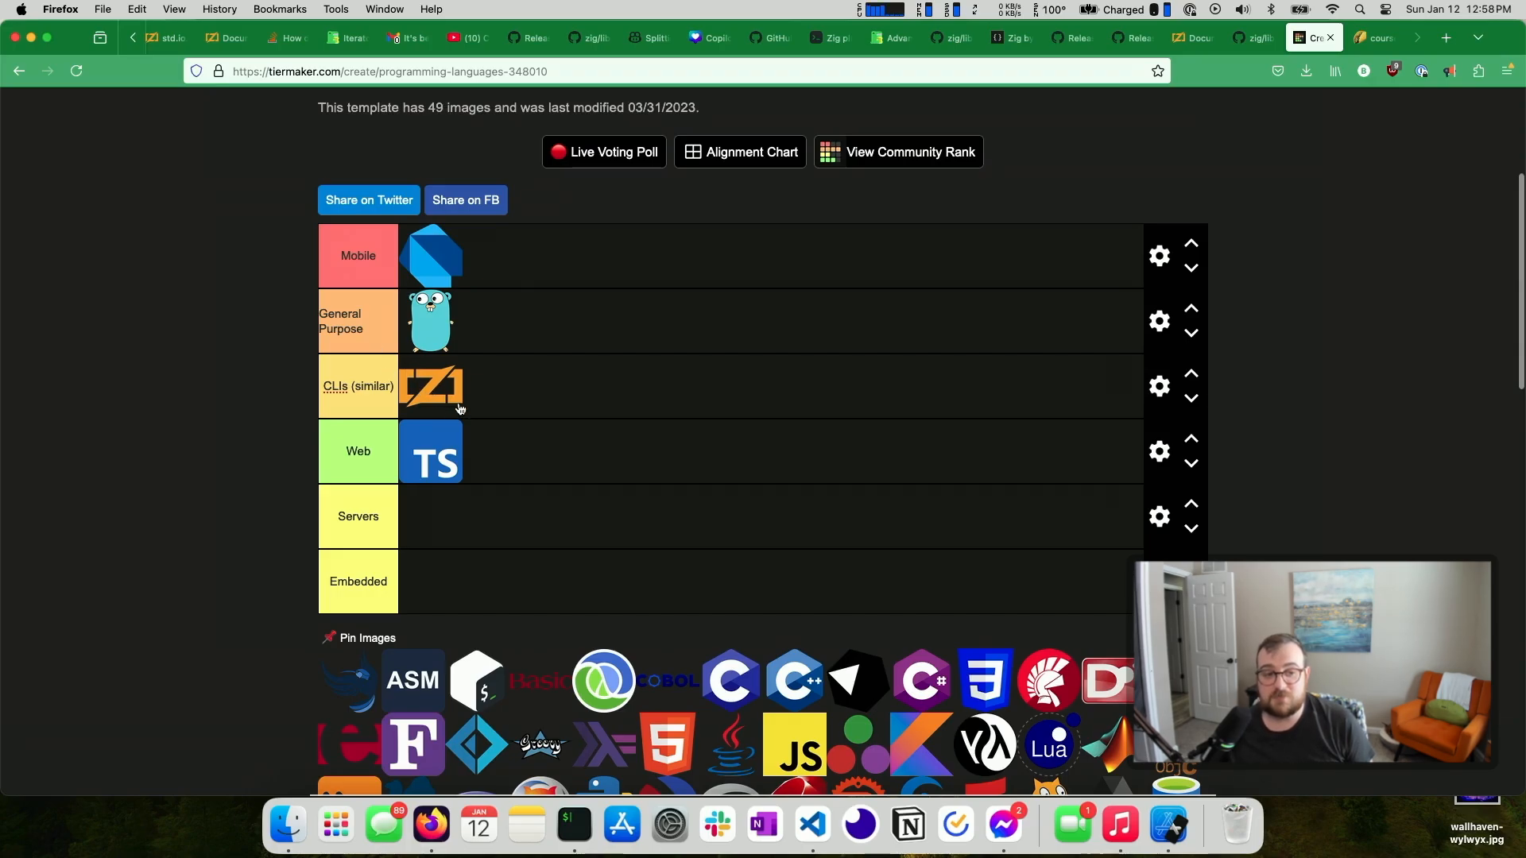
pyautogui.moveTo(473, 385)
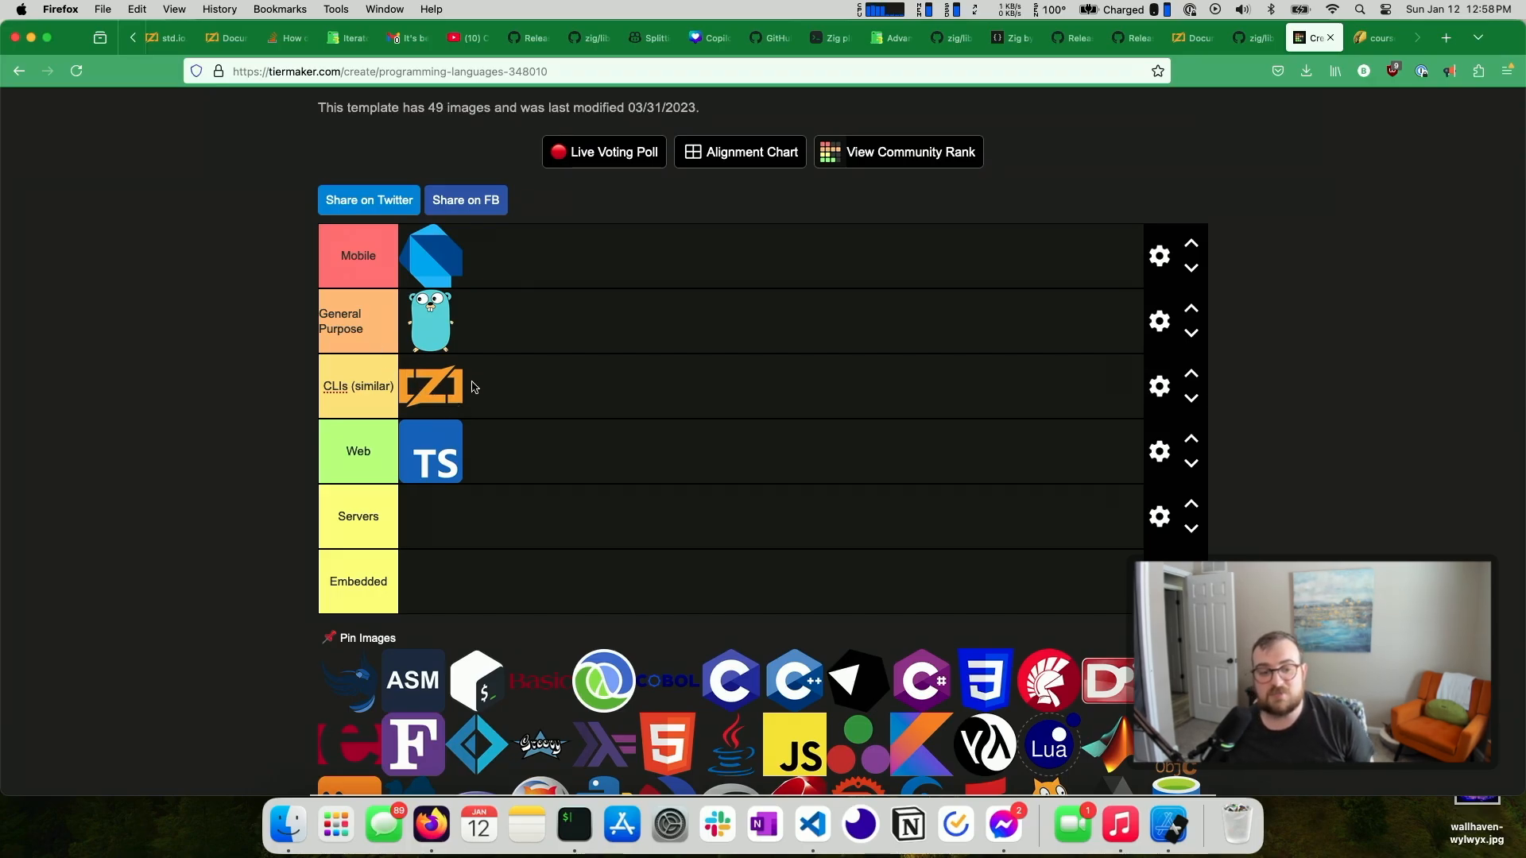
pyautogui.scroll(-3)
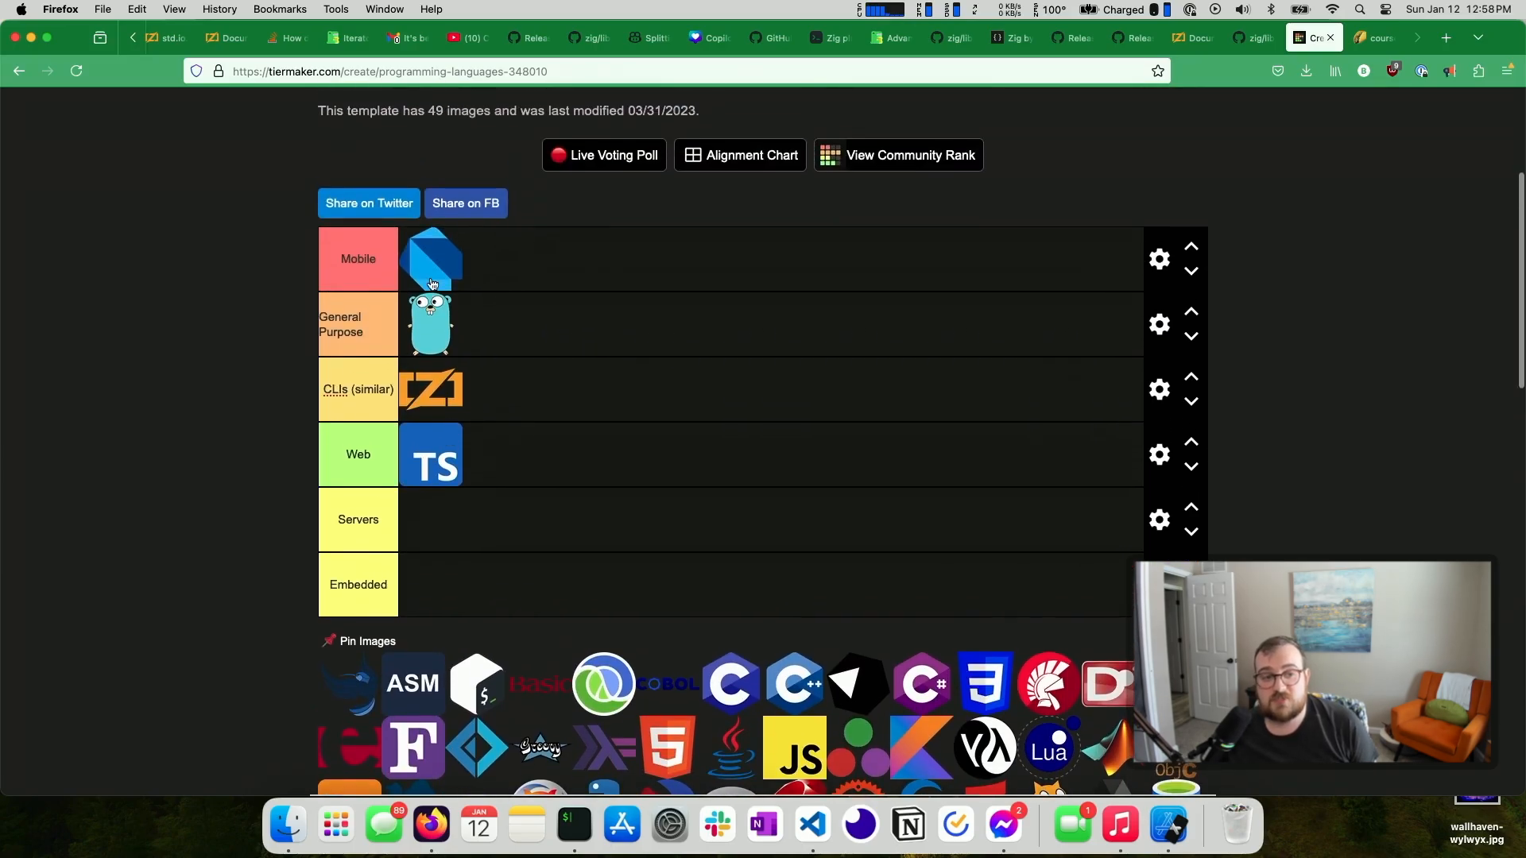
pyautogui.moveTo(462, 283)
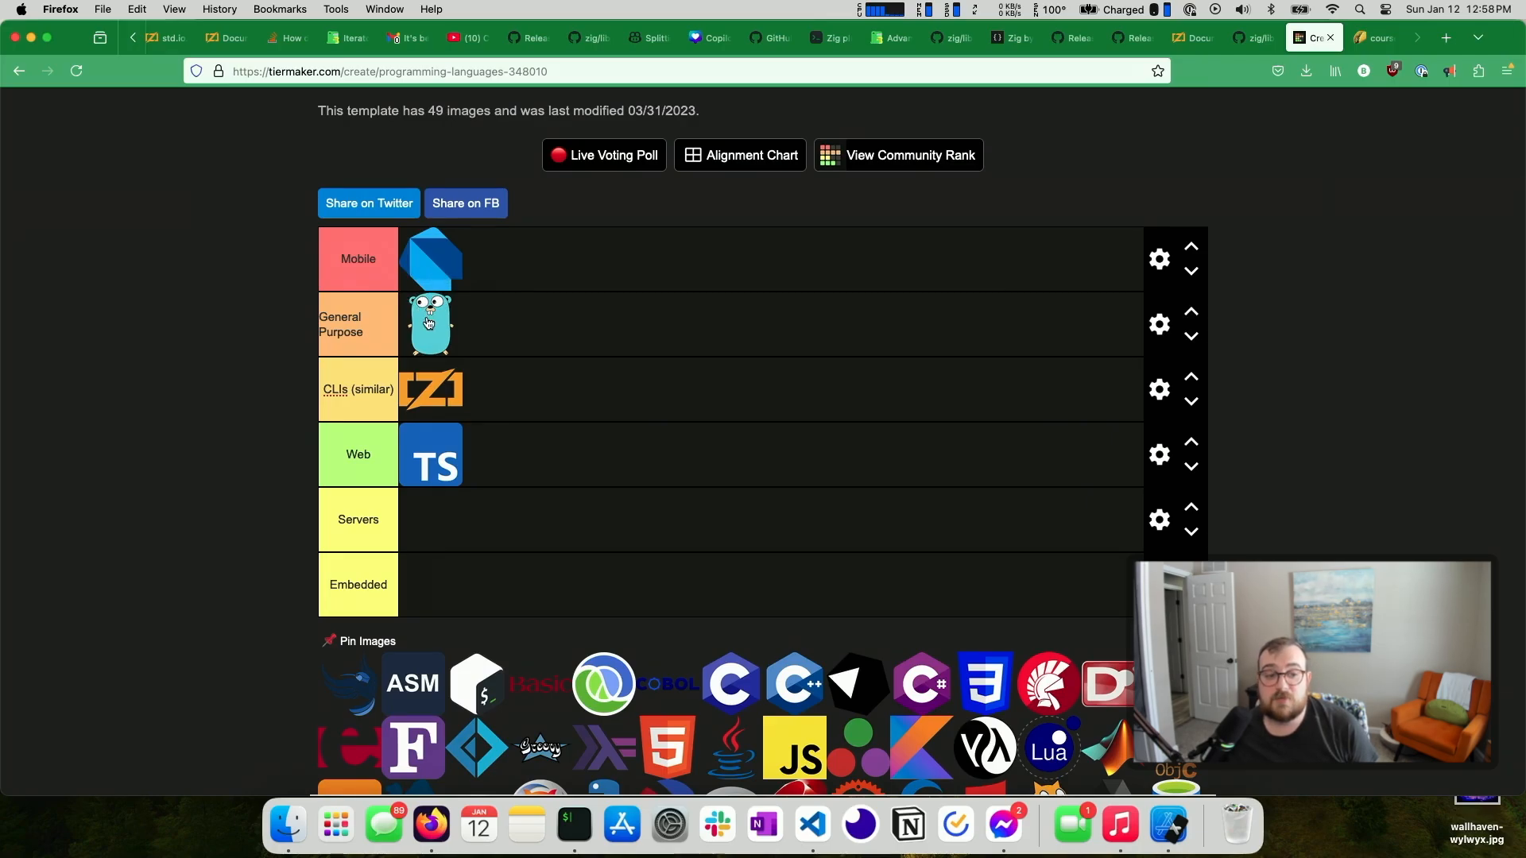
# Move the Go gopher from General Purpose into the Servers tier, then switch to GitHub
pyautogui.moveTo(429, 324); pyautogui.dragTo(430, 519)
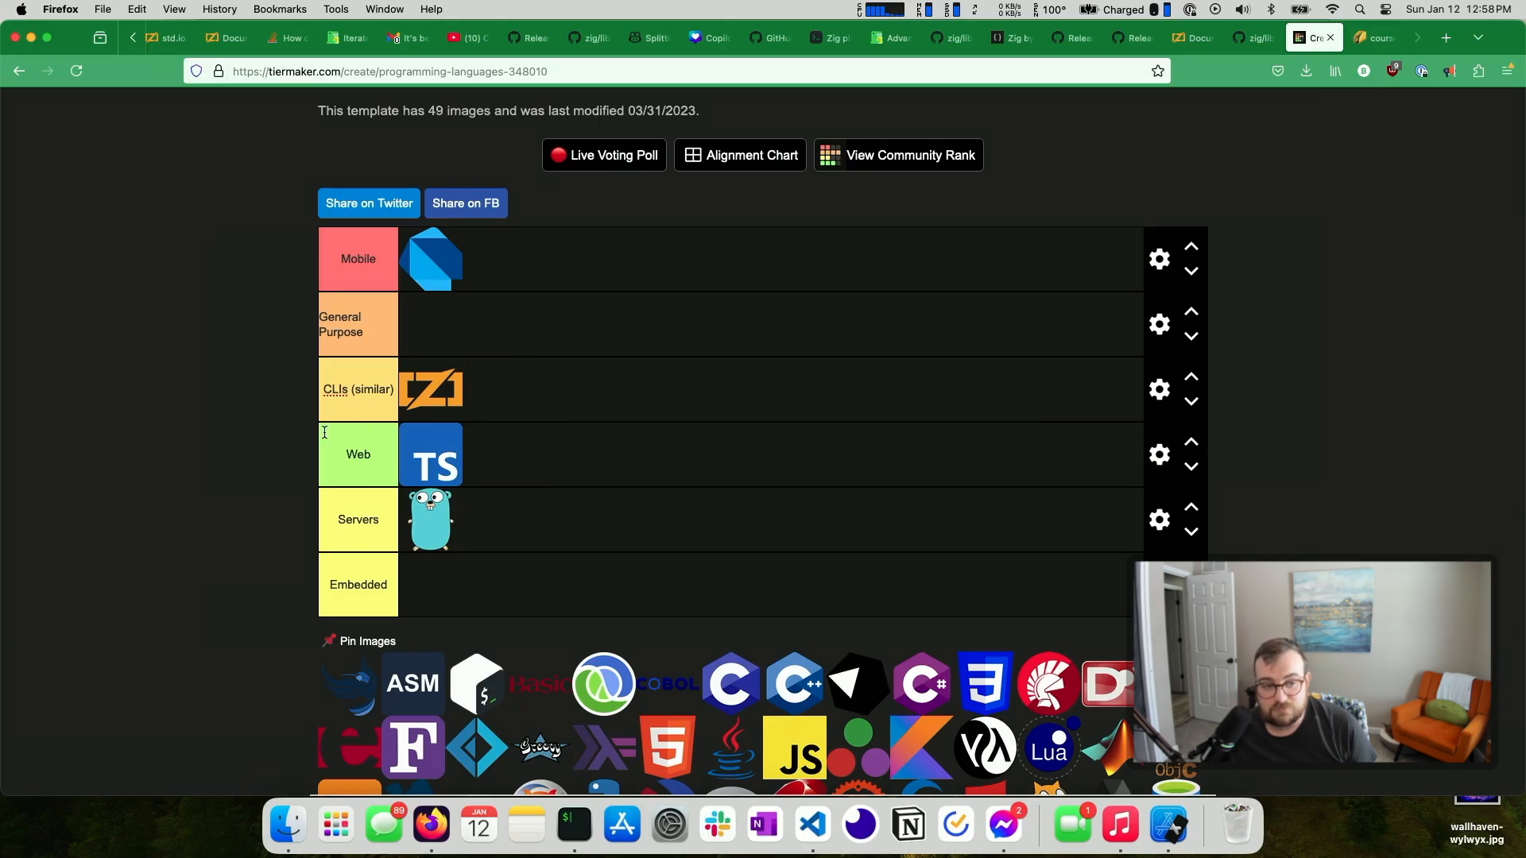
pyautogui.moveTo(423, 450)
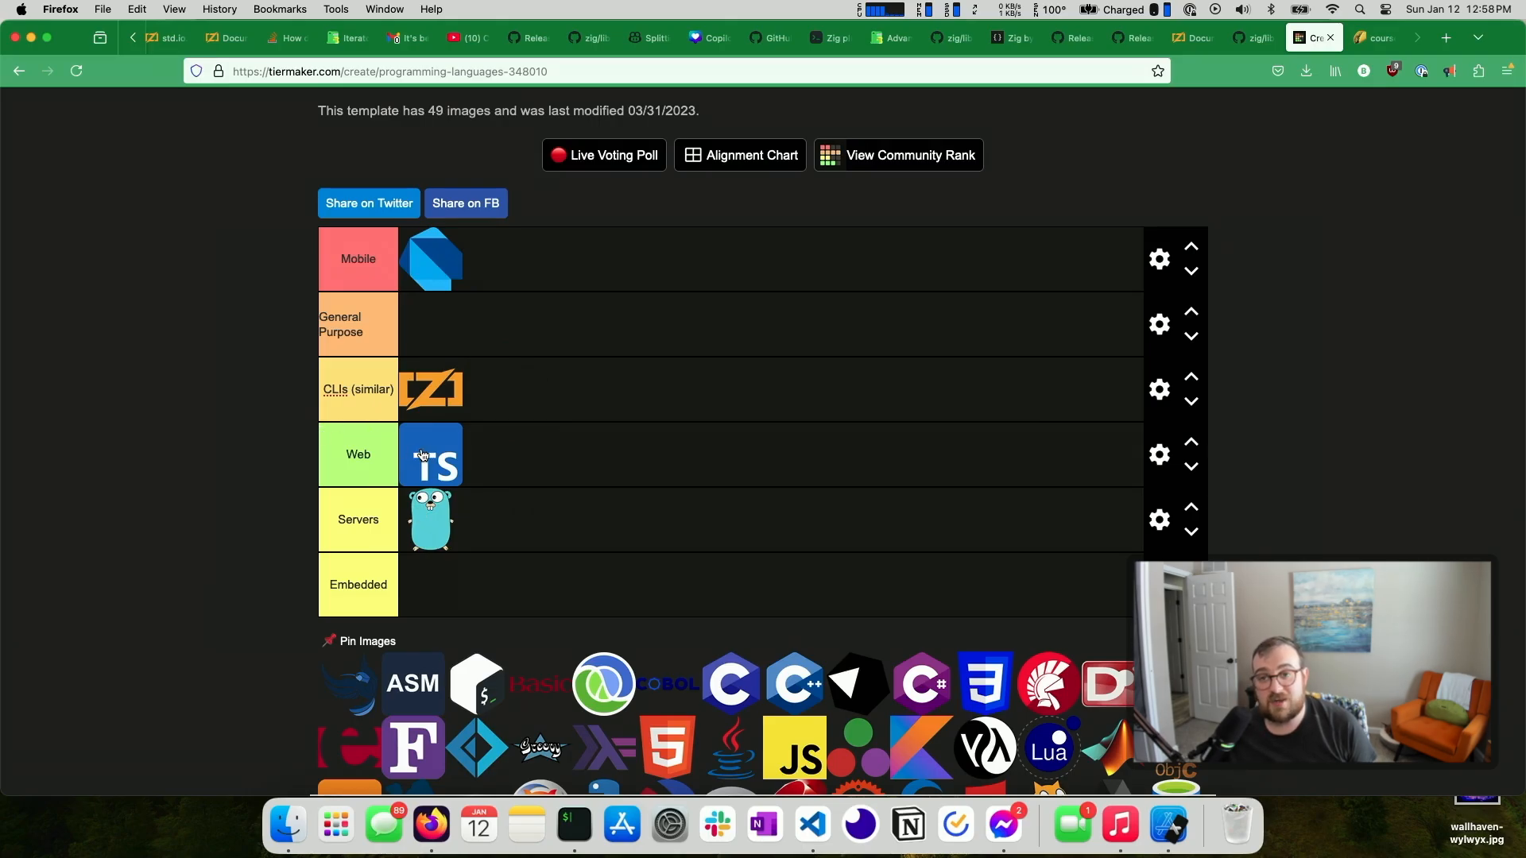
pyautogui.click(1445, 38)
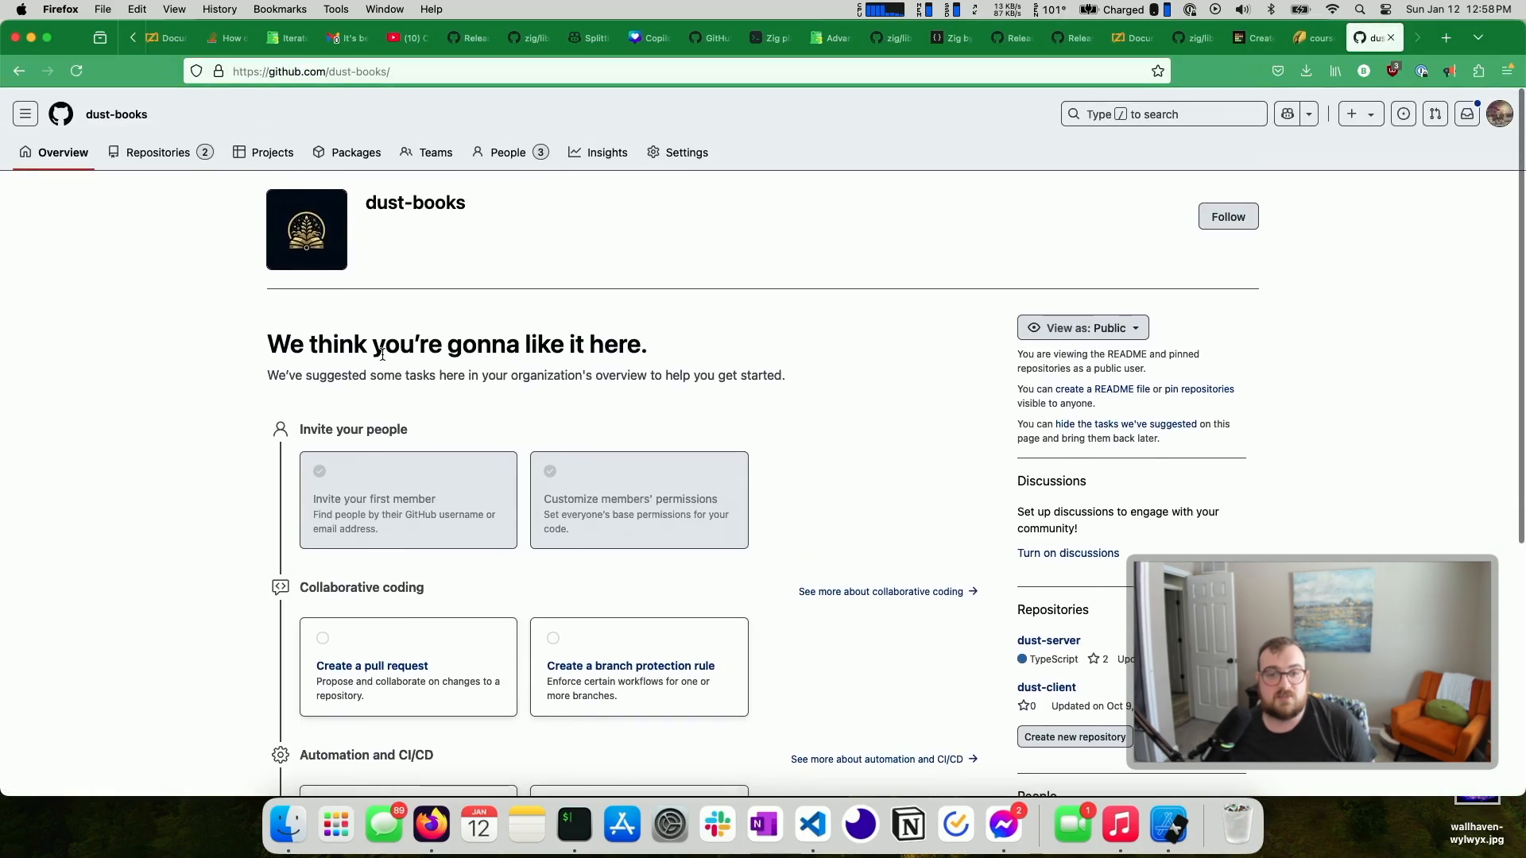
# Browse the organization's dust-server repository, then return to the TierMaker board
pyautogui.click(157, 152)
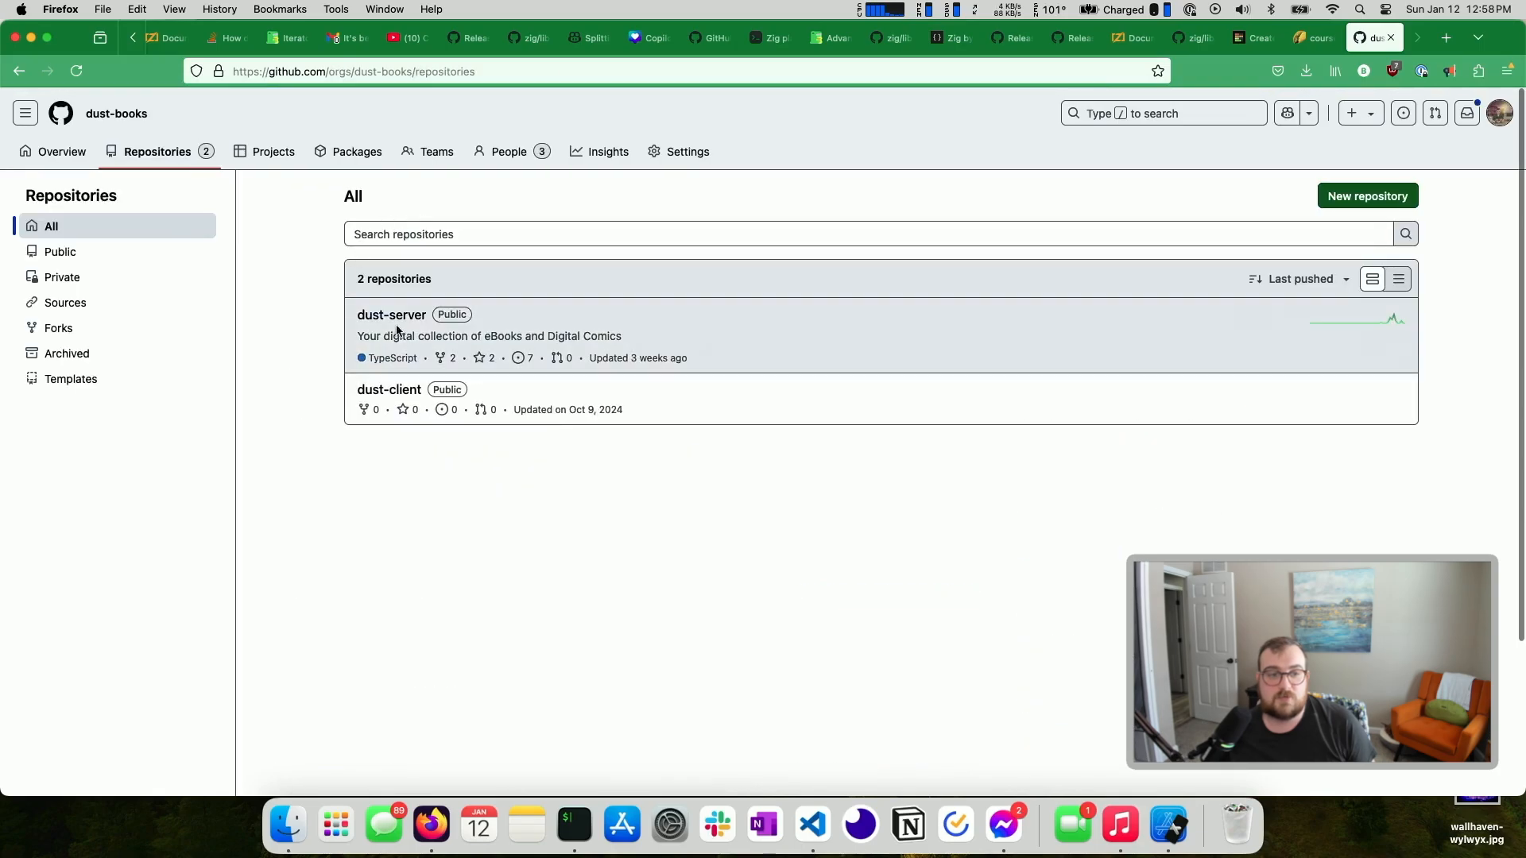
pyautogui.click(391, 315)
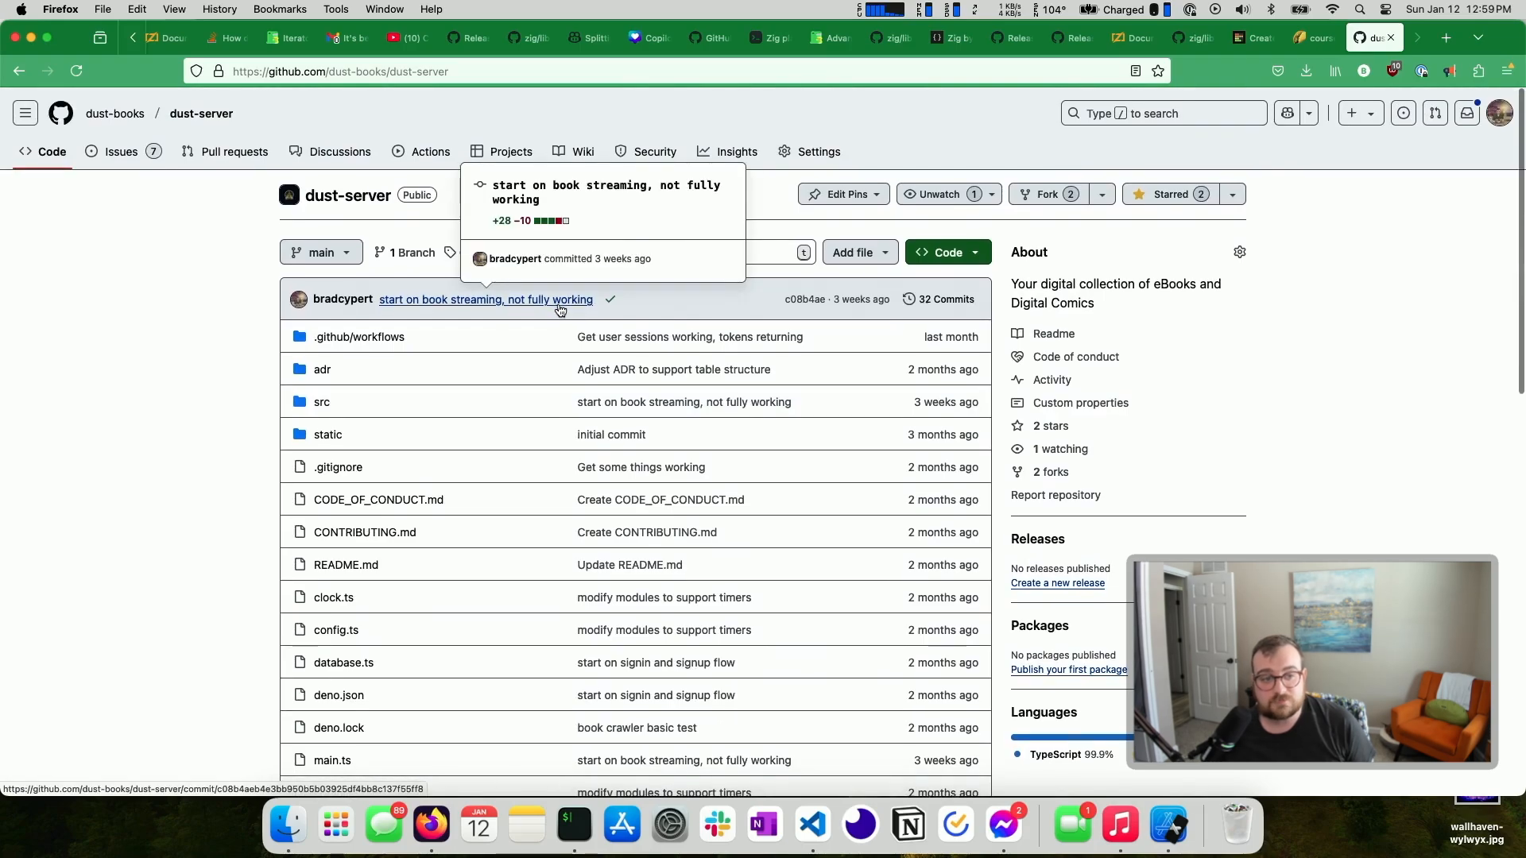
pyautogui.moveTo(990, 286)
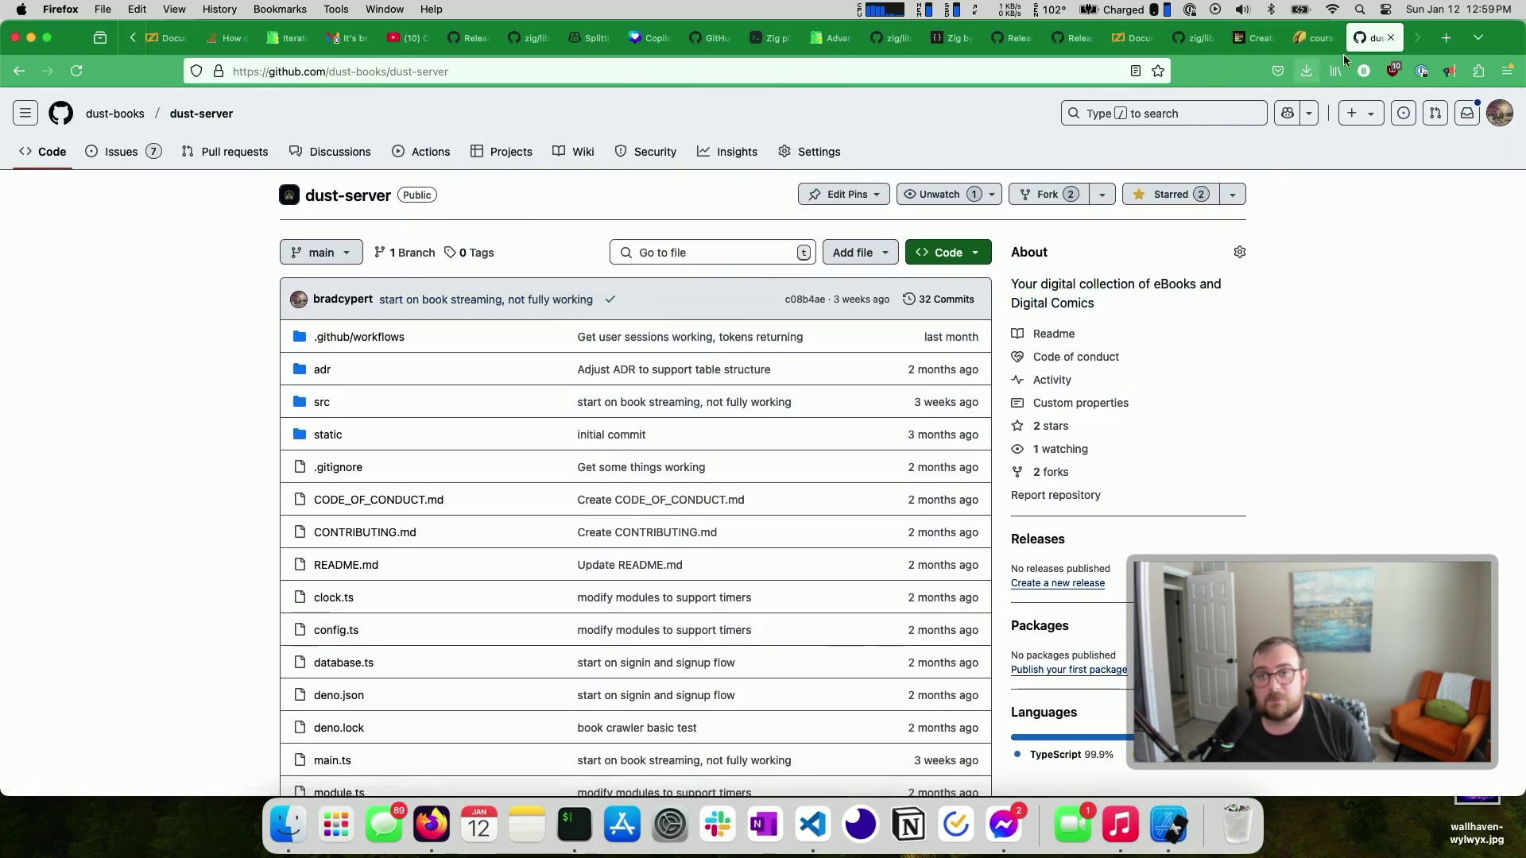
pyautogui.click(1252, 37)
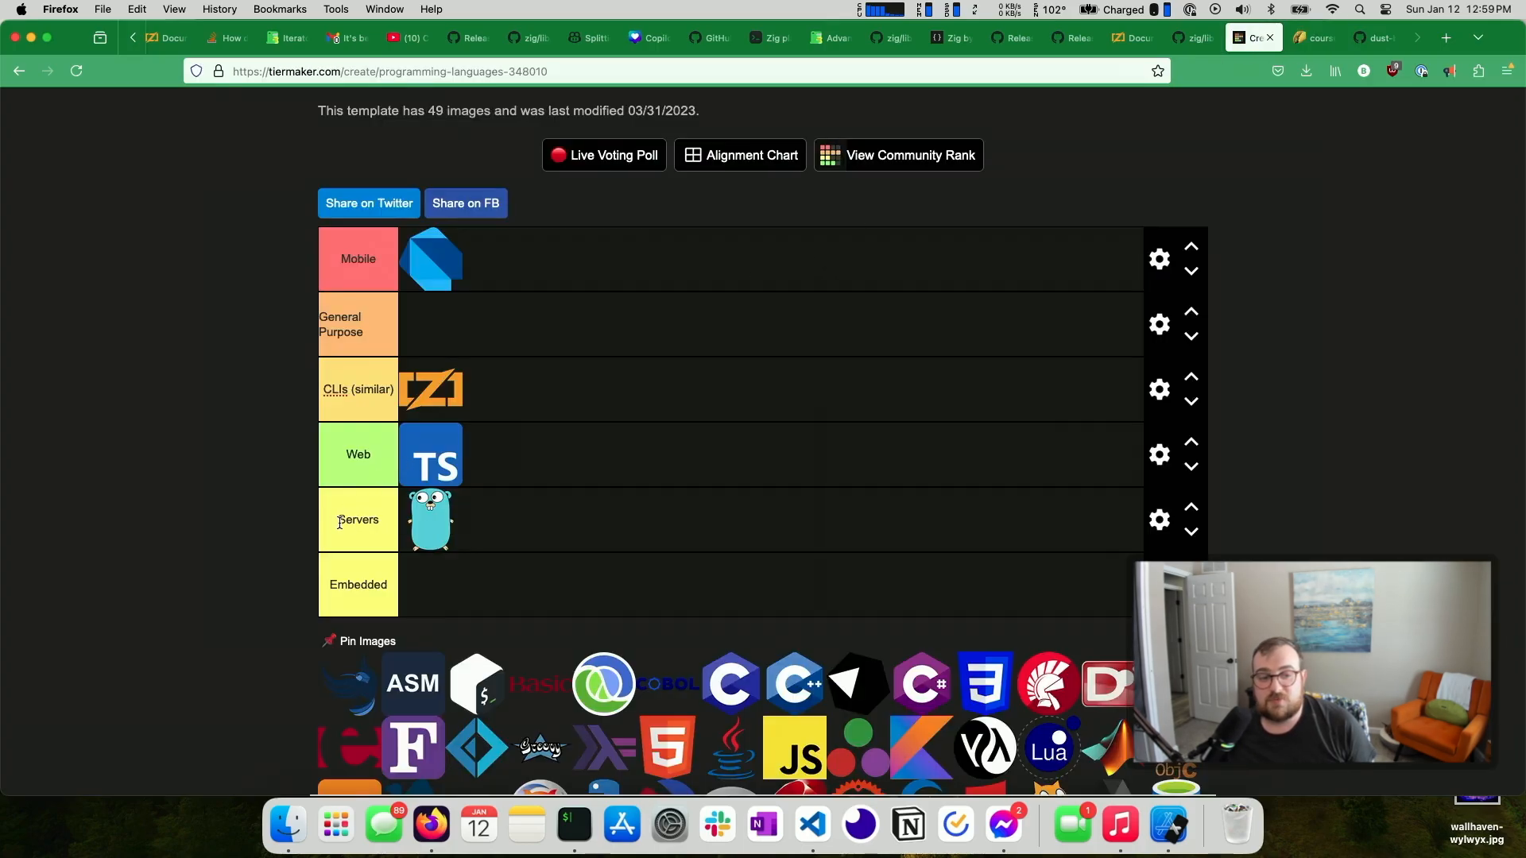
pyautogui.moveTo(362, 482)
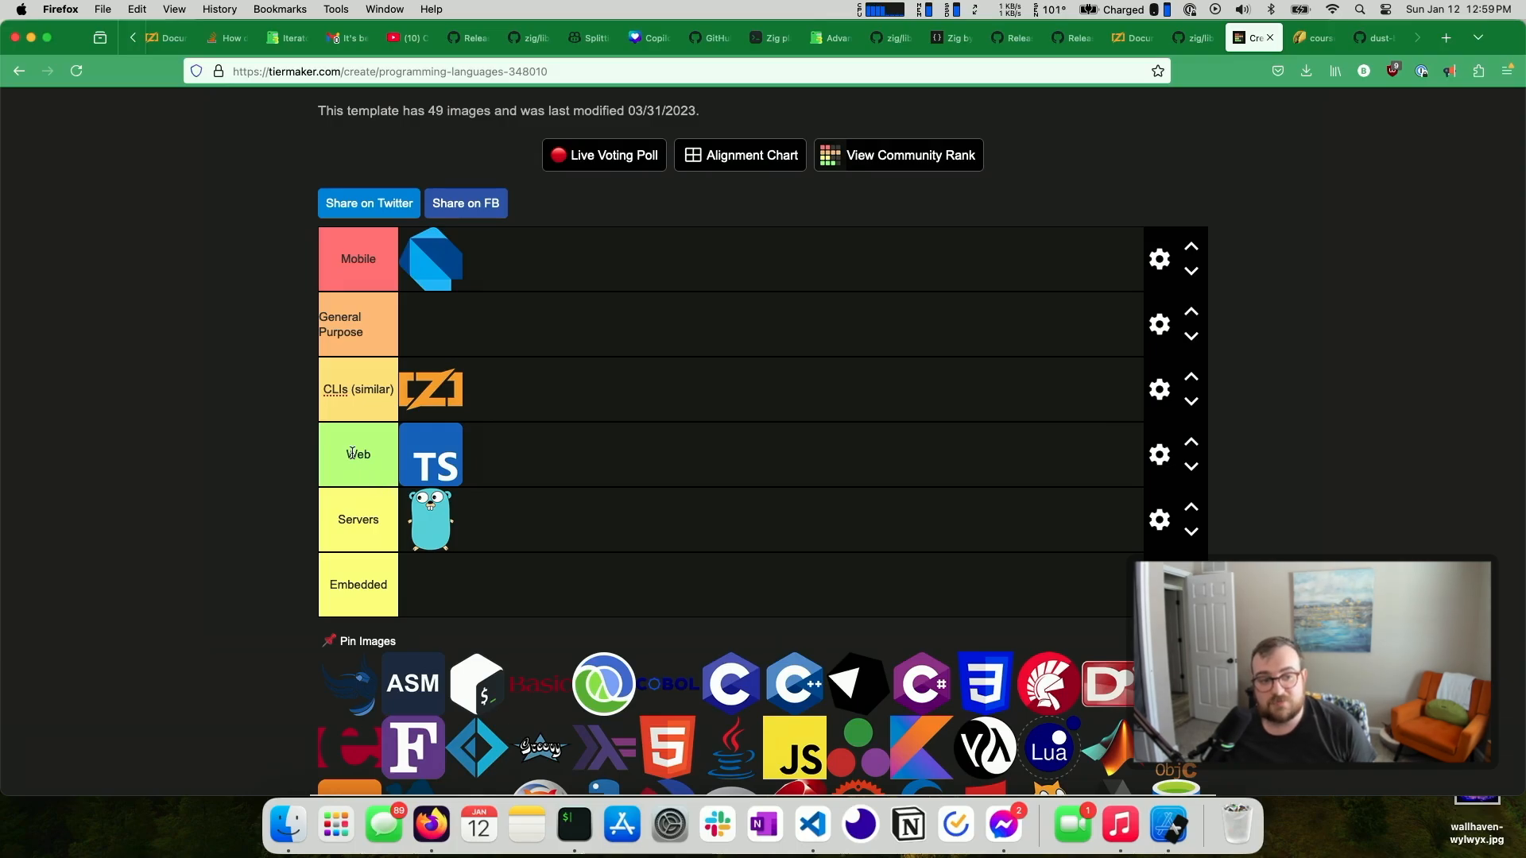
pyautogui.moveTo(428, 525)
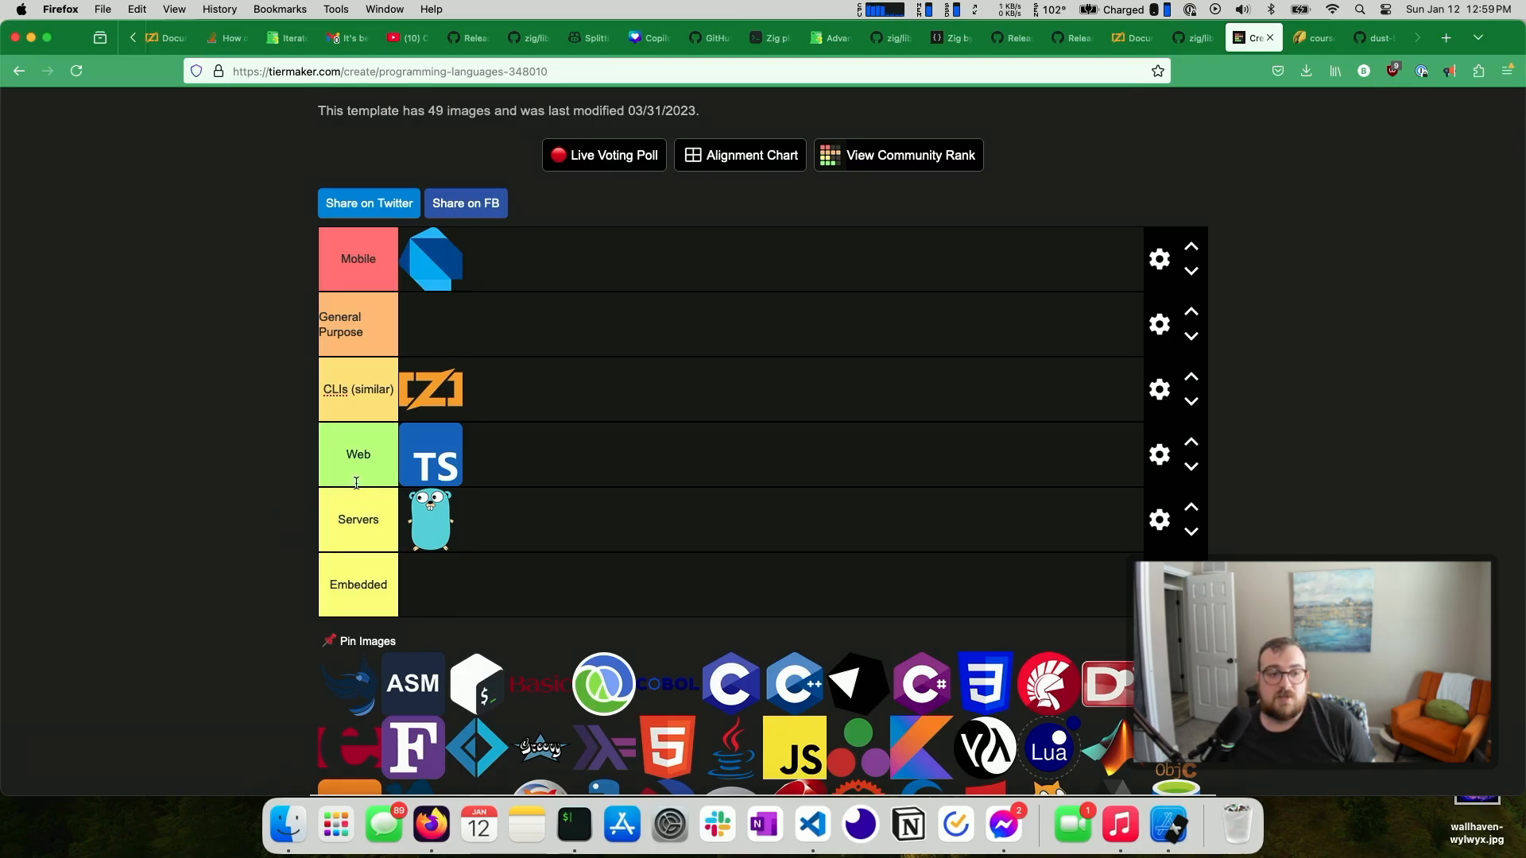
# Move the Zig logo from CLIs into the Embedded tier and scroll to review the board
pyautogui.moveTo(430, 389); pyautogui.dragTo(430, 585)
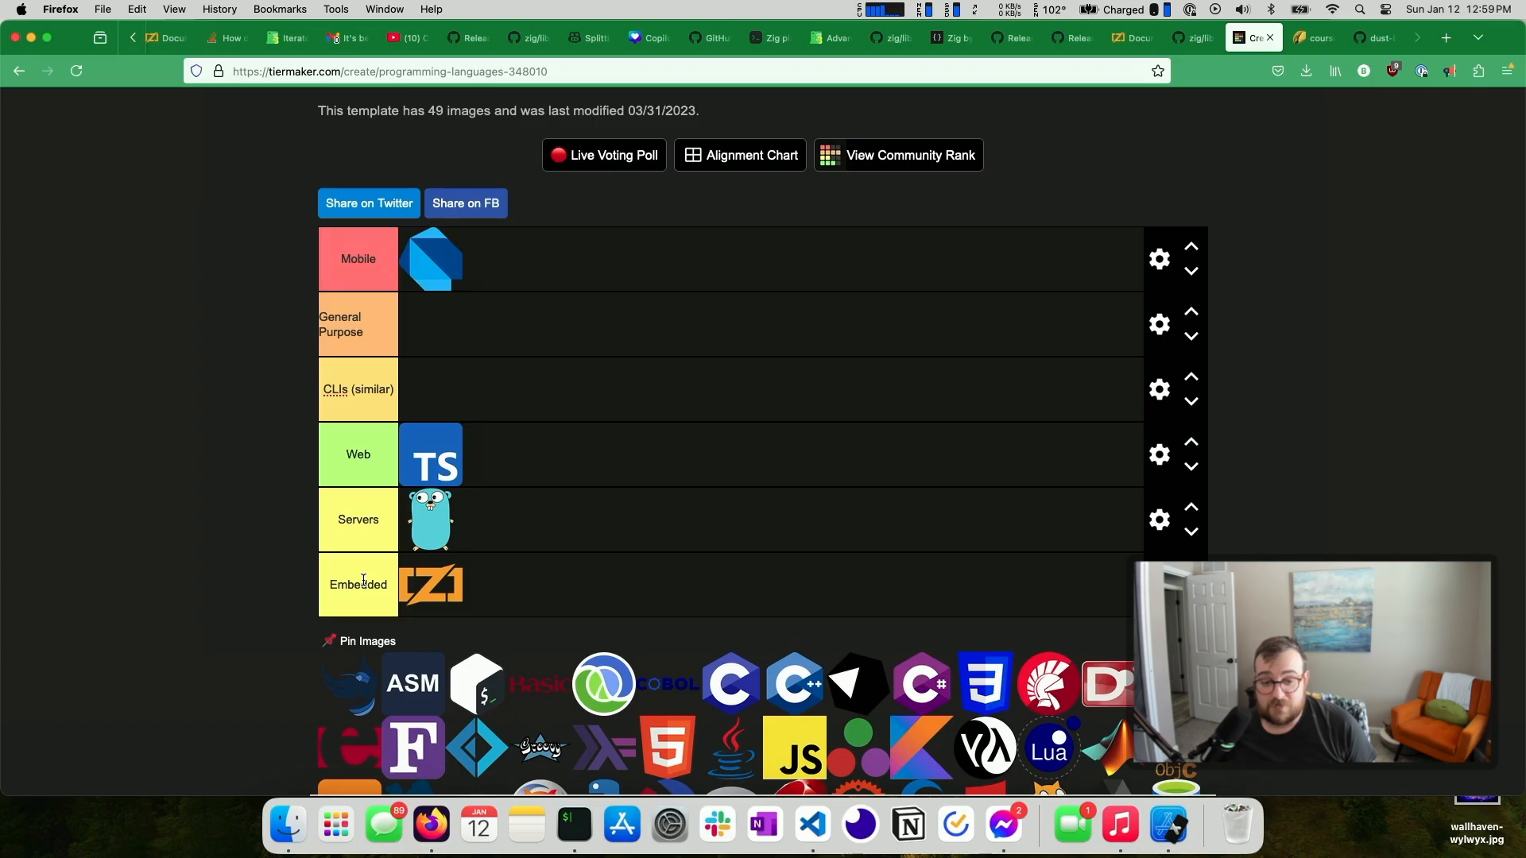
pyautogui.scroll(-3)
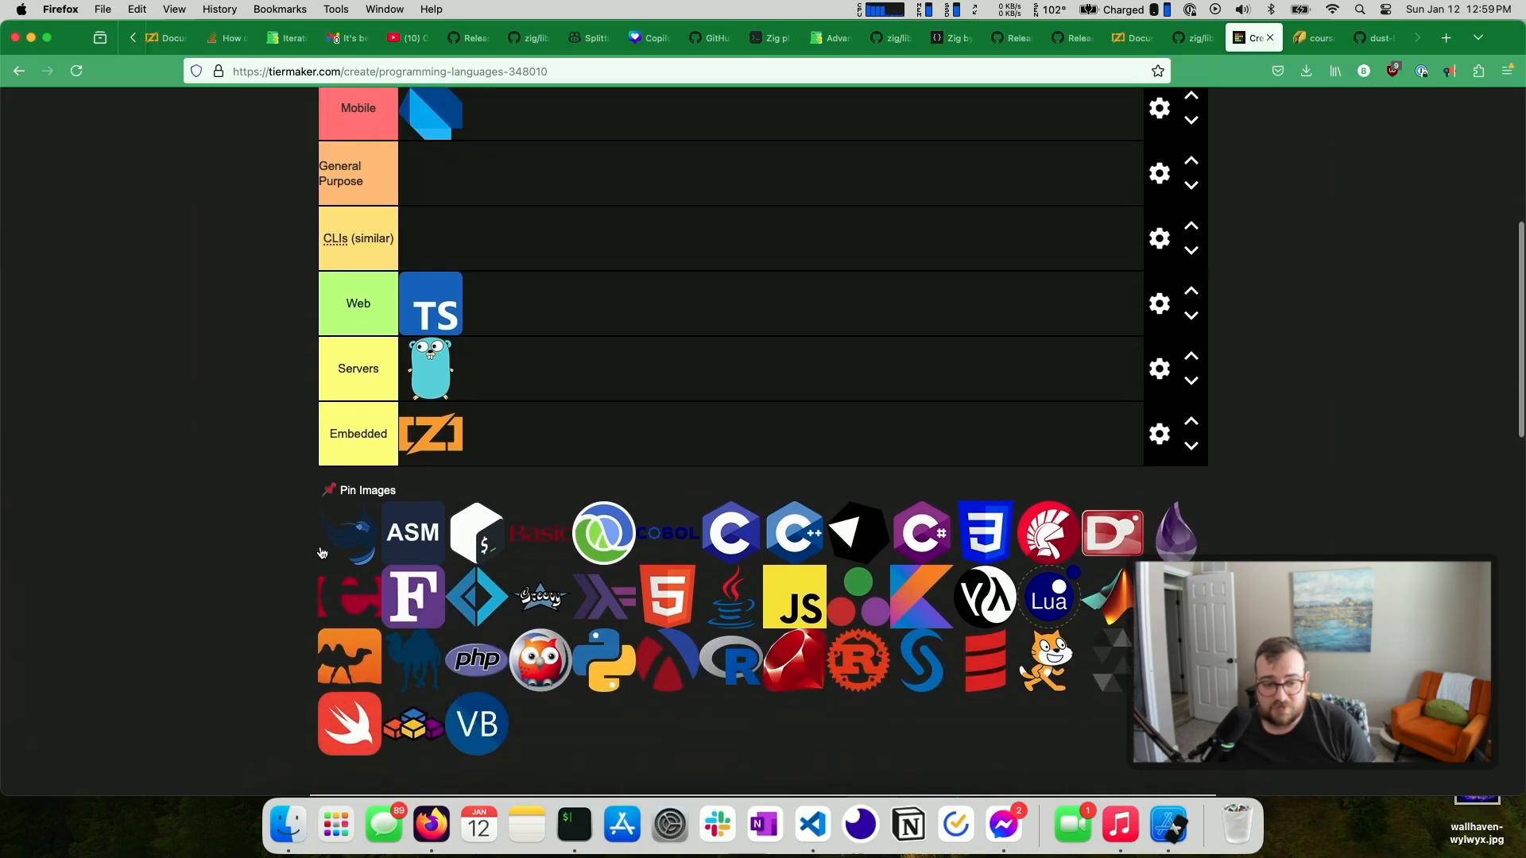
pyautogui.scroll(-3)
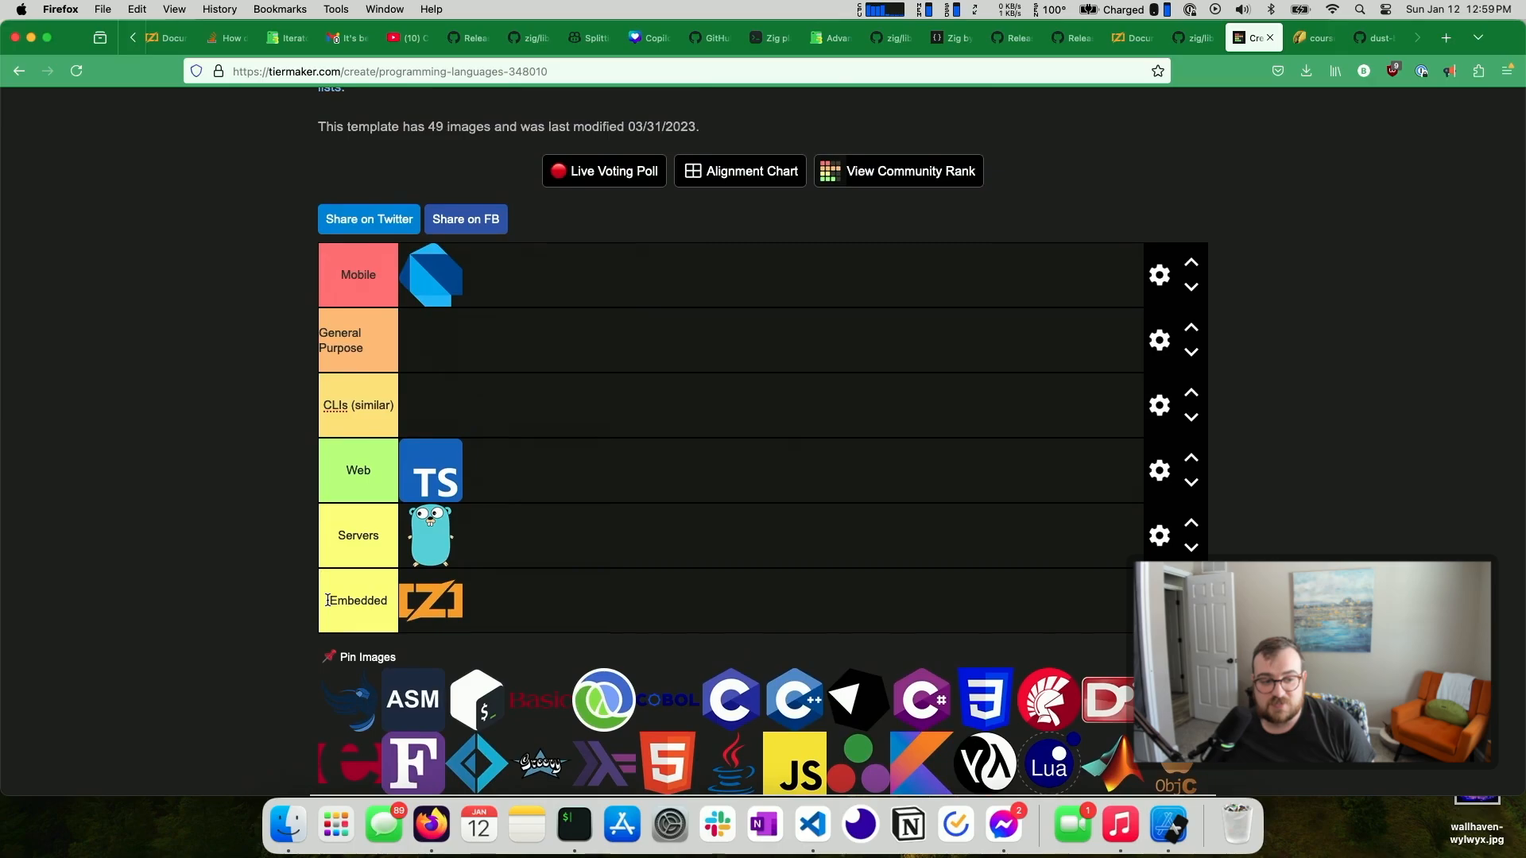
pyautogui.moveTo(369, 600)
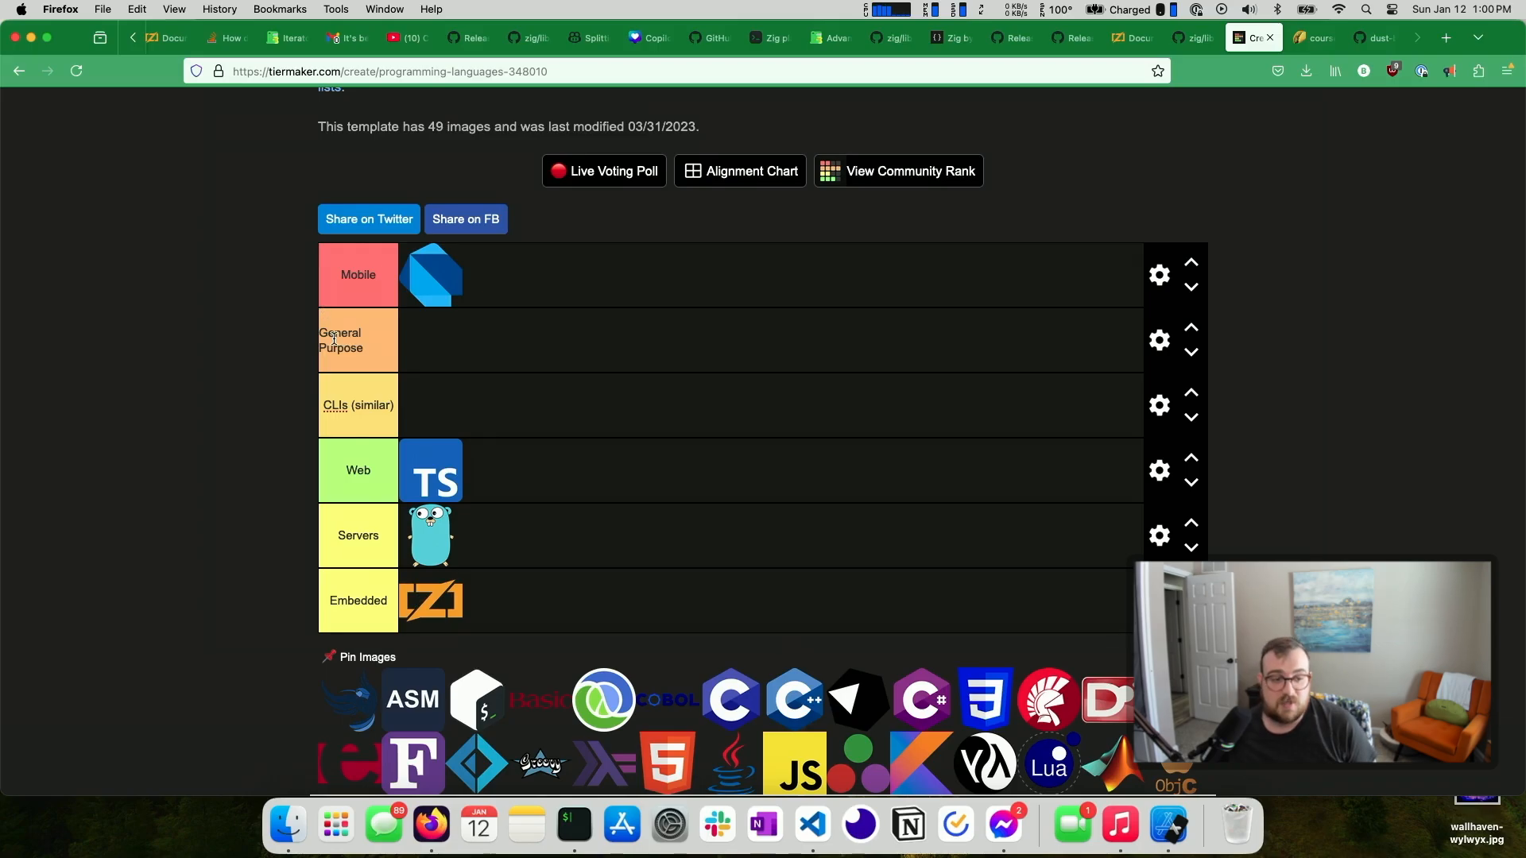
pyautogui.click(358, 469)
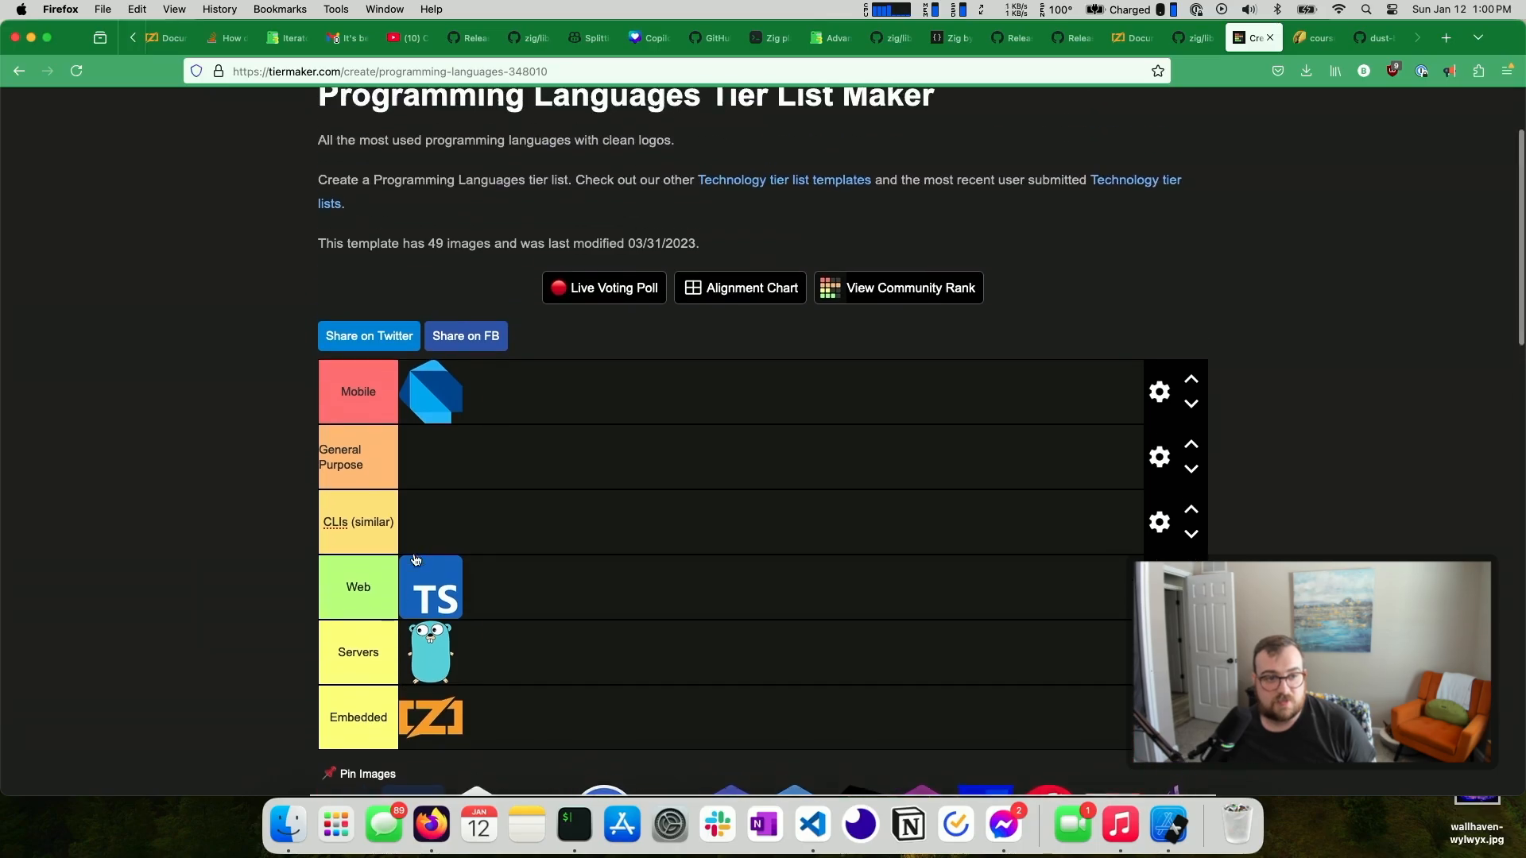
pyautogui.scroll(-3)
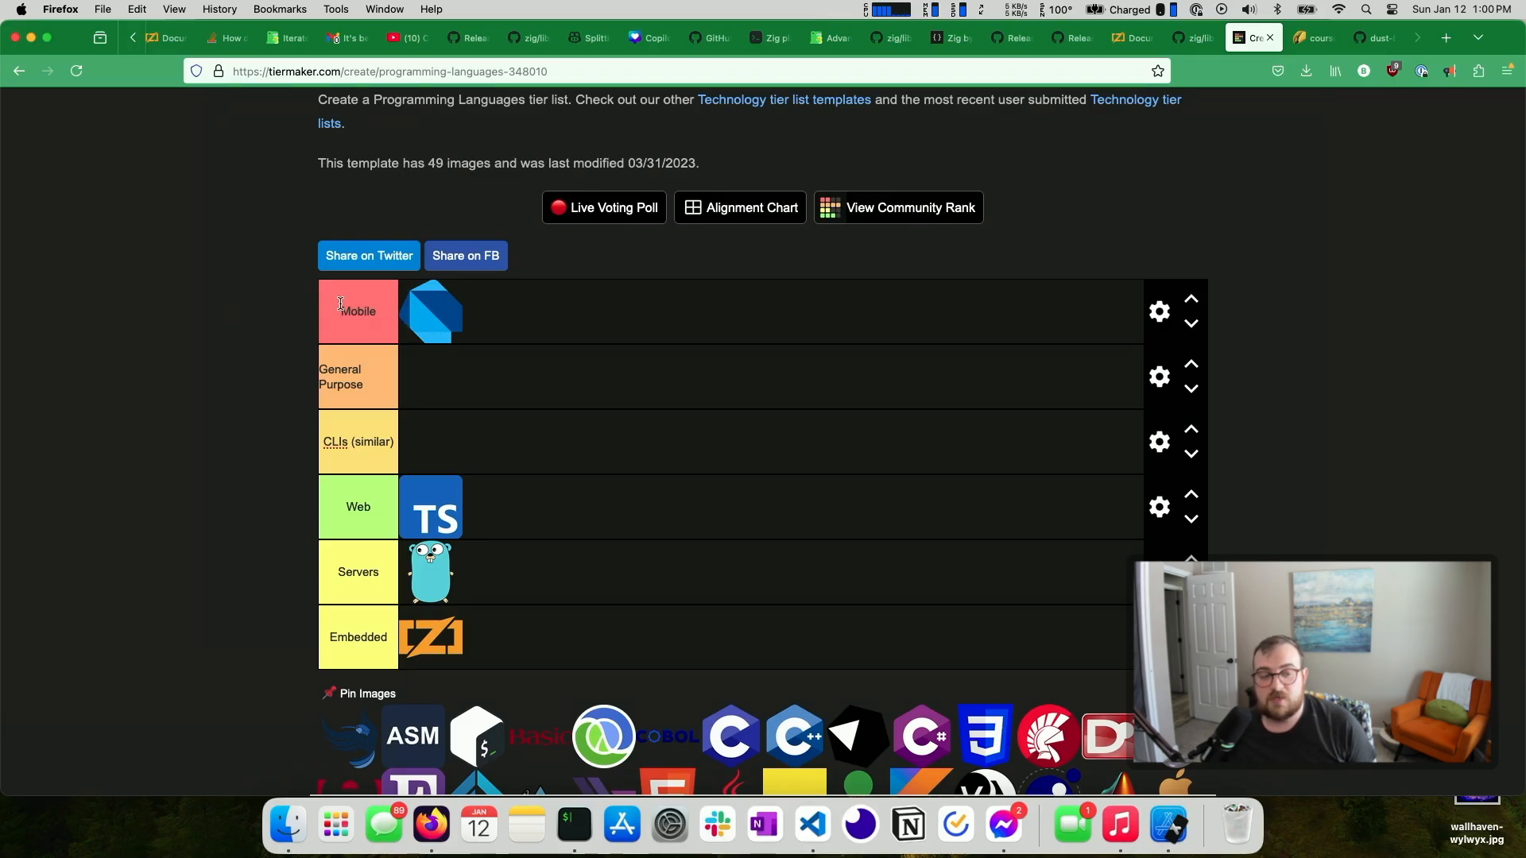
pyautogui.moveTo(759, 826)
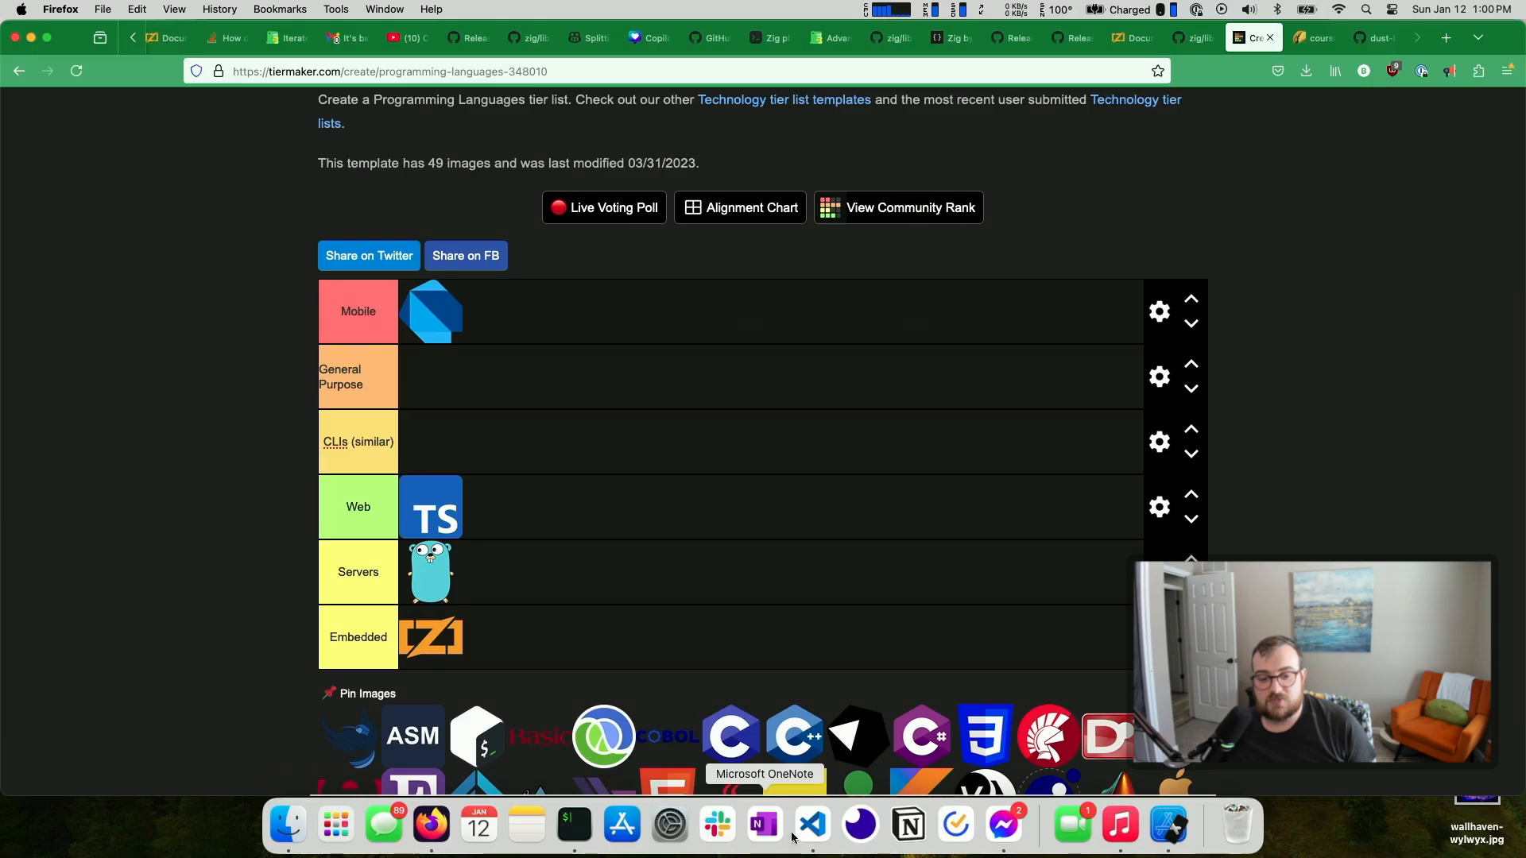
# In the Simulator, open the game's Scan screen and rescan for nearby foes
pyautogui.click(810, 825)
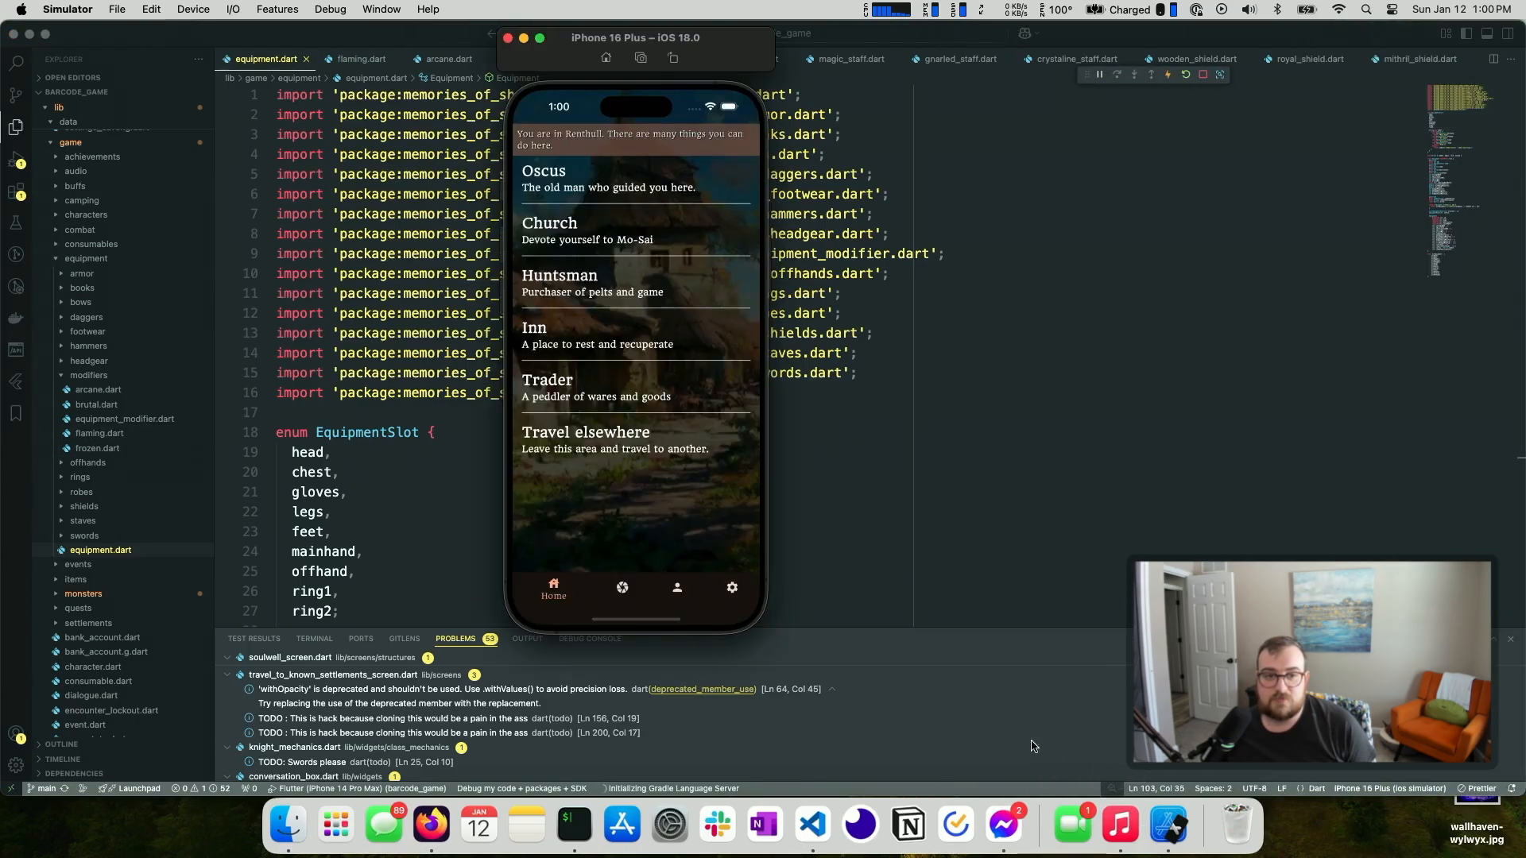
pyautogui.click(608, 587)
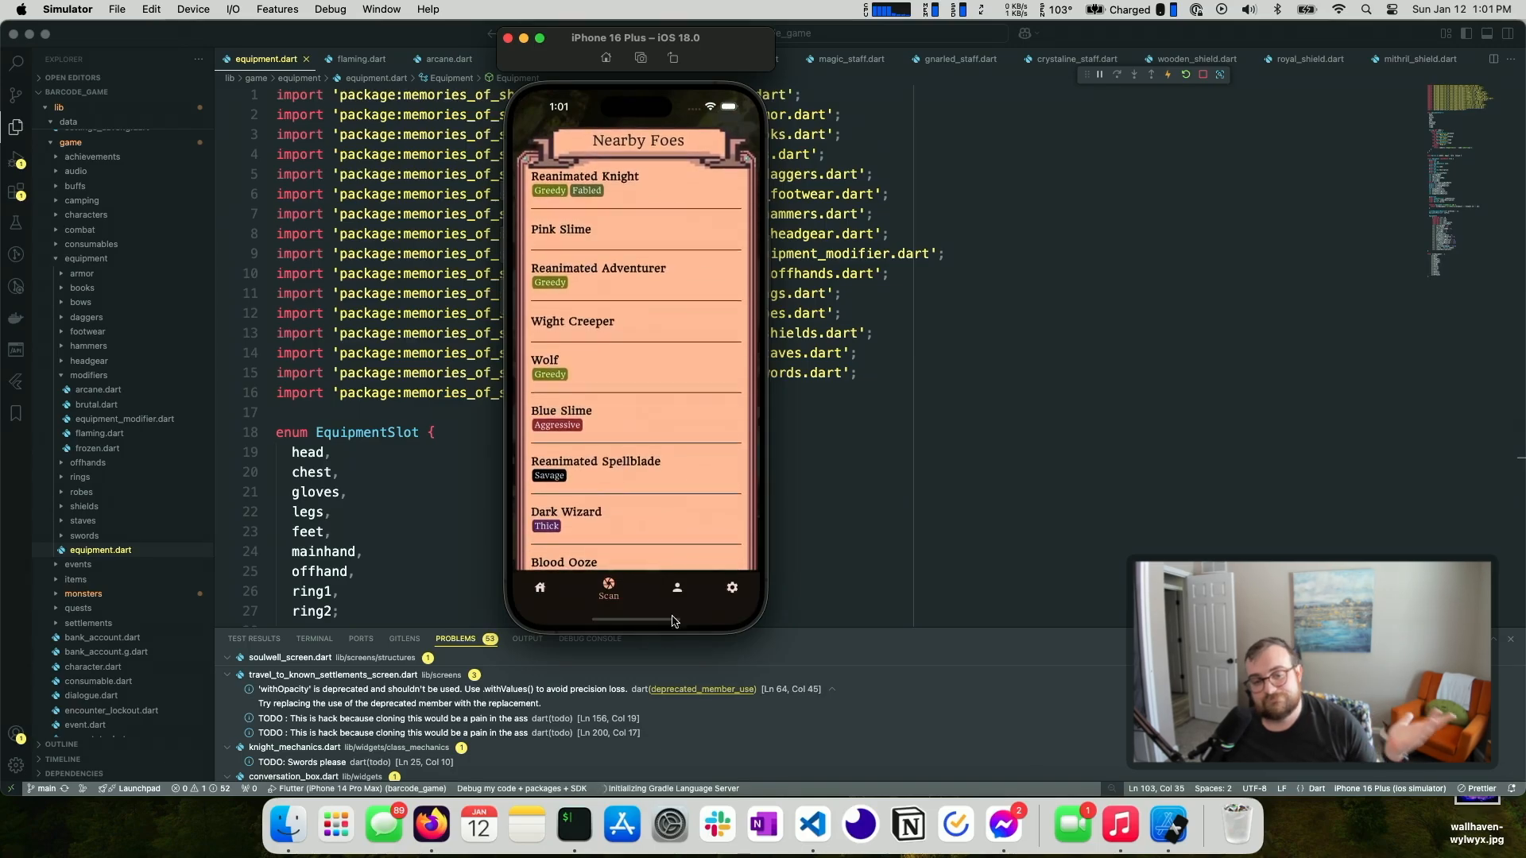
pyautogui.click(663, 589)
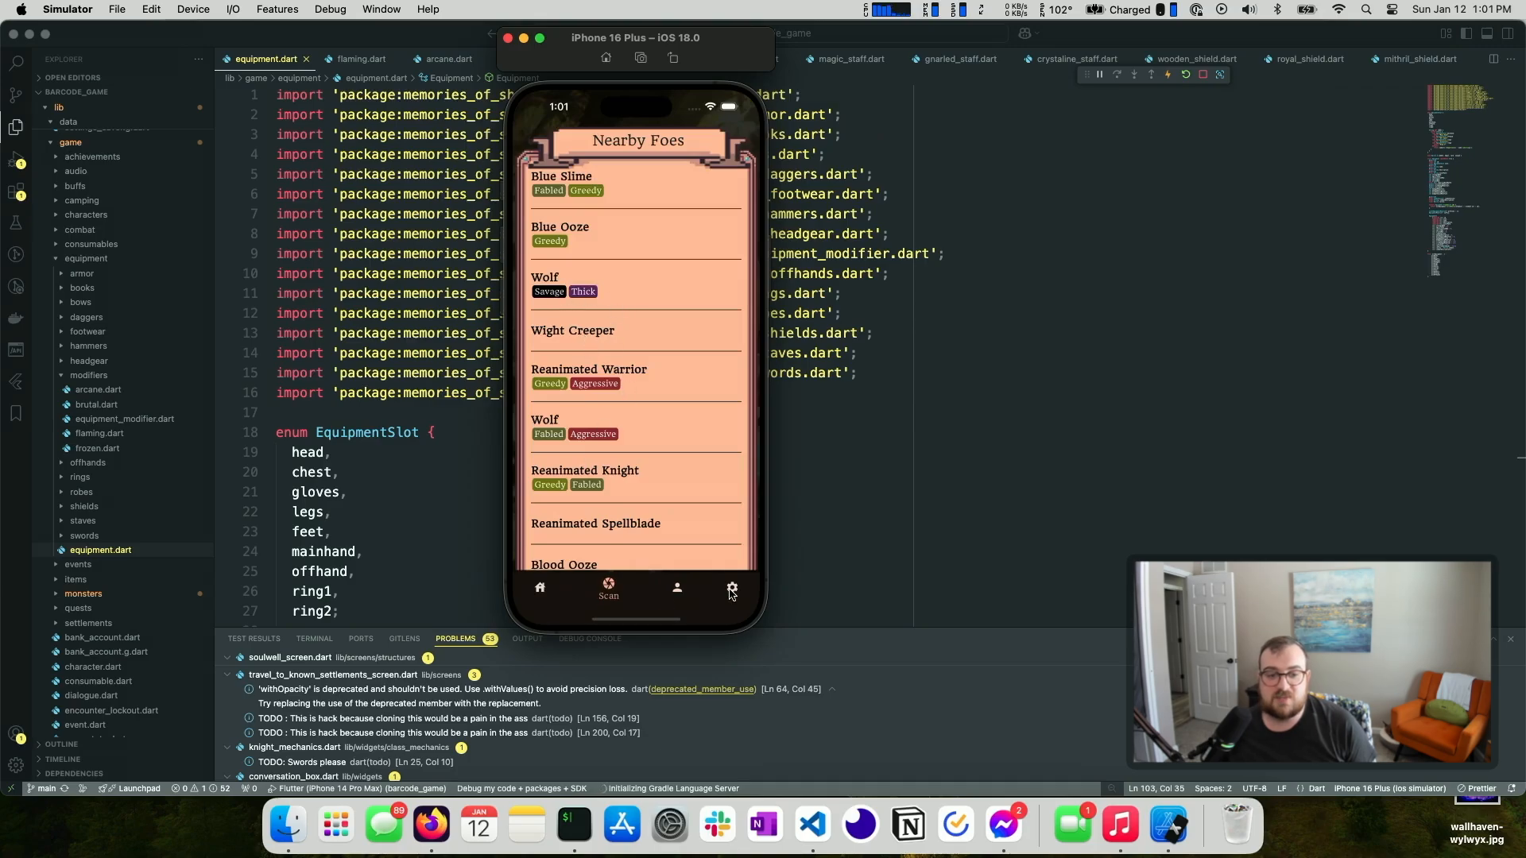
pyautogui.click(553, 589)
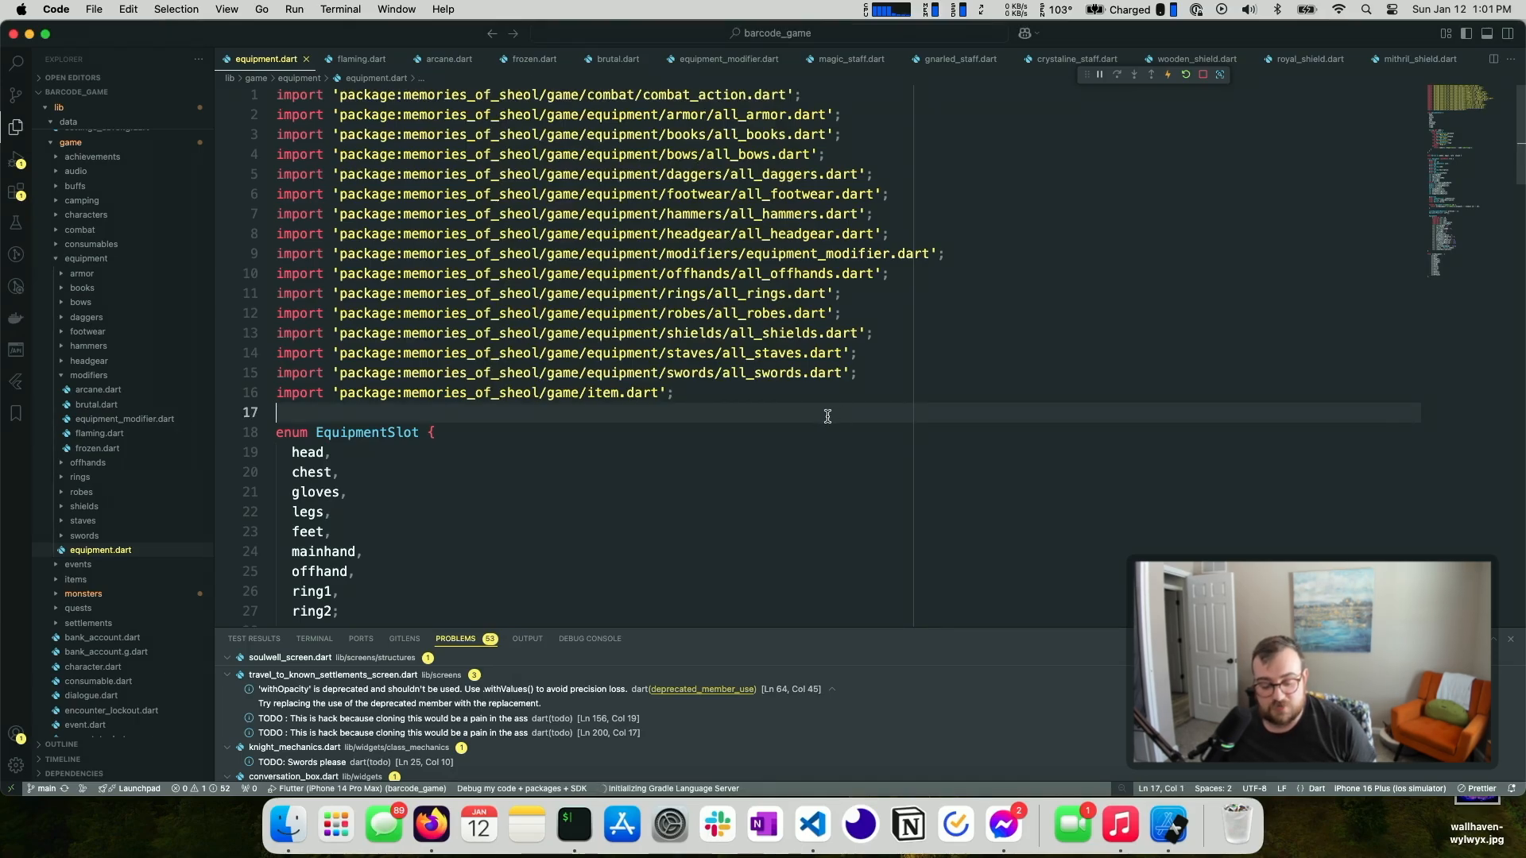
pyautogui.moveTo(163, 262)
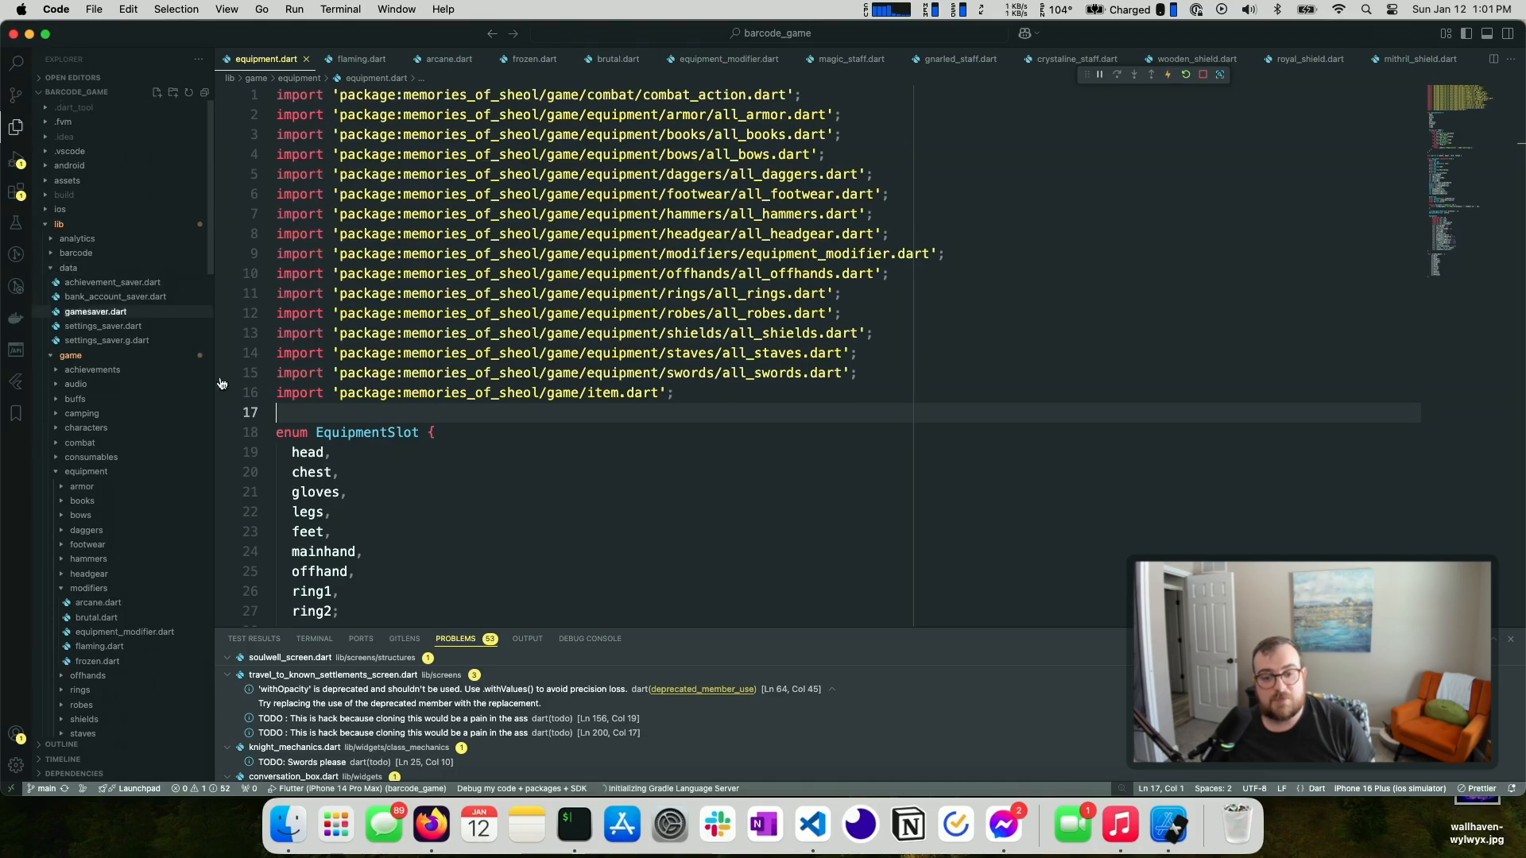
pyautogui.moveTo(1170, 830)
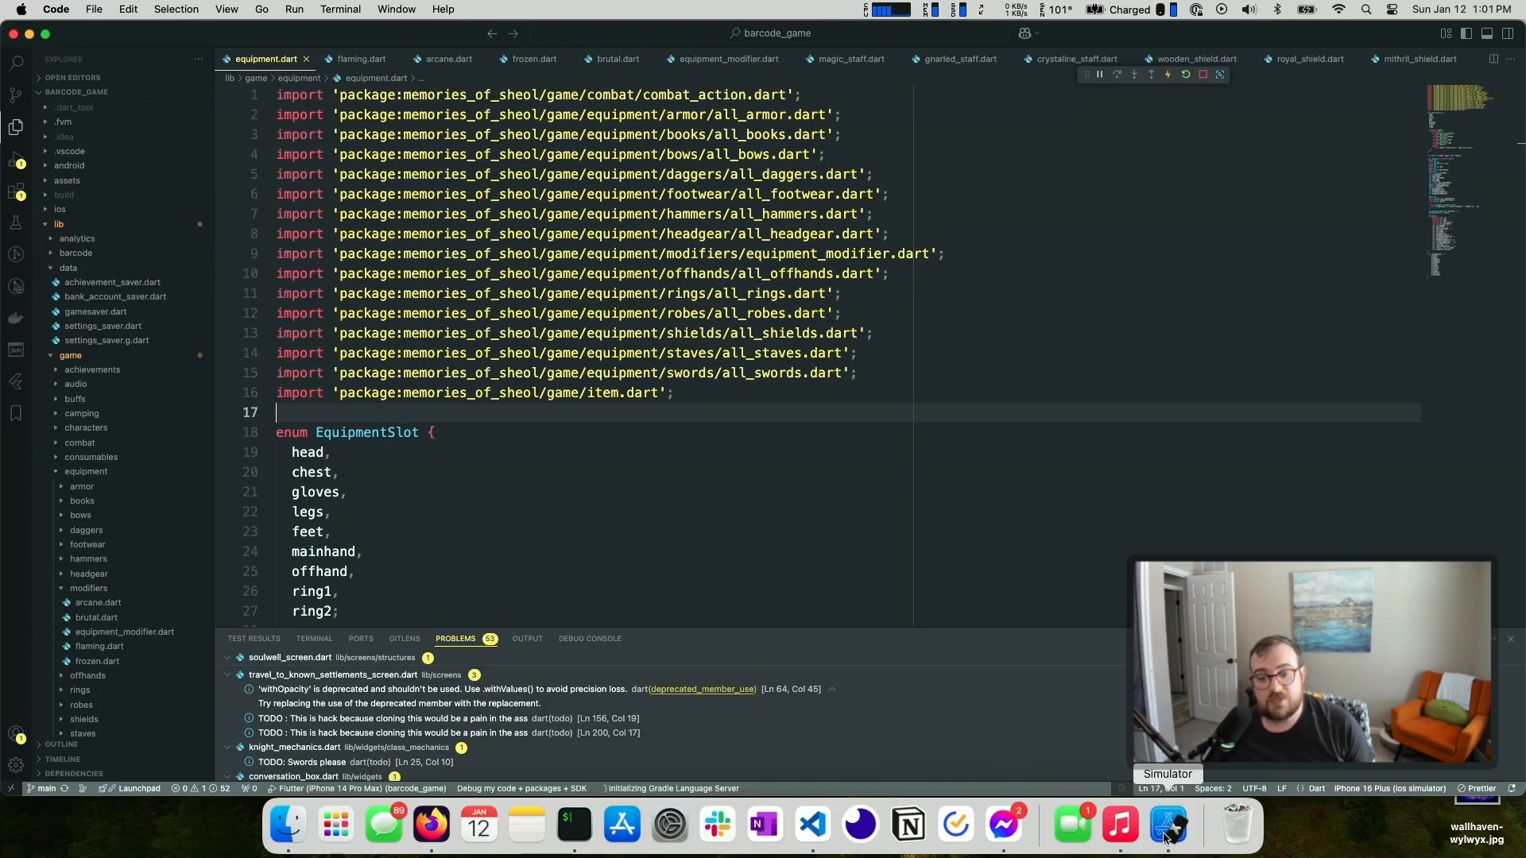
# Collapse the test folder in the barcode_game Explorer and scroll through the project
pyautogui.click(1171, 826)
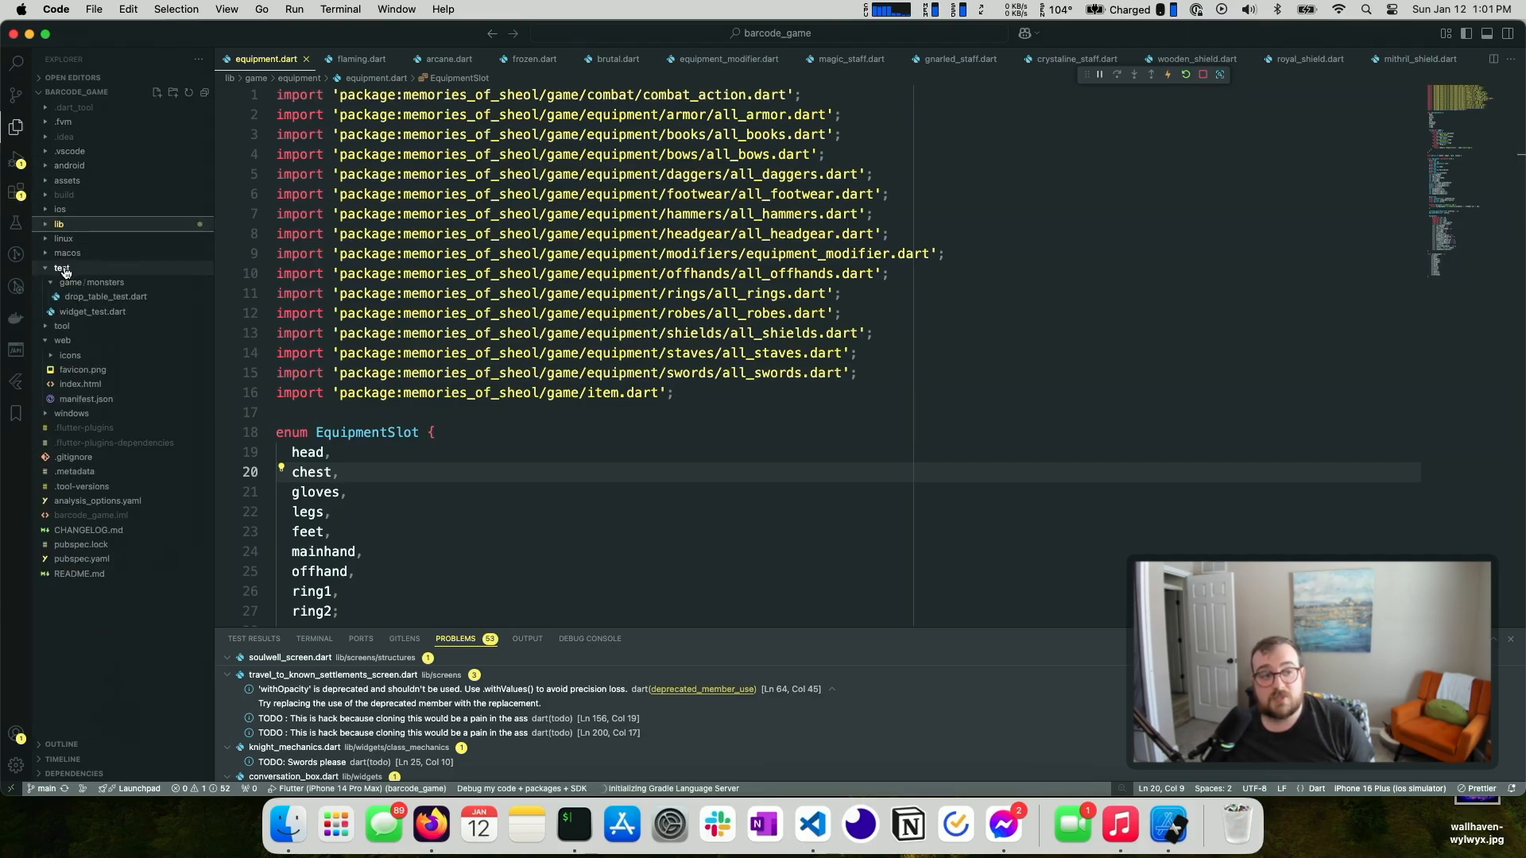
pyautogui.click(61, 268)
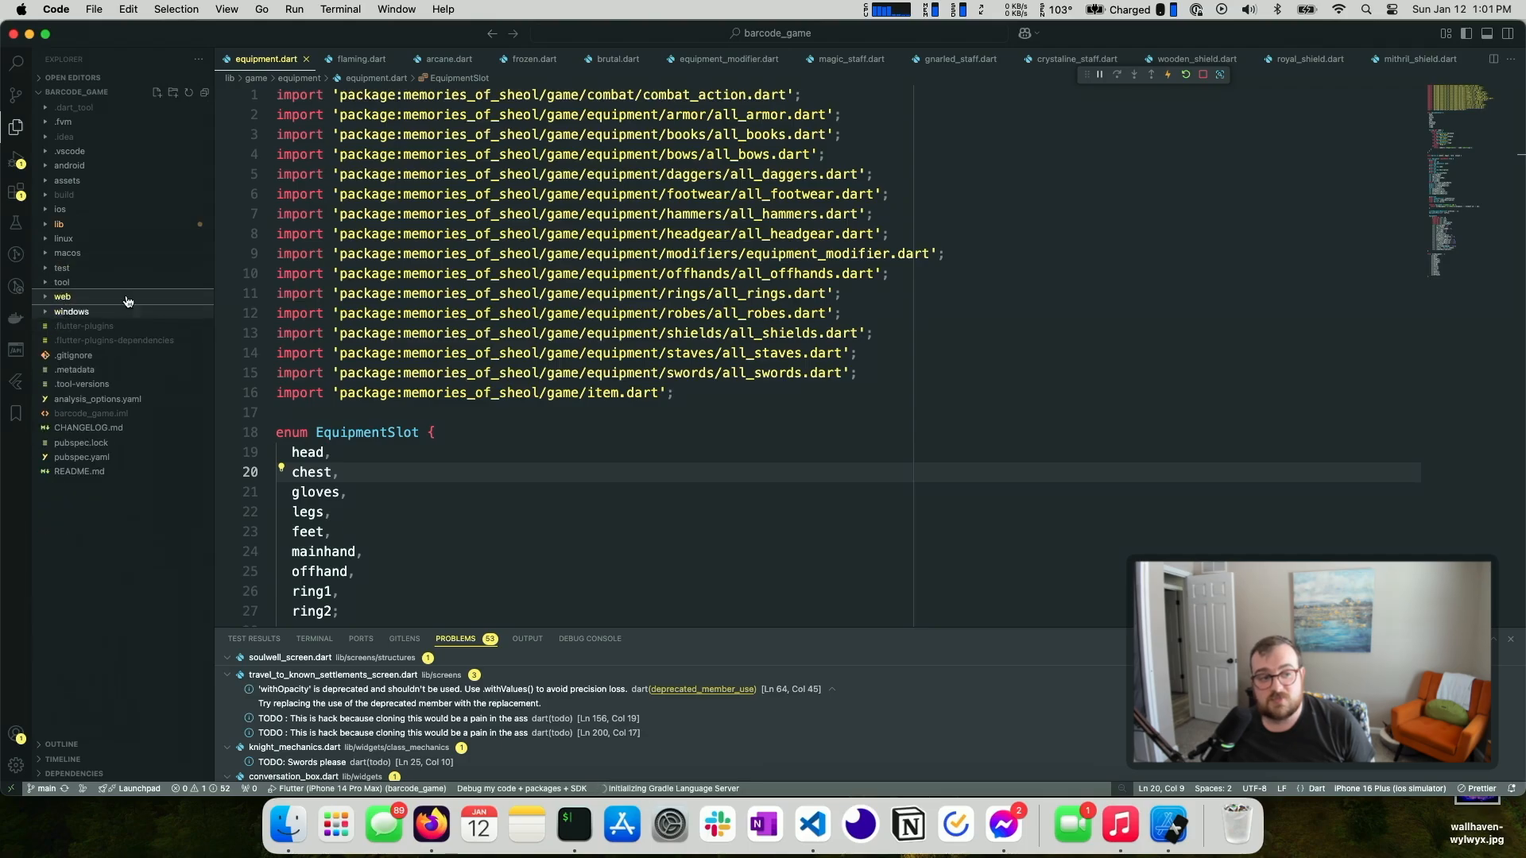
pyautogui.moveTo(81, 297)
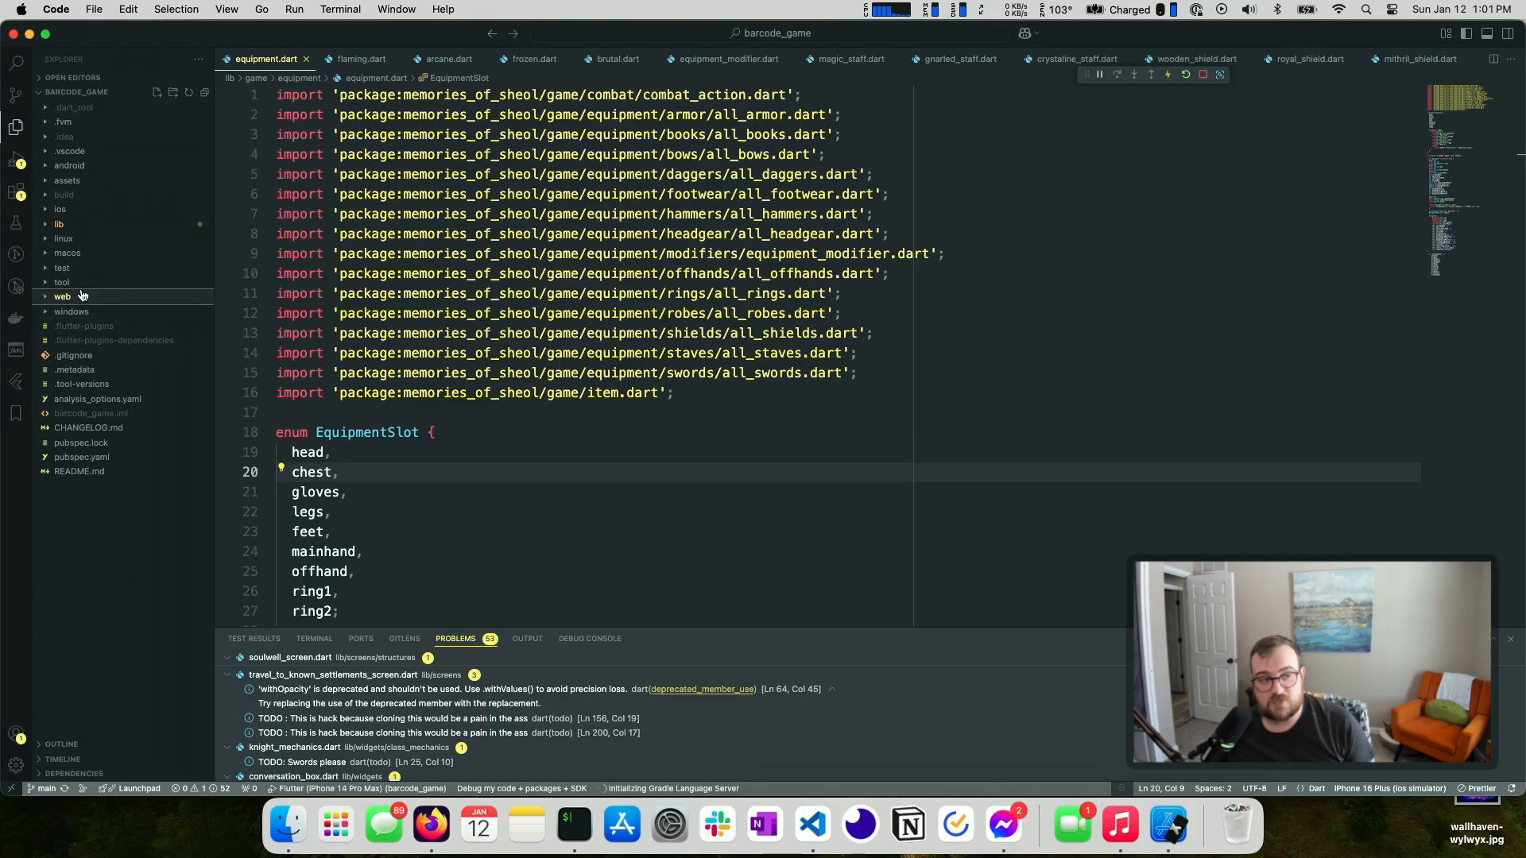
pyautogui.moveTo(66, 302)
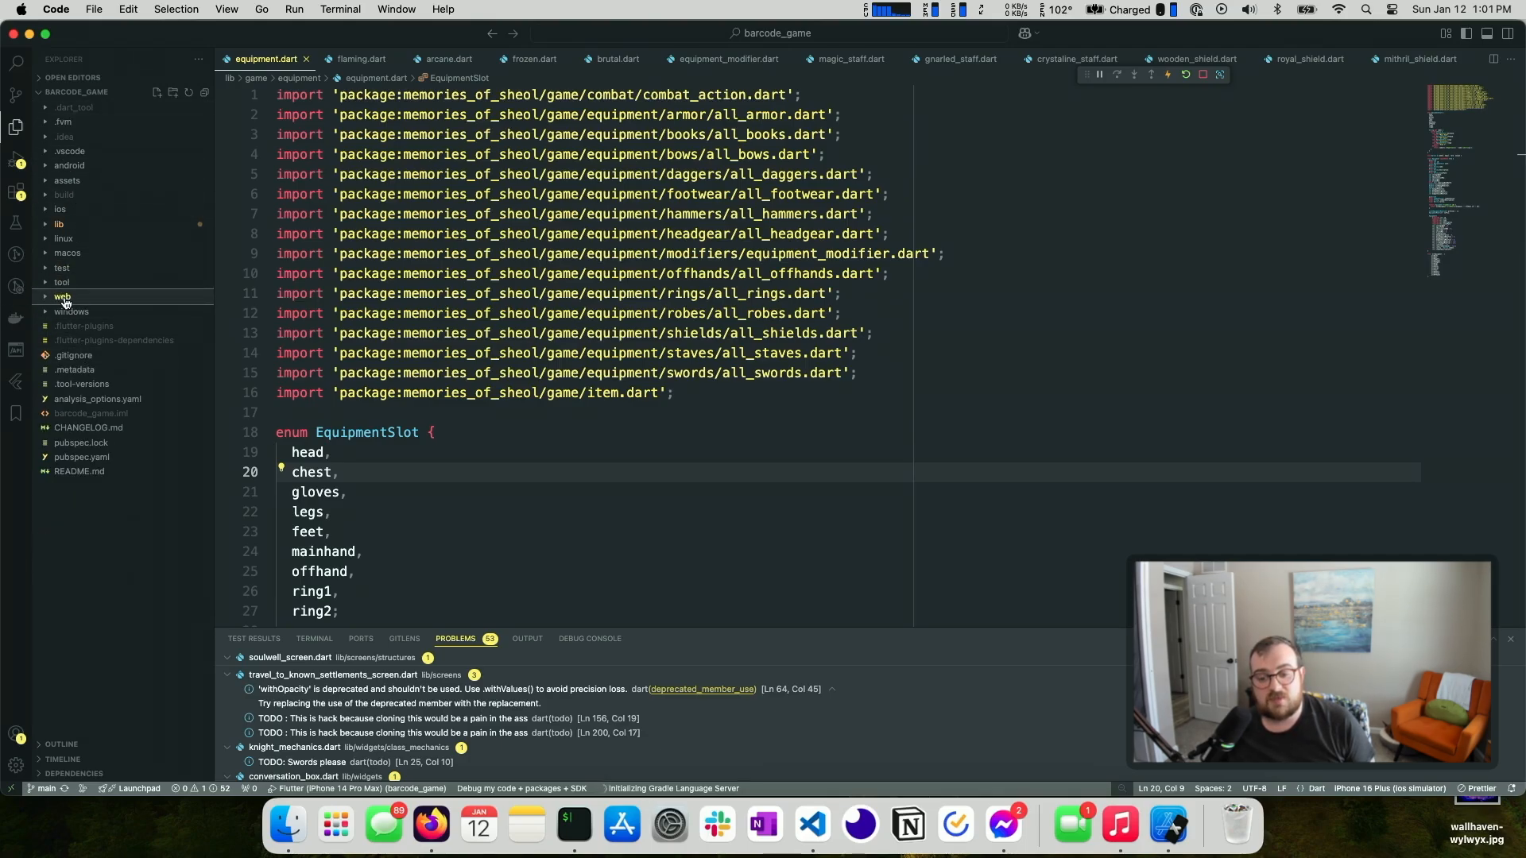
pyautogui.moveTo(63, 298)
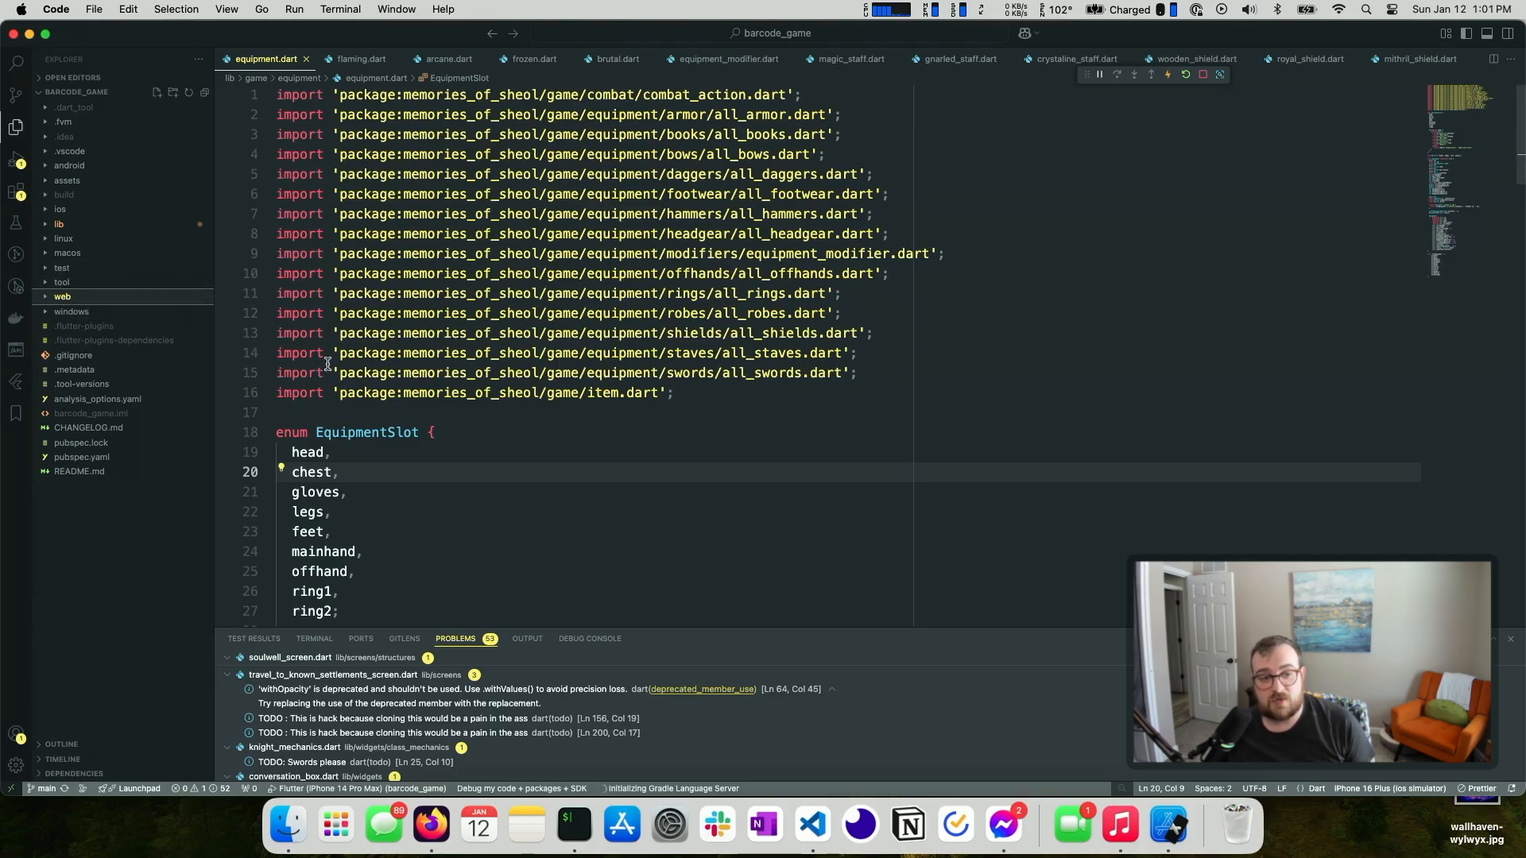
pyautogui.scroll(-3)
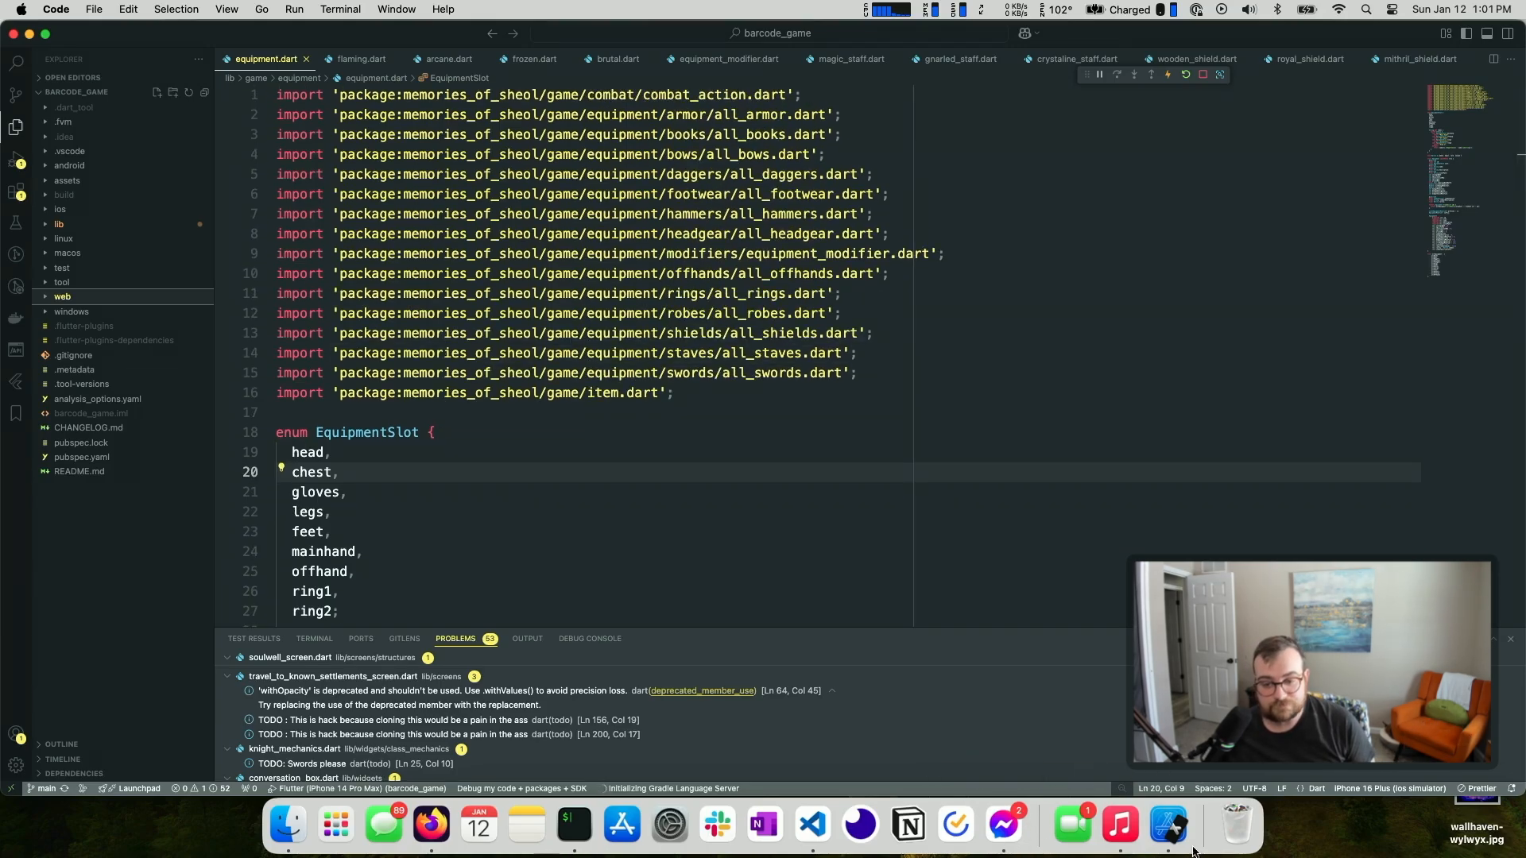
pyautogui.moveTo(146, 290)
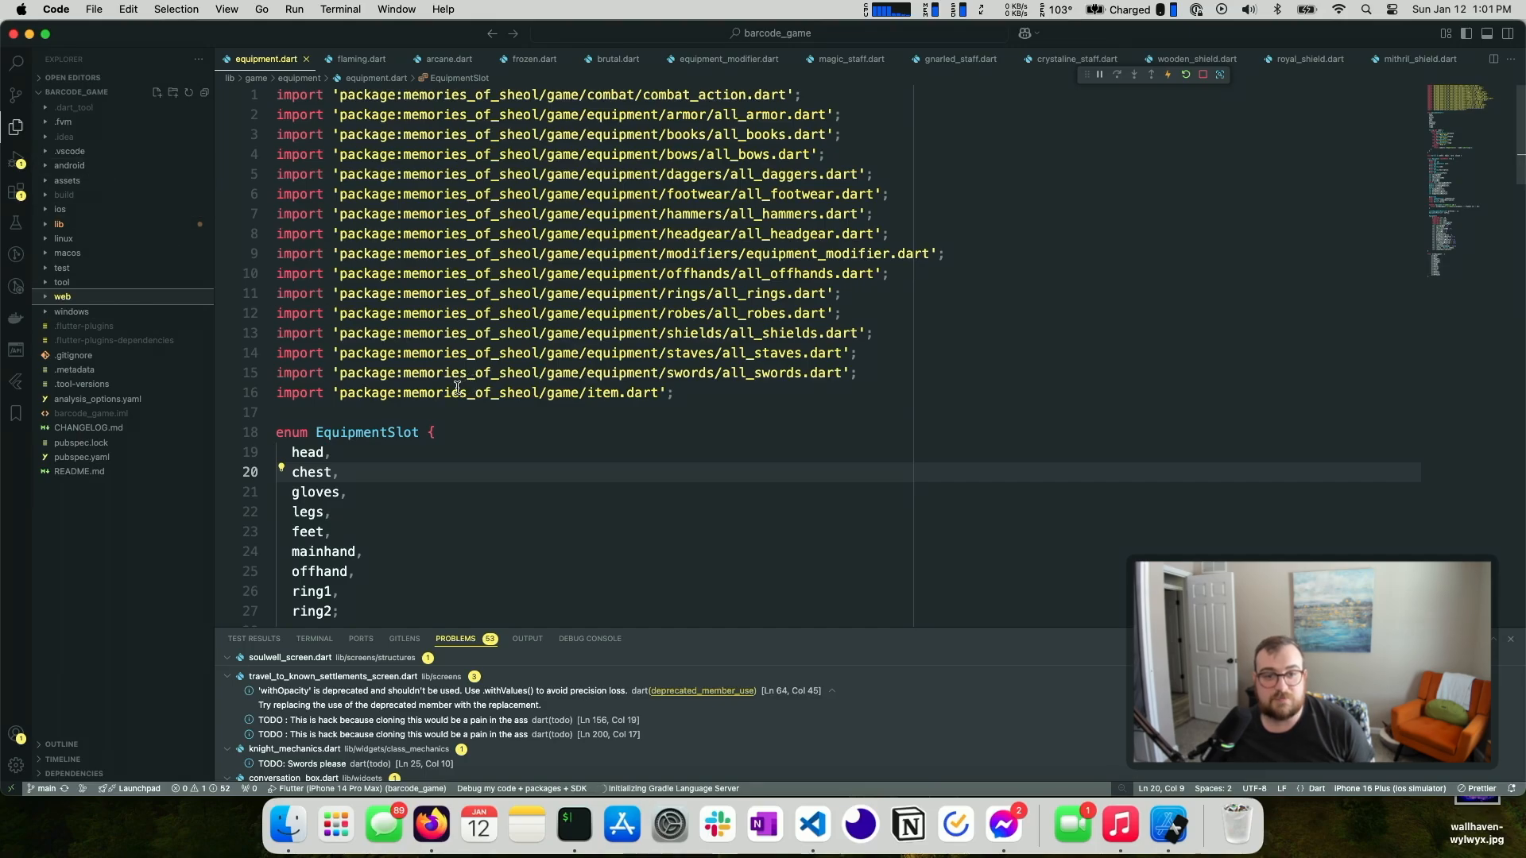
pyautogui.scroll(-3)
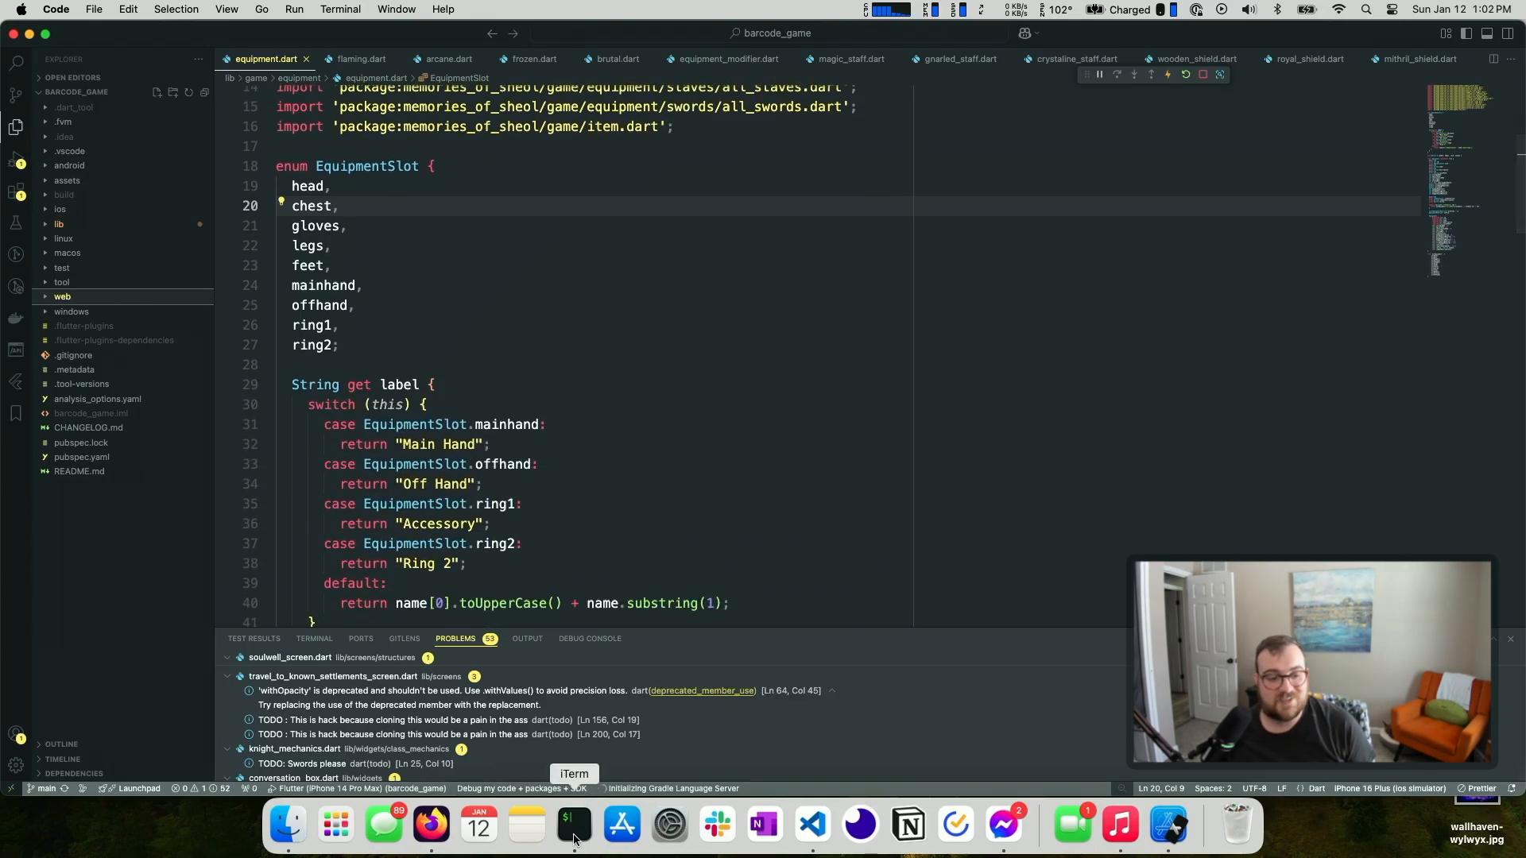
# Leave the equipment.dart editor and bring Firefox forward from the Dock
pyautogui.click(573, 826)
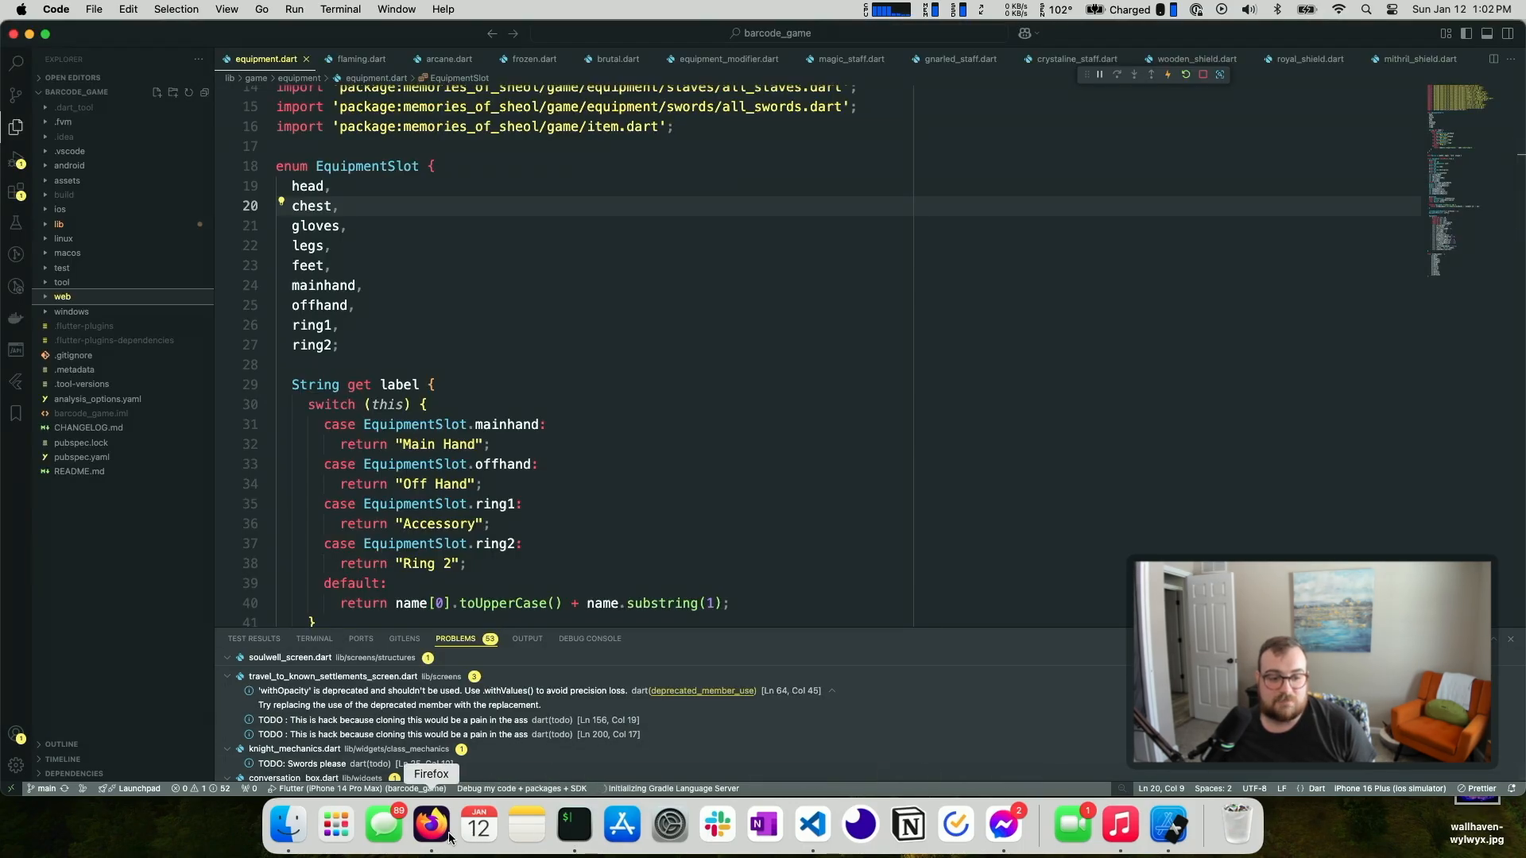
pyautogui.click(430, 826)
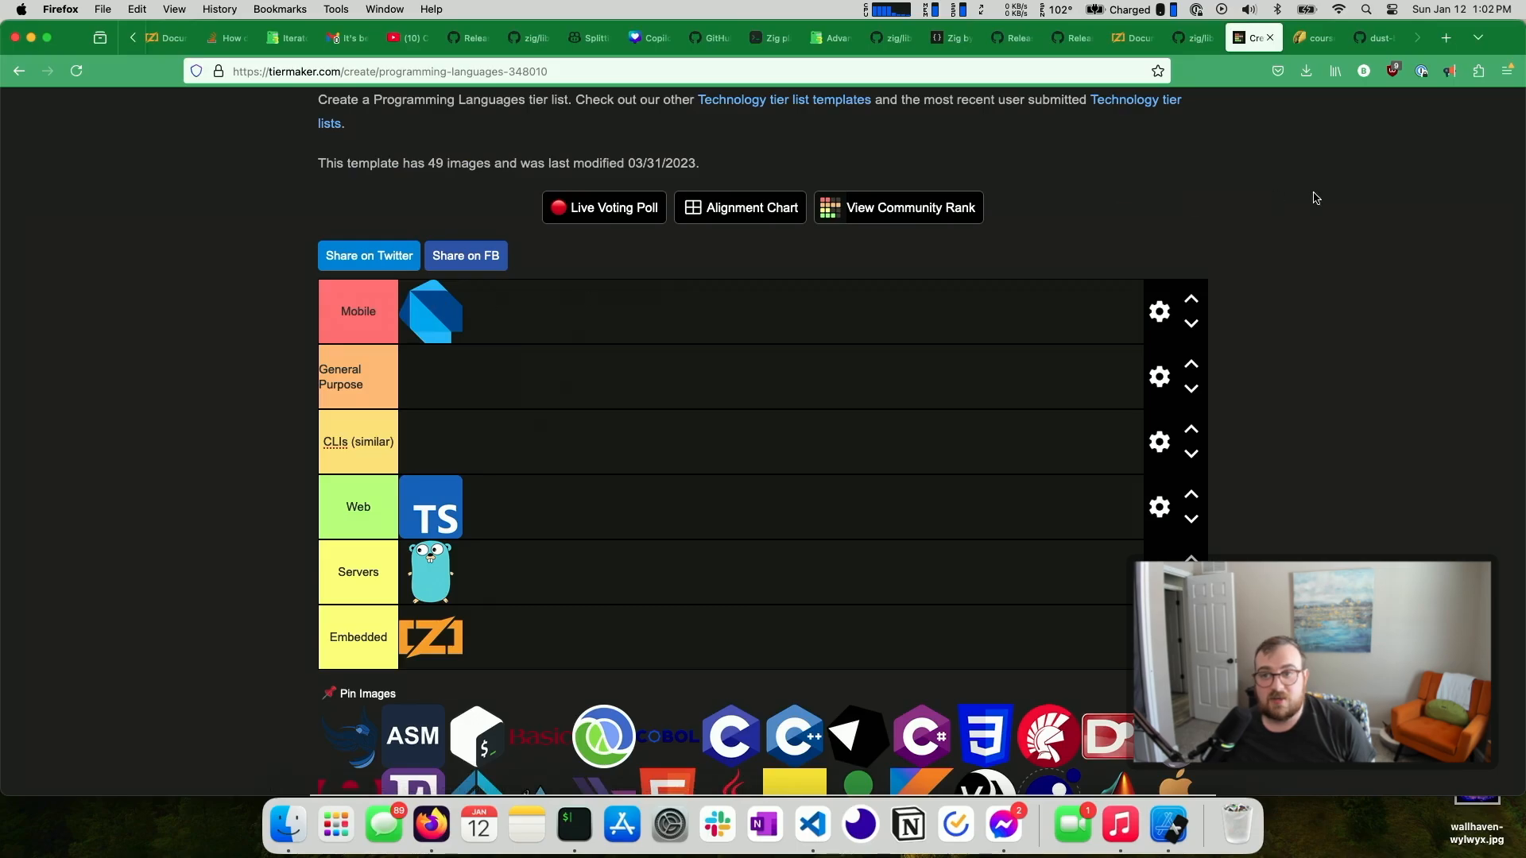
# Load lunajournal.app in a new tab, highlight hero text, and scroll into the About section
pyautogui.click(1443, 37)
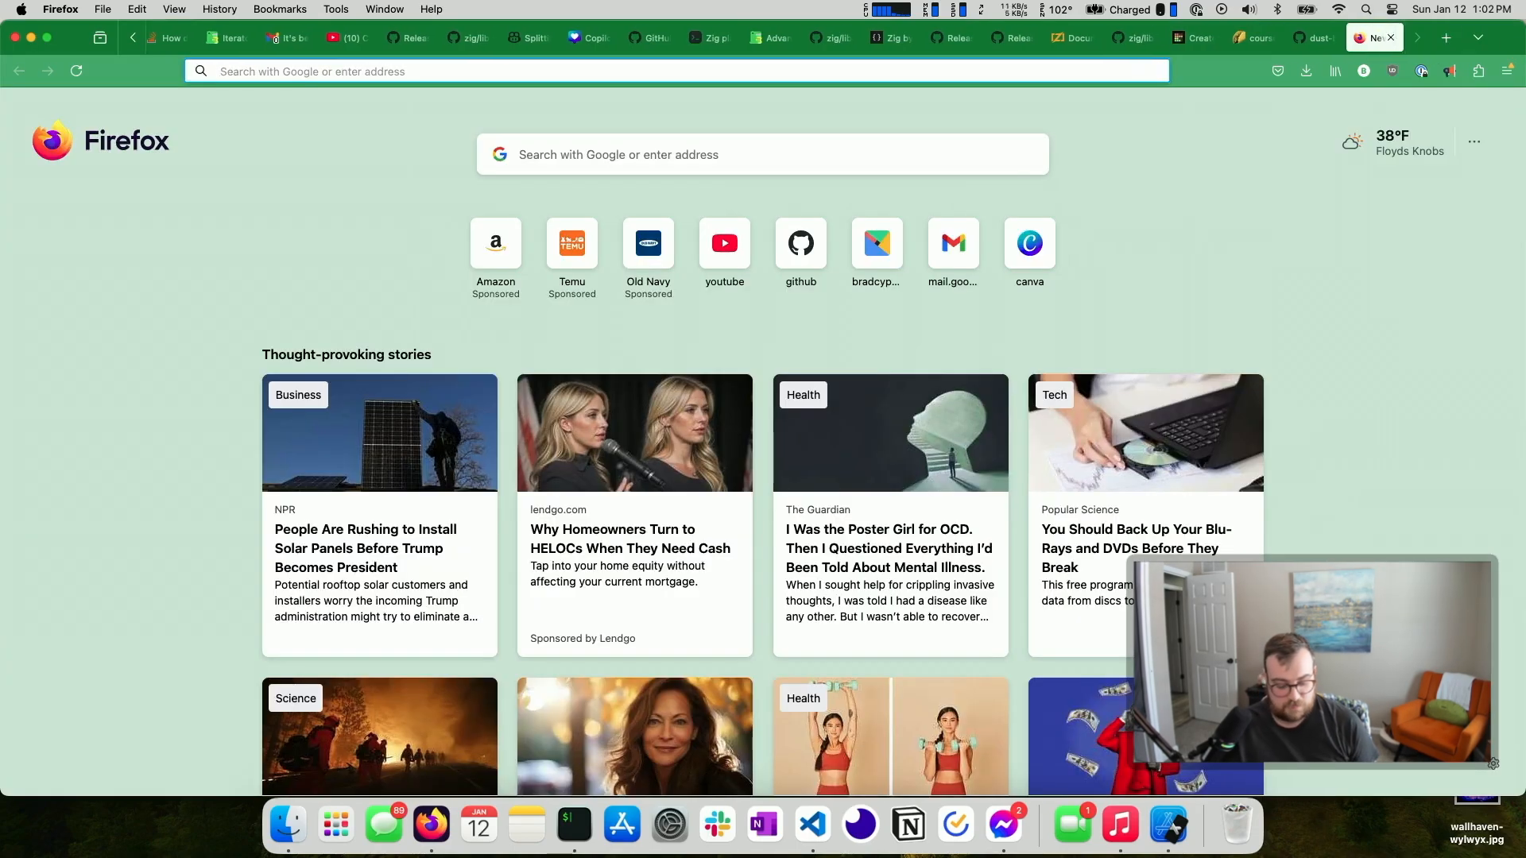
pyautogui.write('lunajournal.app')
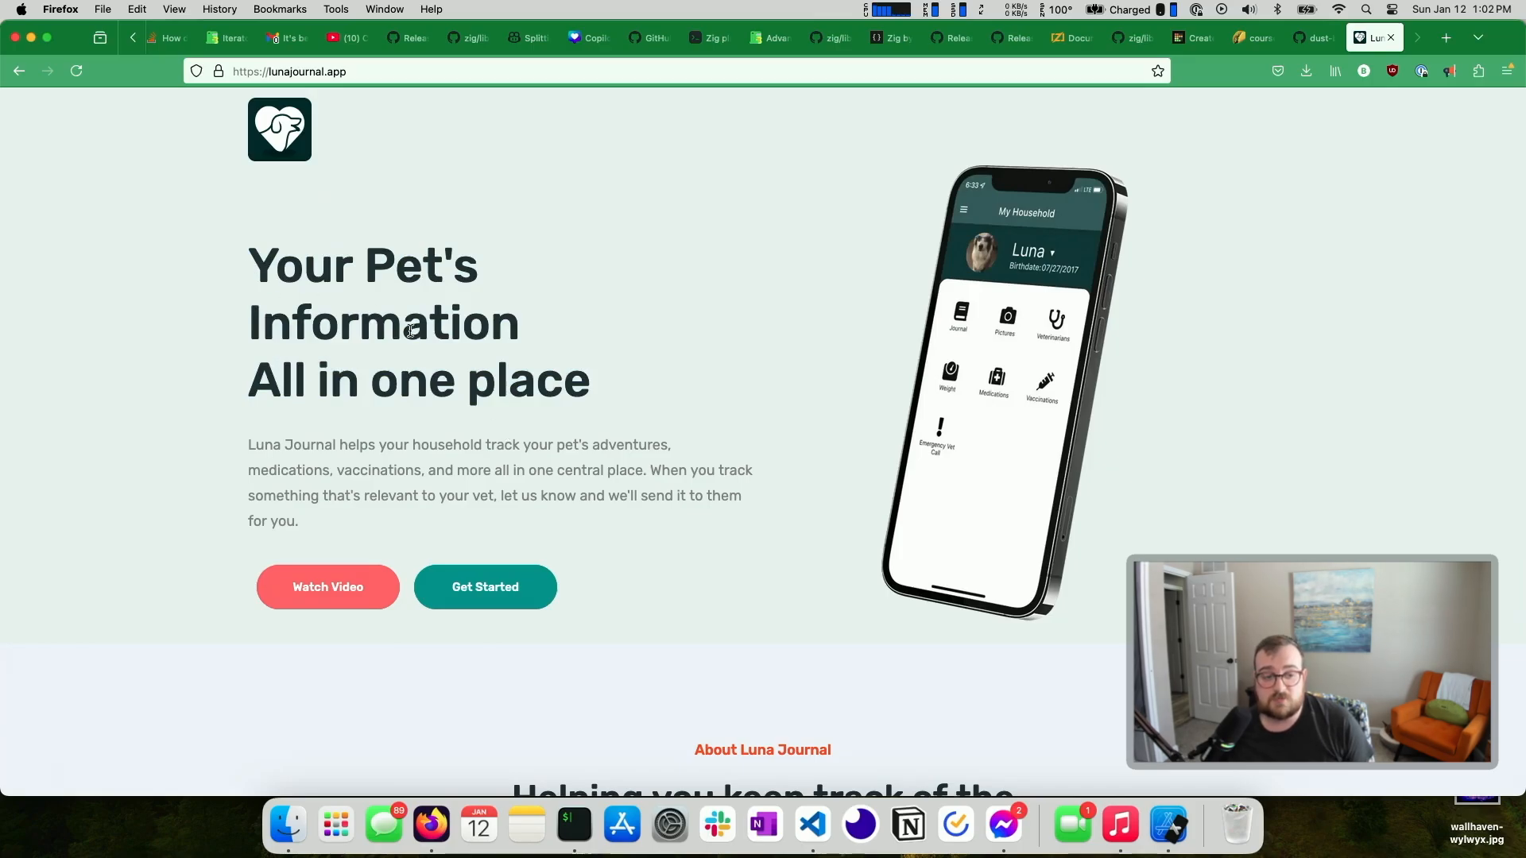
pyautogui.moveTo(618, 394)
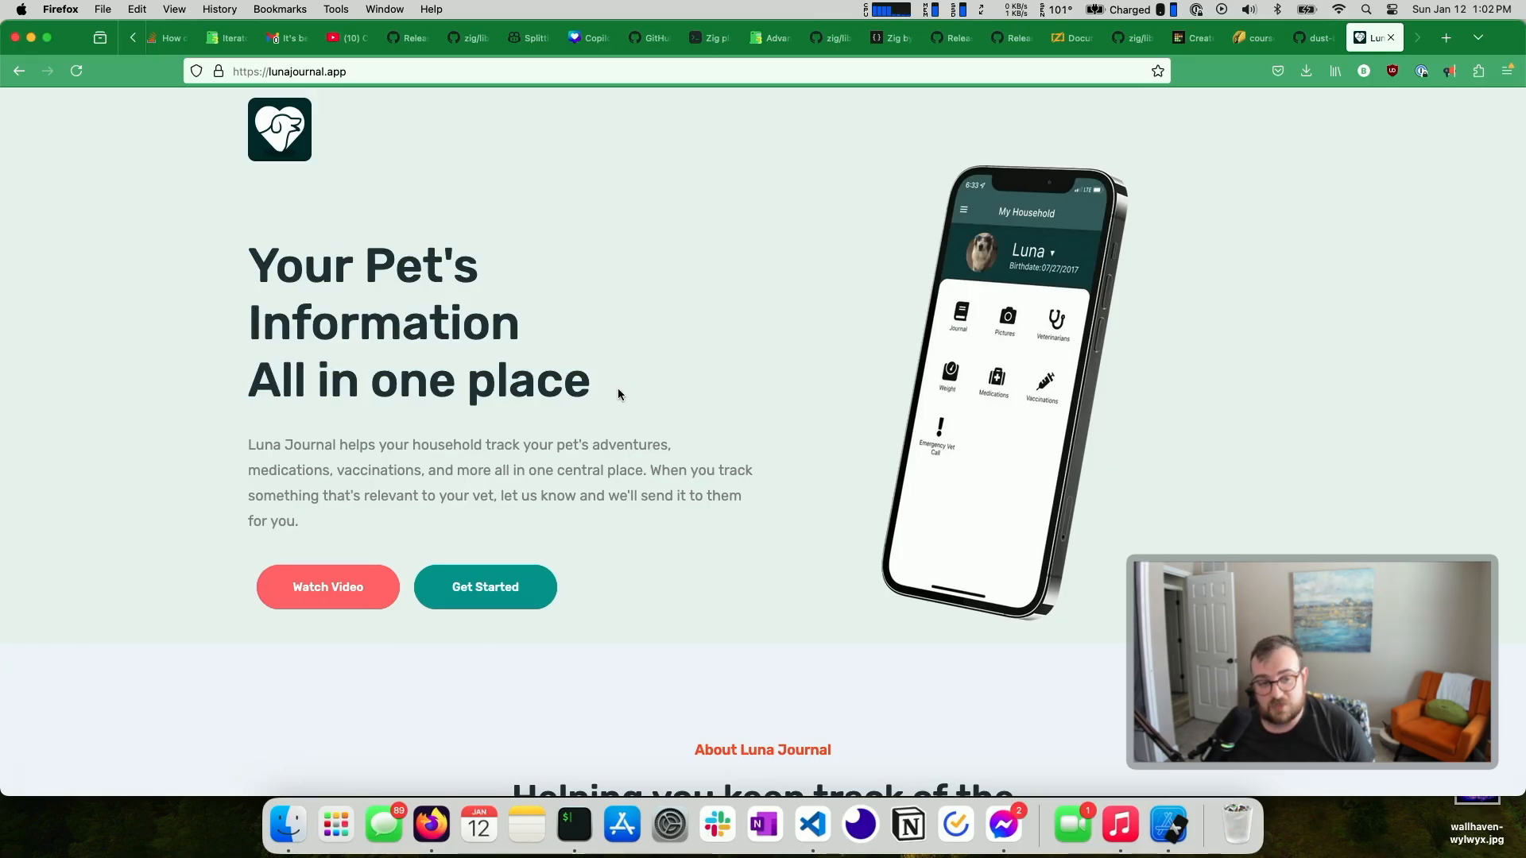
pyautogui.moveTo(248, 445); pyautogui.dragTo(477, 445)
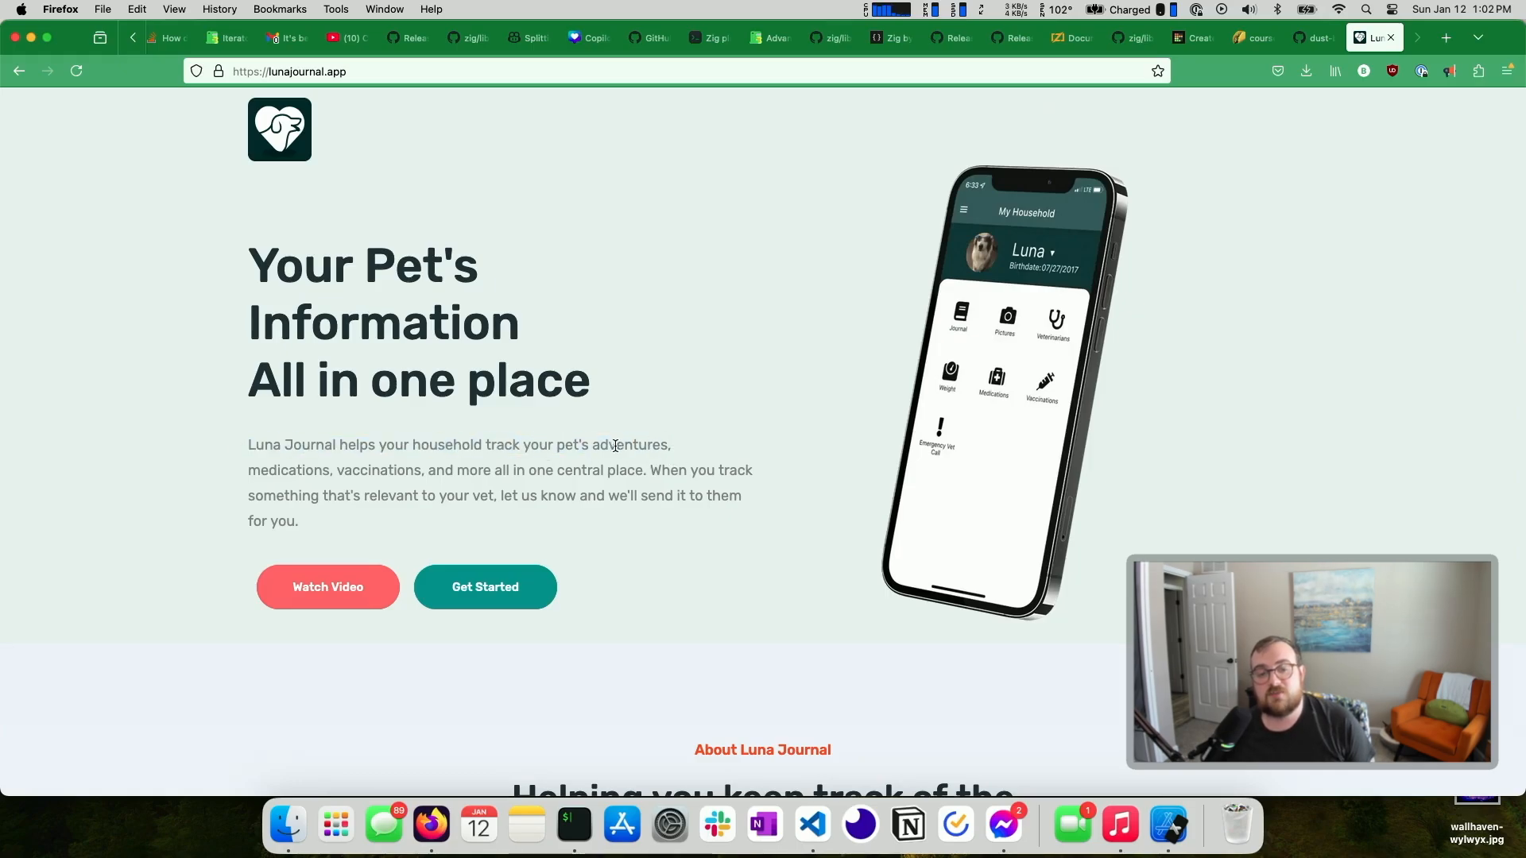
pyautogui.moveTo(555, 445); pyautogui.dragTo(669, 445)
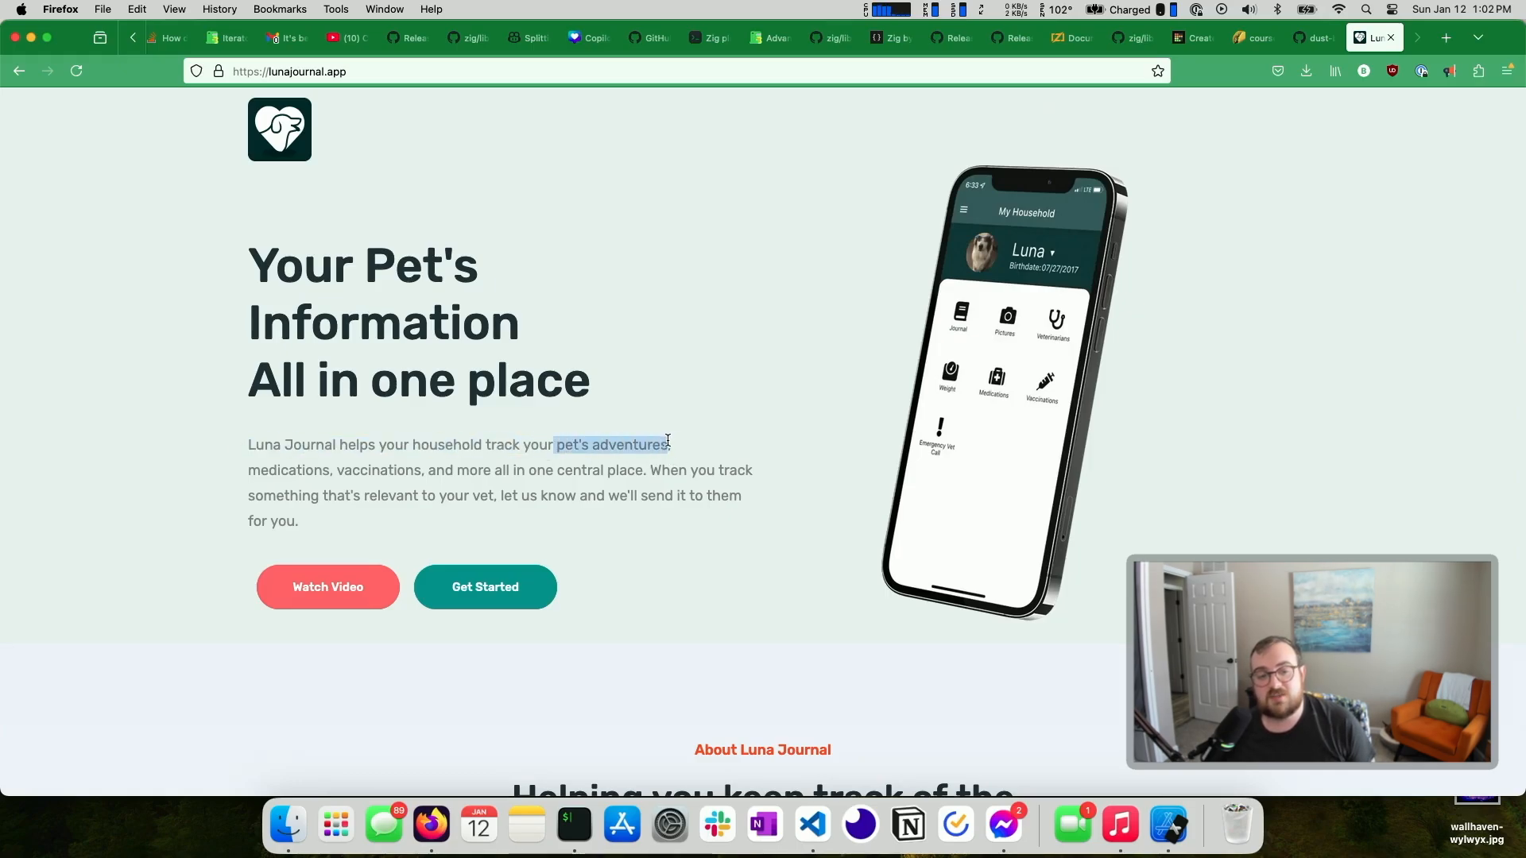
pyautogui.click(402, 440)
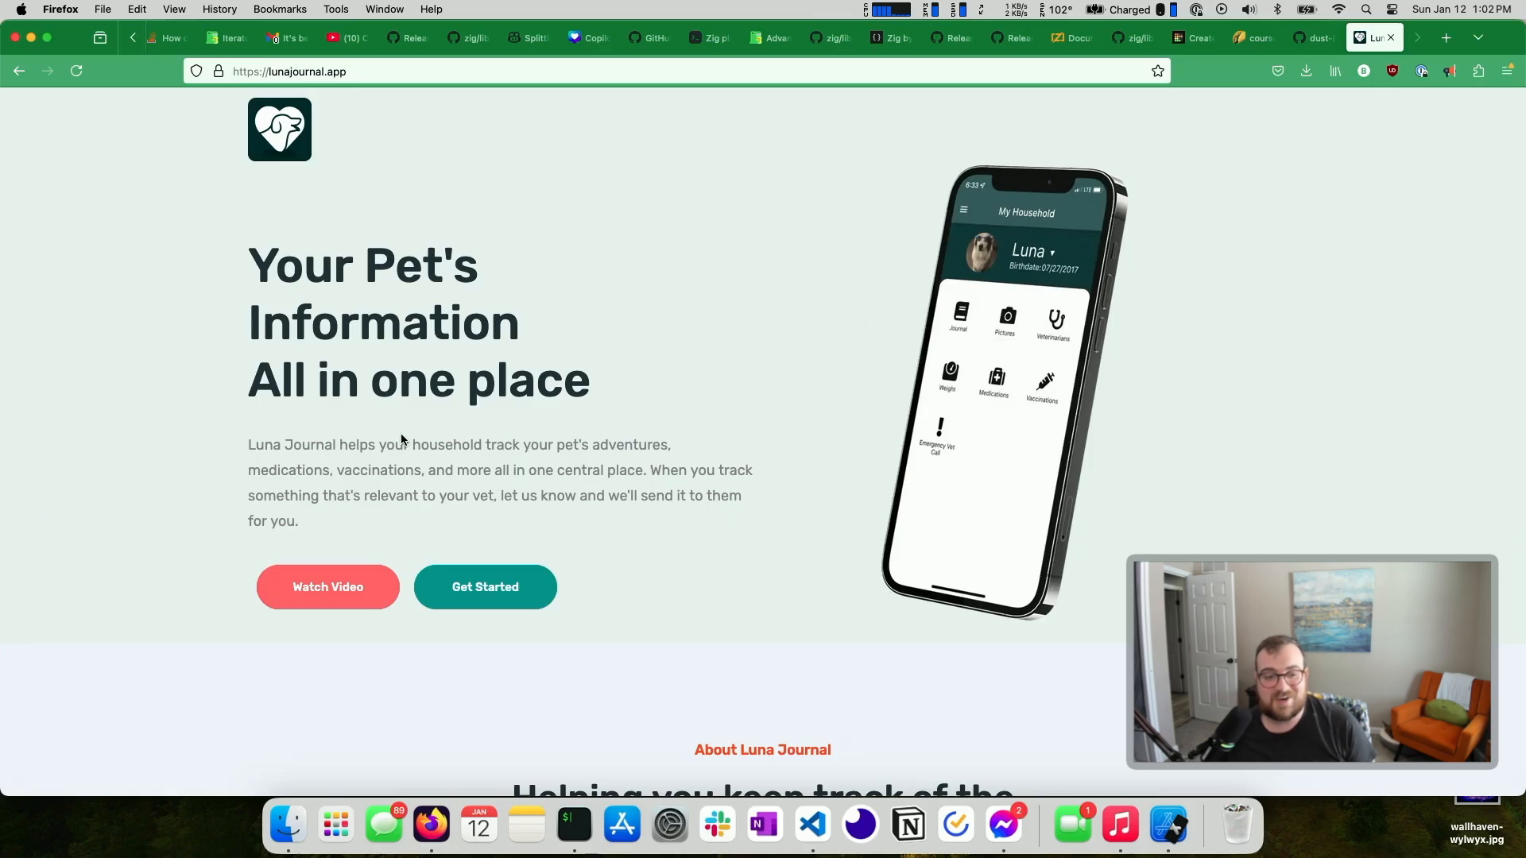
pyautogui.scroll(-3)
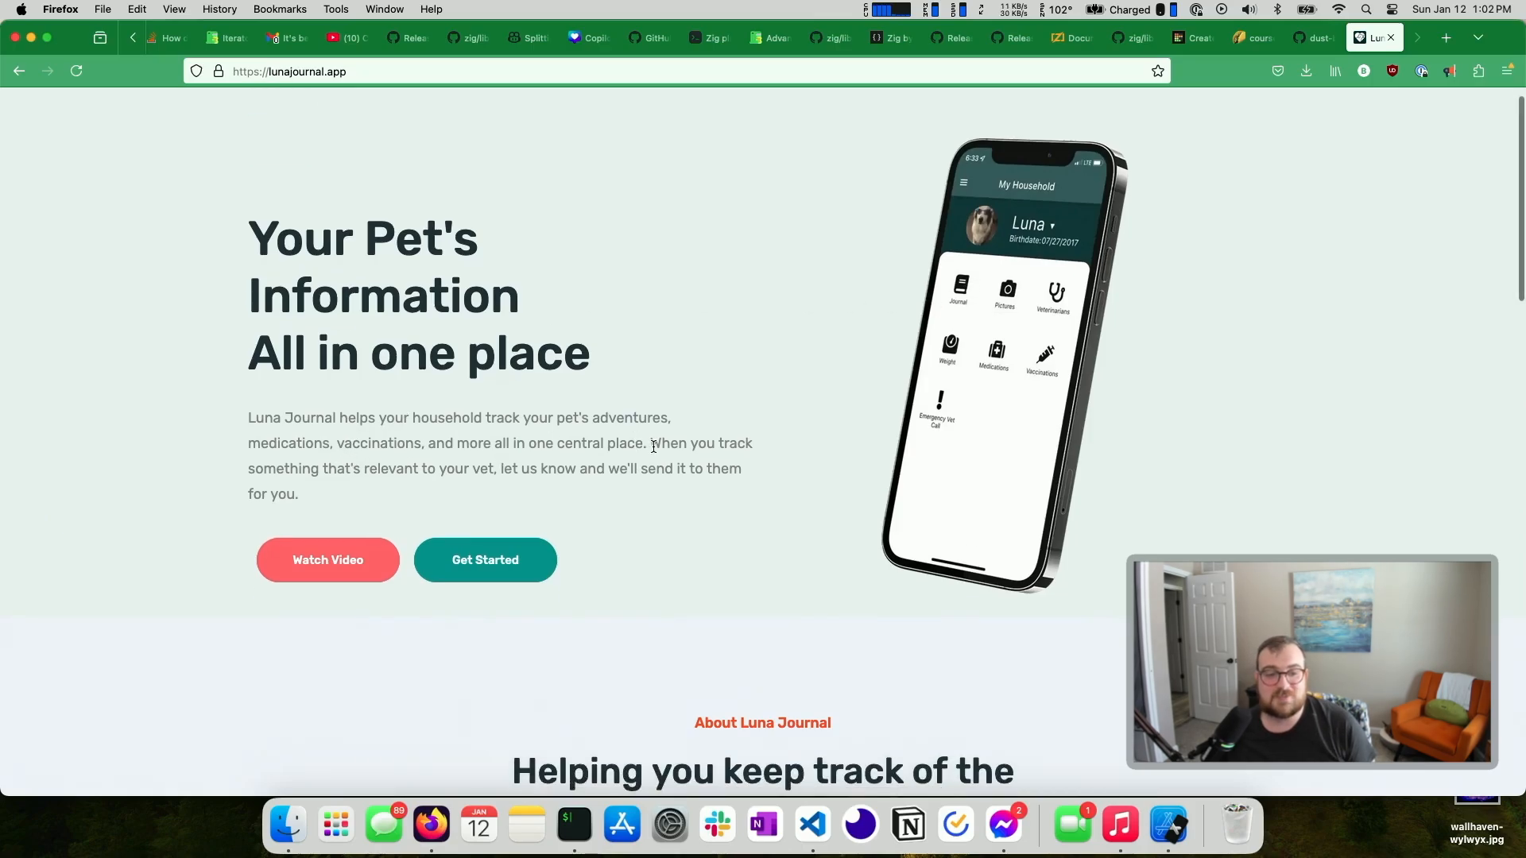
pyautogui.moveTo(649, 434)
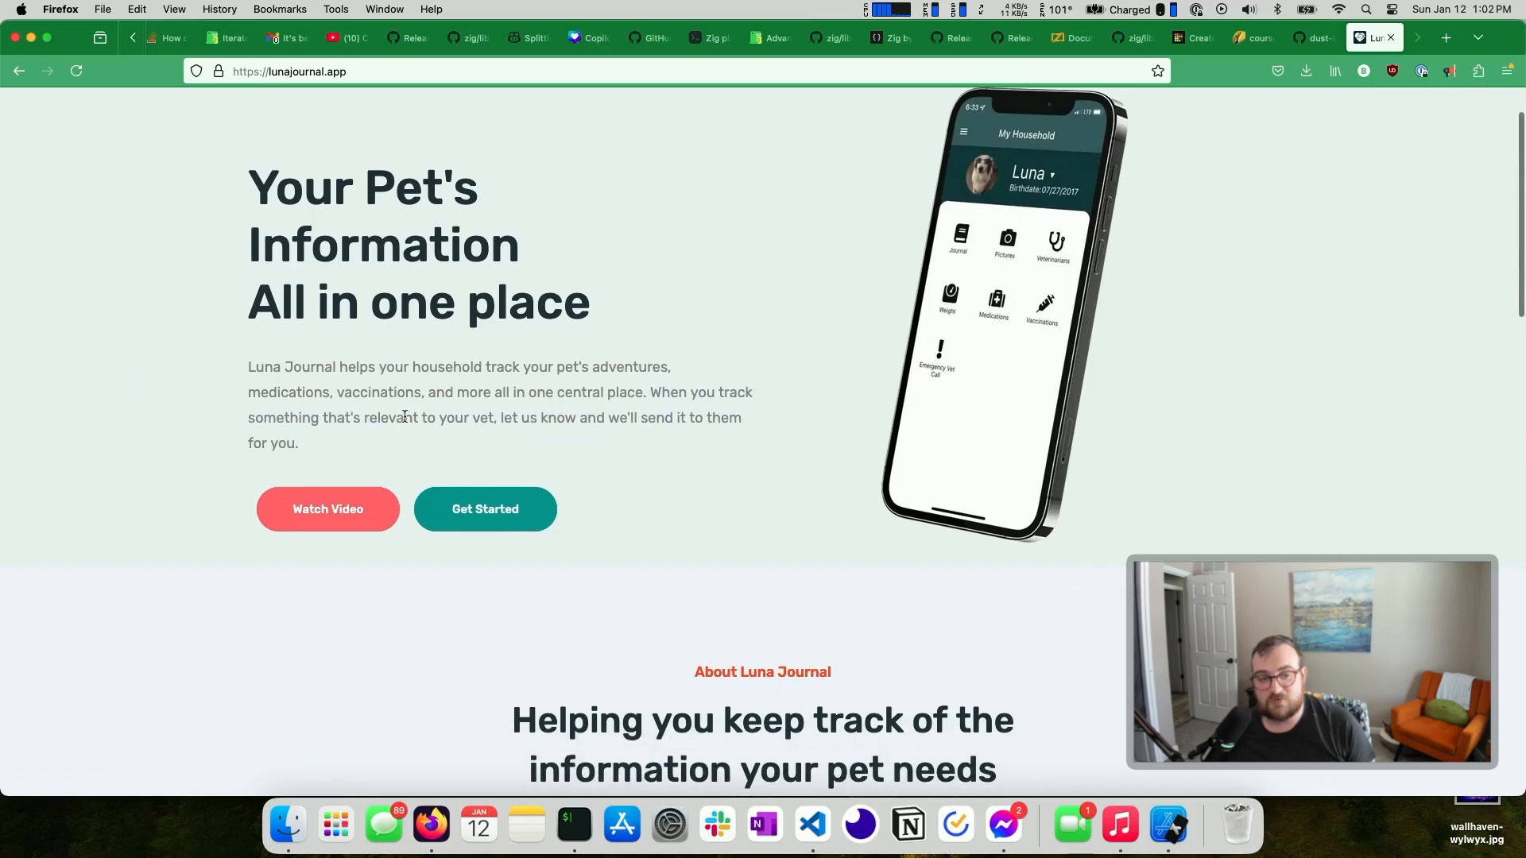
pyautogui.scroll(-3)
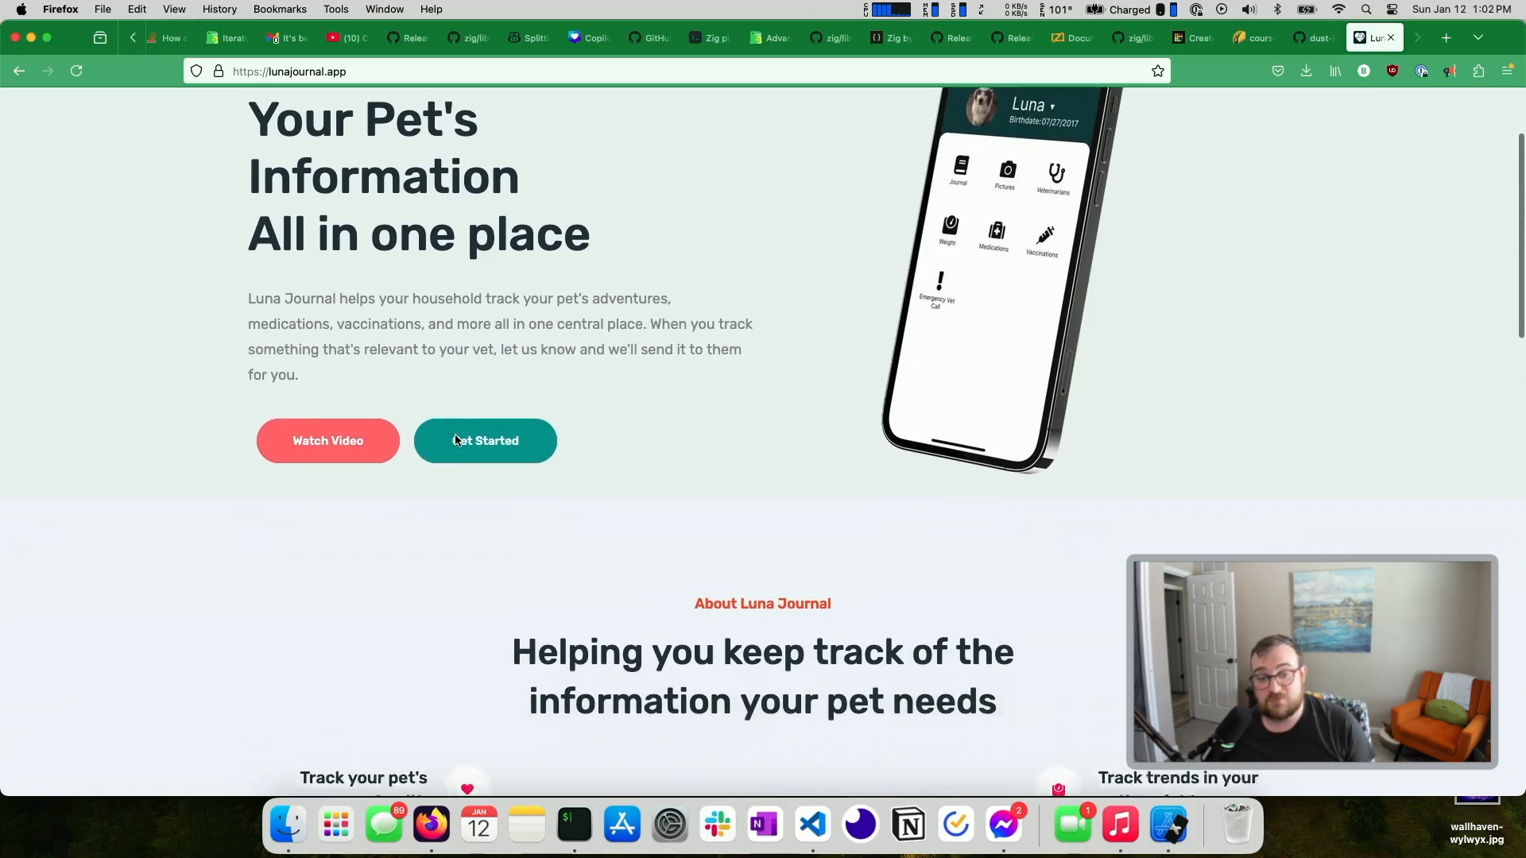
pyautogui.scroll(-3)
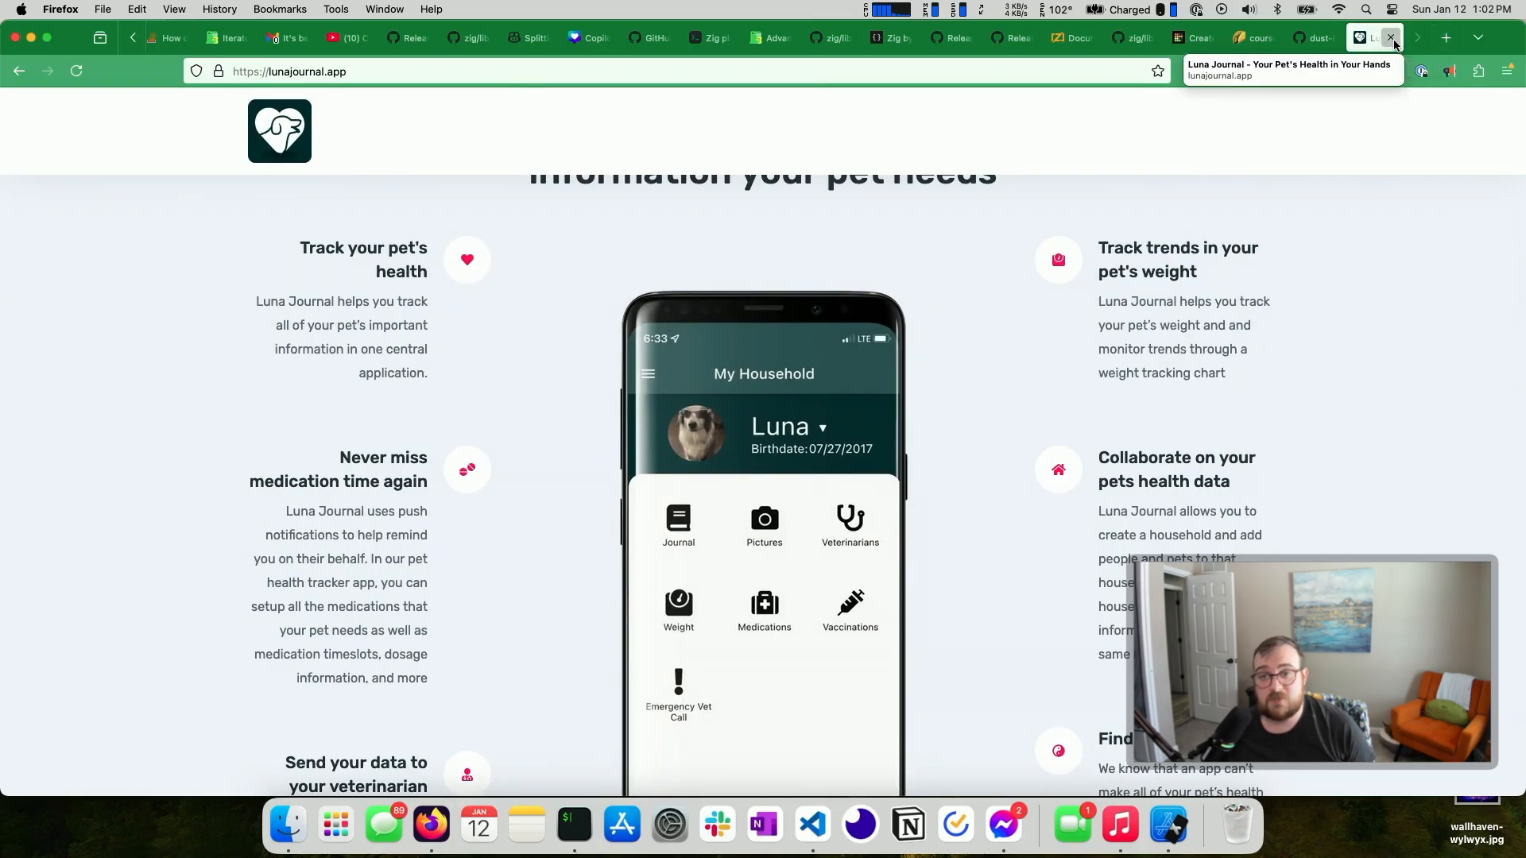
pyautogui.moveTo(1390, 43)
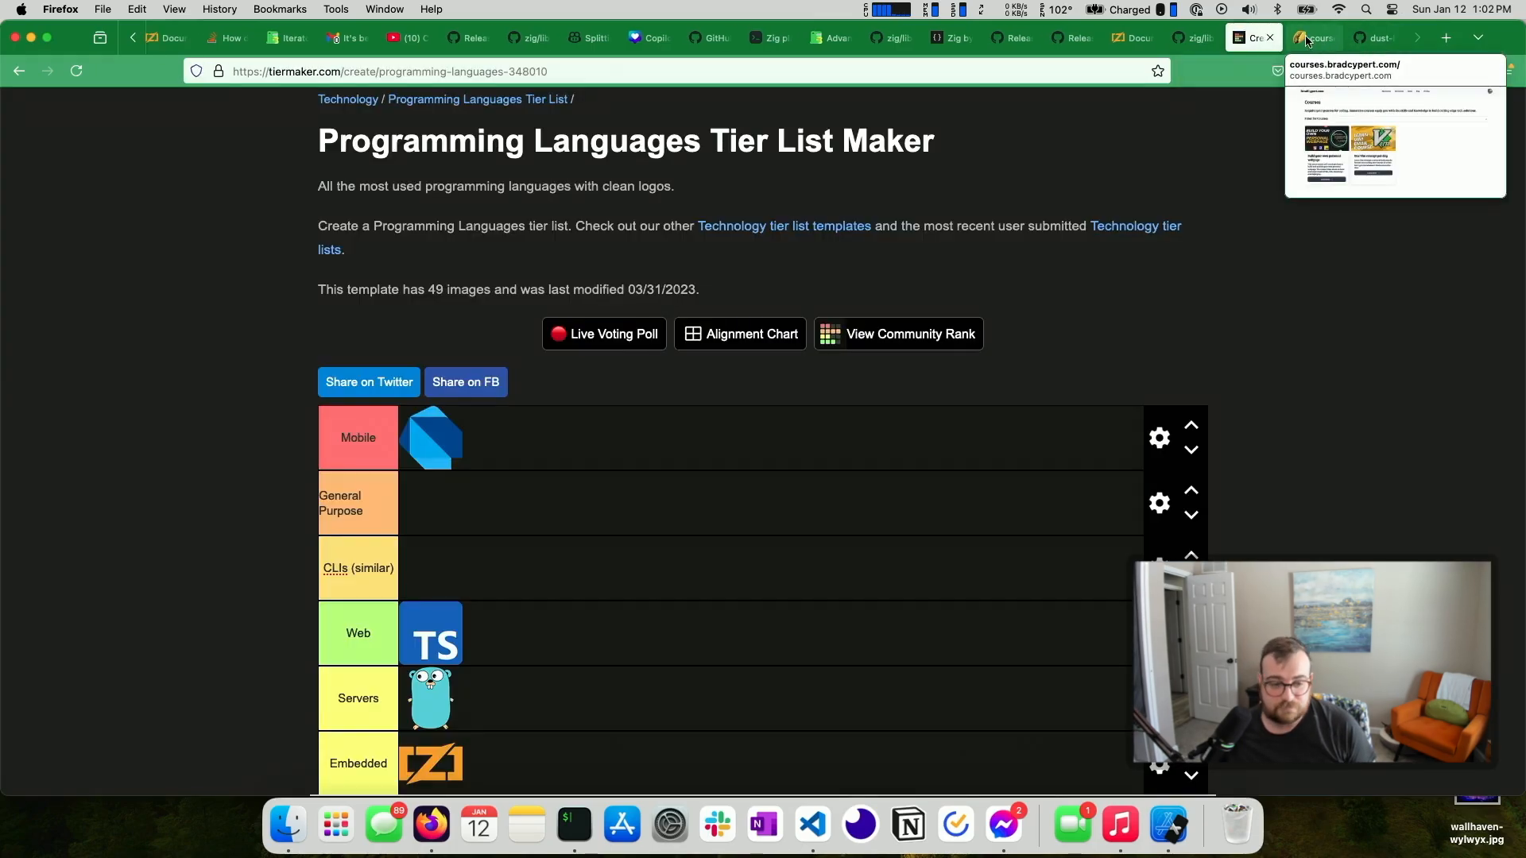
pyautogui.moveTo(811, 825)
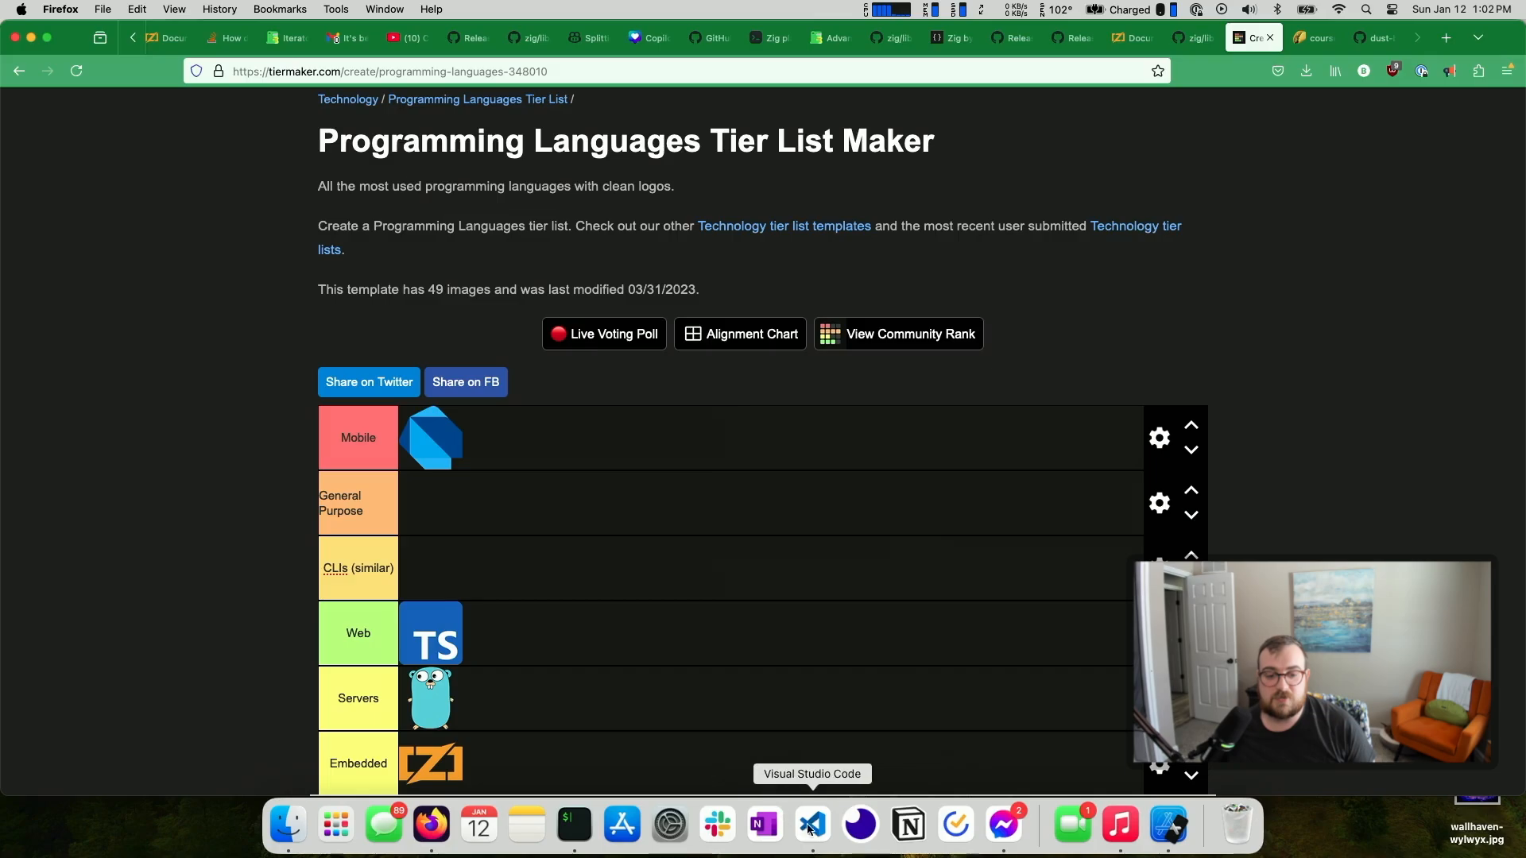
pyautogui.click(811, 825)
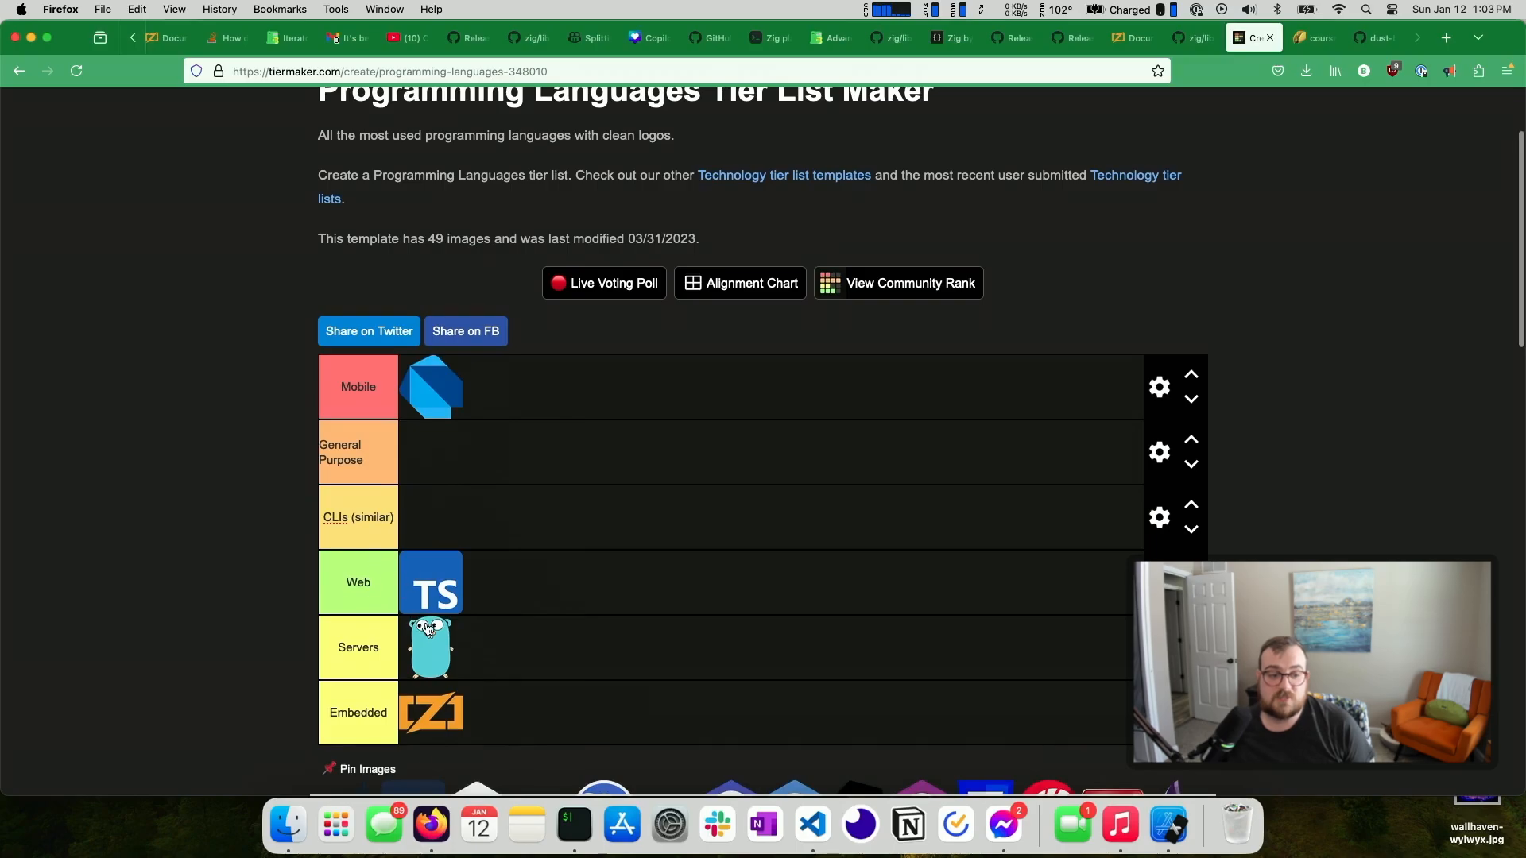
pyautogui.moveTo(434, 707)
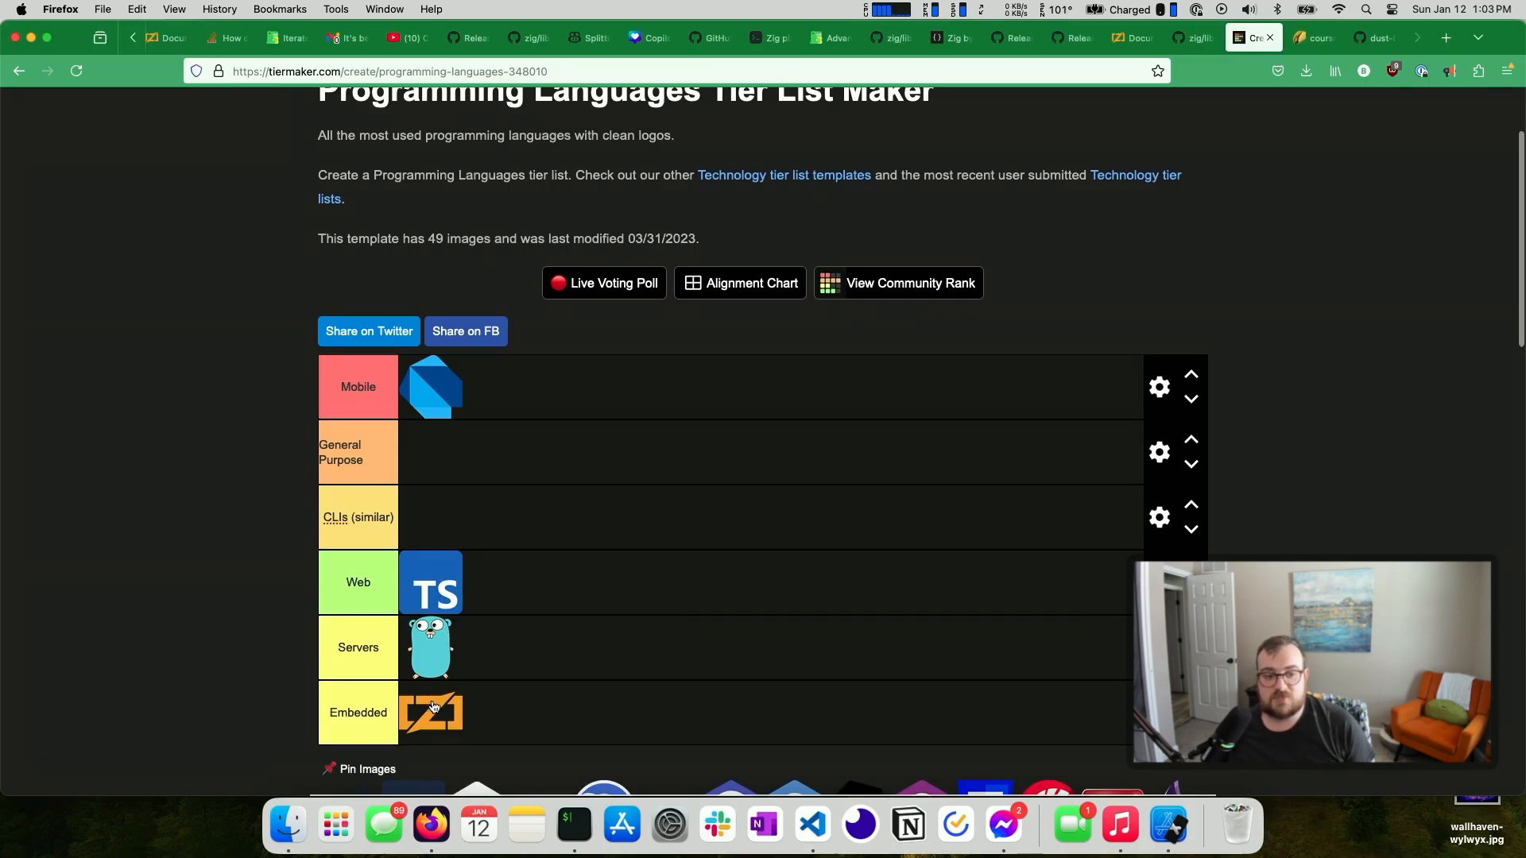
pyautogui.moveTo(420, 704)
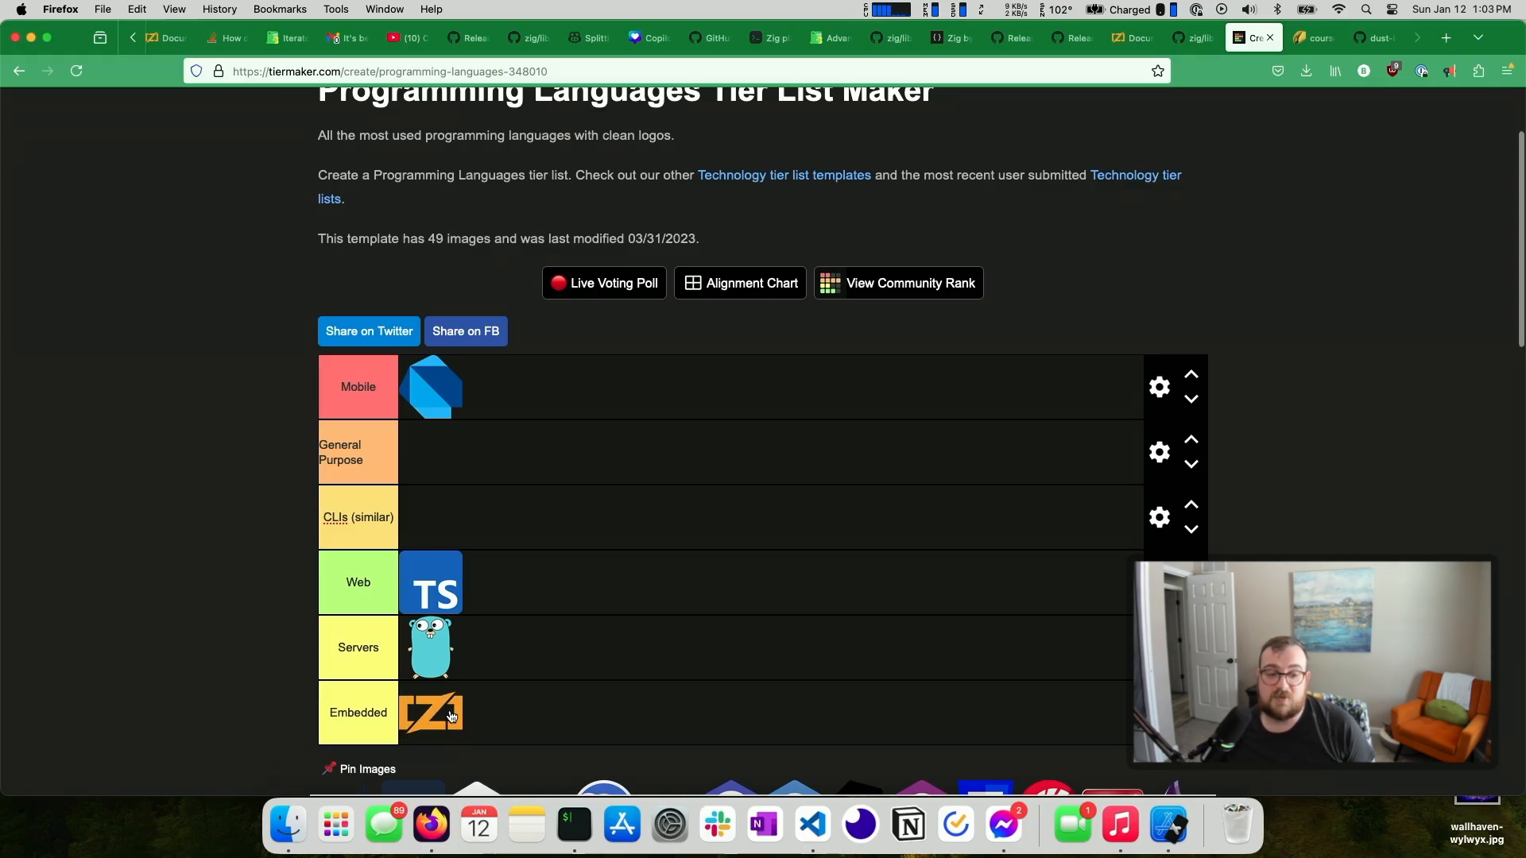
pyautogui.scroll(-3)
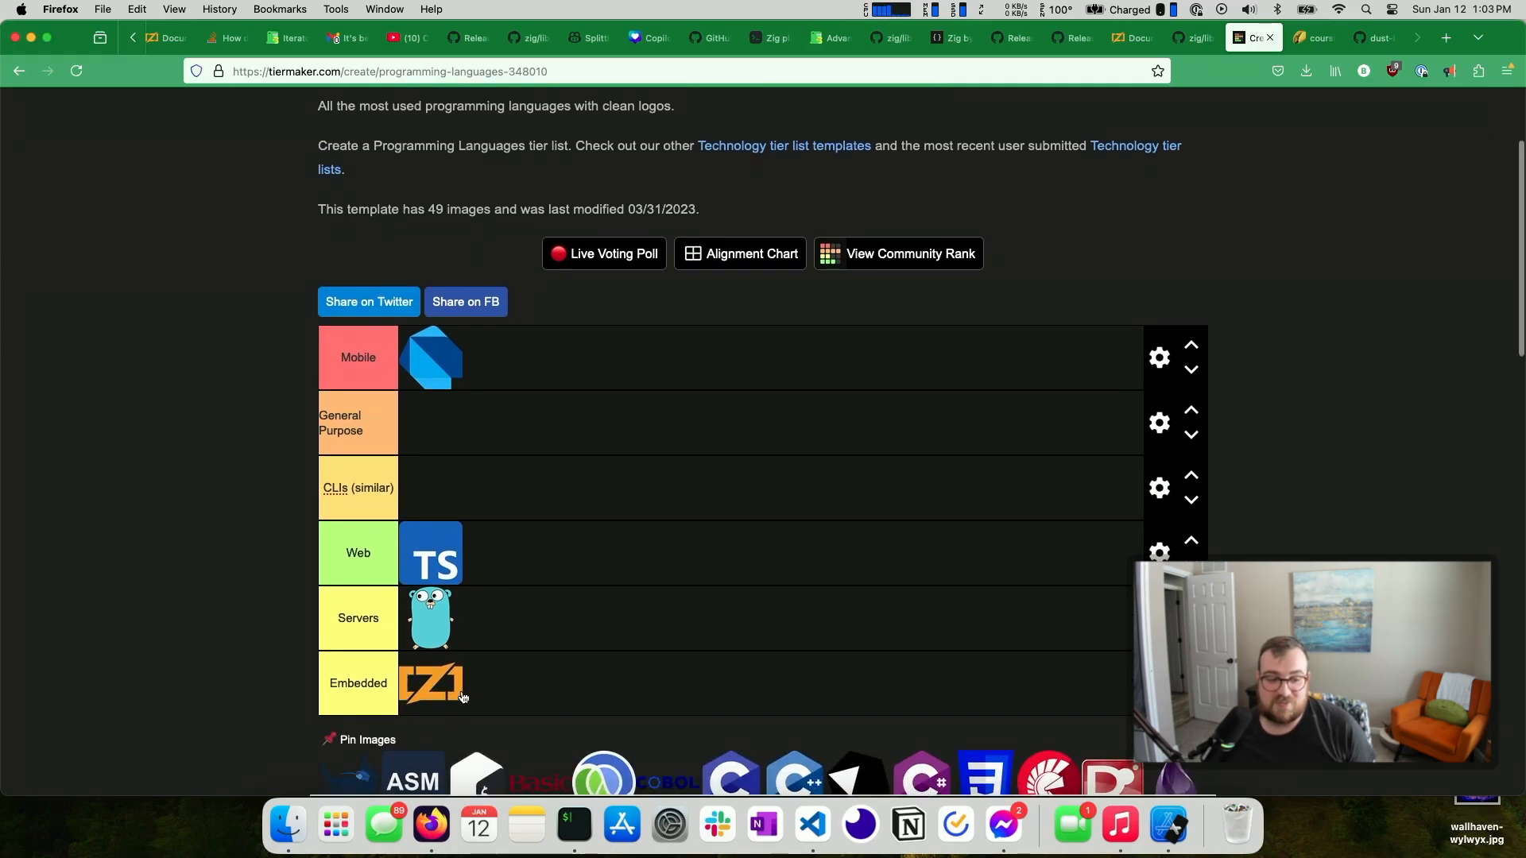
pyautogui.moveTo(495, 675)
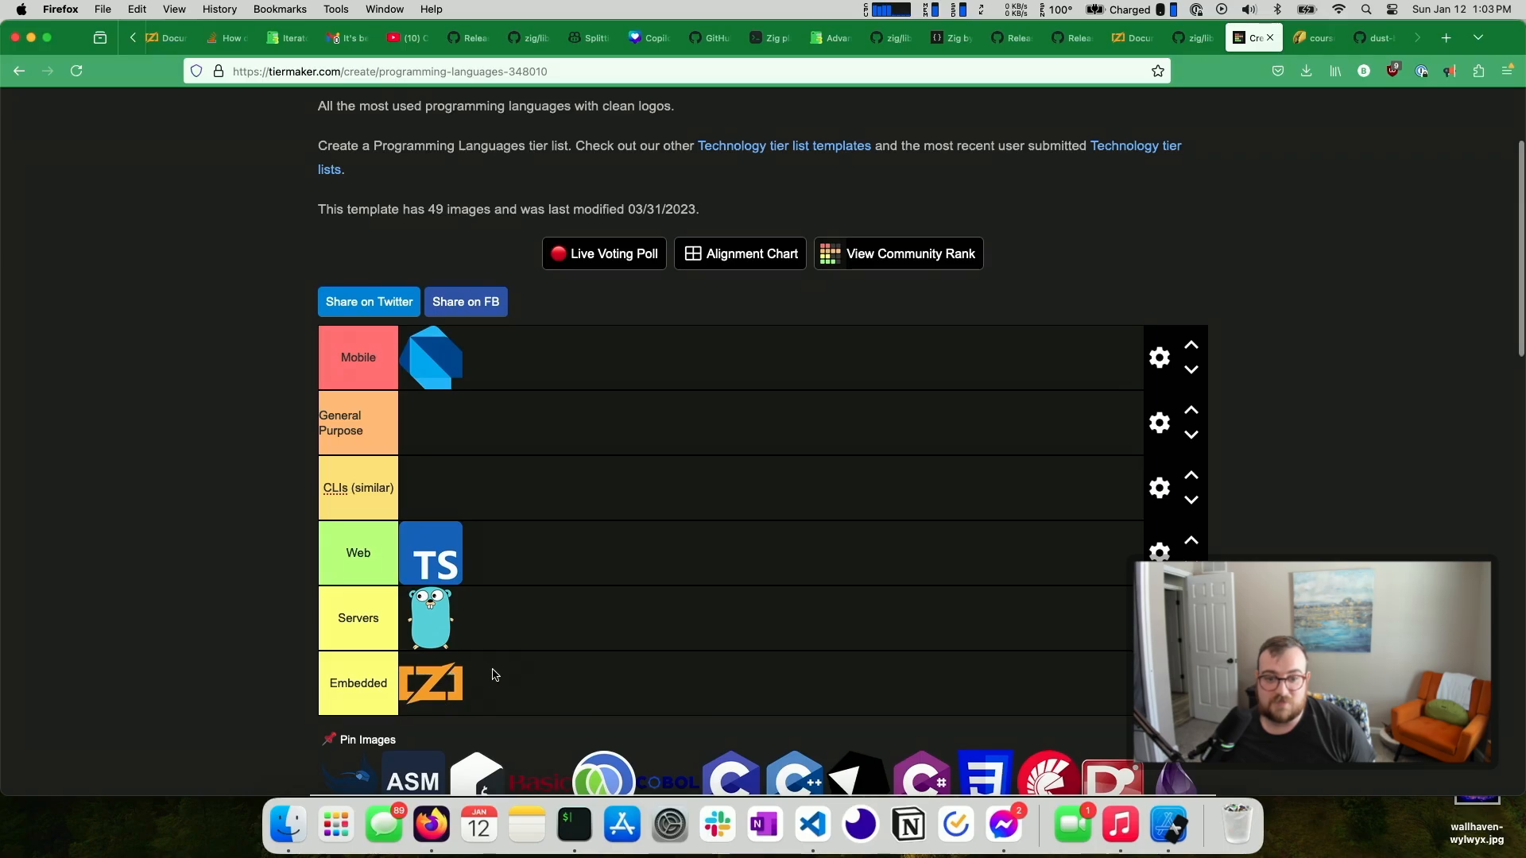
pyautogui.scroll(-3)
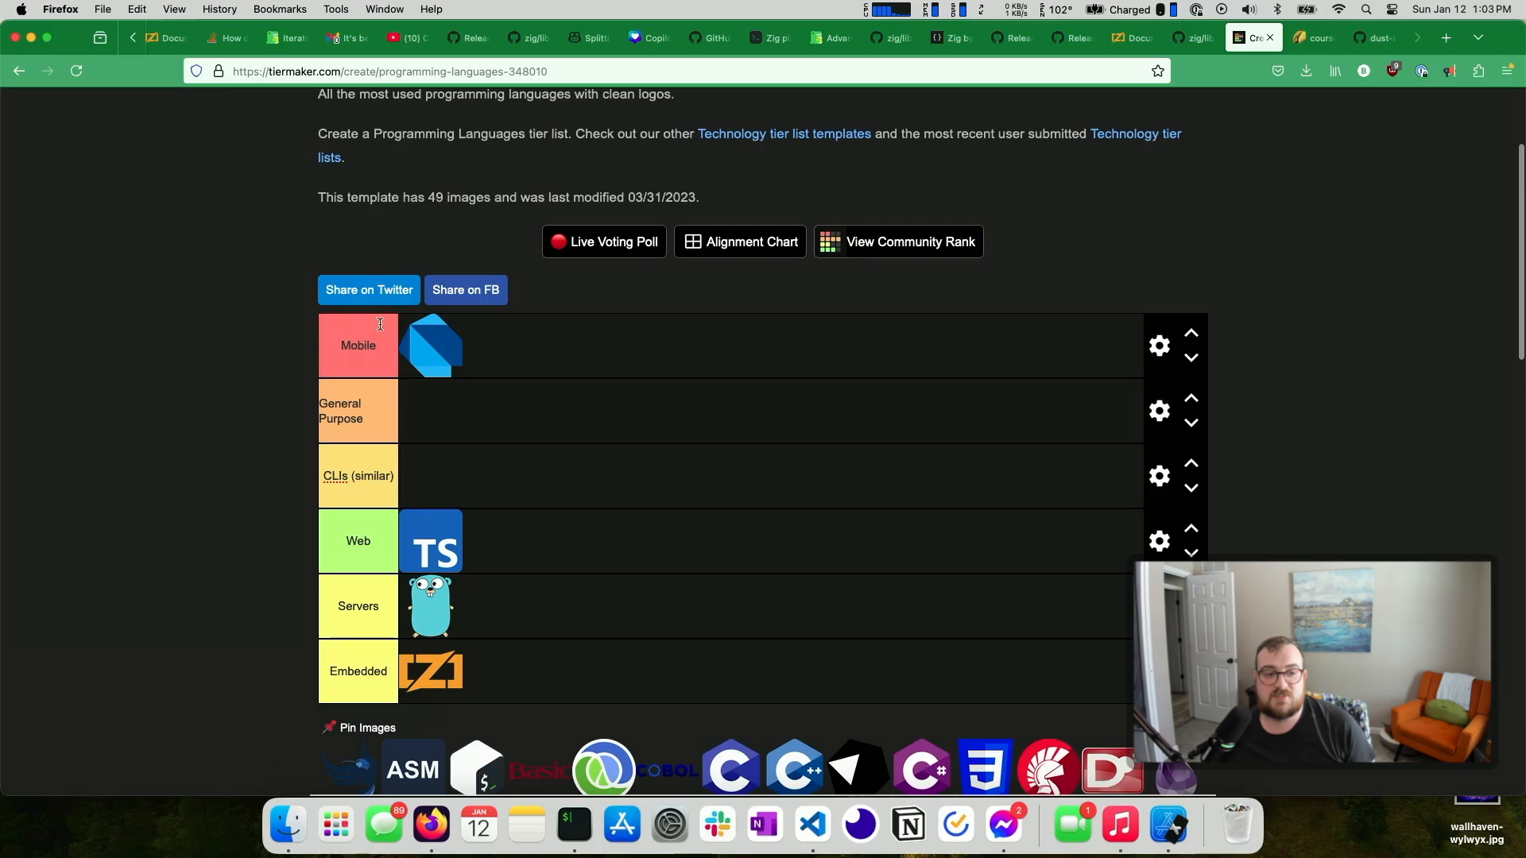
pyautogui.scroll(-3)
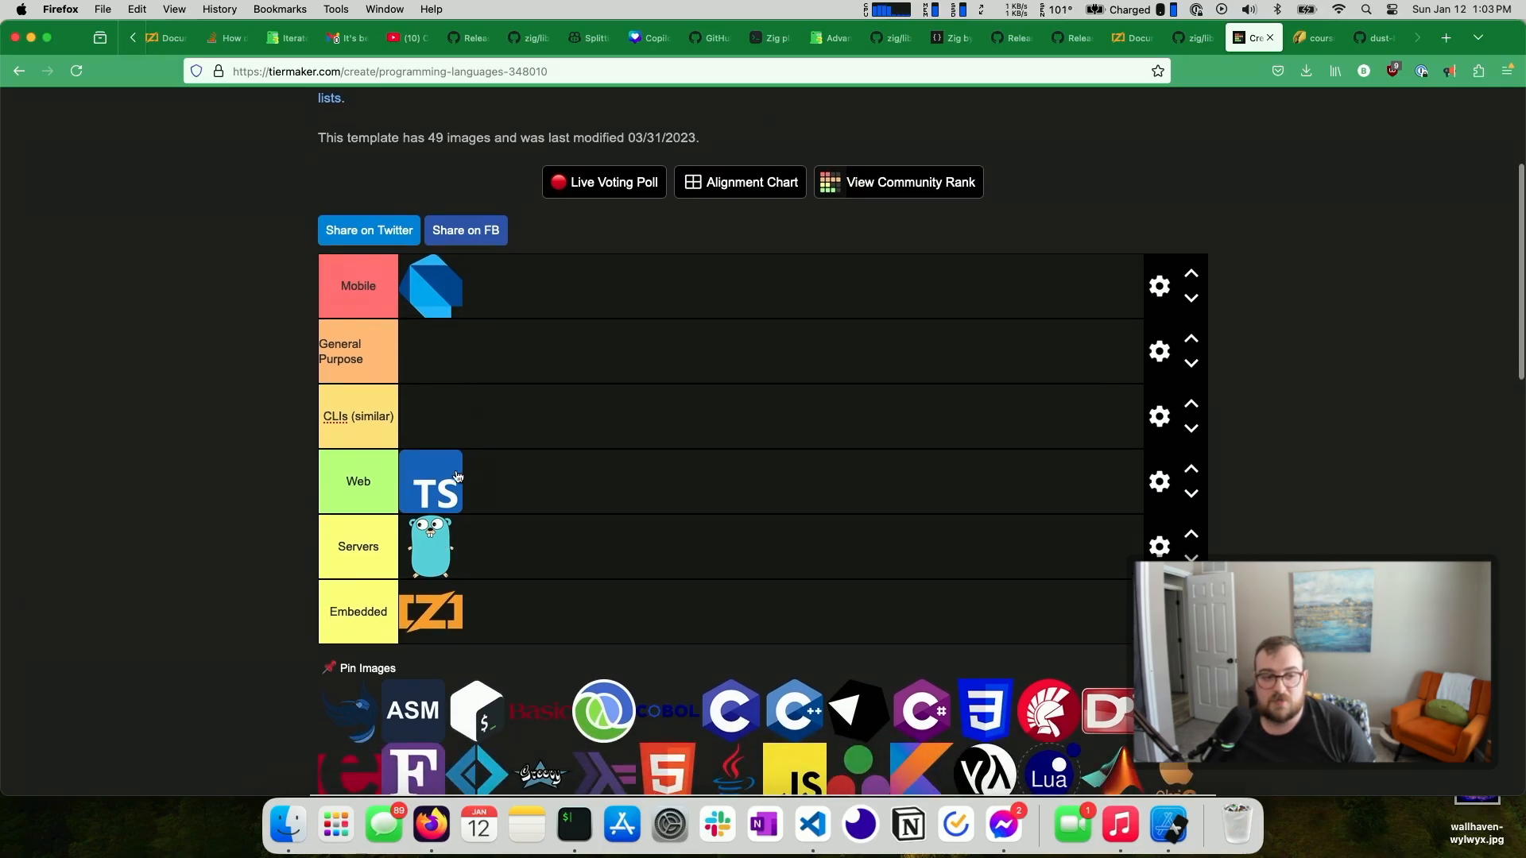
# Move Zig into CLIs (similar) and Go into General Purpose
pyautogui.moveTo(430, 611); pyautogui.dragTo(430, 416)
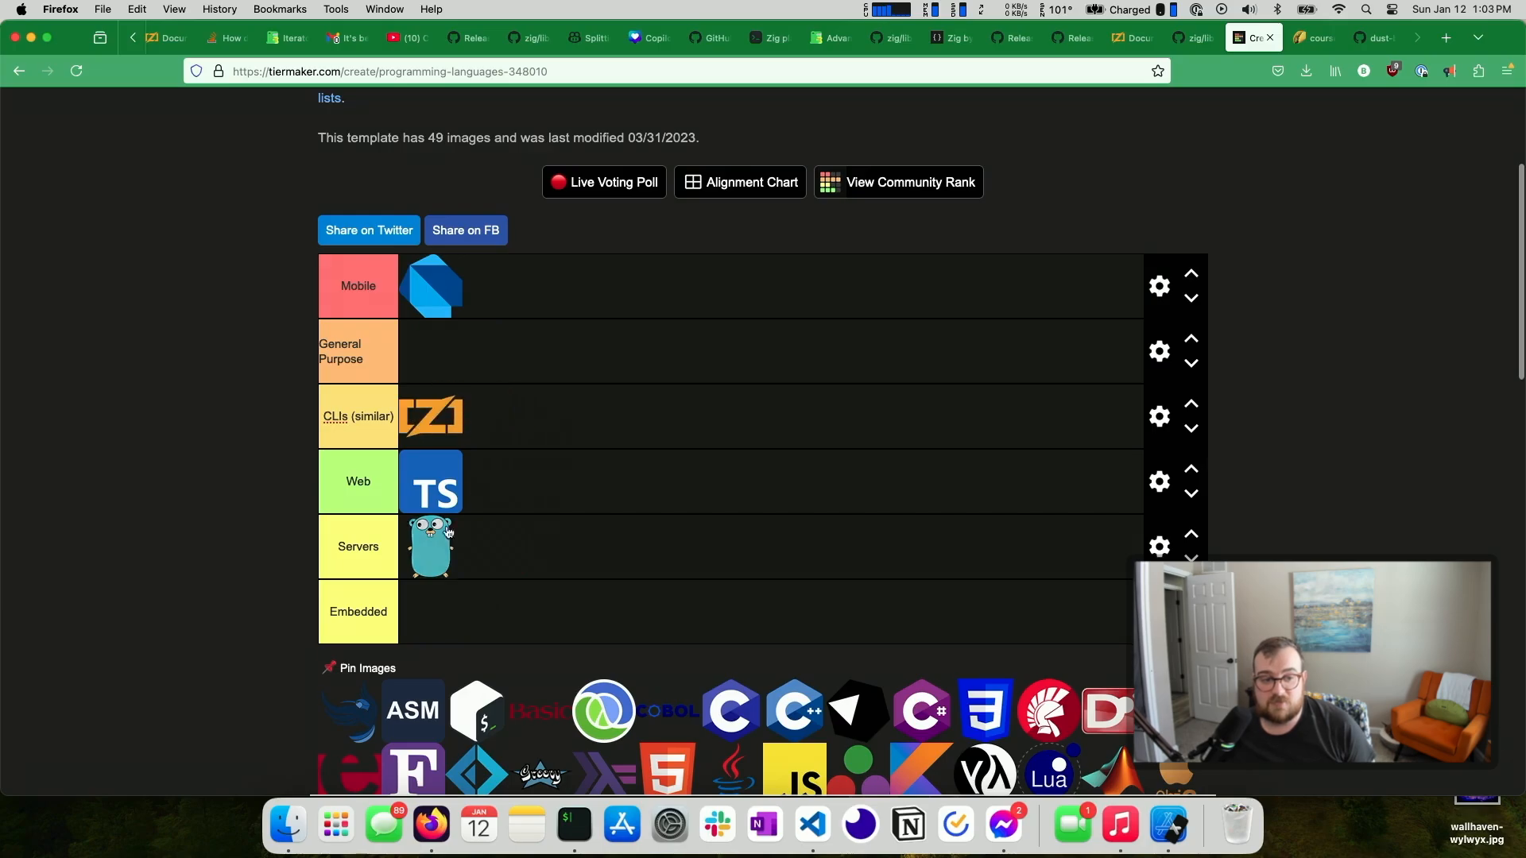
pyautogui.moveTo(430, 546); pyautogui.dragTo(429, 351)
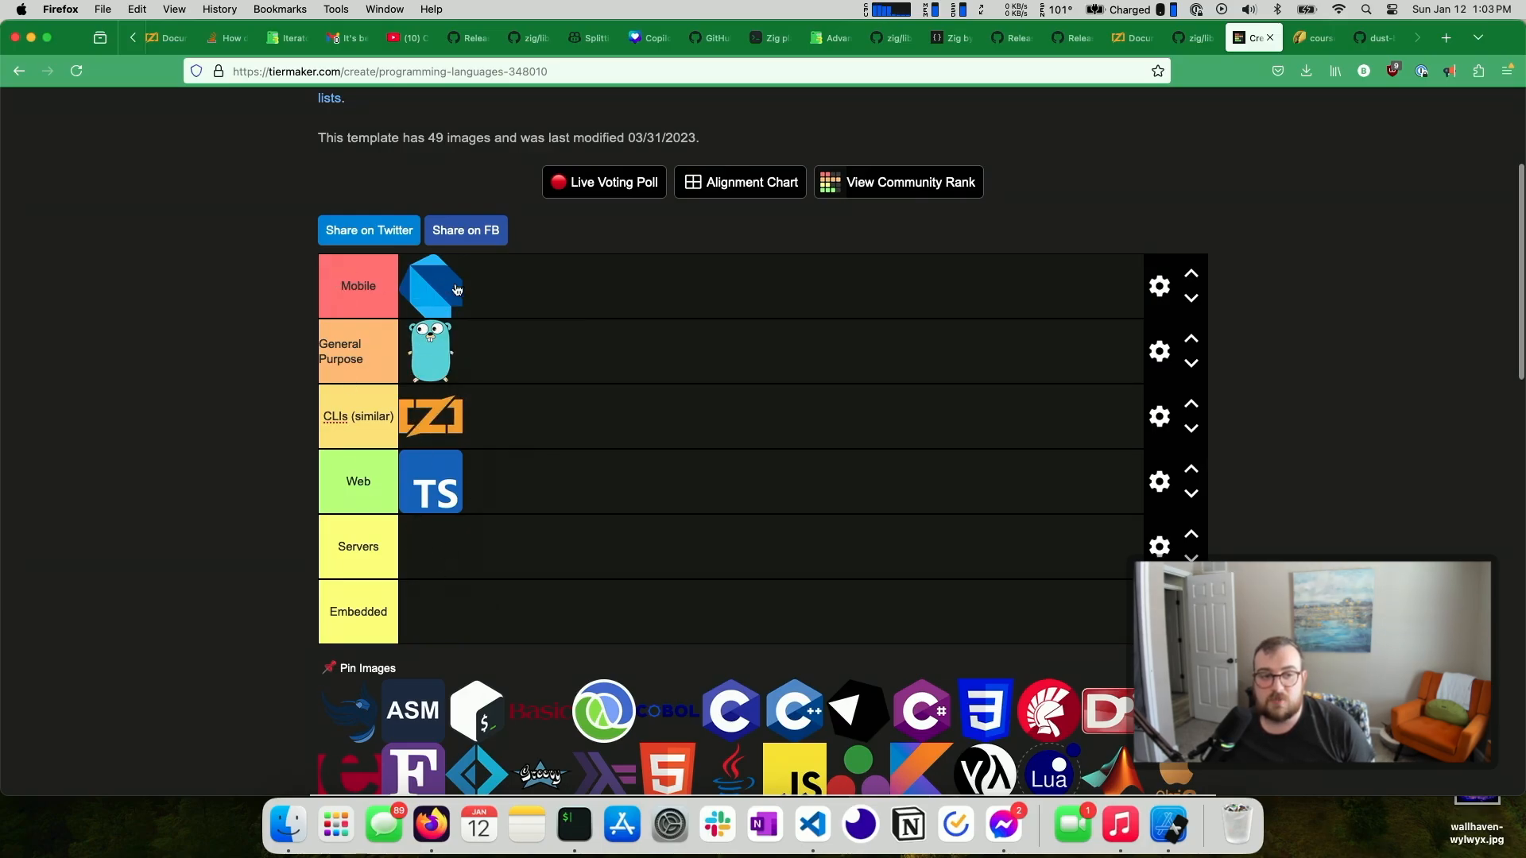
pyautogui.moveTo(425, 364)
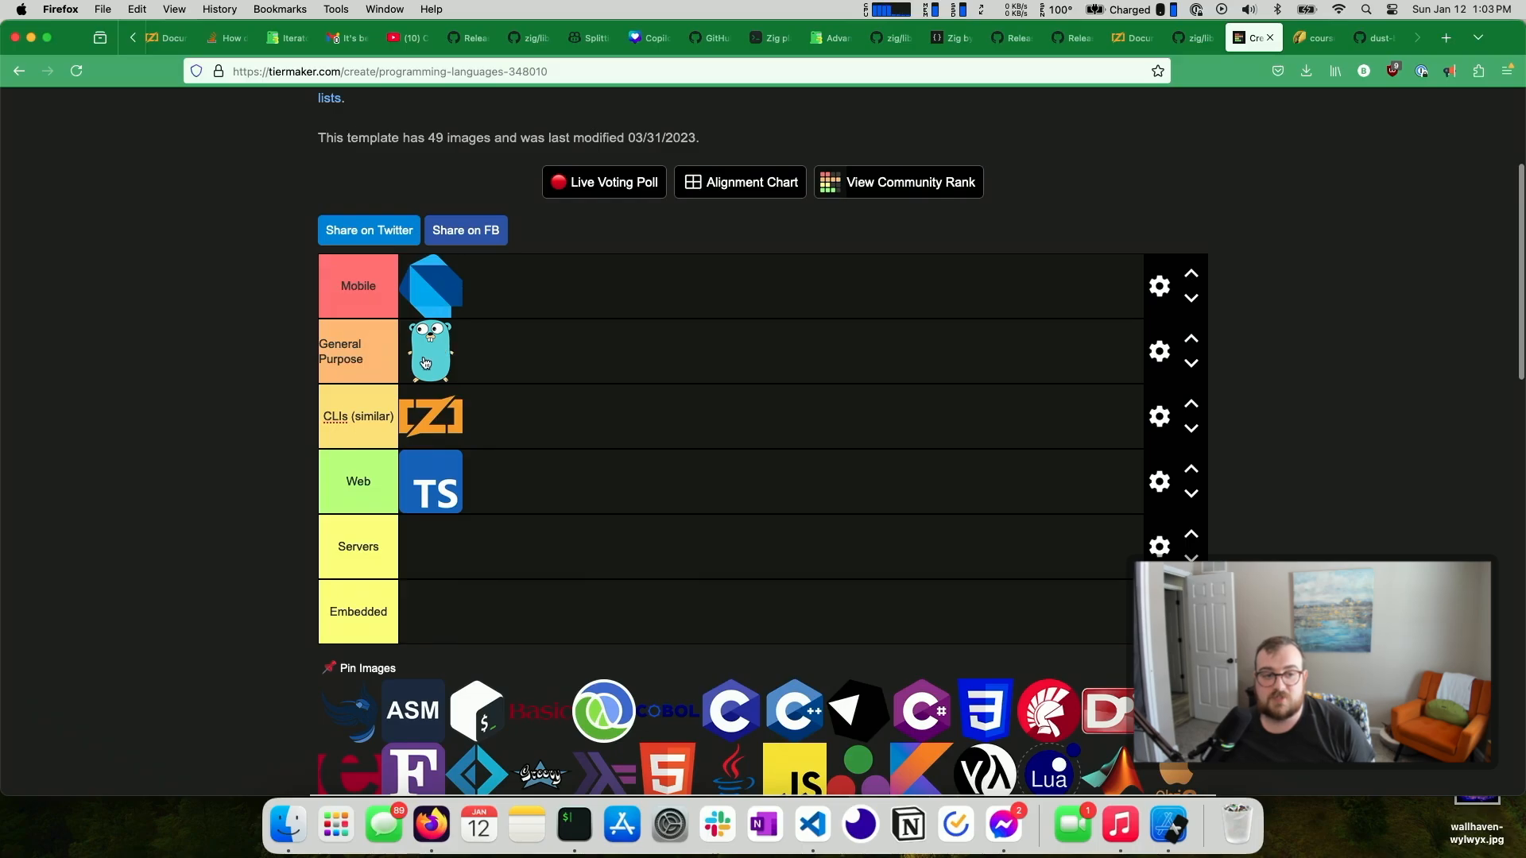
pyautogui.moveTo(509, 372)
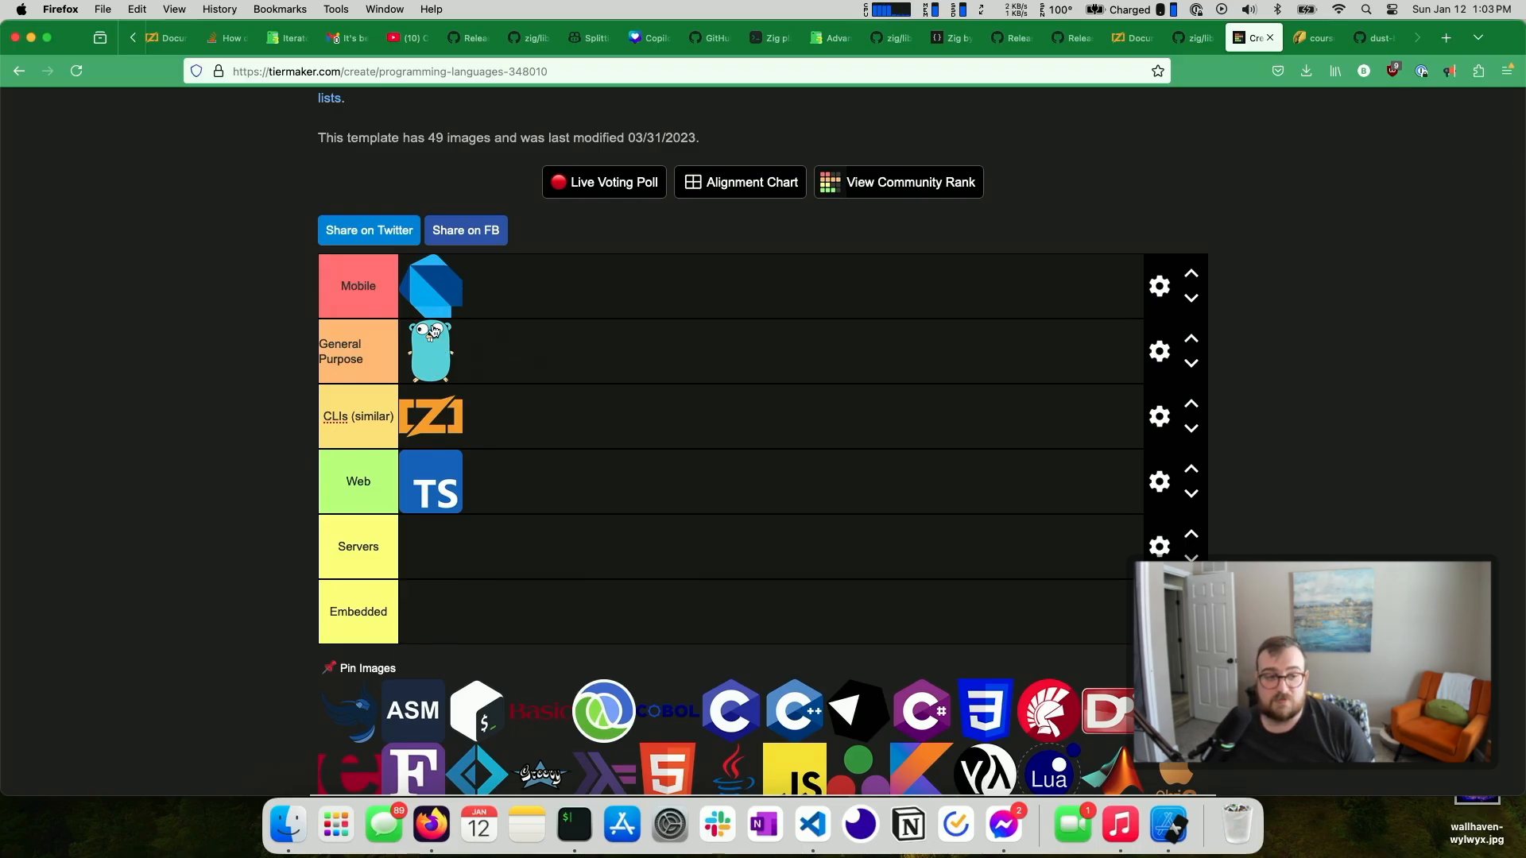
pyautogui.moveTo(506, 364)
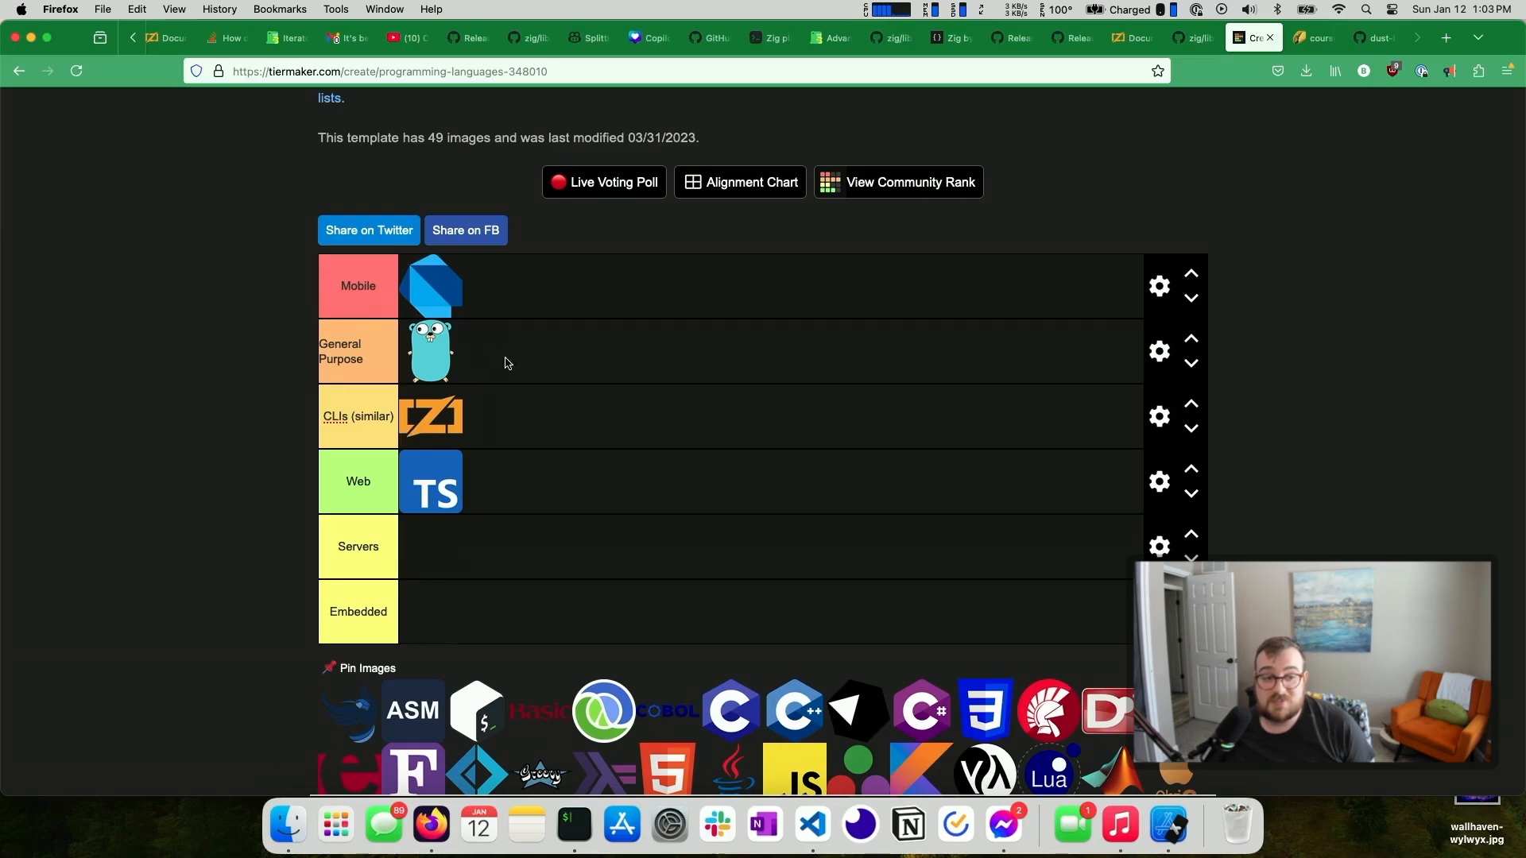
pyautogui.scroll(3)
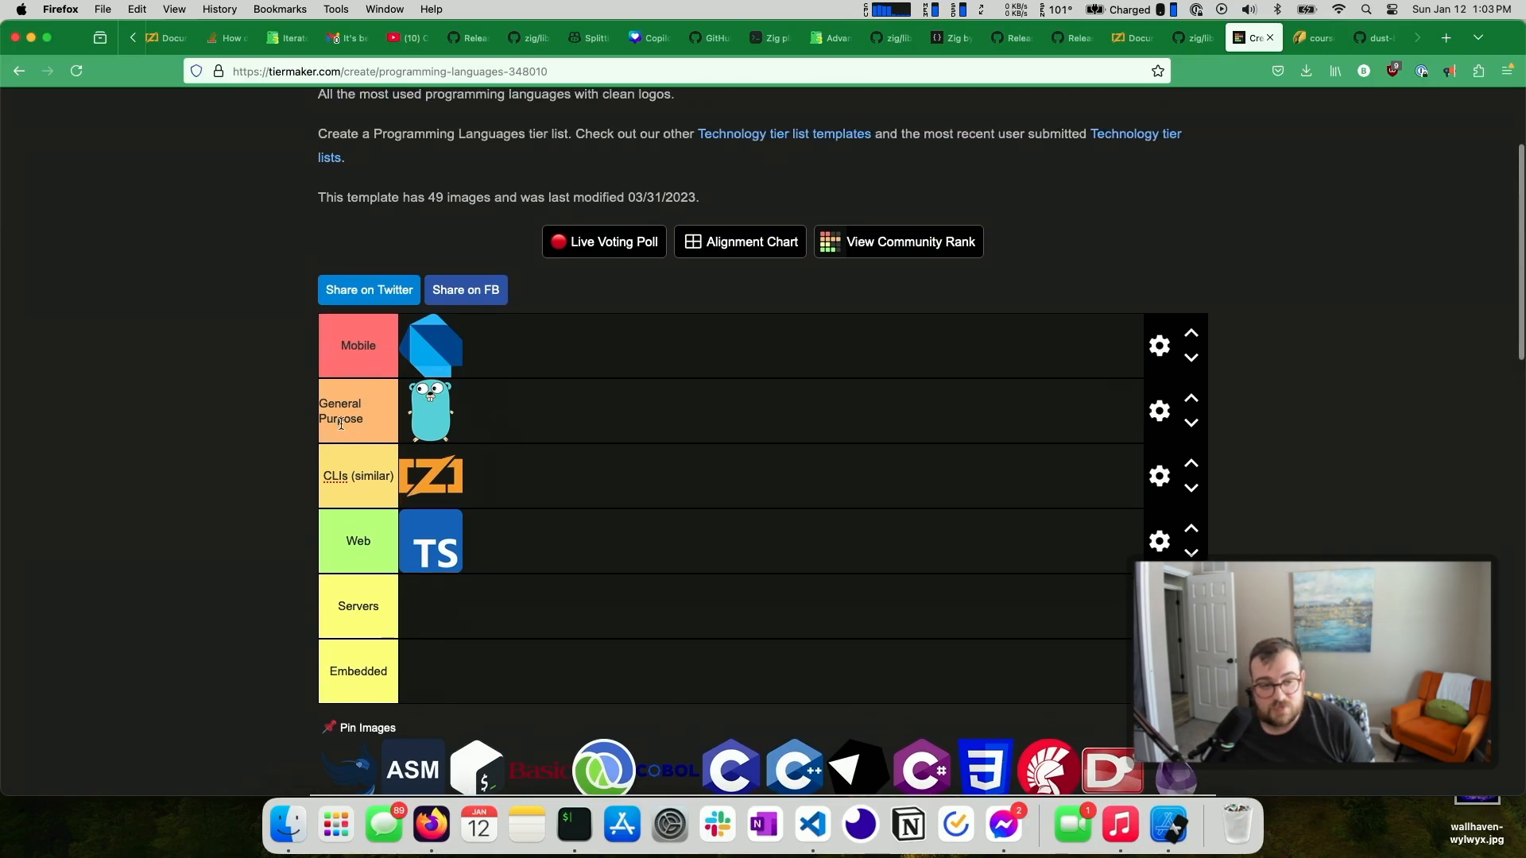
pyautogui.scroll(-3)
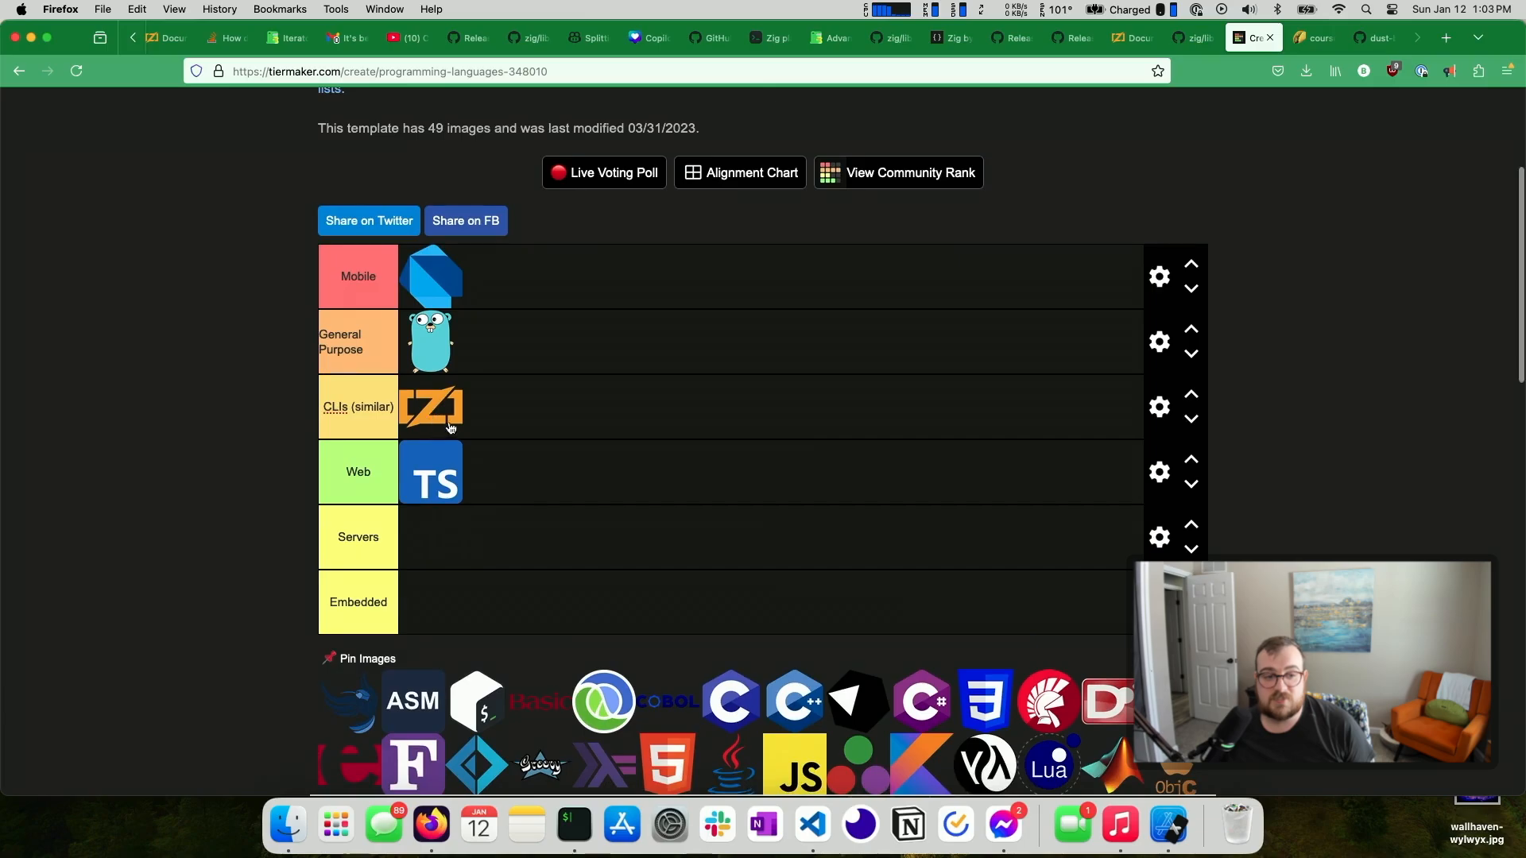
# Move Go beside Zig in CLIs, and return TypeScript to Web after trying CLIs
pyautogui.moveTo(430, 341); pyautogui.dragTo(491, 407)
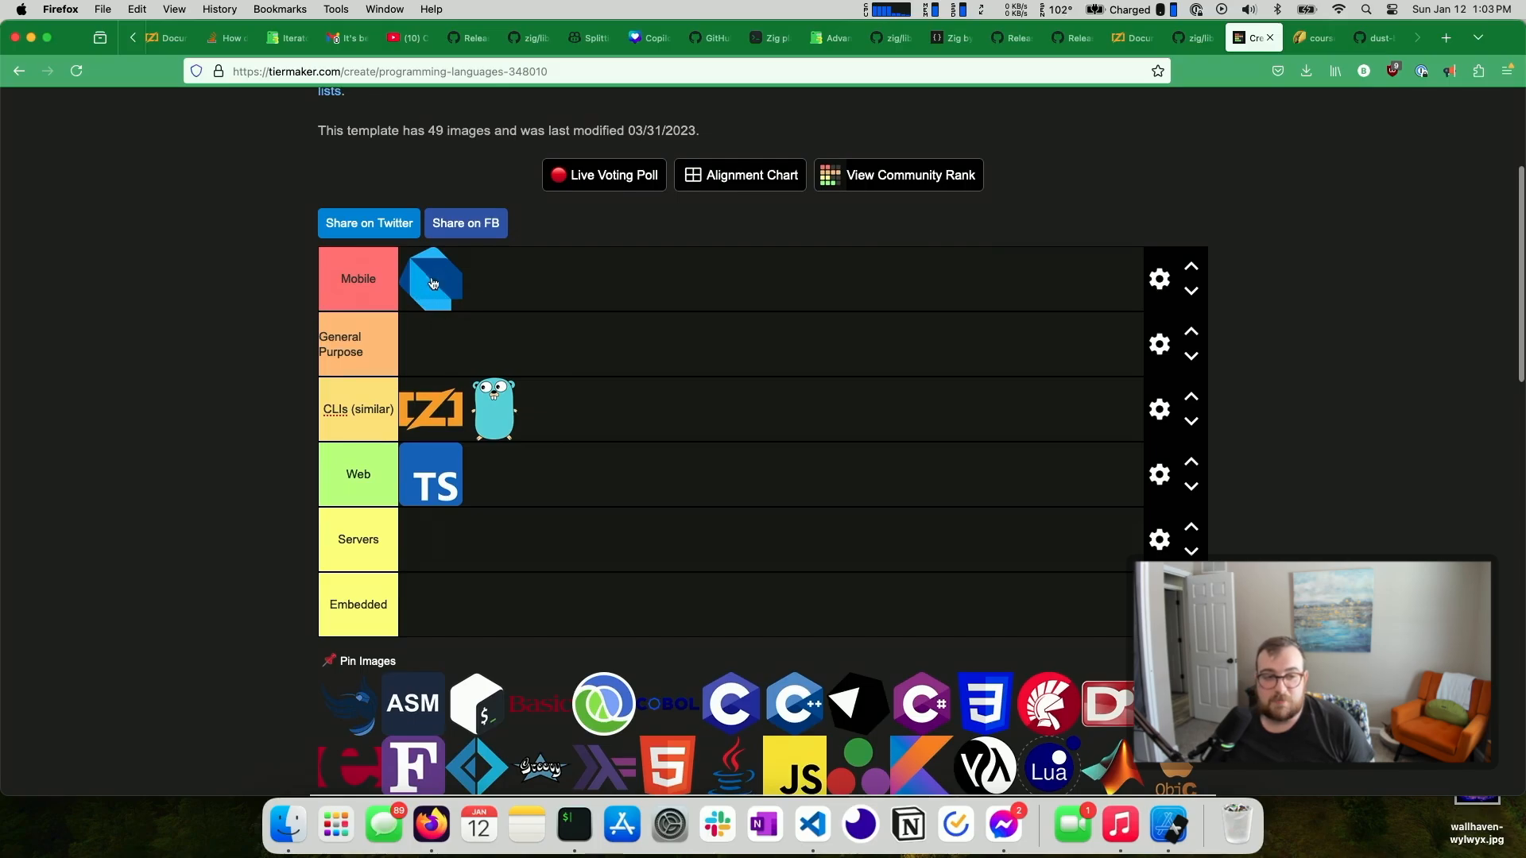
pyautogui.moveTo(430, 473); pyautogui.dragTo(584, 402)
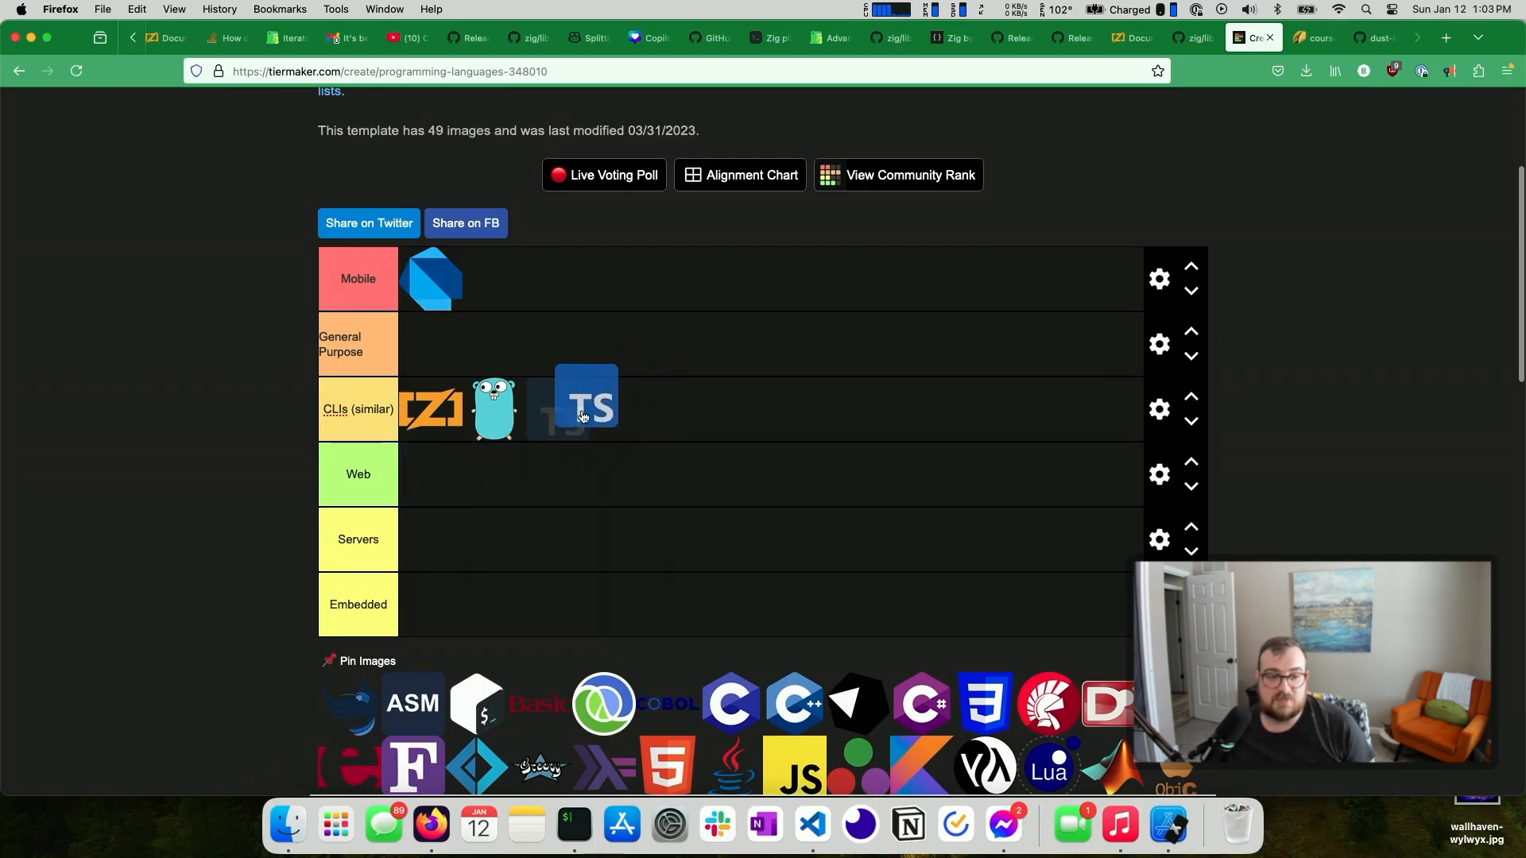
pyautogui.moveTo(585, 399); pyautogui.dragTo(431, 474)
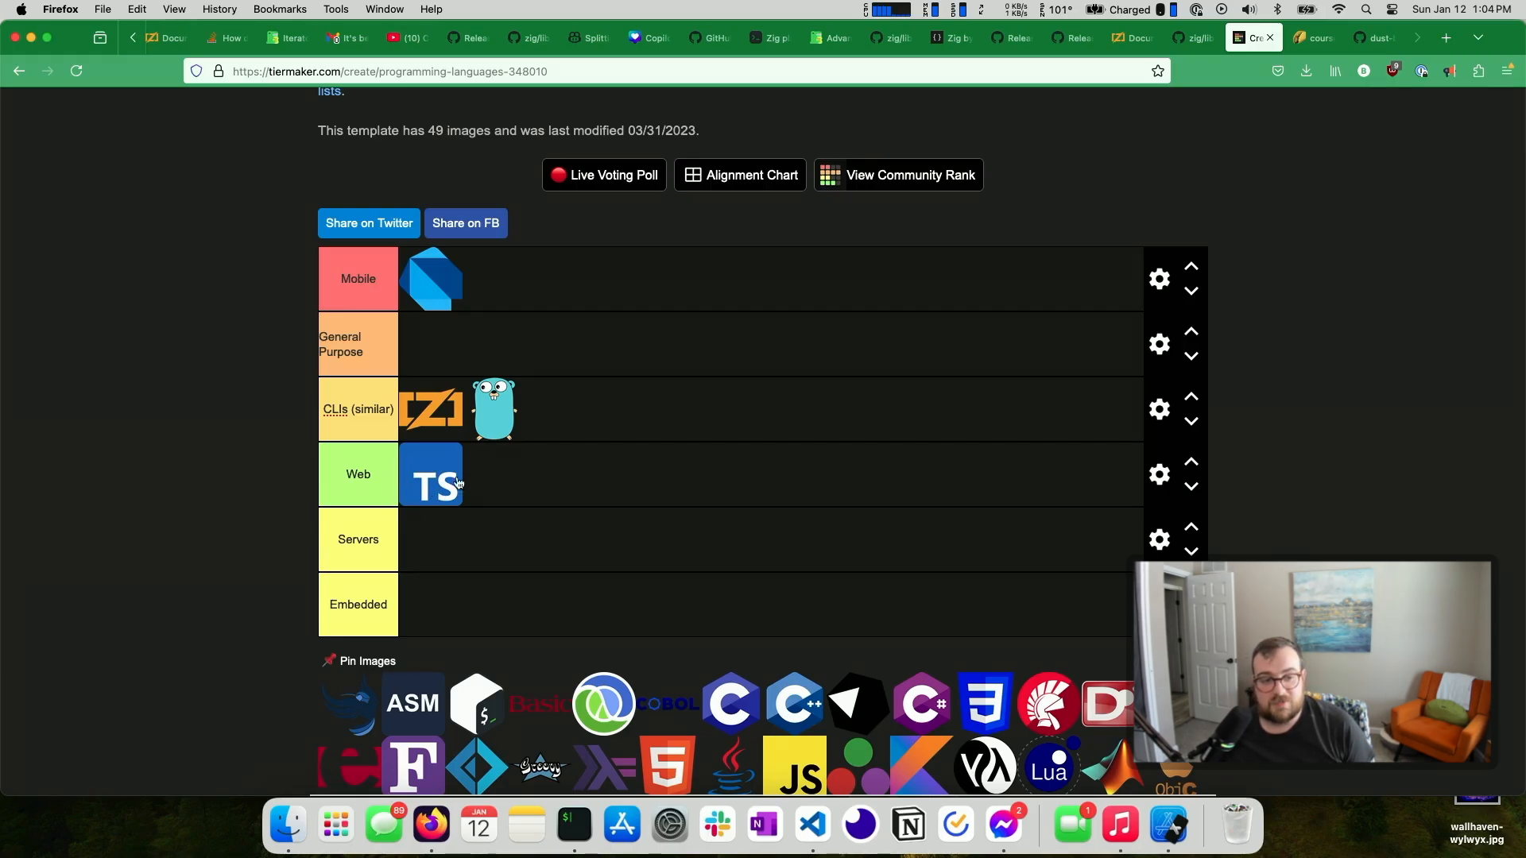
pyautogui.moveTo(505, 428)
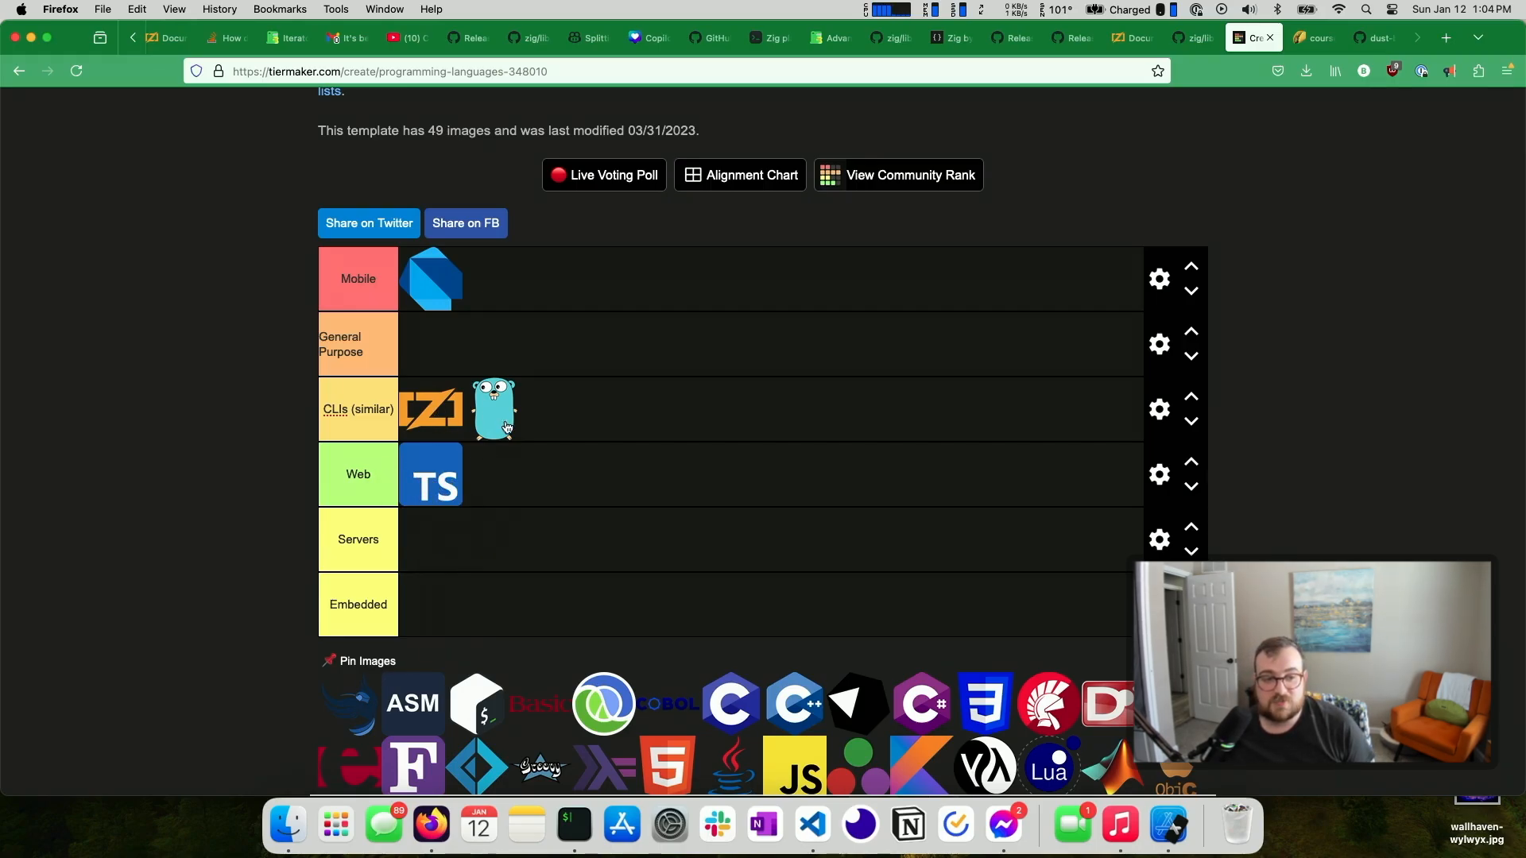
# Put Go back in Servers, Zig in Embedded, and TypeScript back in Web after trying Servers
pyautogui.moveTo(494, 409); pyautogui.dragTo(430, 539)
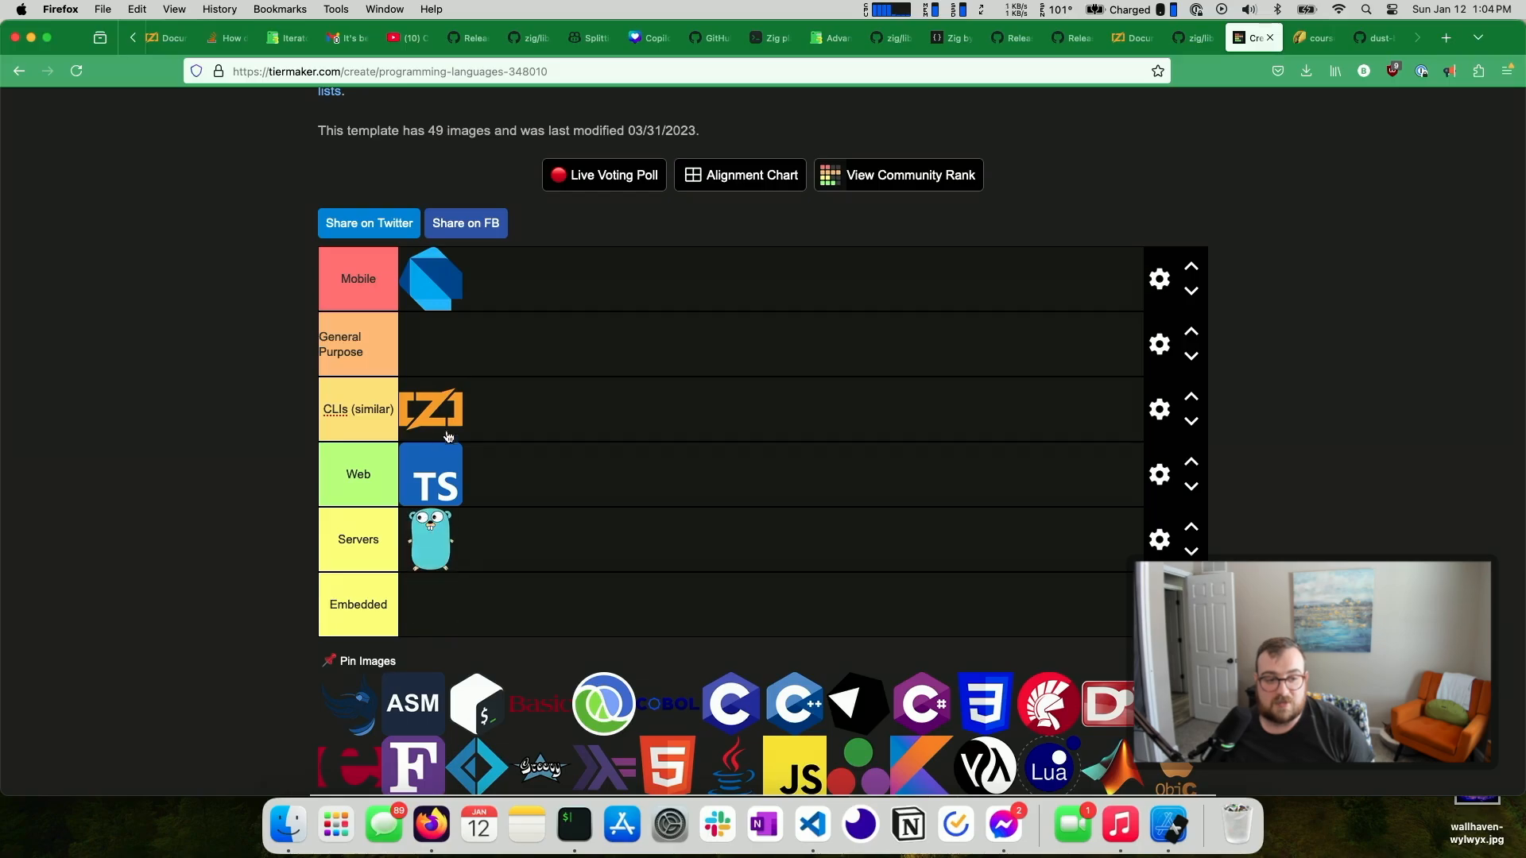
pyautogui.moveTo(429, 408); pyautogui.dragTo(494, 539)
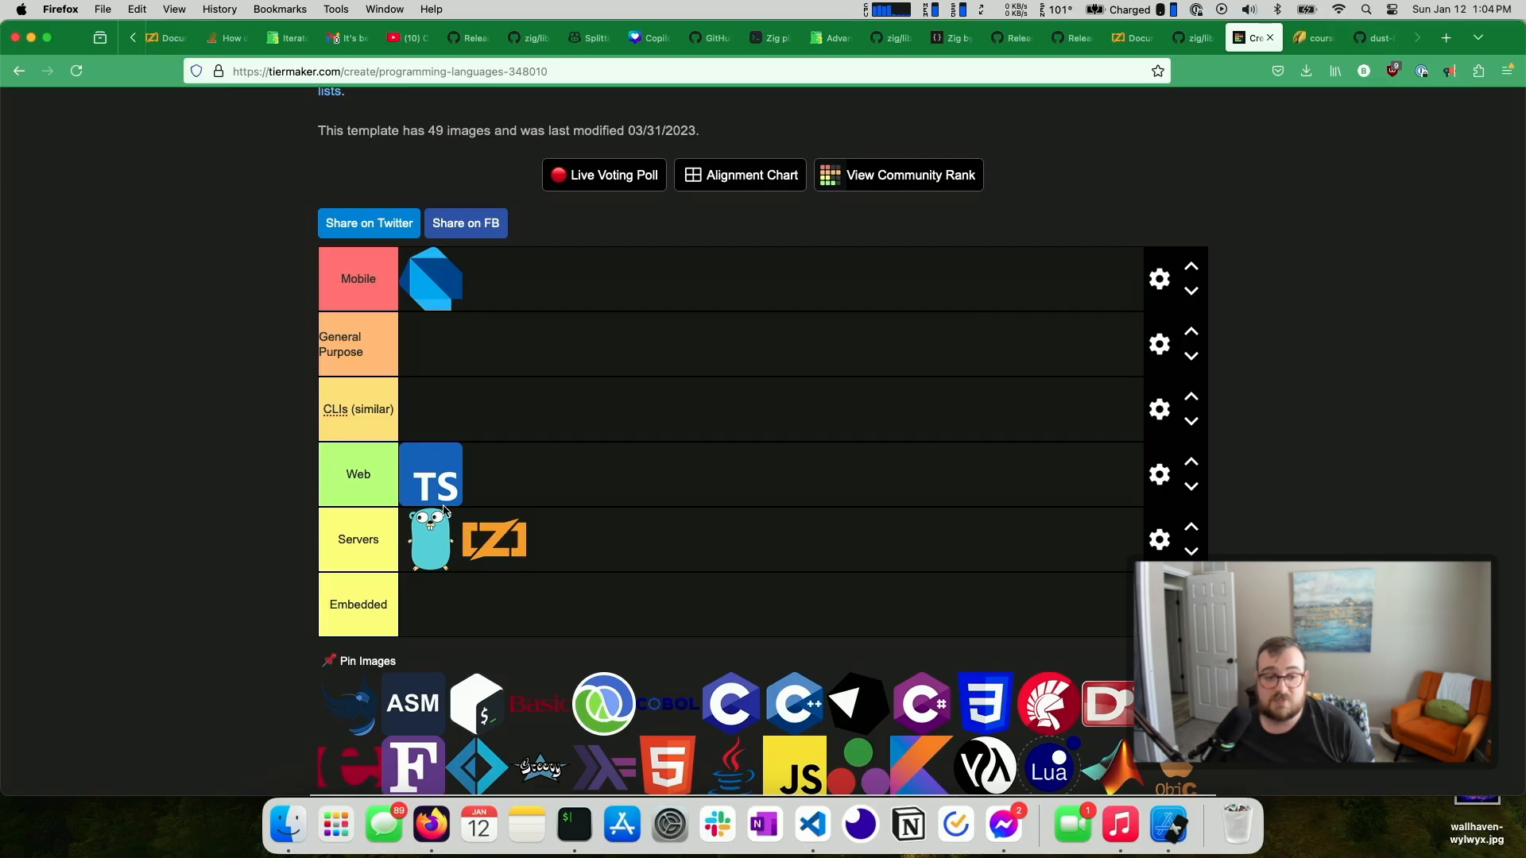
pyautogui.moveTo(442, 489)
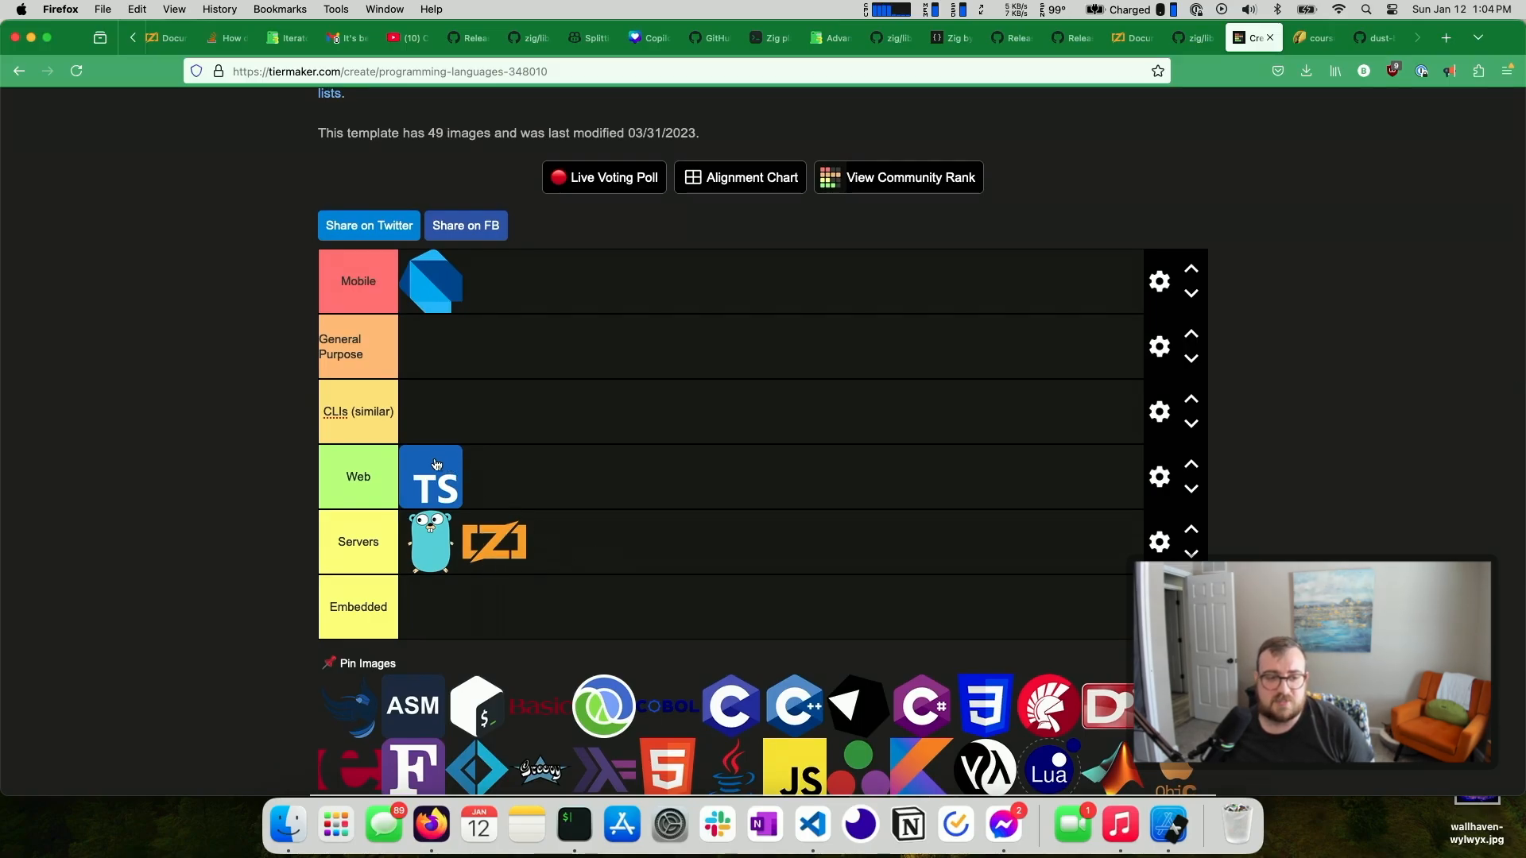
pyautogui.moveTo(431, 477); pyautogui.dragTo(558, 541)
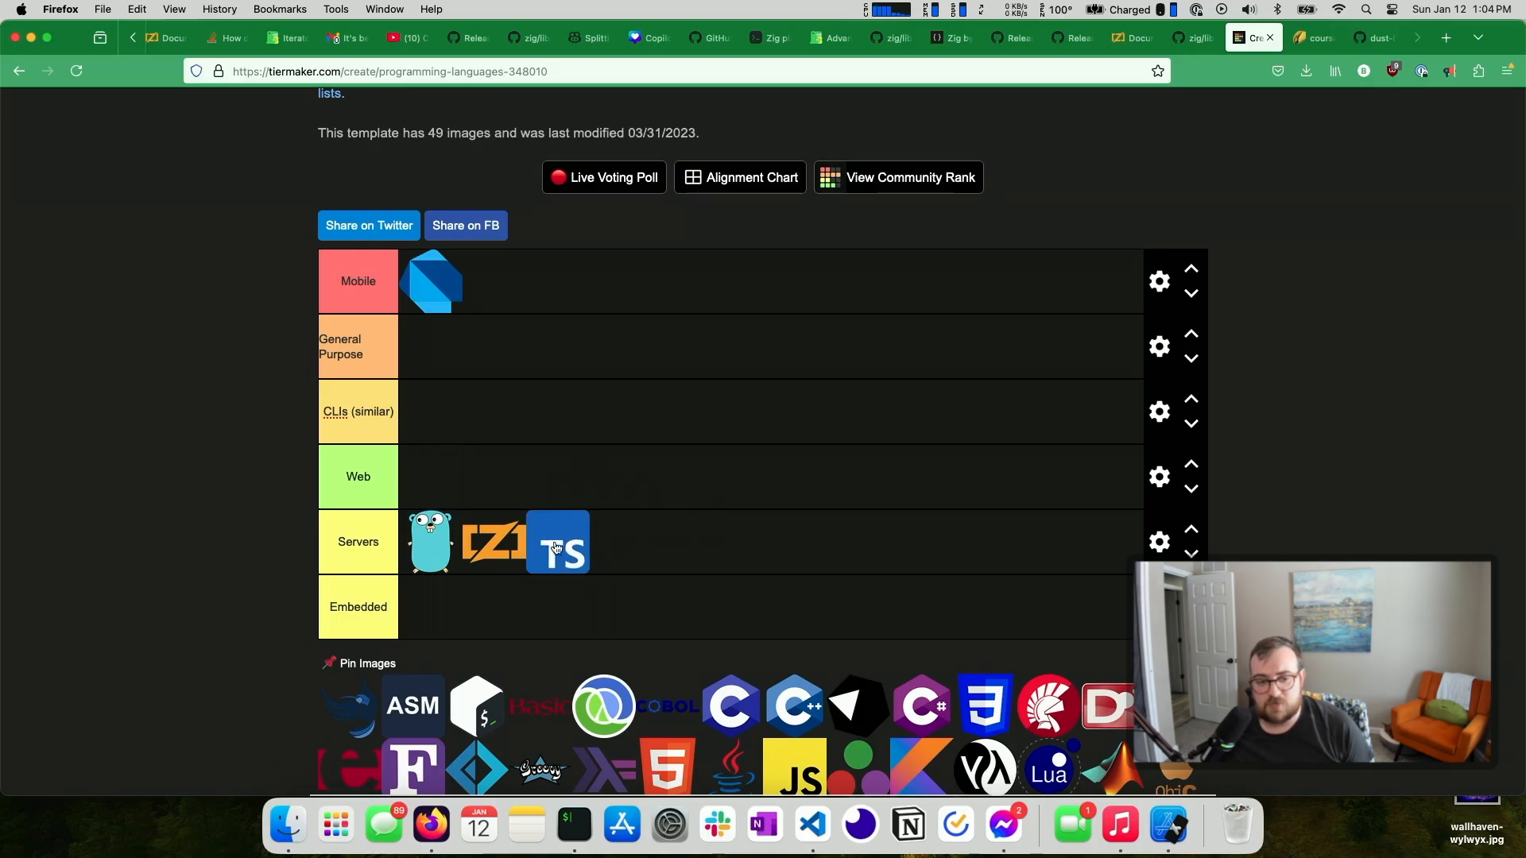
pyautogui.moveTo(556, 541); pyautogui.dragTo(430, 476)
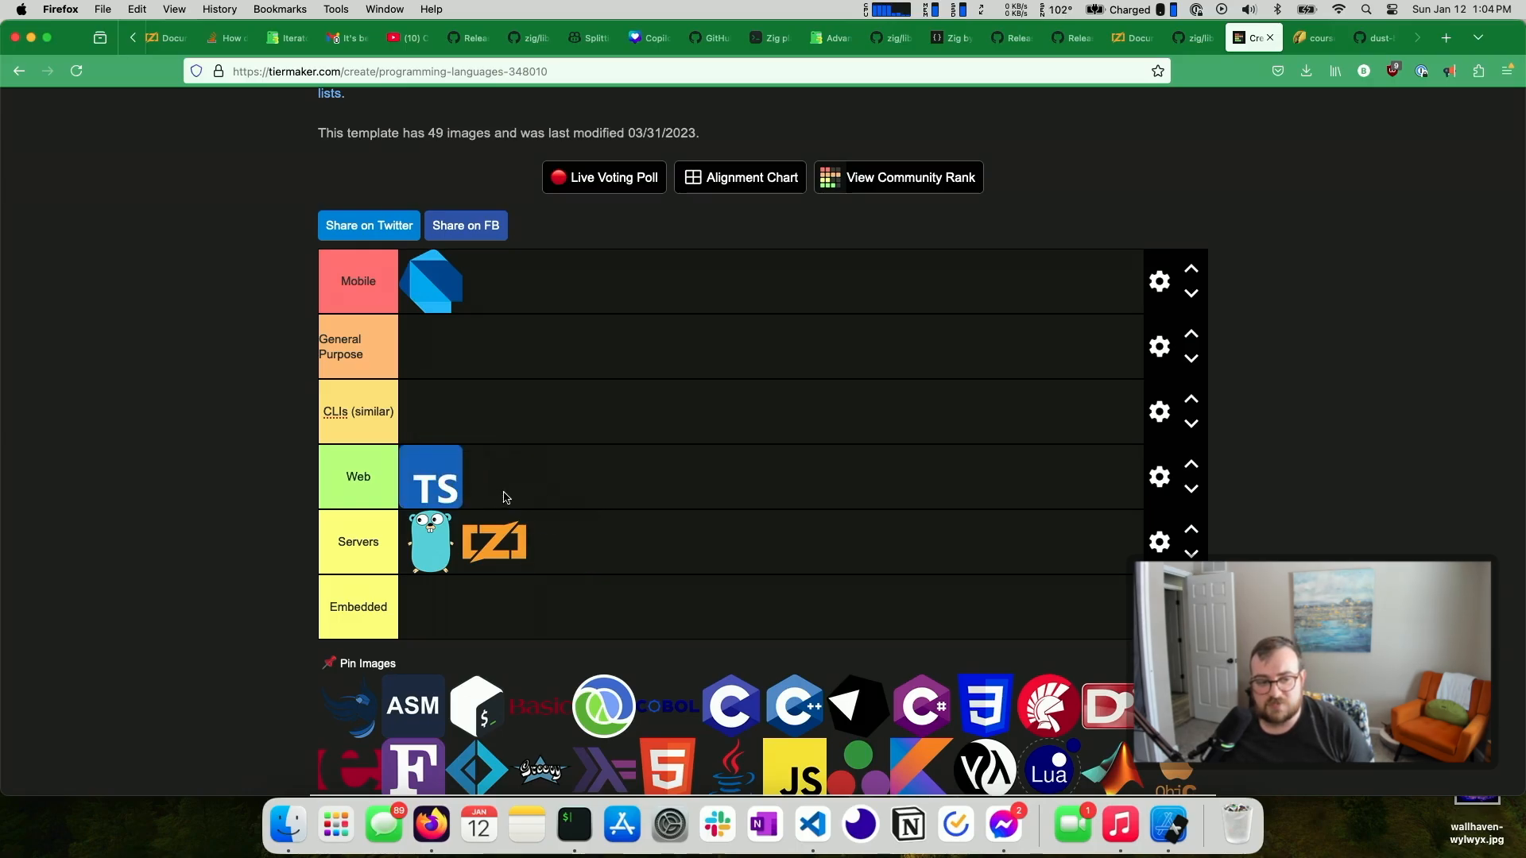
pyautogui.moveTo(529, 427)
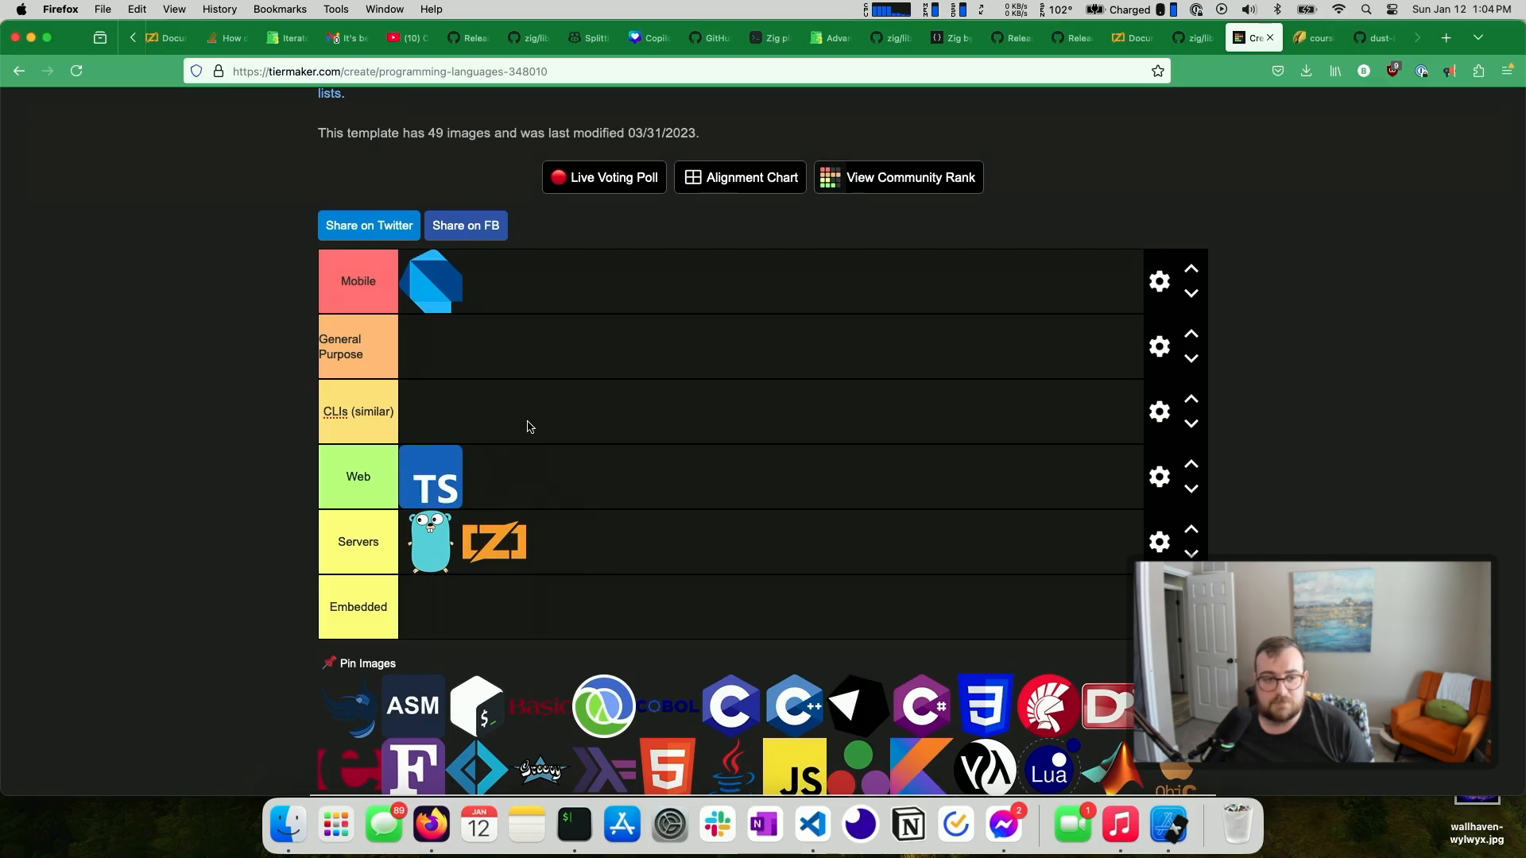
pyautogui.moveTo(494, 541); pyautogui.dragTo(431, 606)
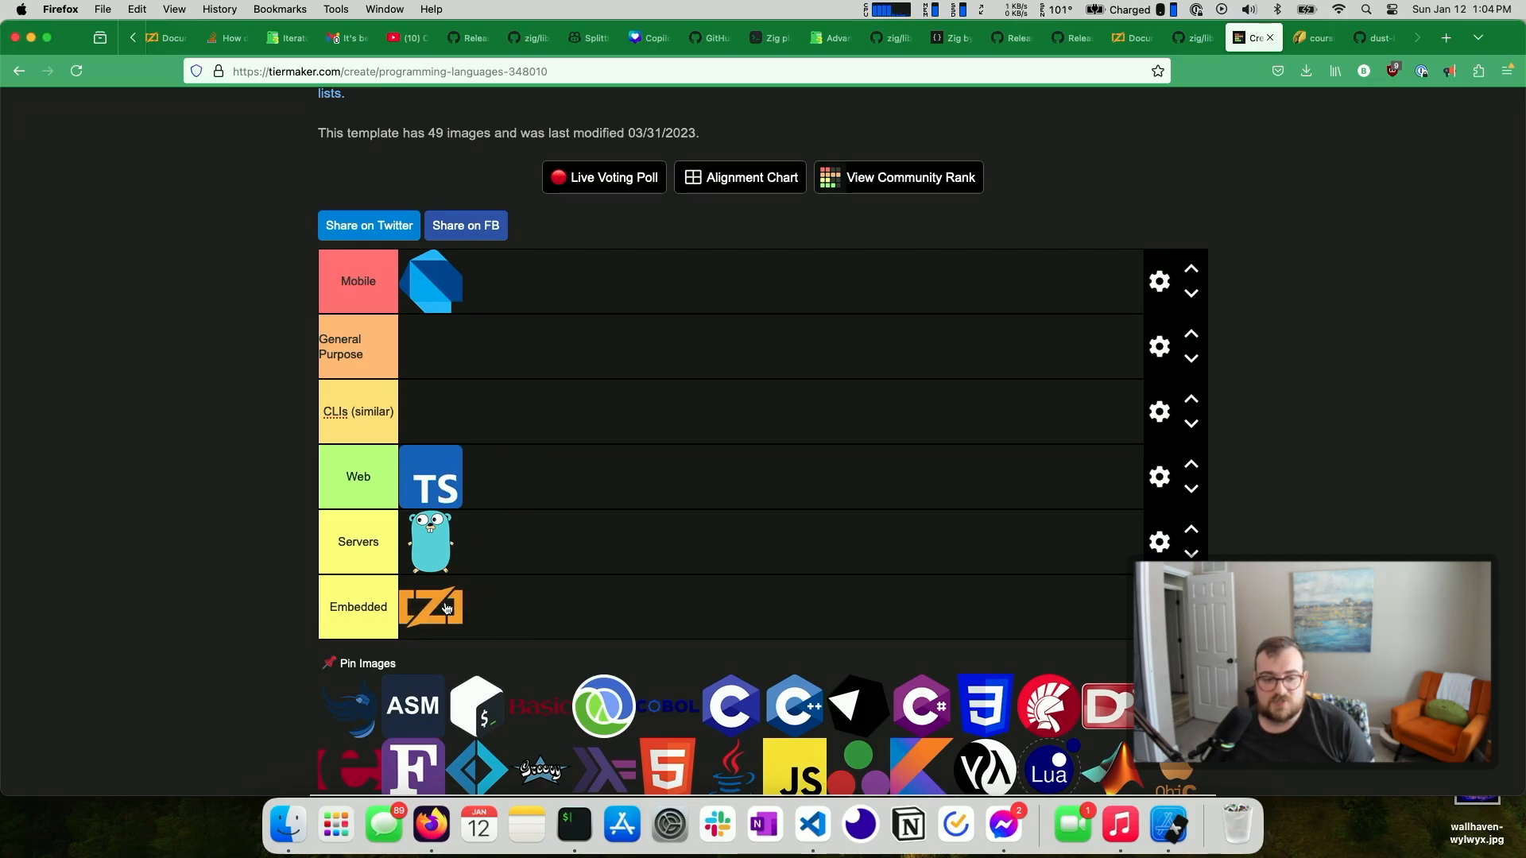